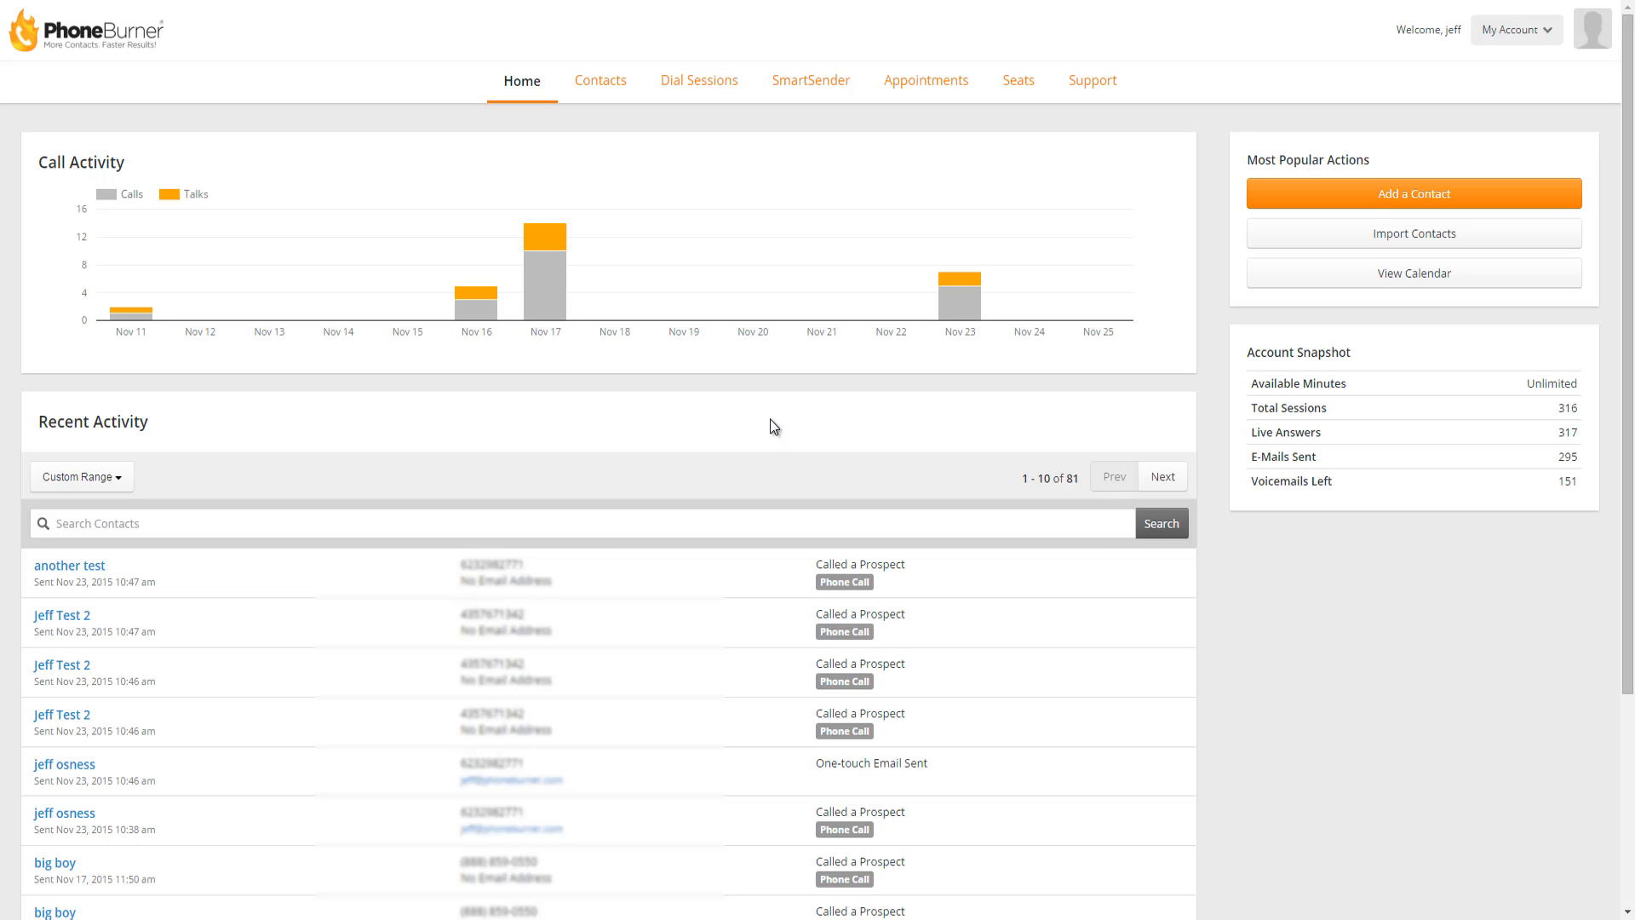
mouse_move(498, 111)
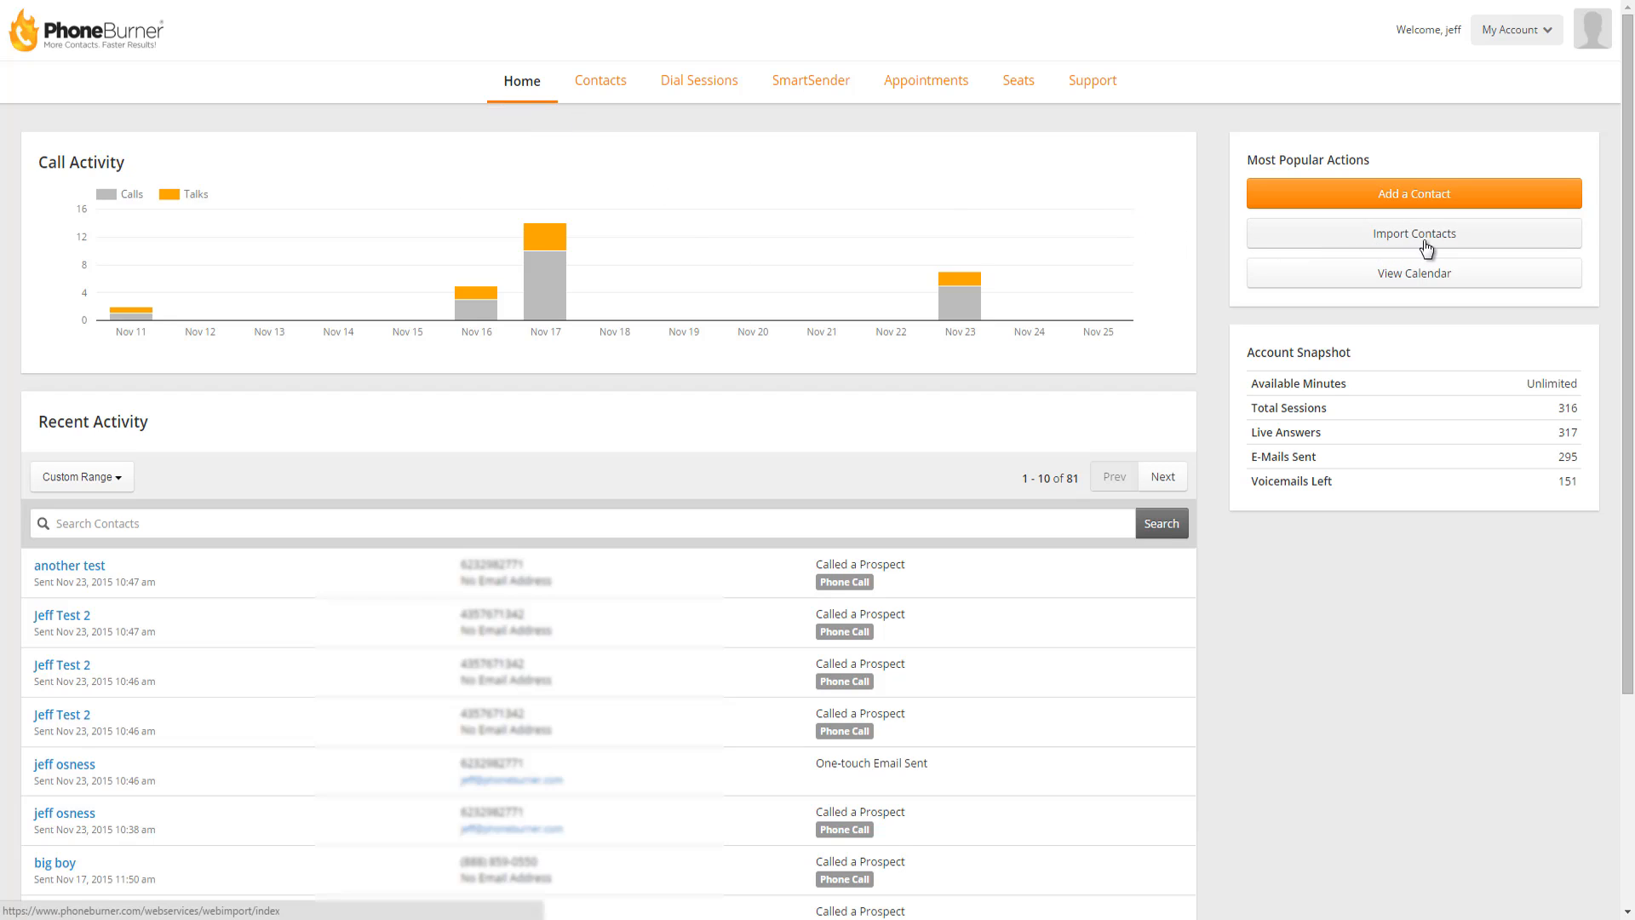
mouse_move(1410, 242)
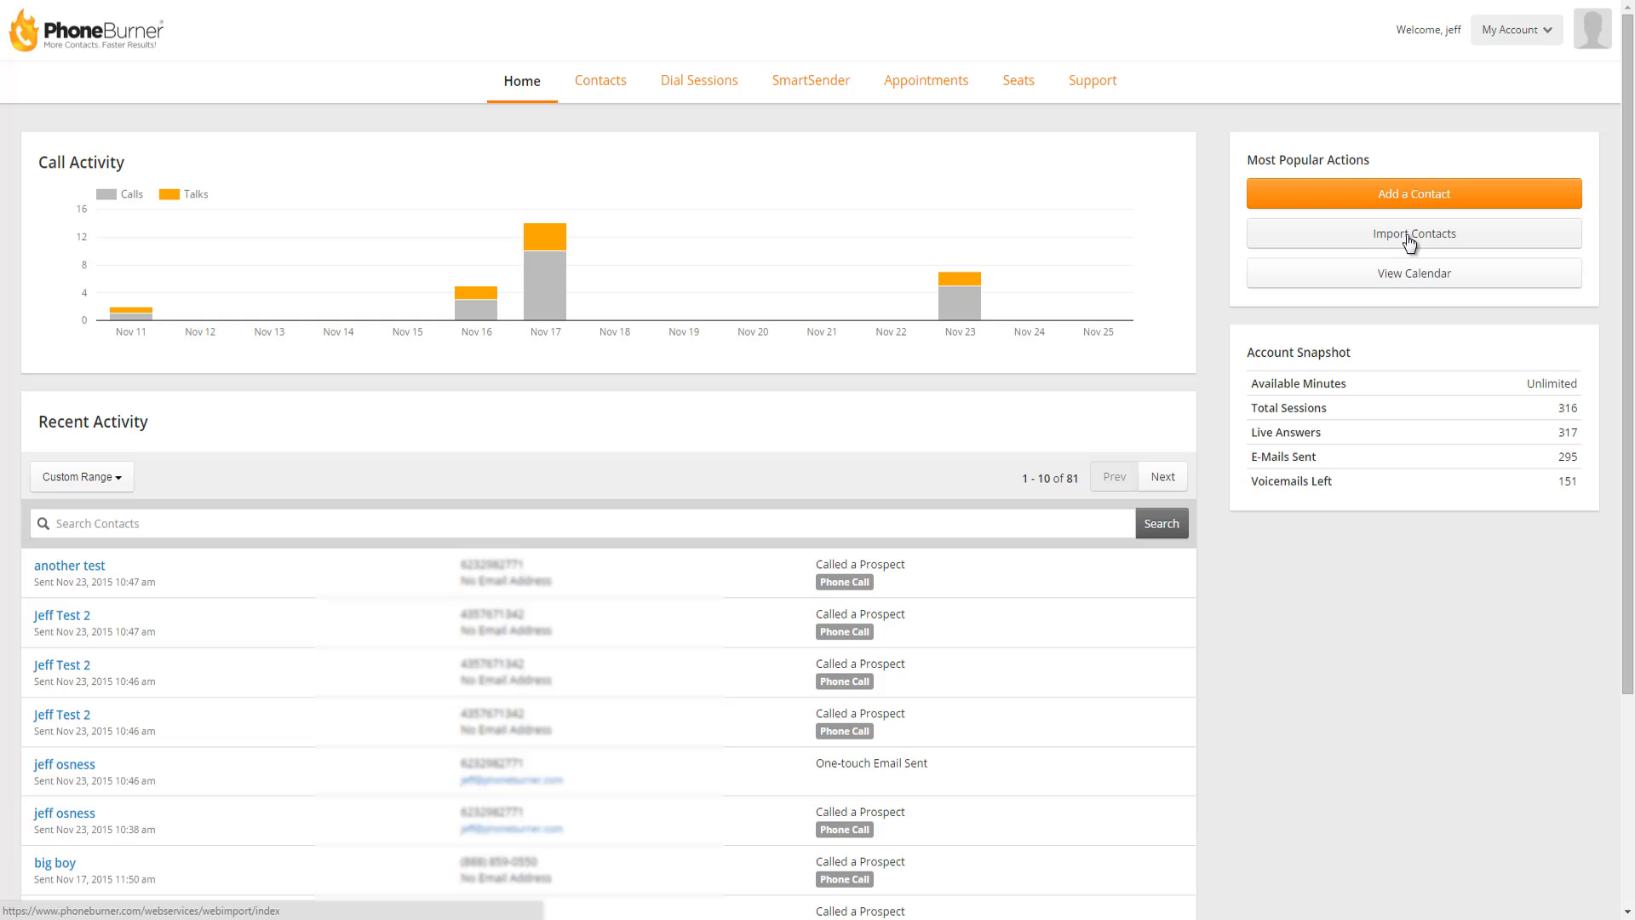
mouse_move(628, 106)
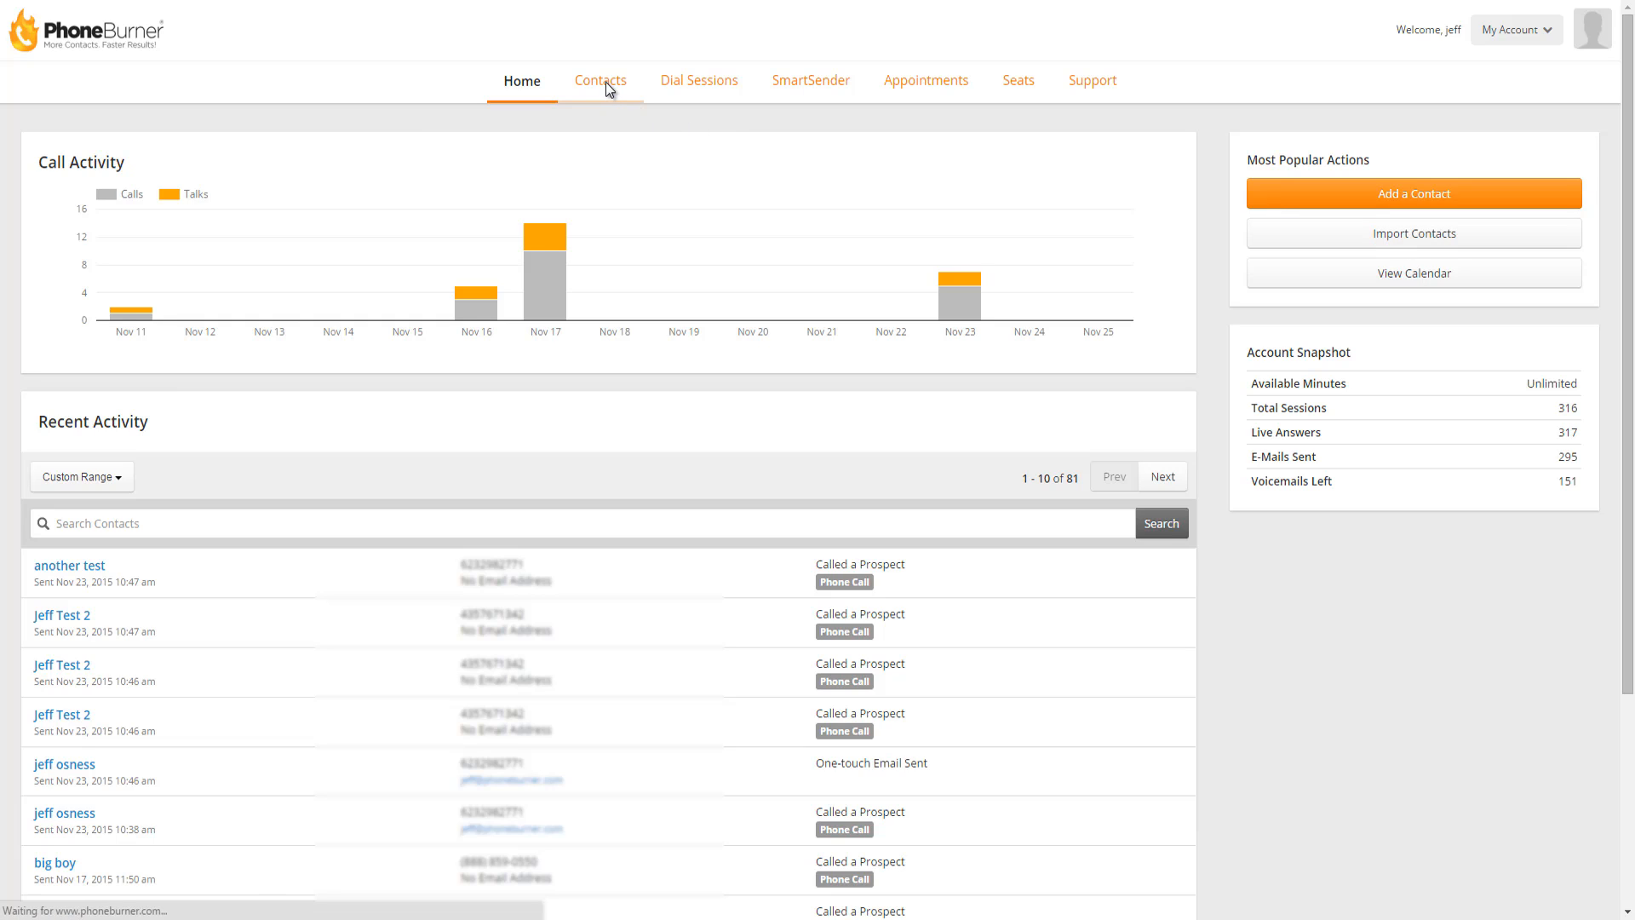
Visit the Contacts list, then the Dial Sessions overview page.
left_click(599, 82)
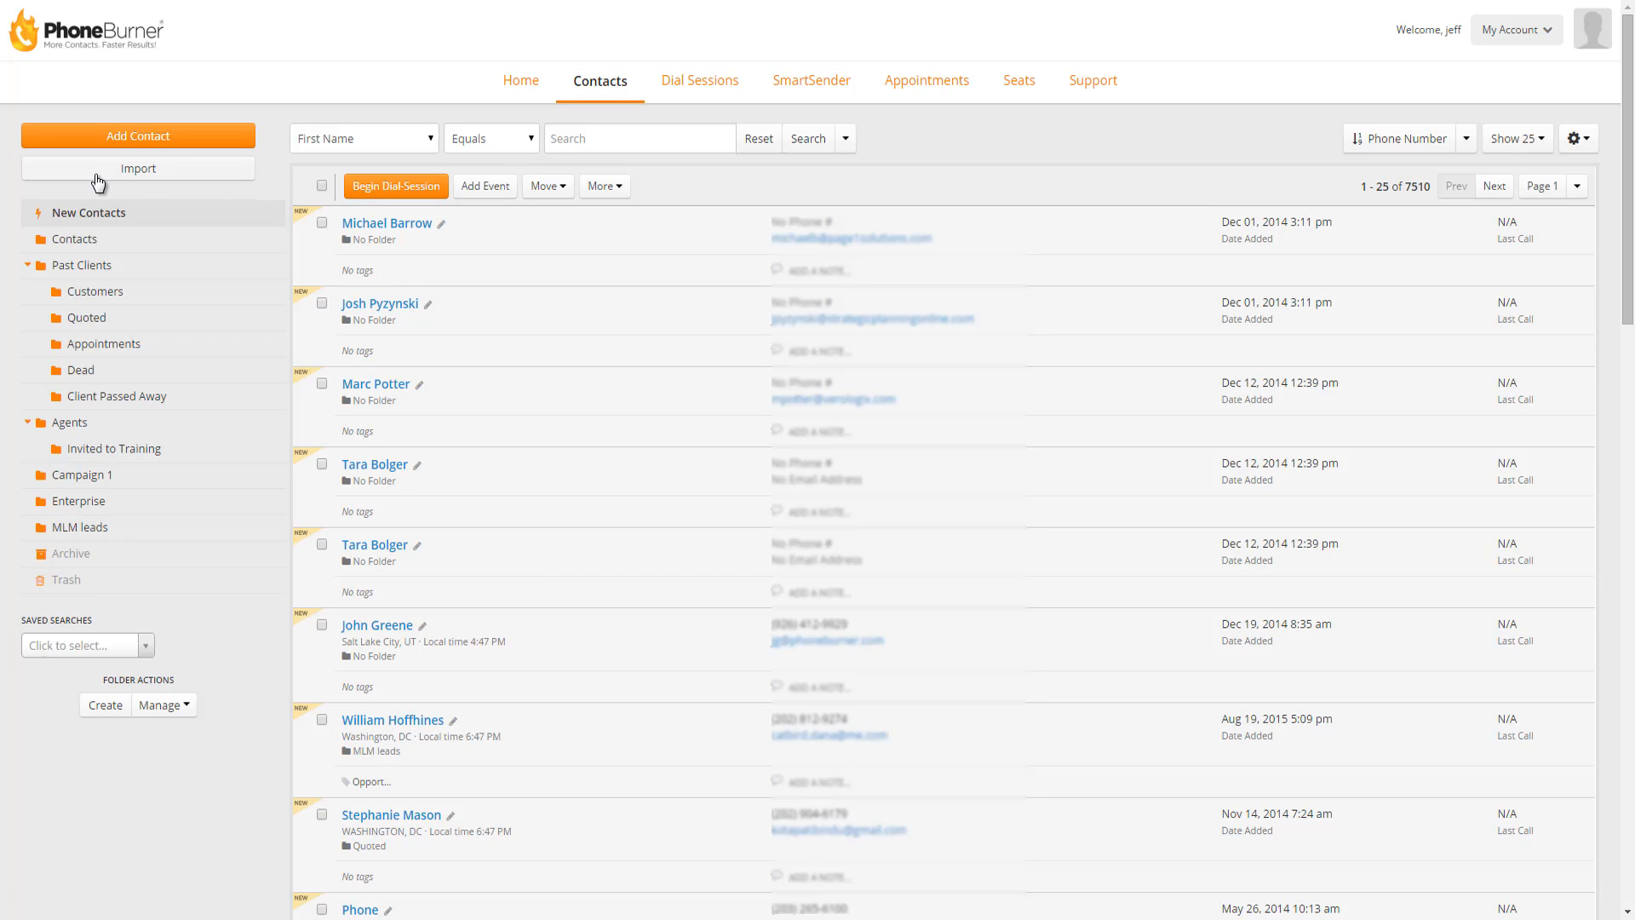
mouse_move(138, 168)
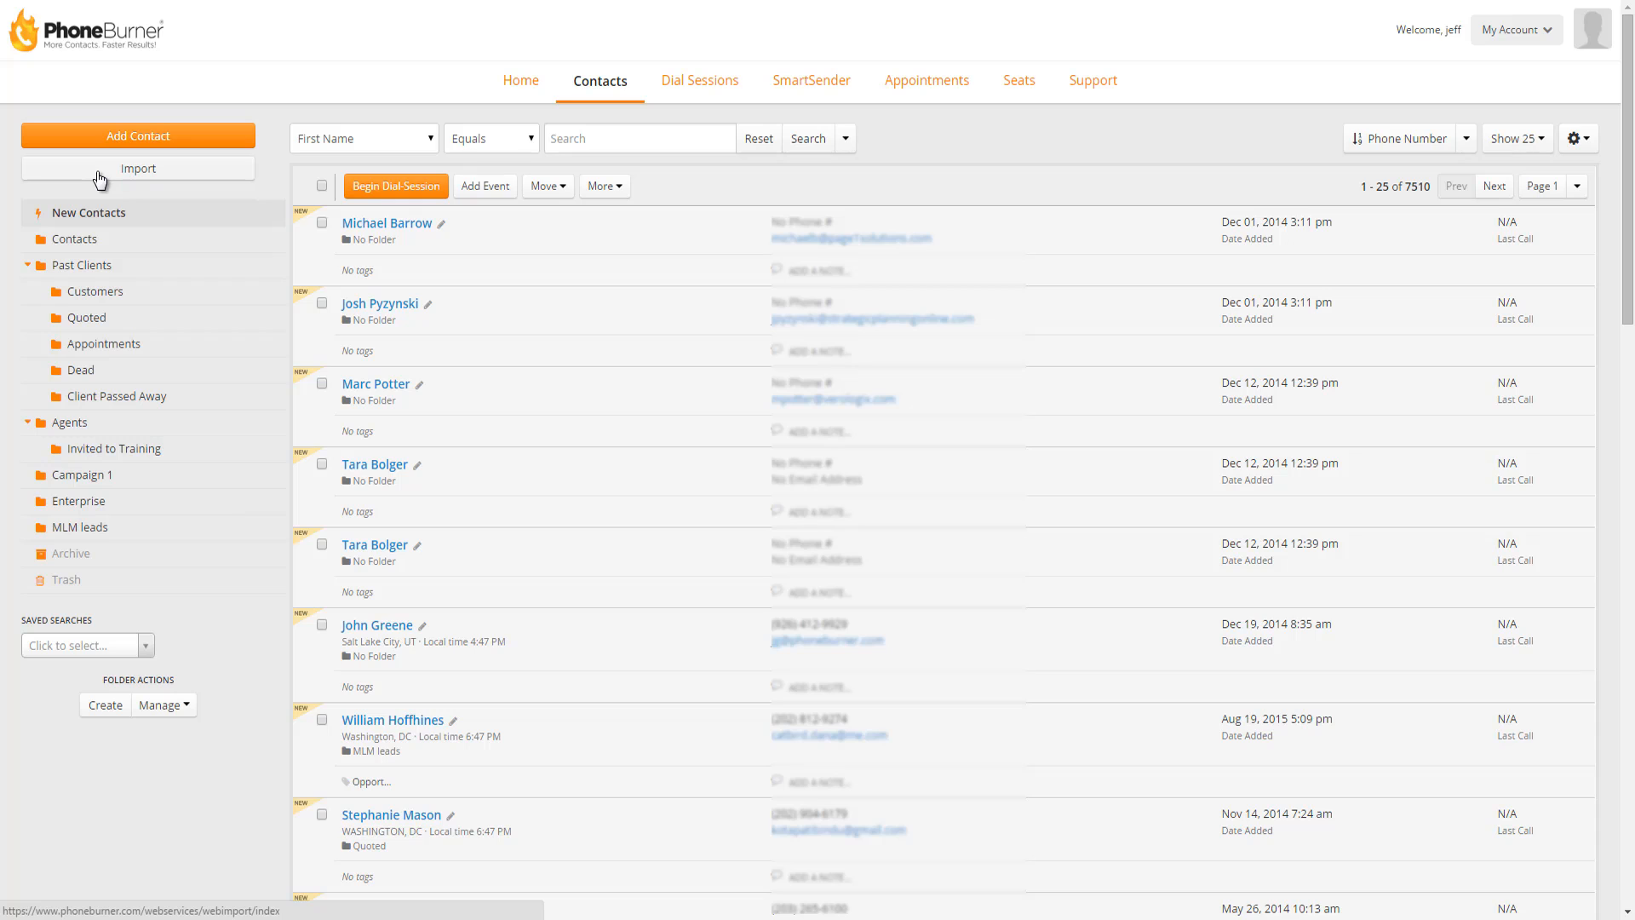
mouse_move(700, 79)
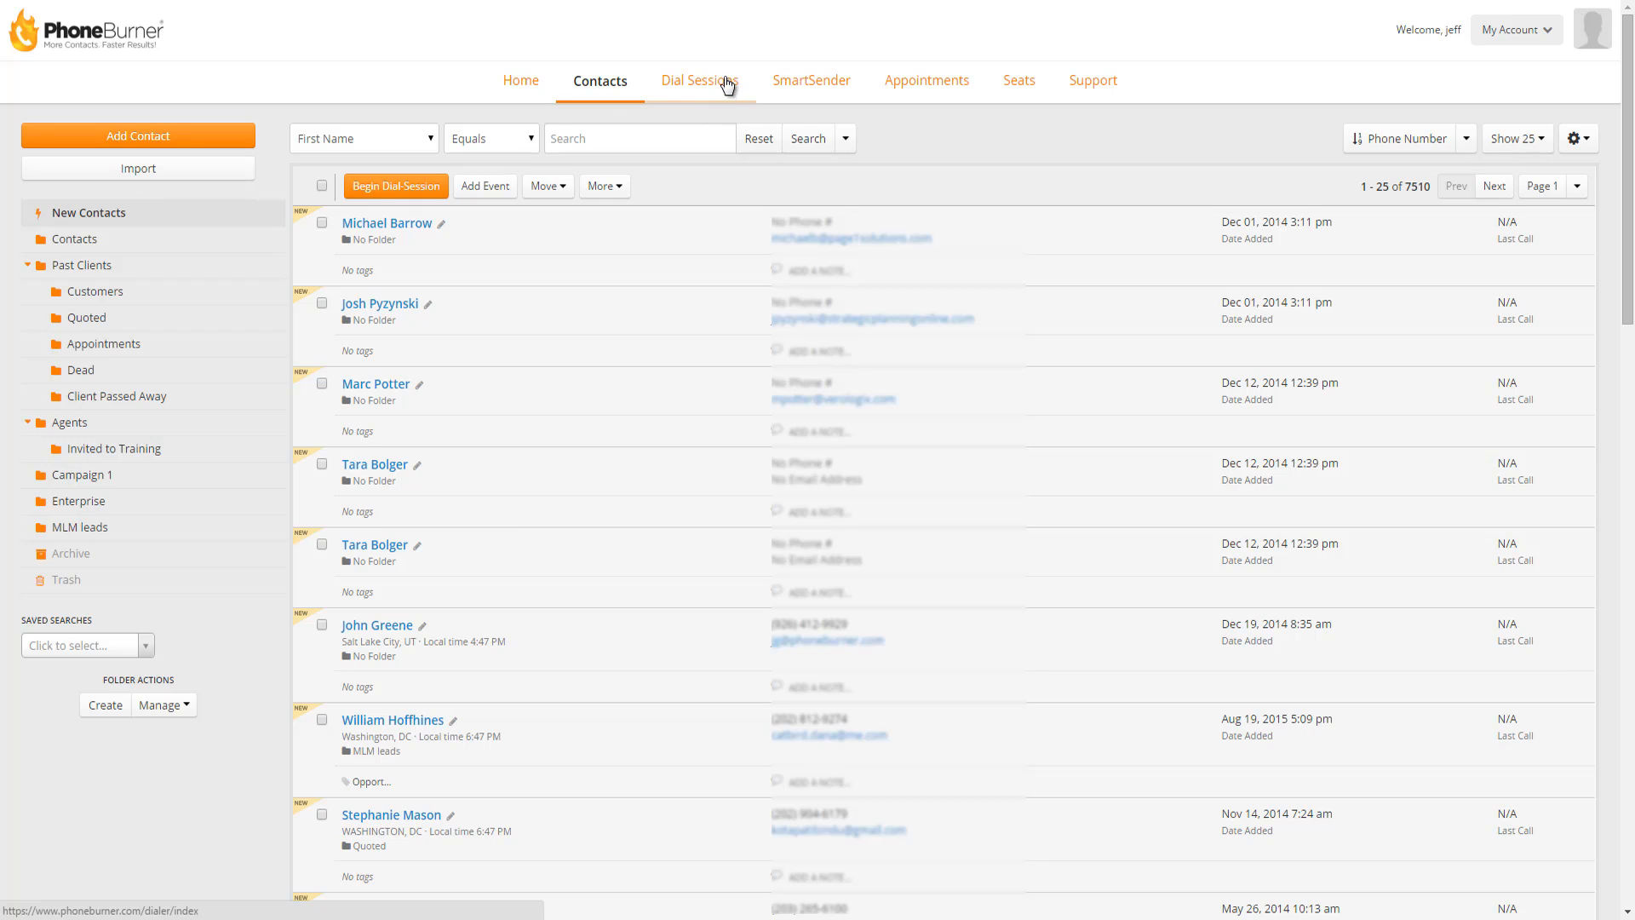
left_click(705, 80)
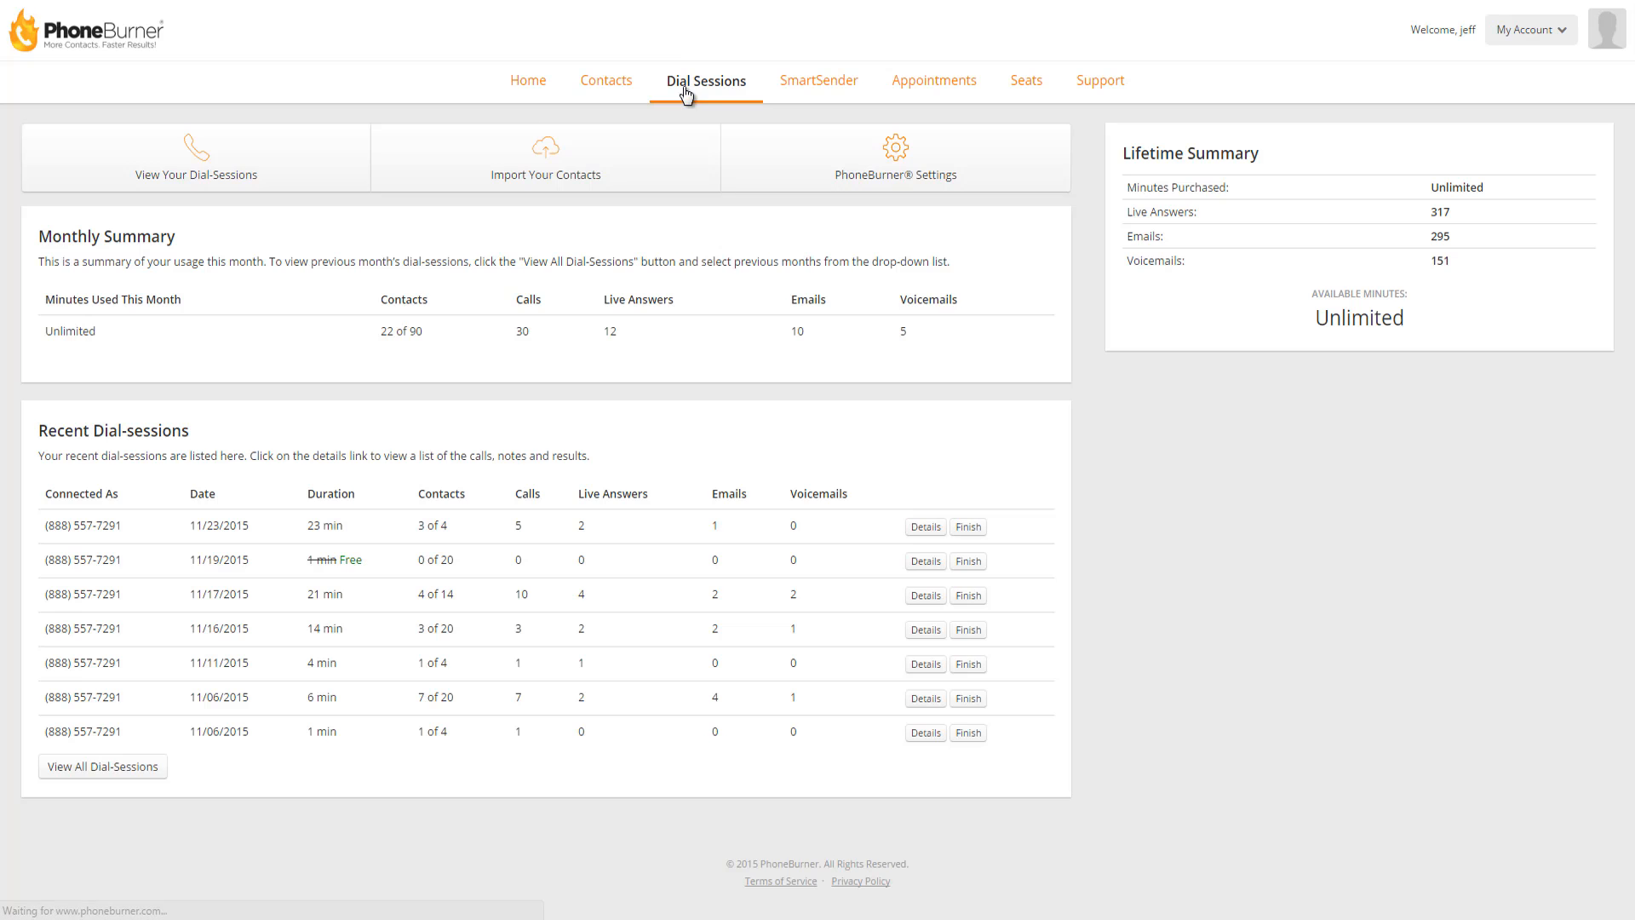
mouse_move(521, 143)
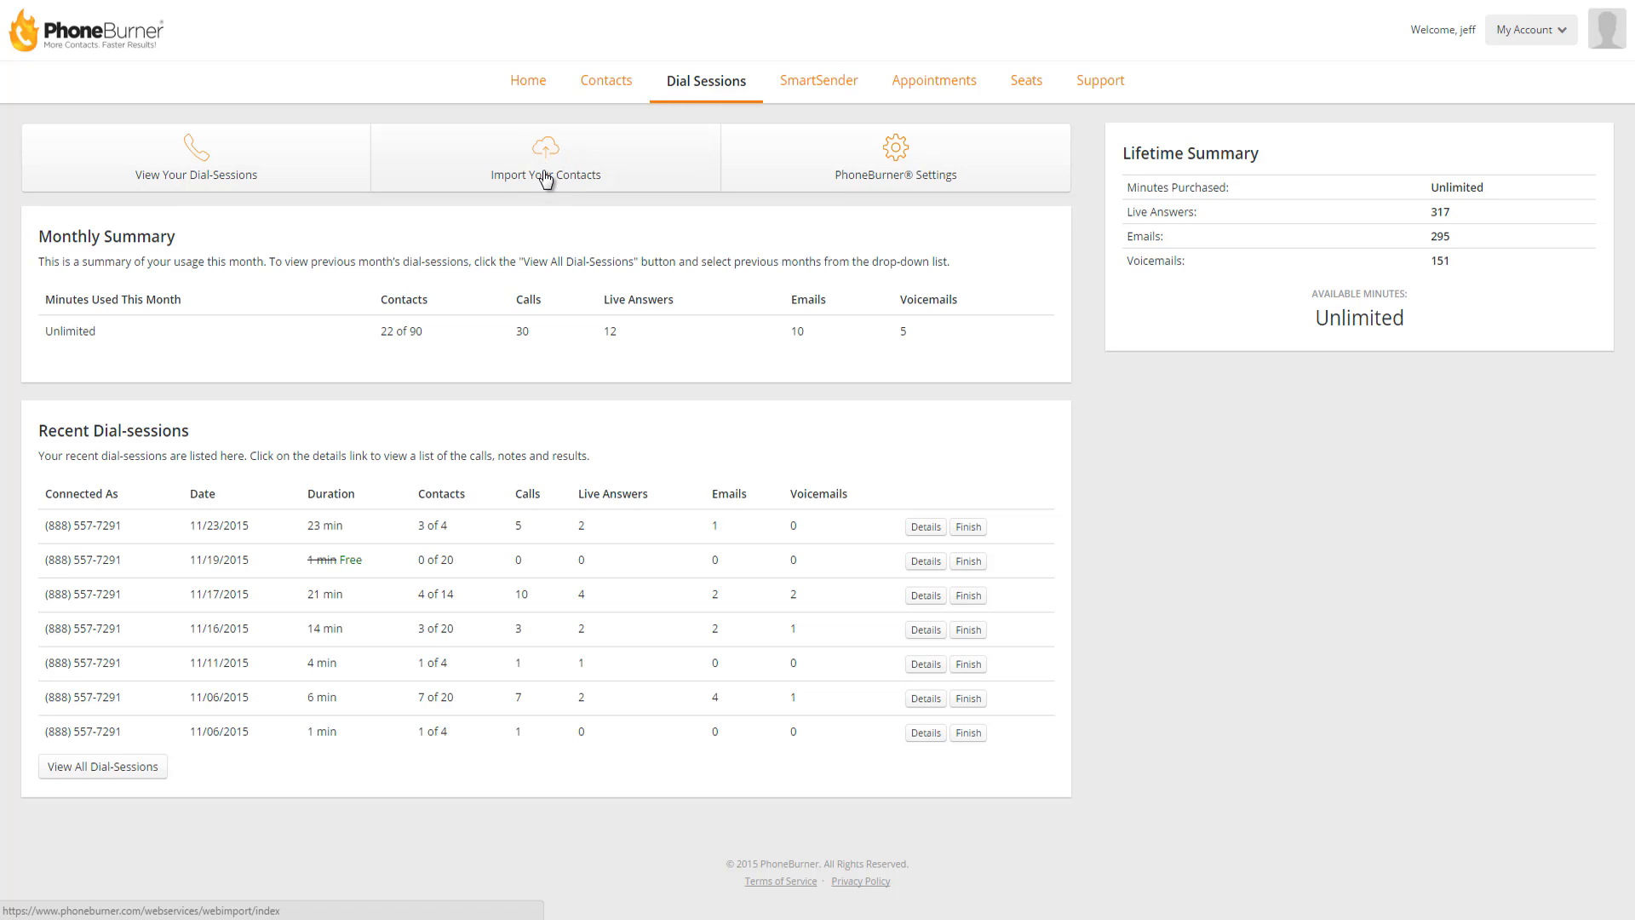
mouse_move(547, 170)
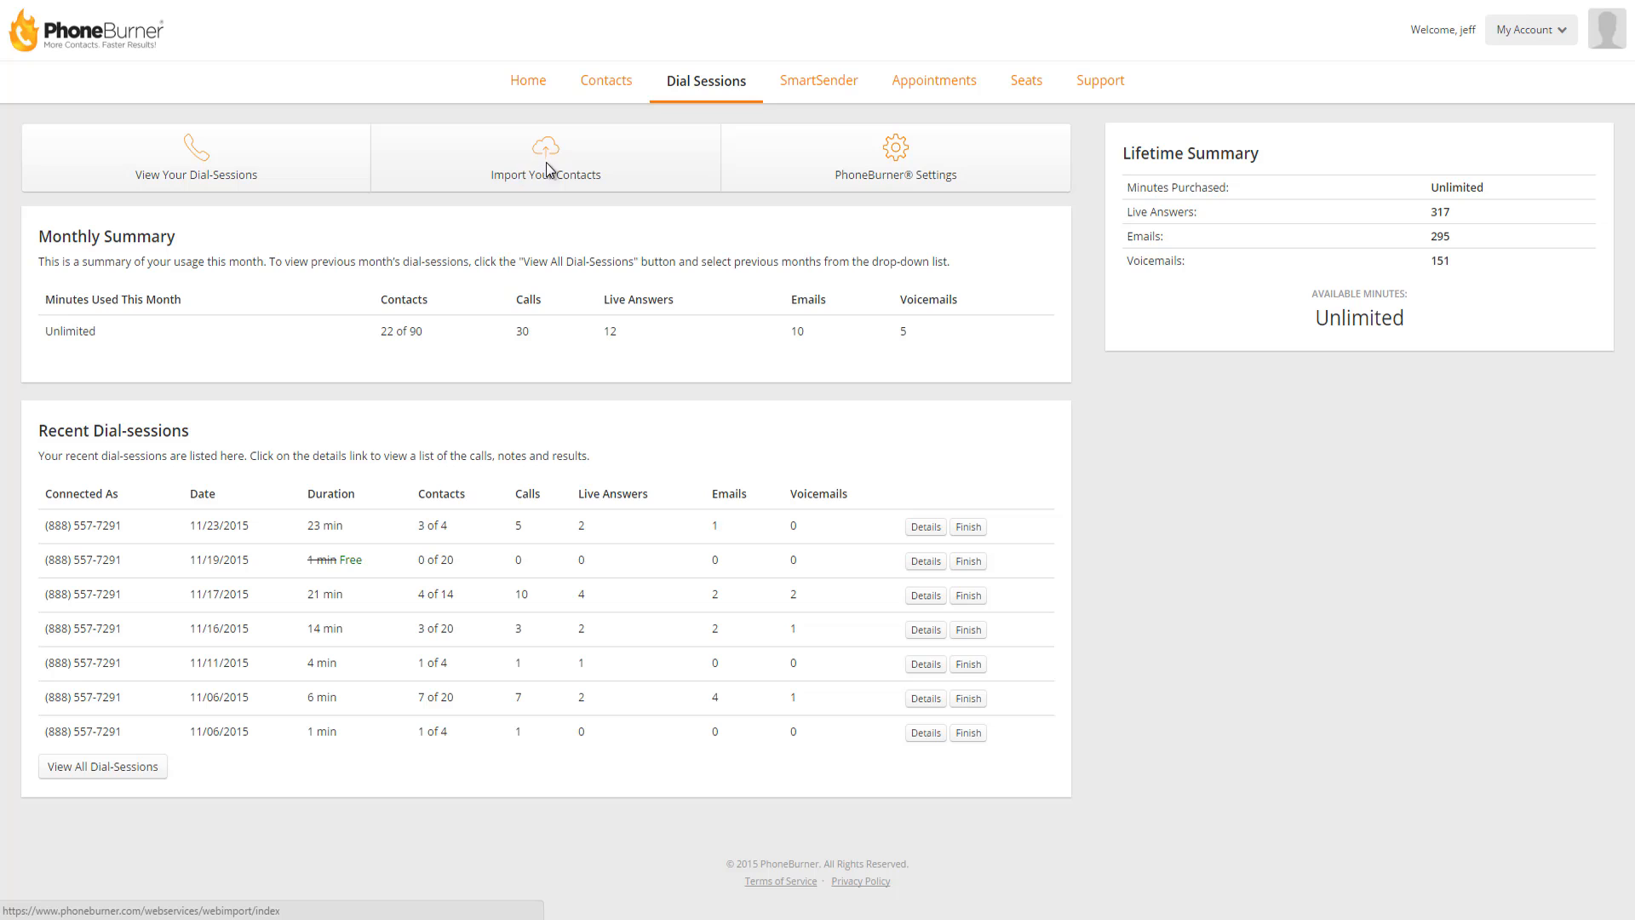
Start Import Your Contacts and agree to the Terms & Conditions.
left_click(545, 157)
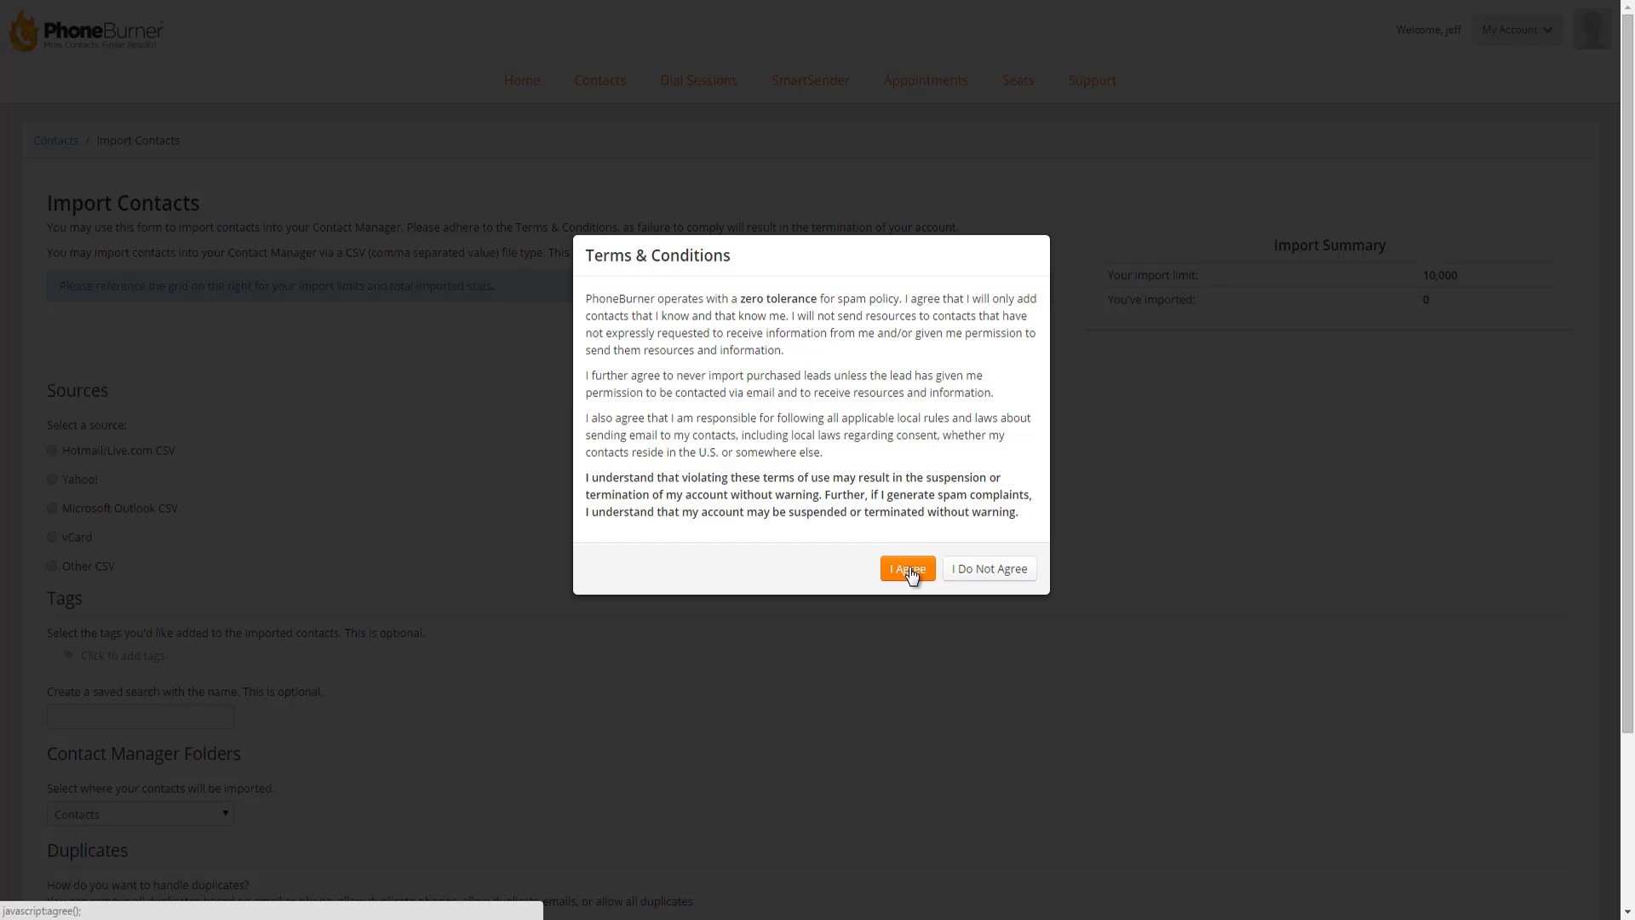
left_click(906, 568)
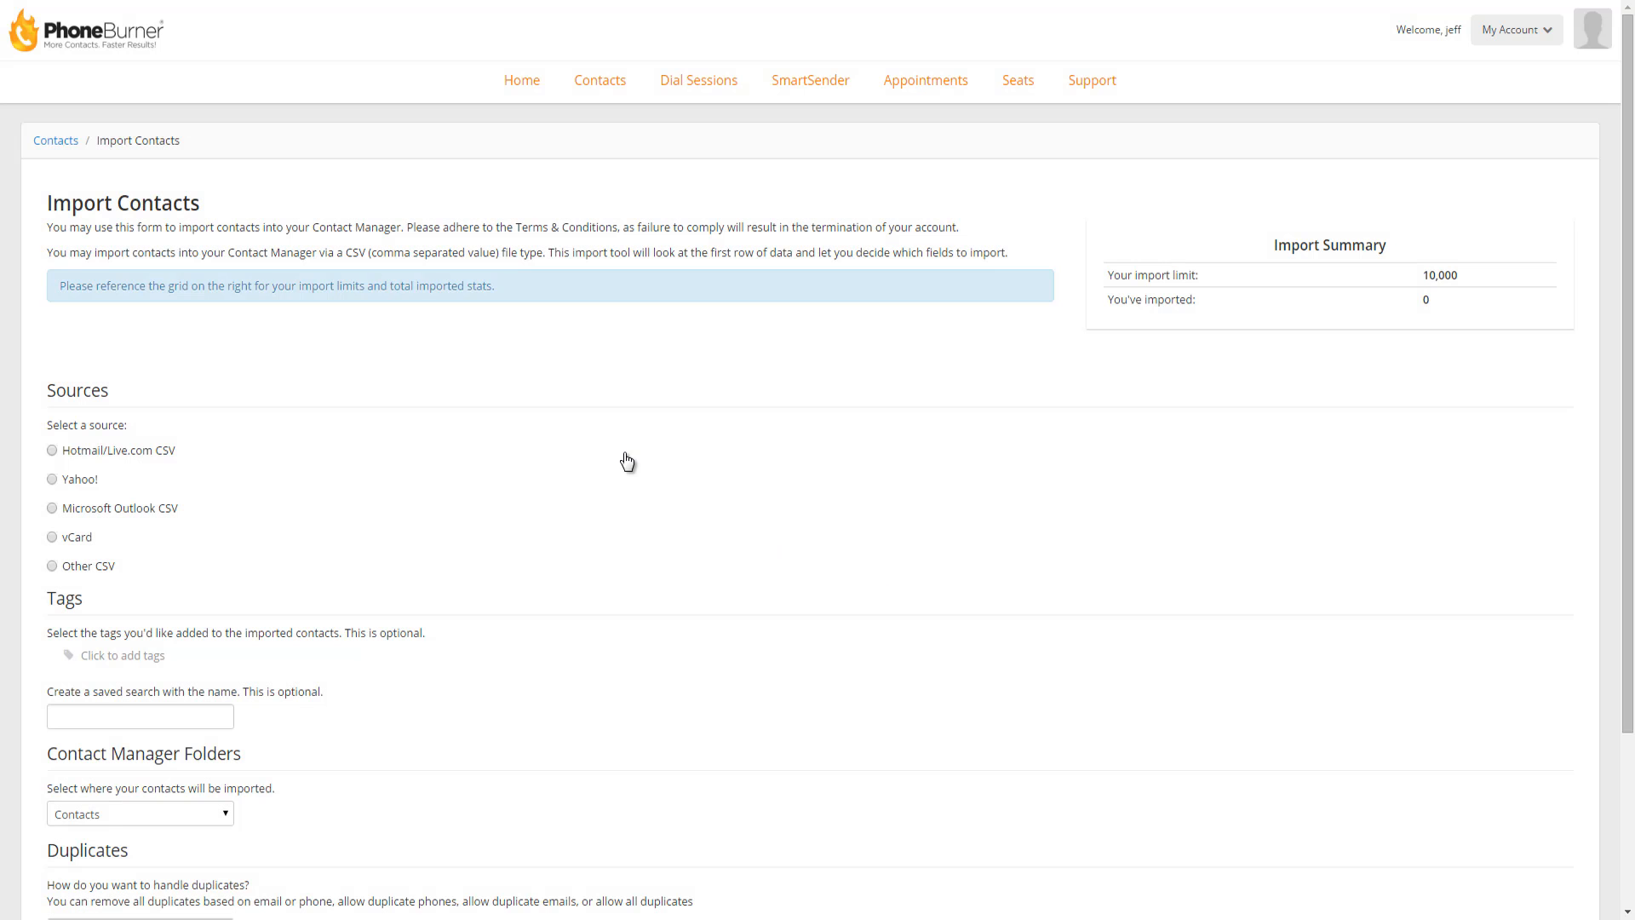
mouse_move(404, 392)
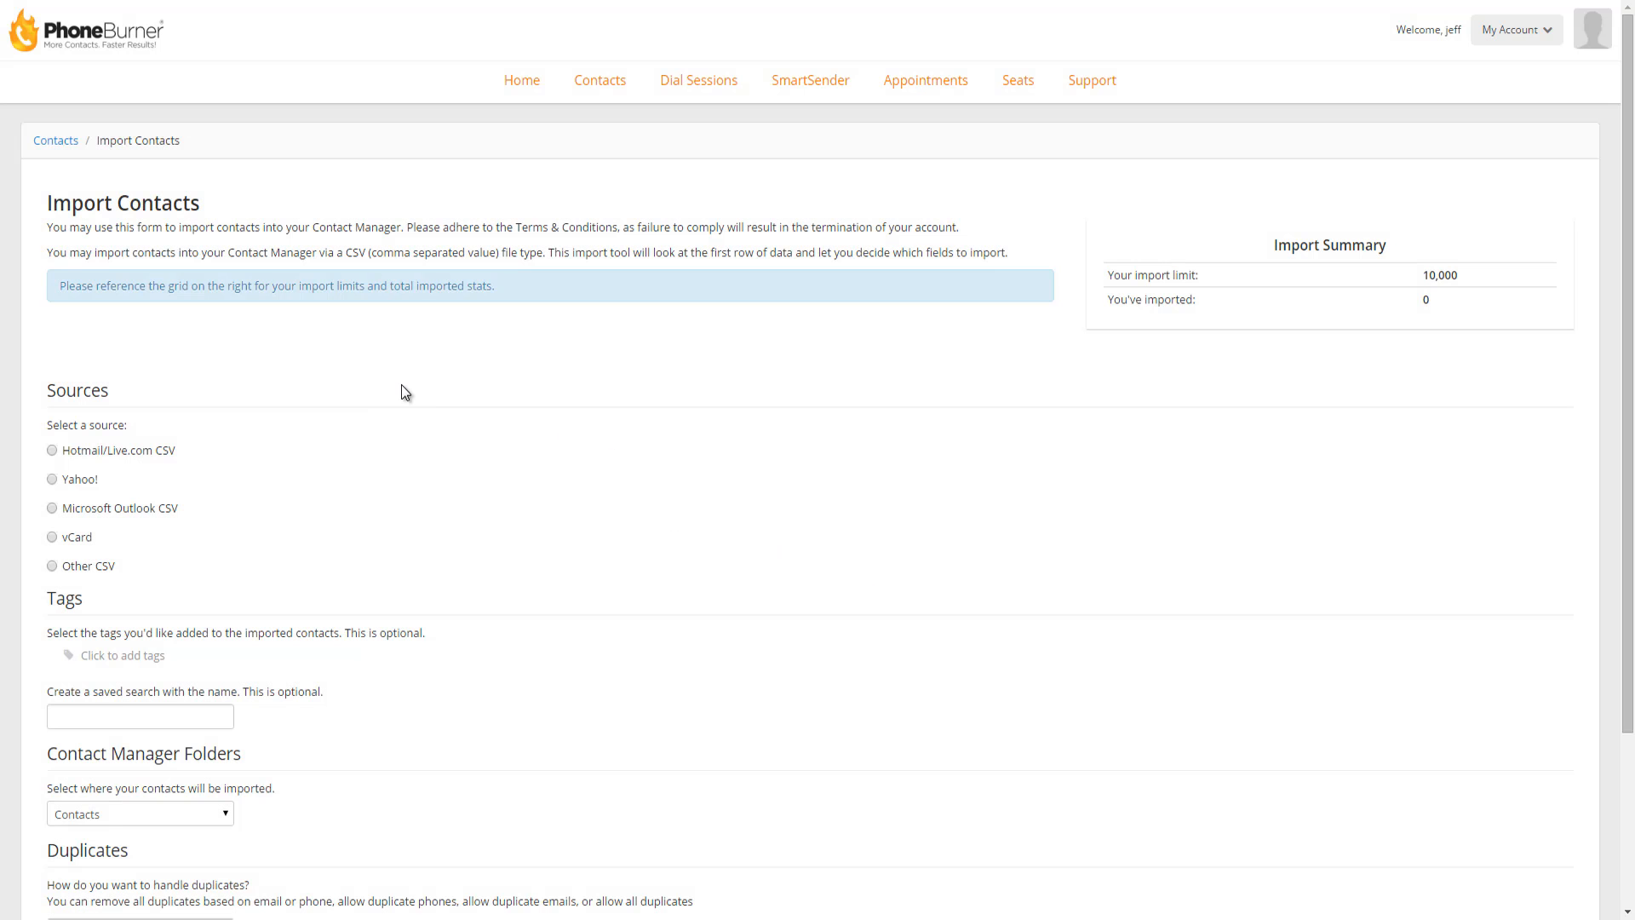
mouse_move(1228, 368)
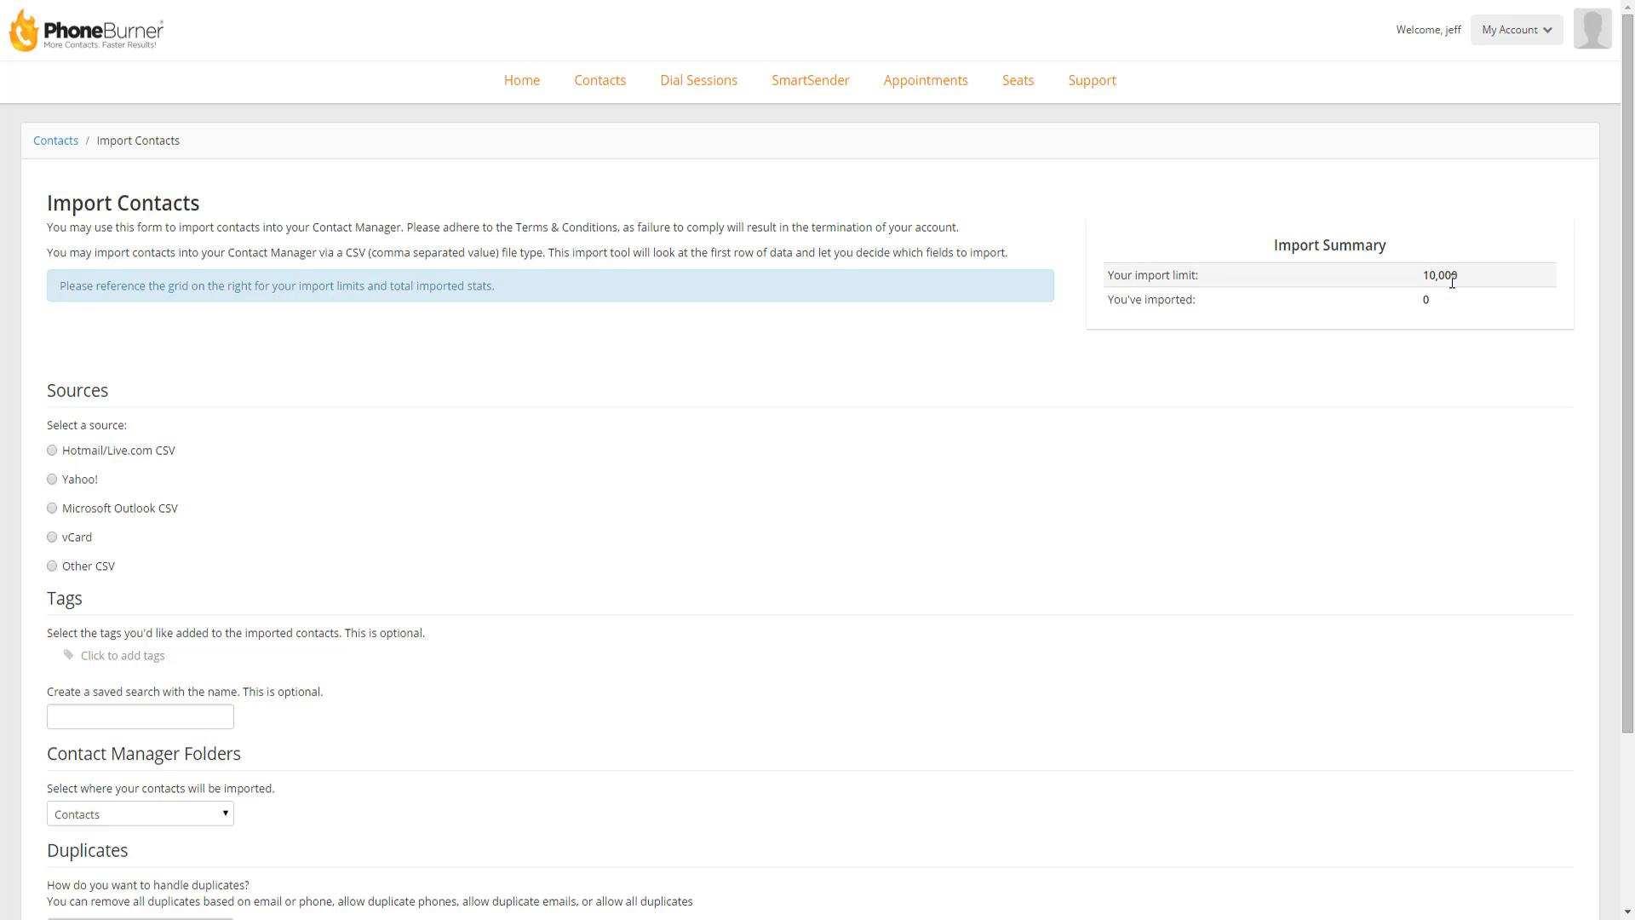
mouse_move(1421, 286)
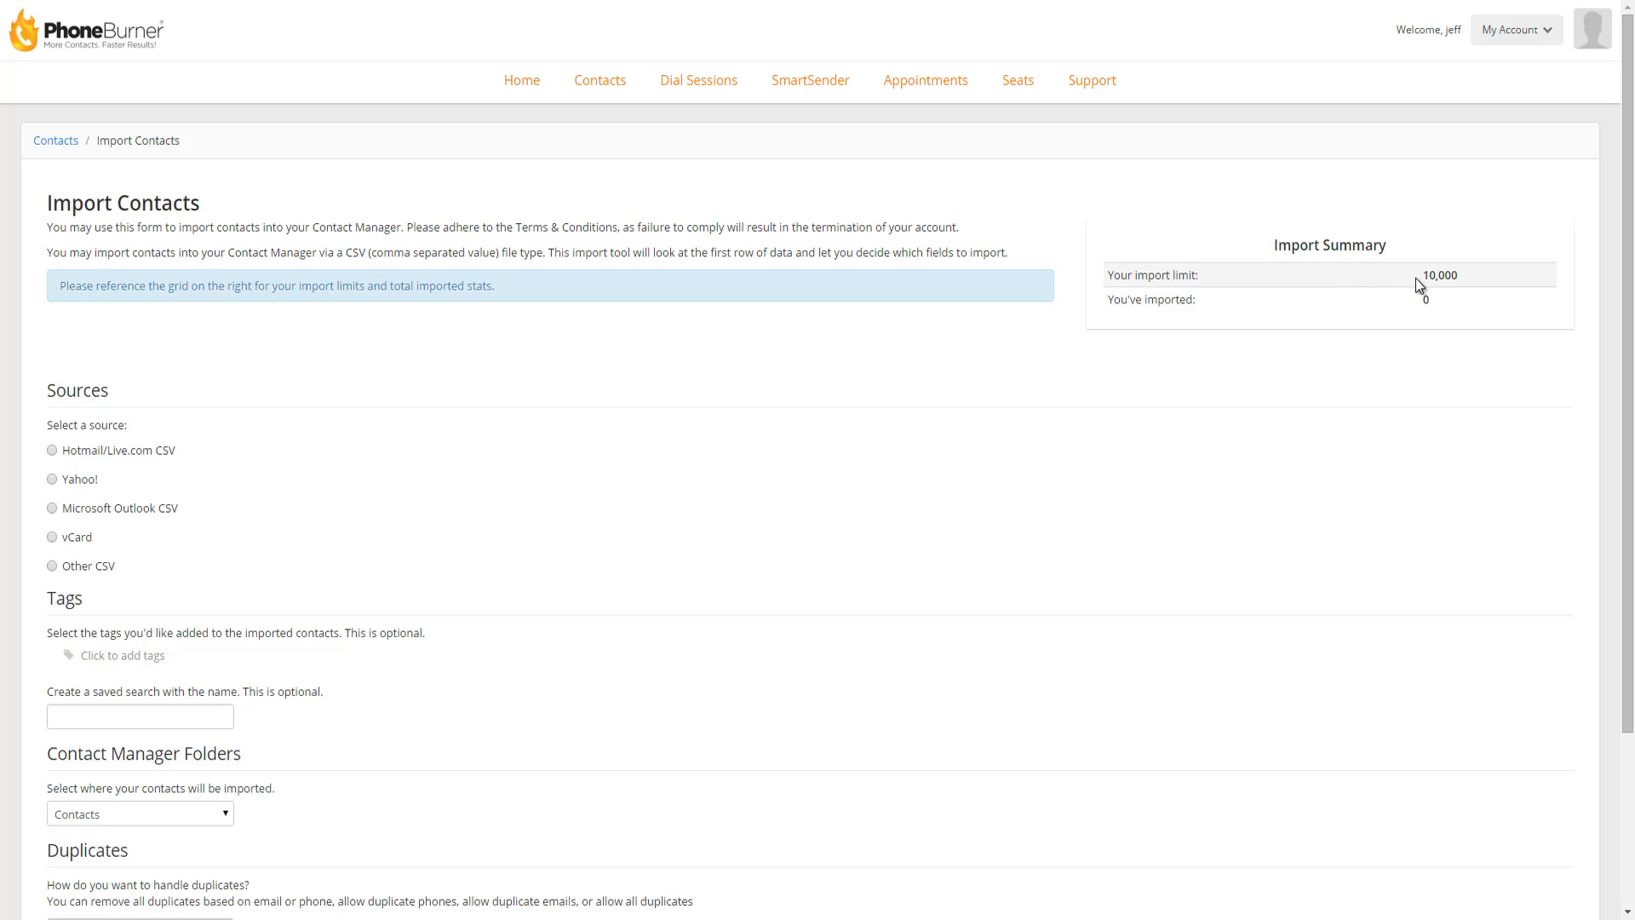
mouse_move(1359, 471)
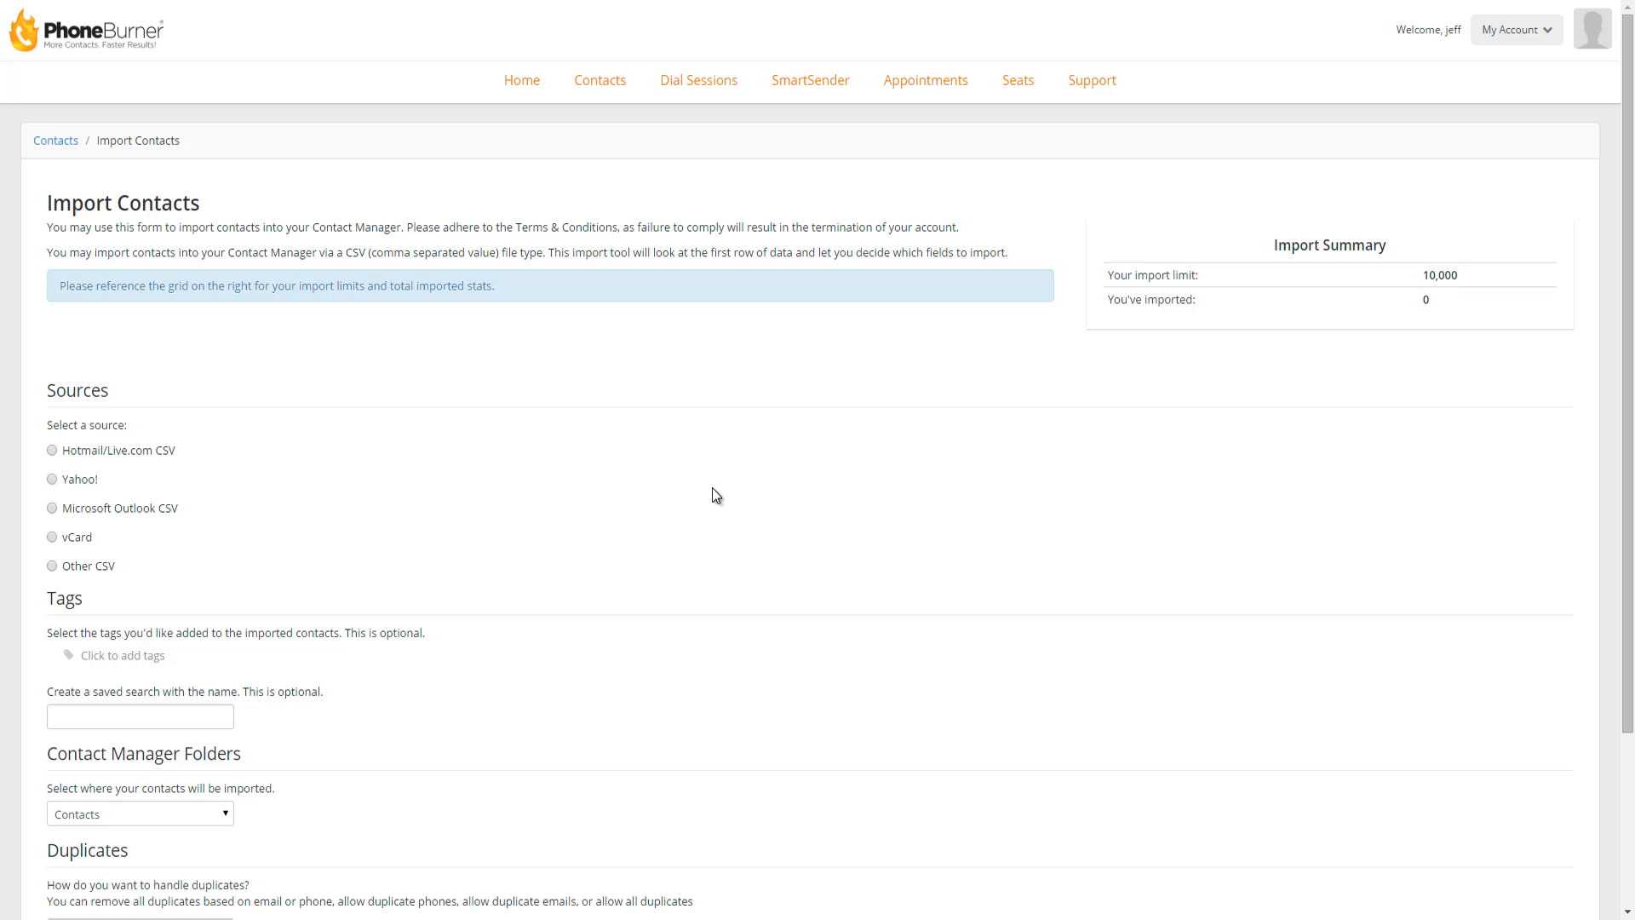
Choose Other CSV as the source and attach the OC#5690-B-PP-PRIME-22 file.
scroll("down", 3)
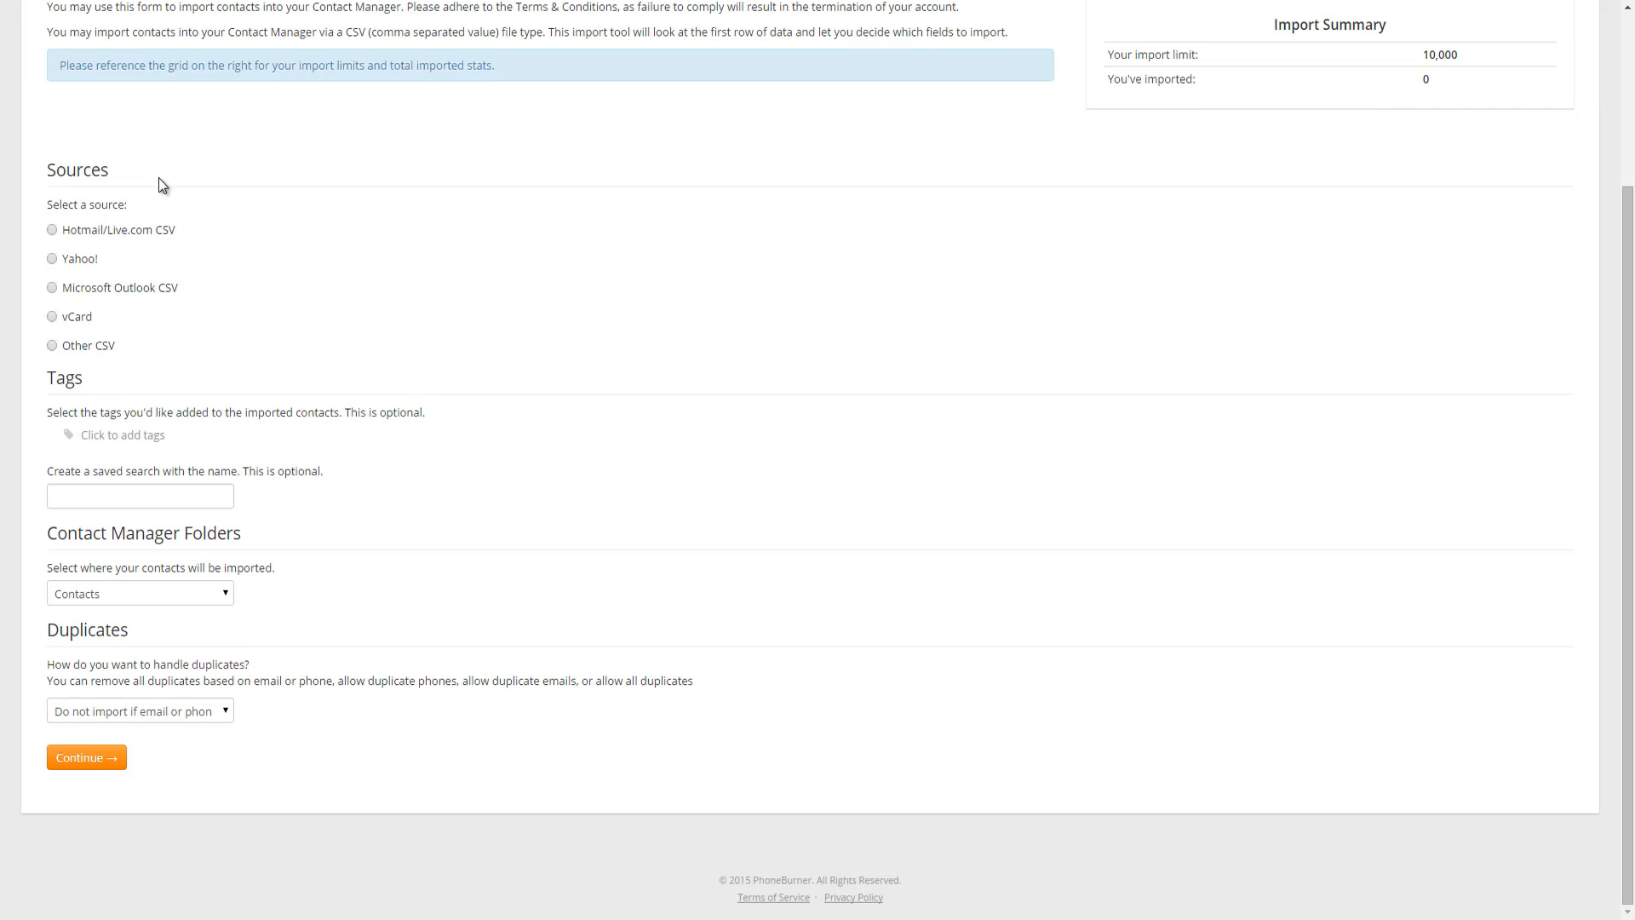
mouse_move(110, 241)
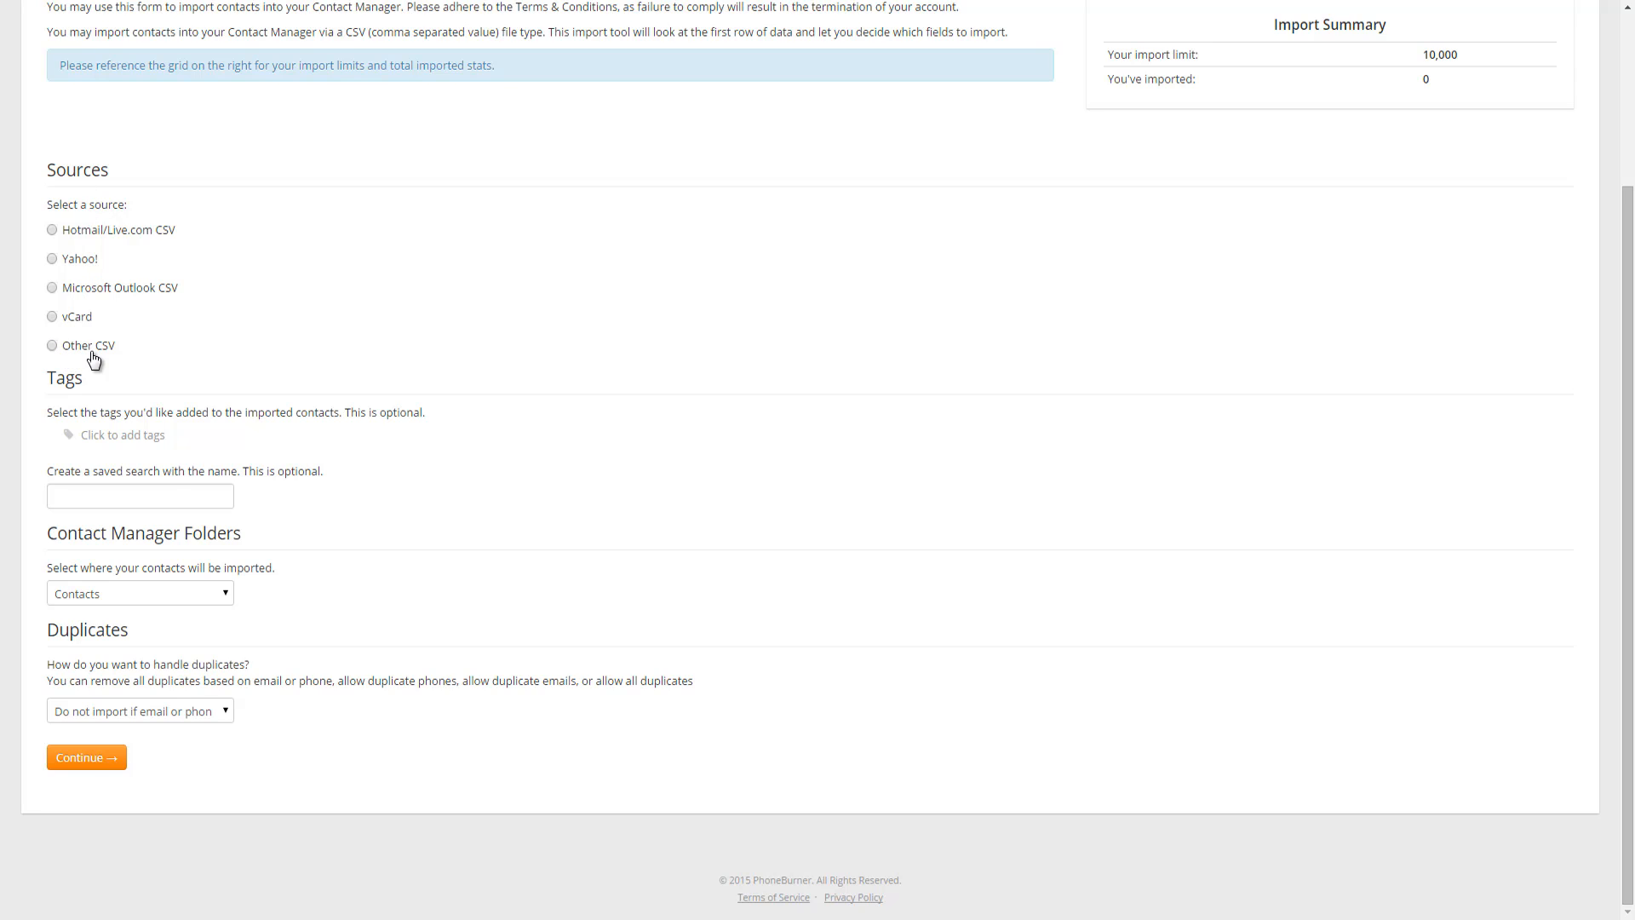
mouse_move(94, 252)
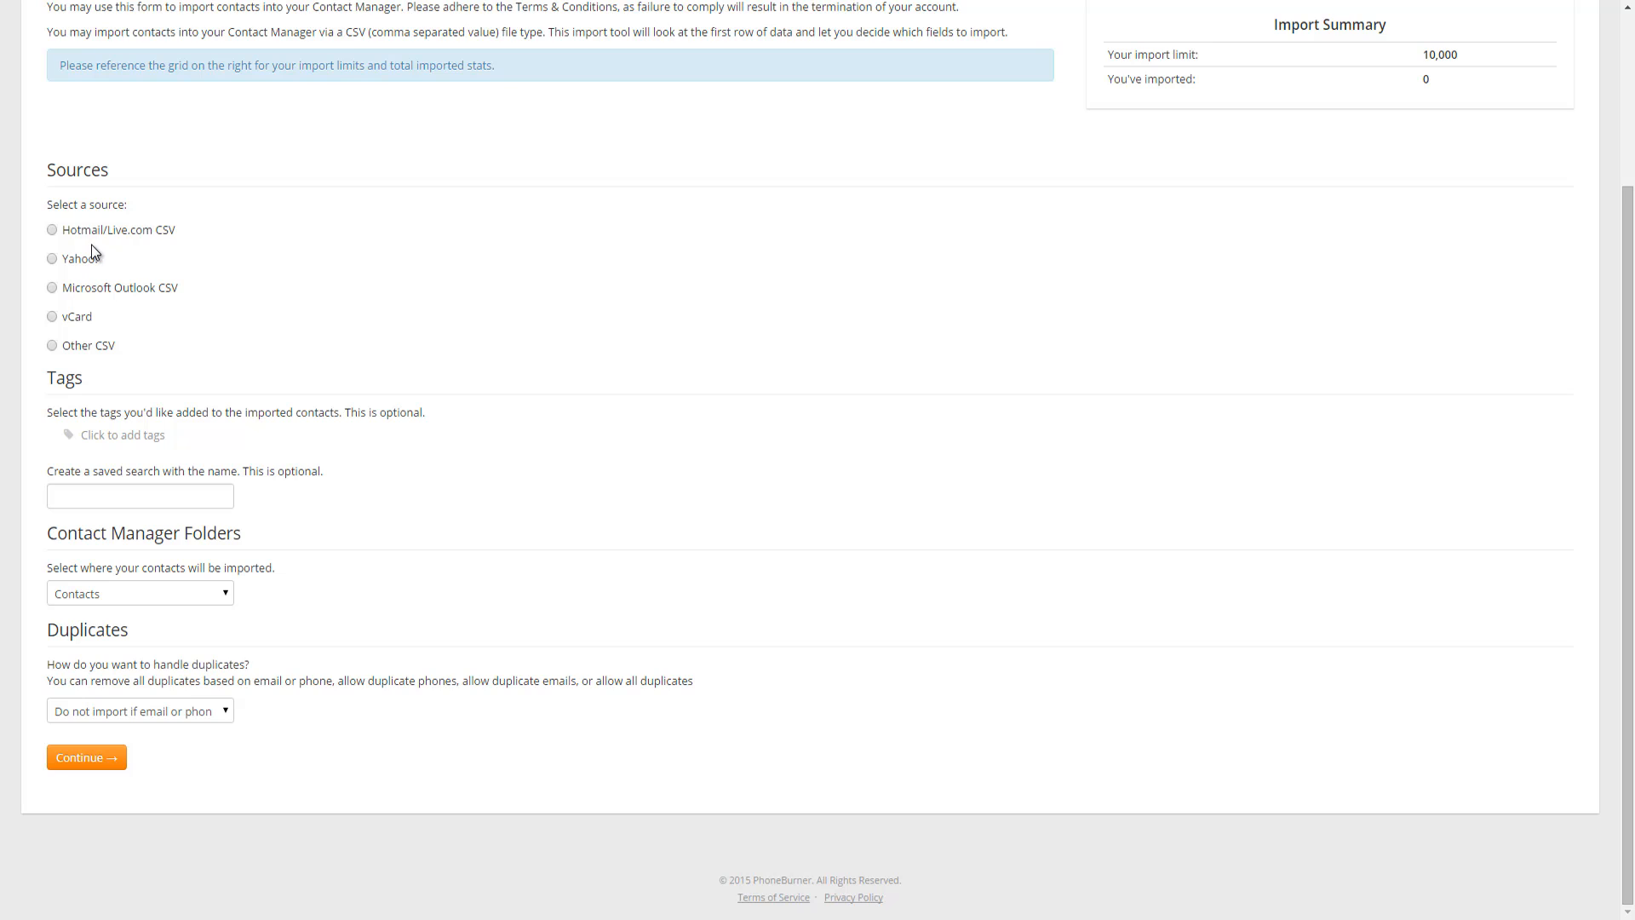
mouse_move(91, 299)
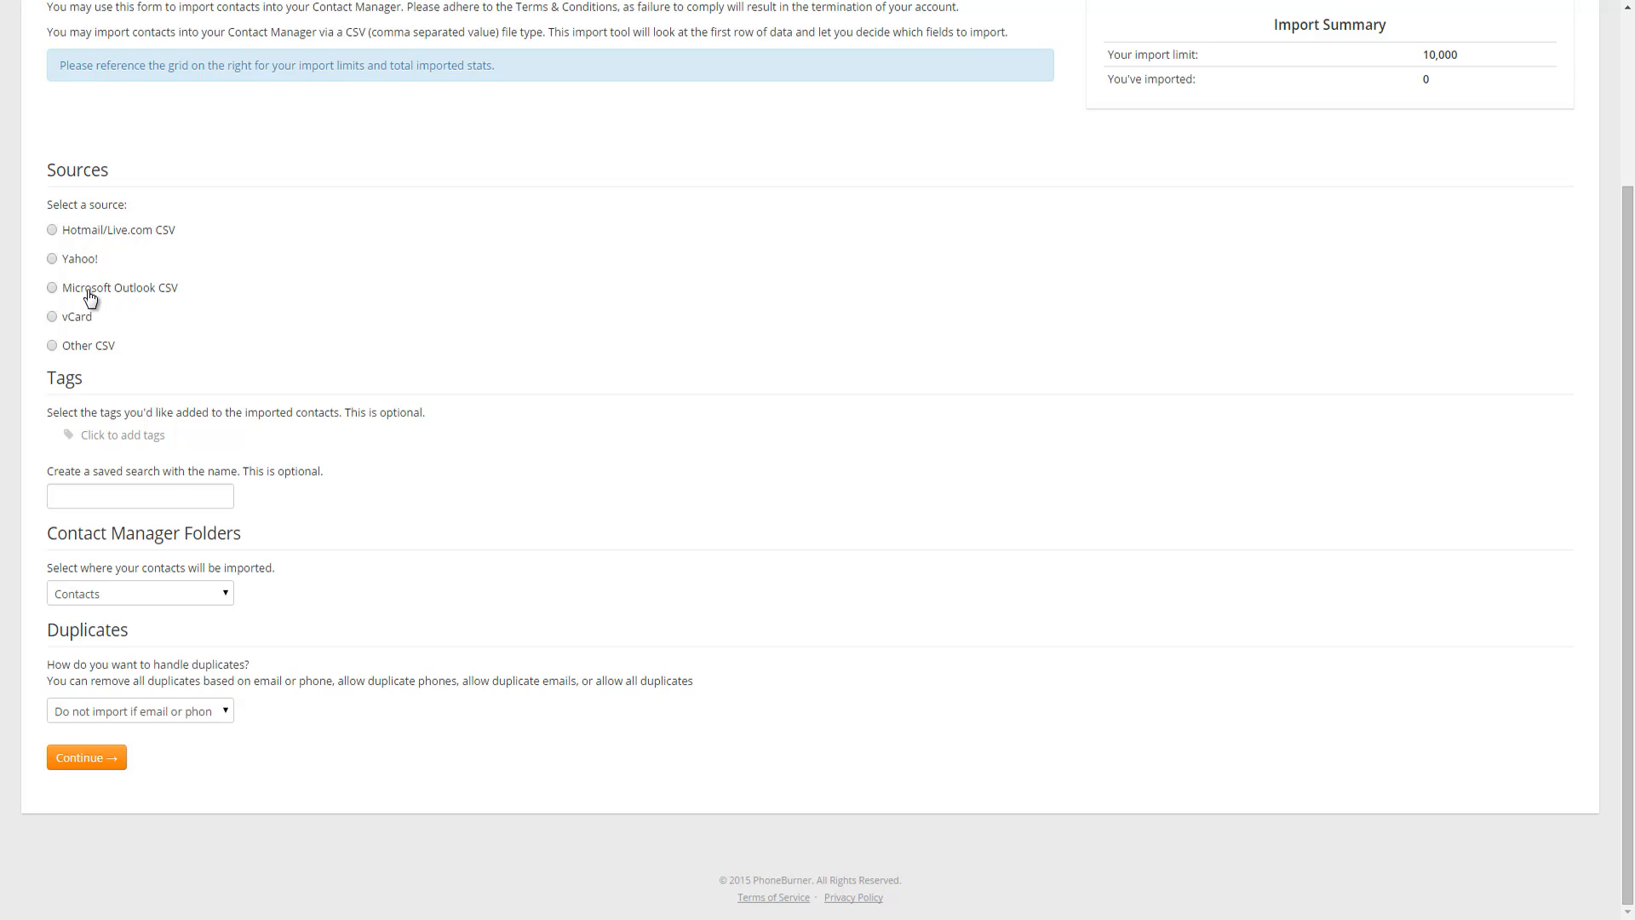
mouse_move(93, 360)
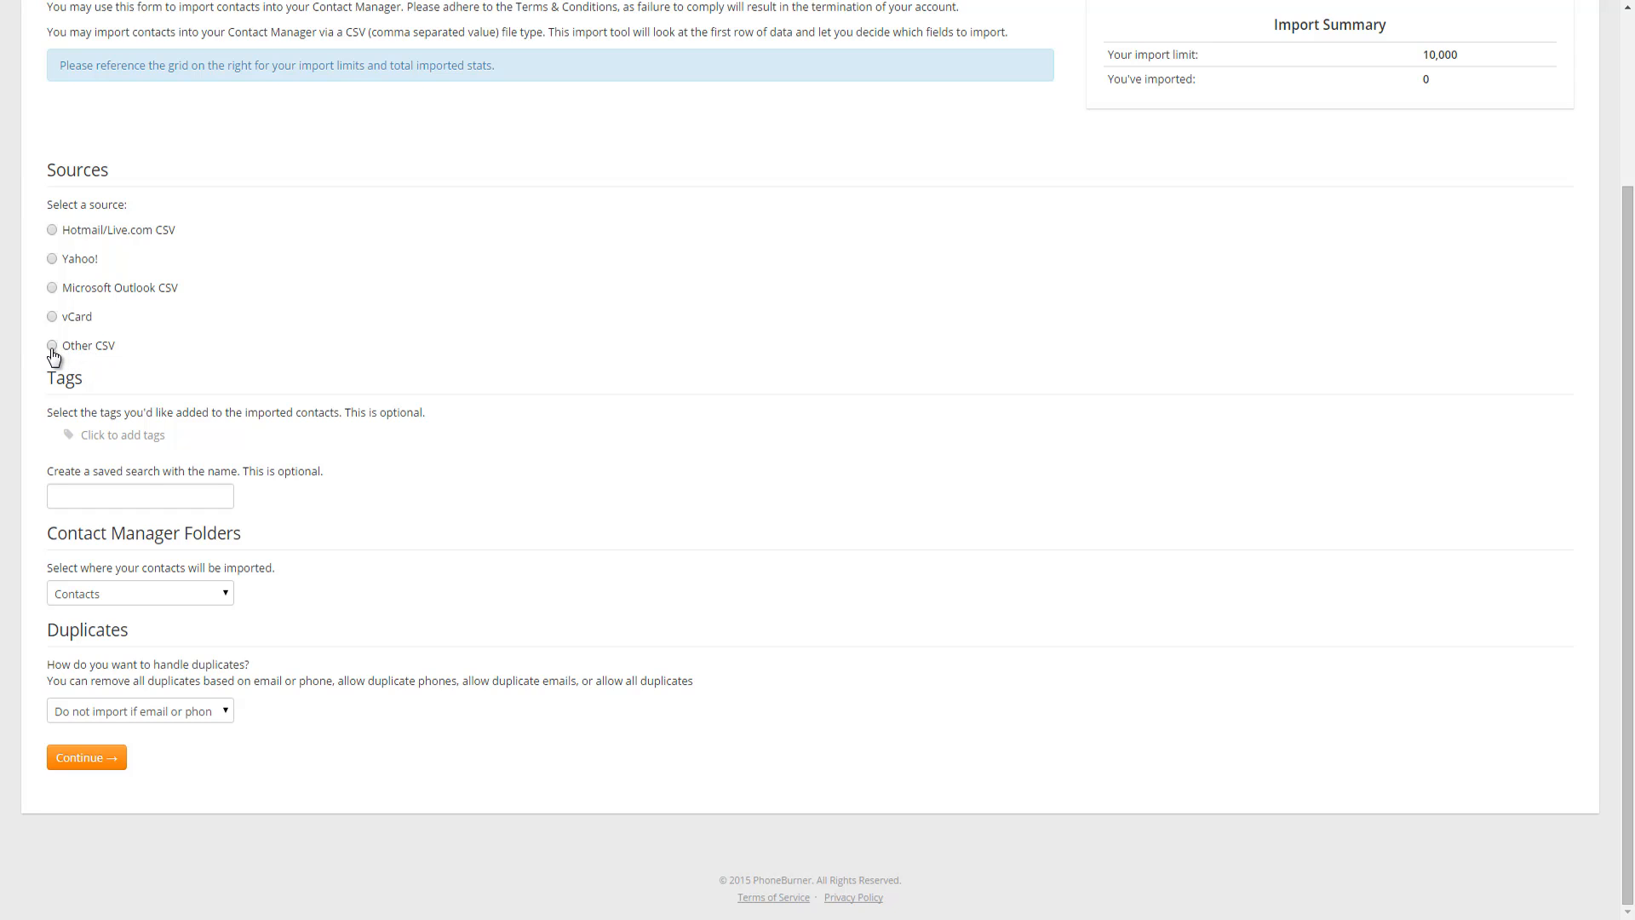
left_click(51, 345)
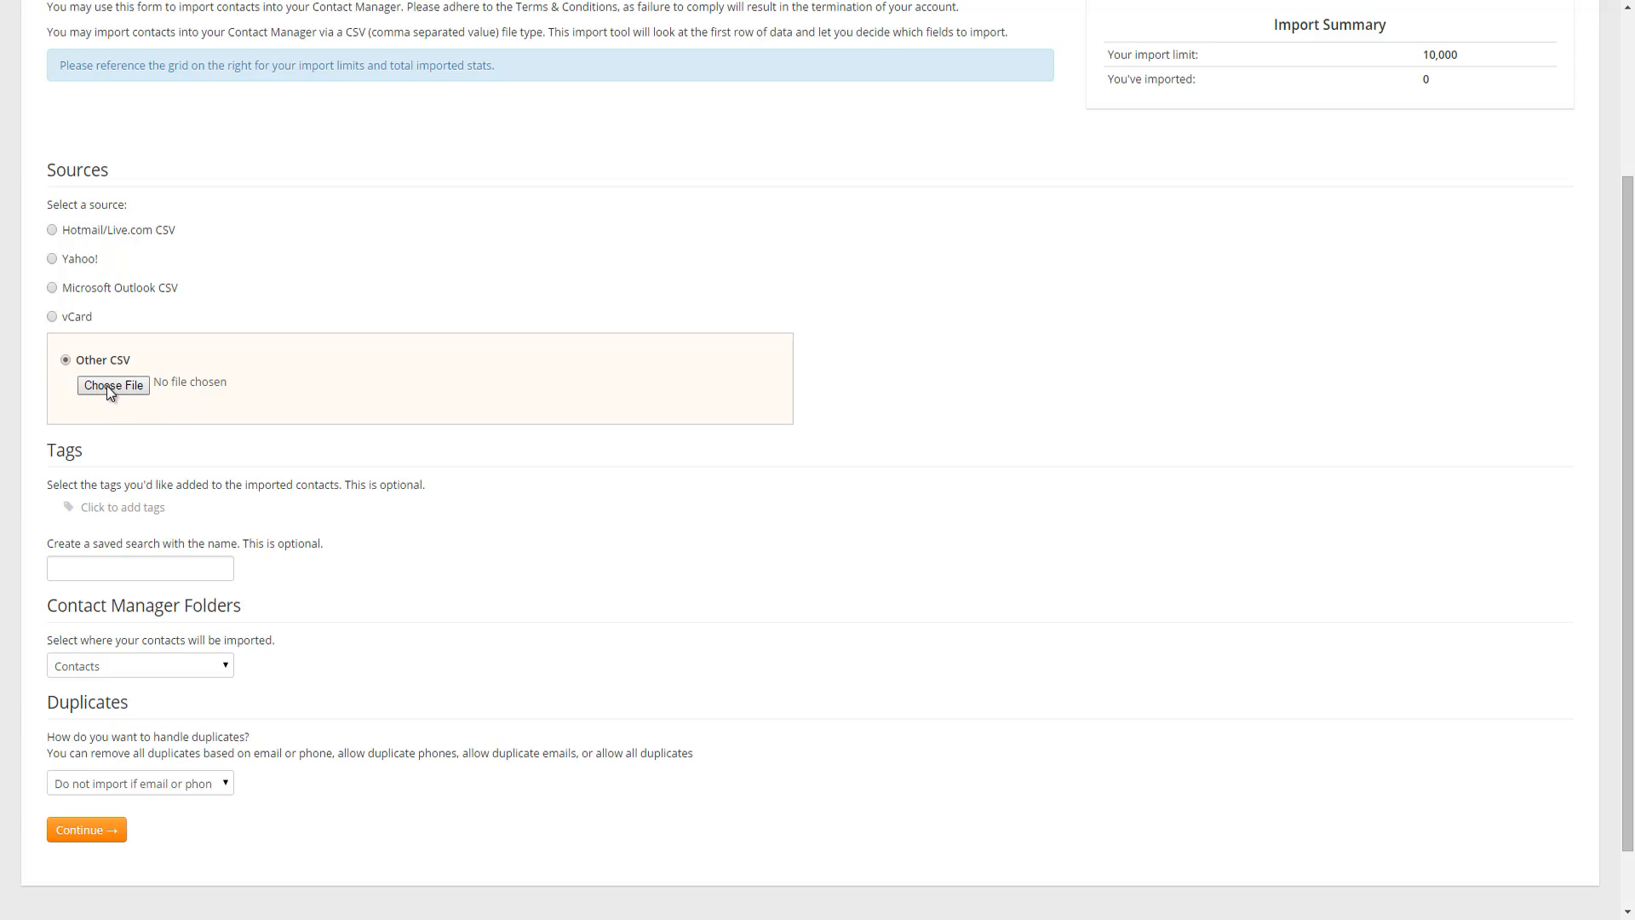
left_click(113, 385)
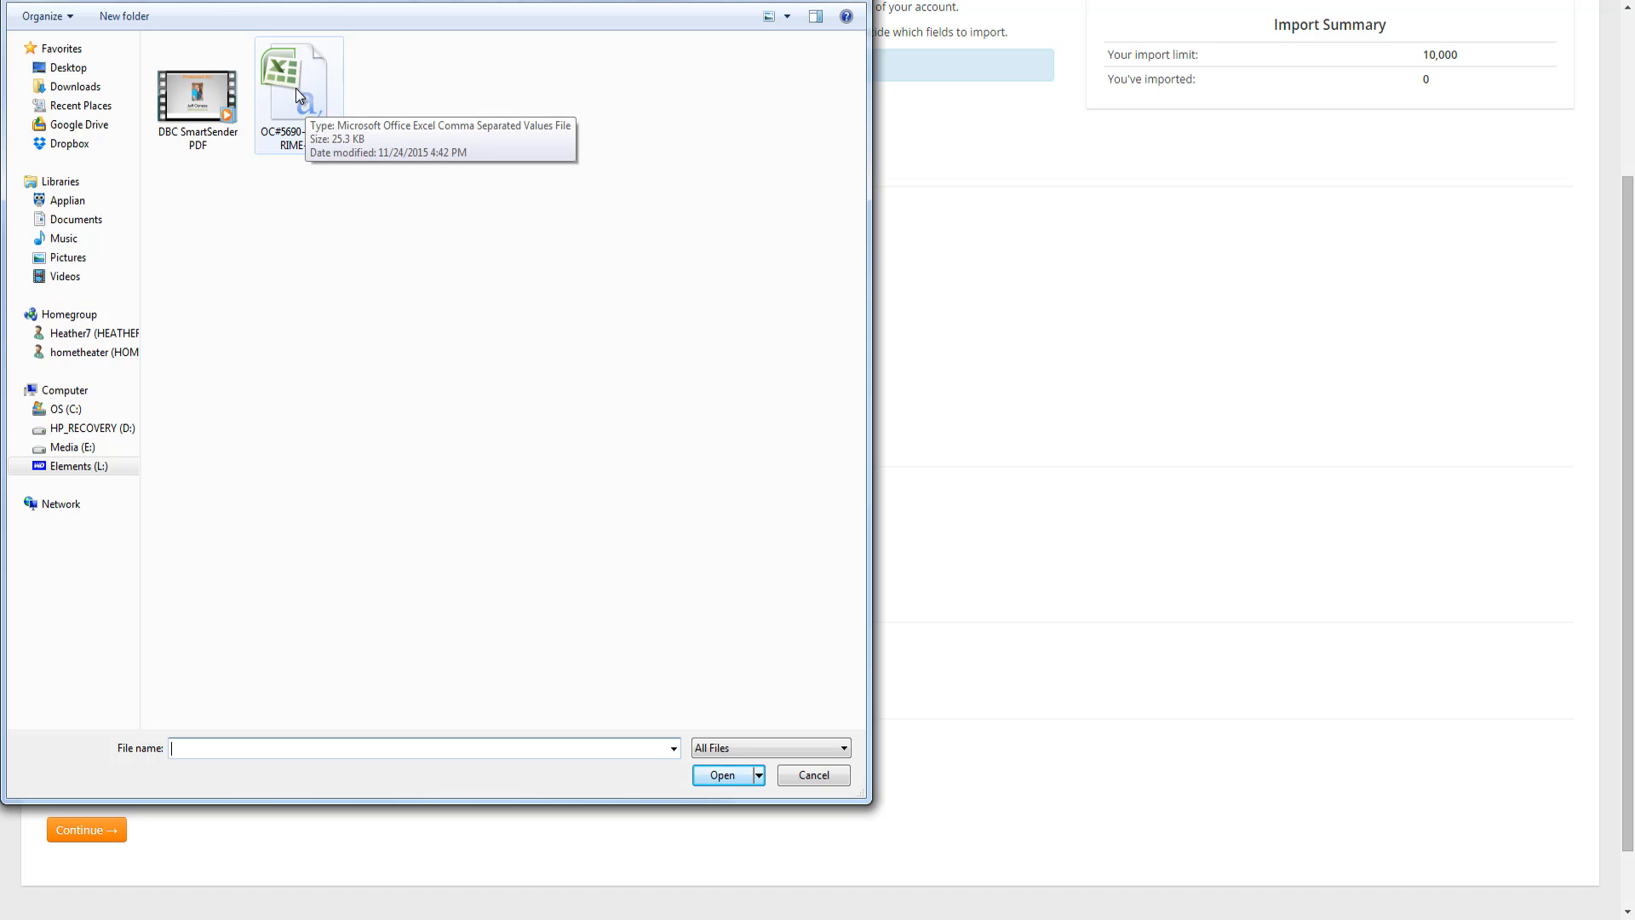
left_click(298, 79)
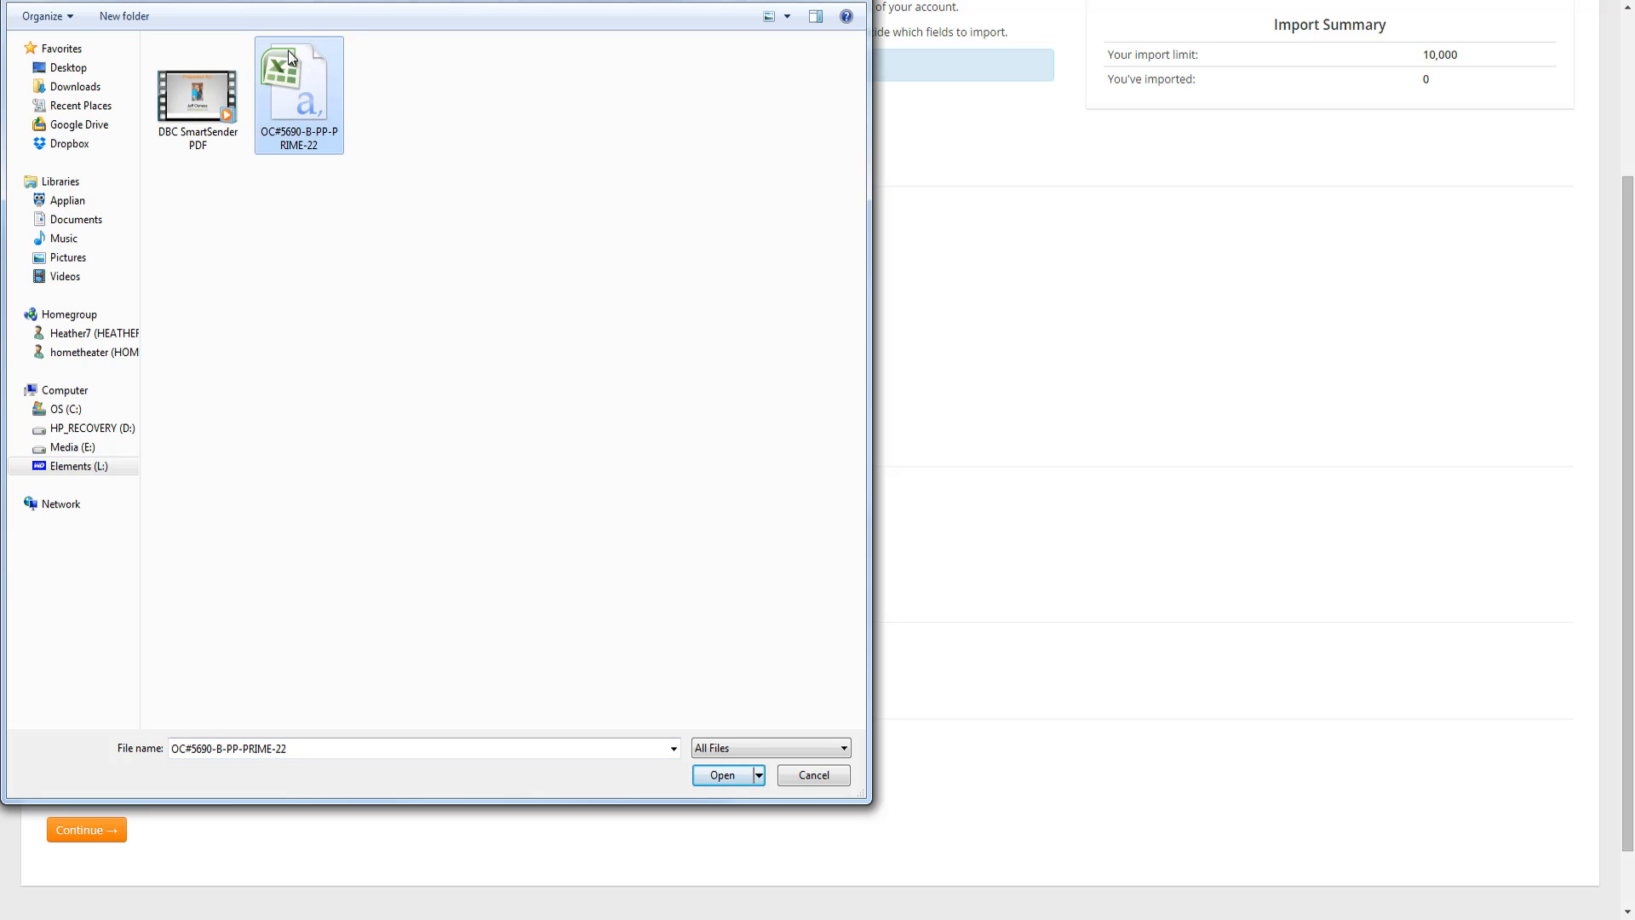
left_click(721, 775)
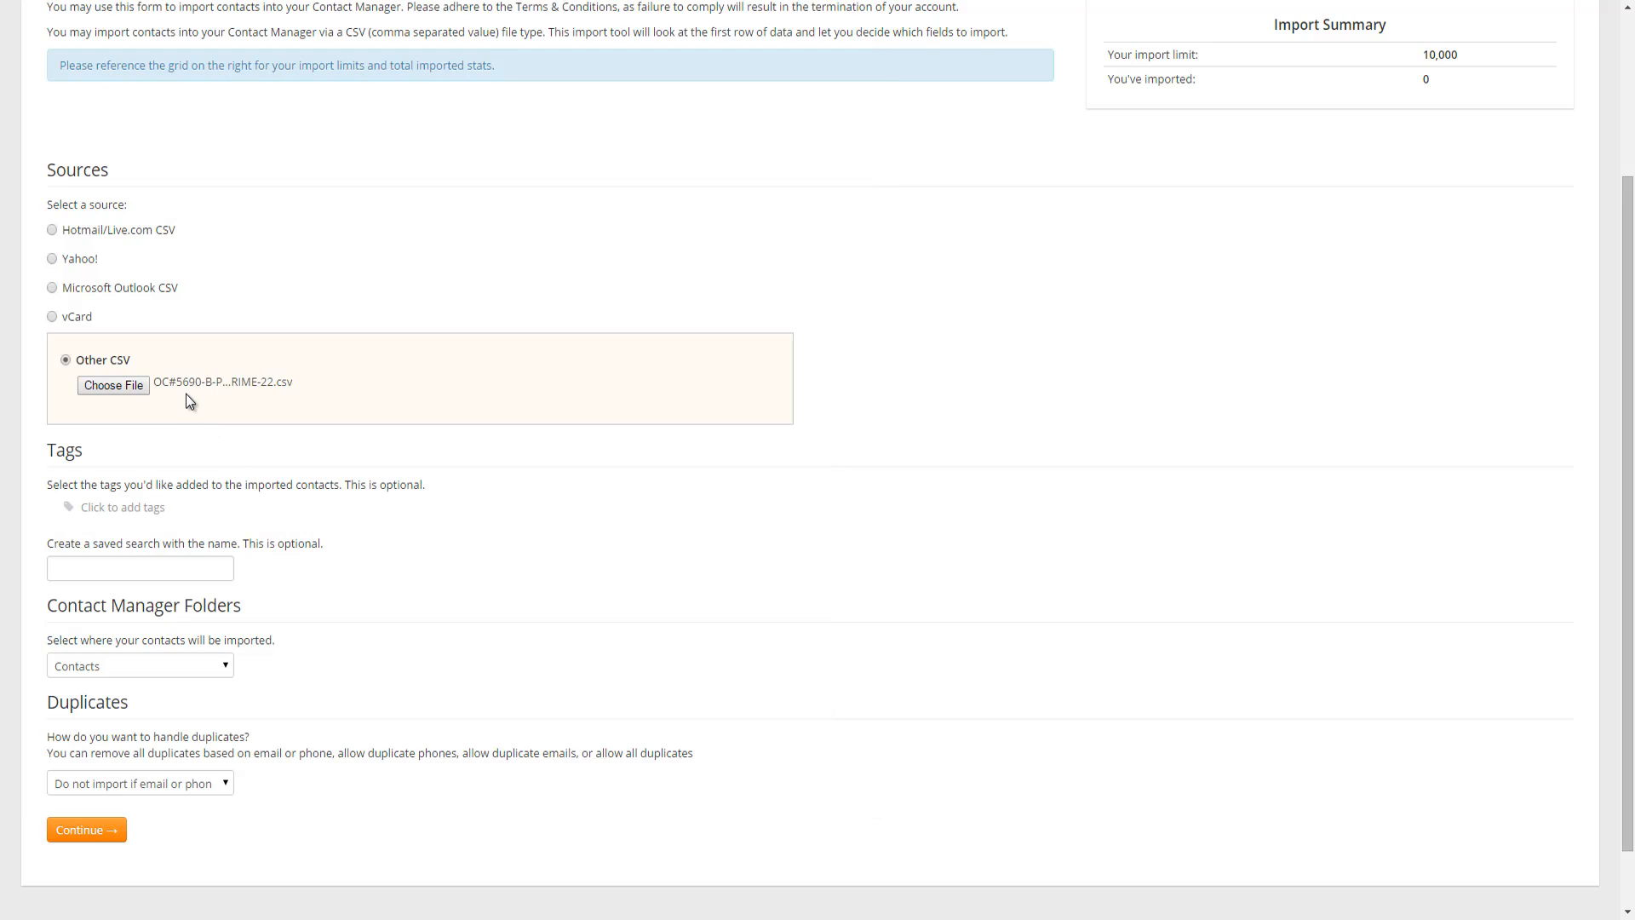
mouse_move(279, 400)
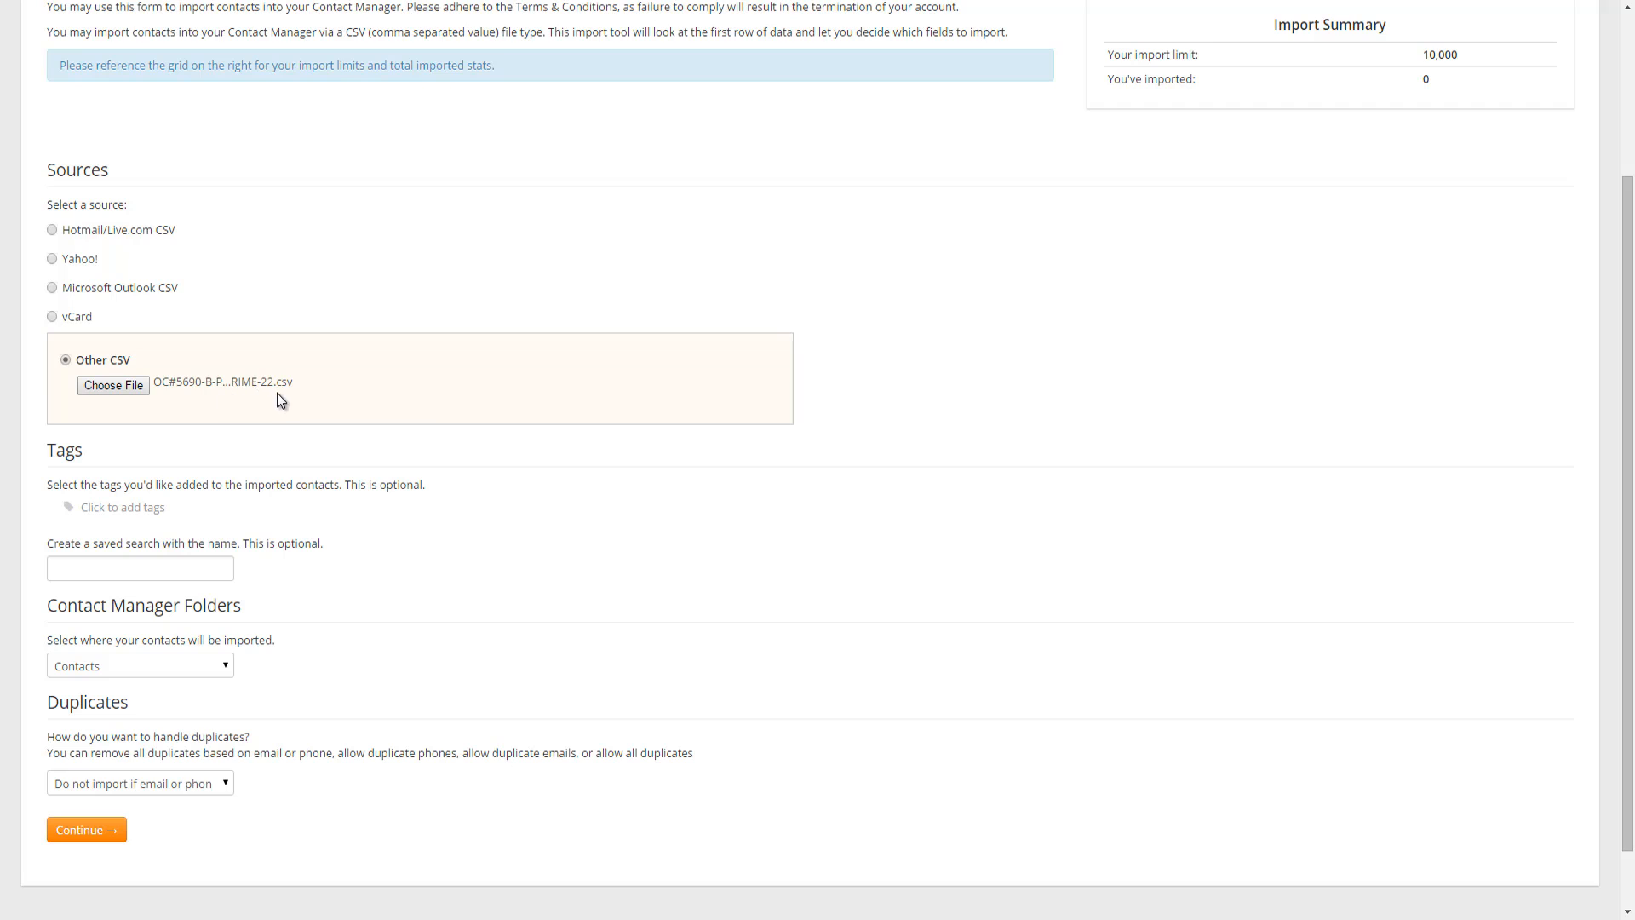
mouse_move(176, 404)
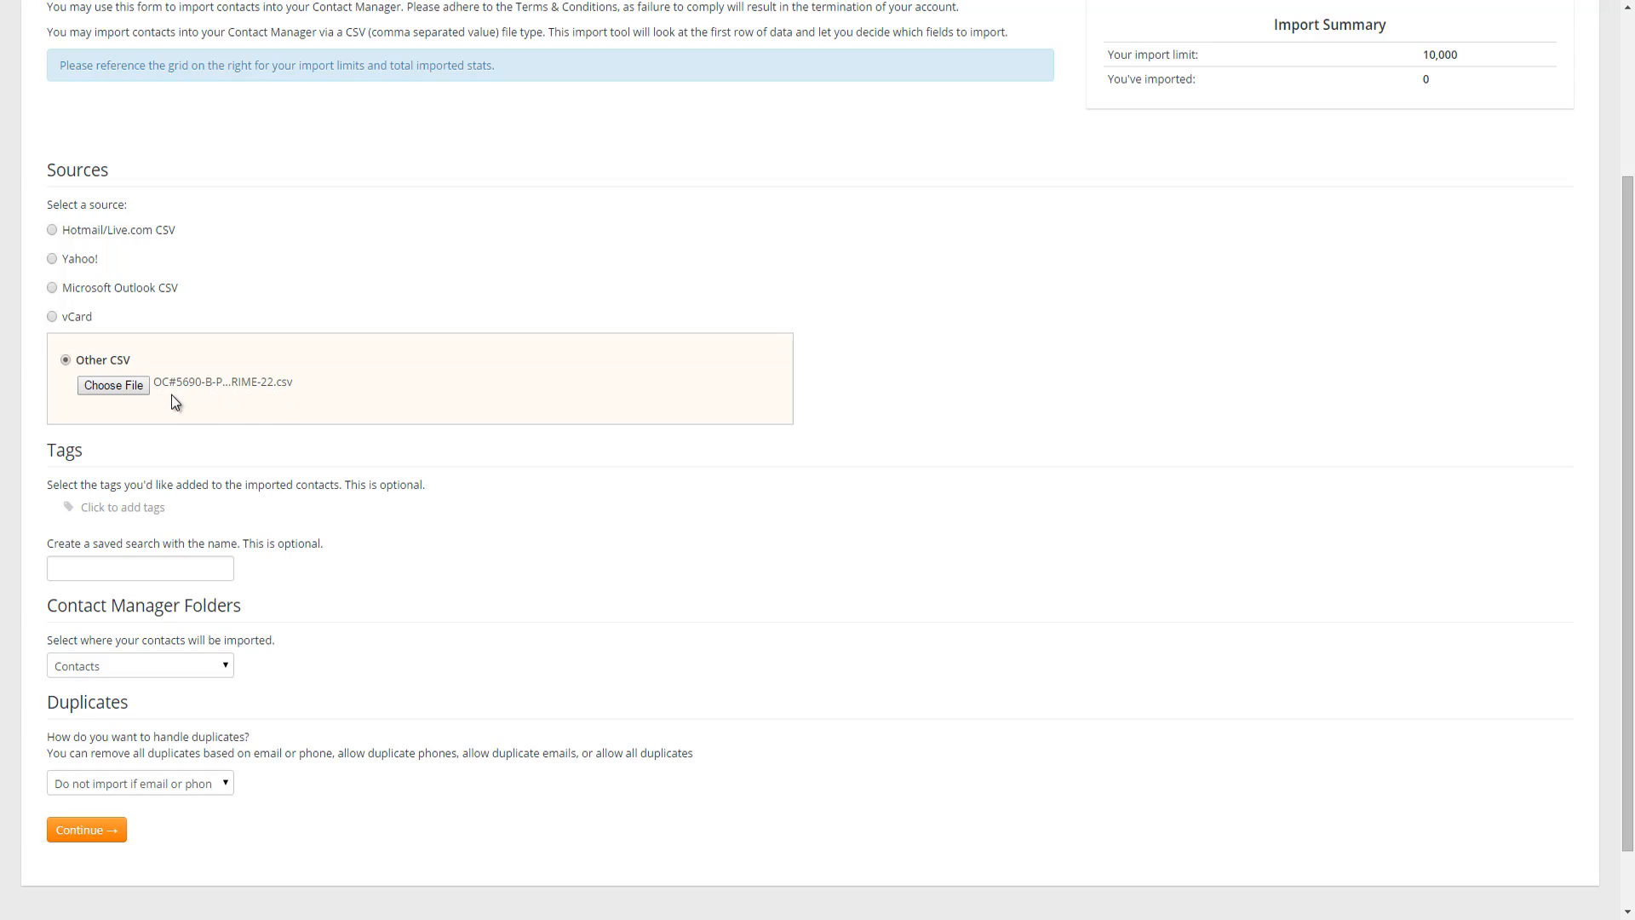
Add the Trade Show tag and name the saved search 'Trade Show'.
scroll("down", 3)
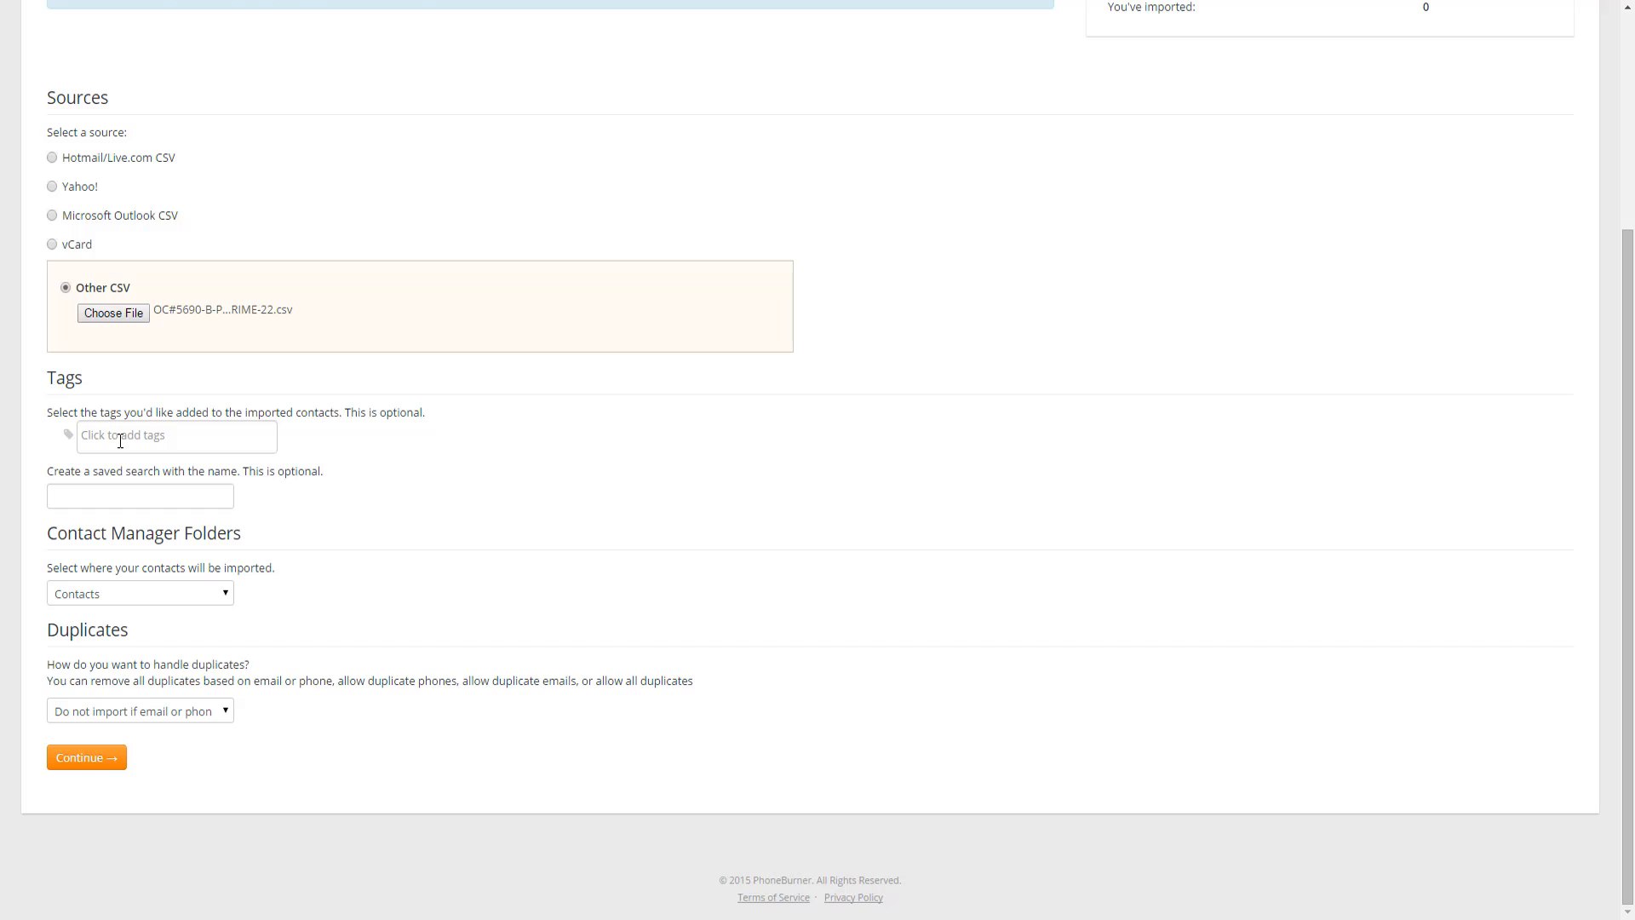
left_click(175, 435)
type("Trade Show")
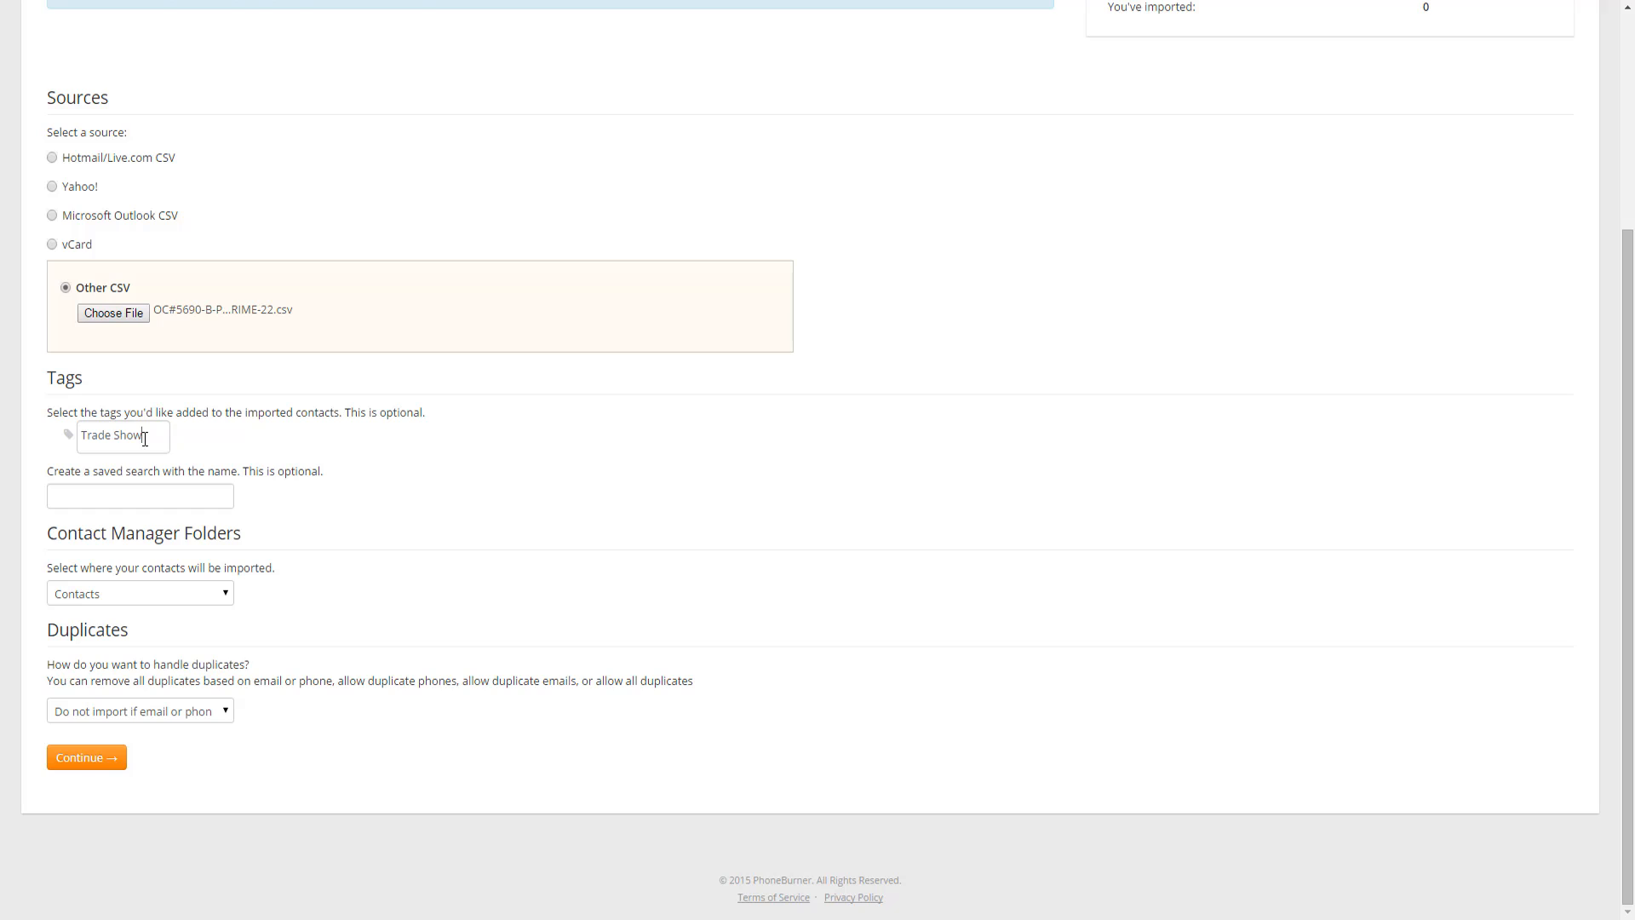
mouse_move(191, 423)
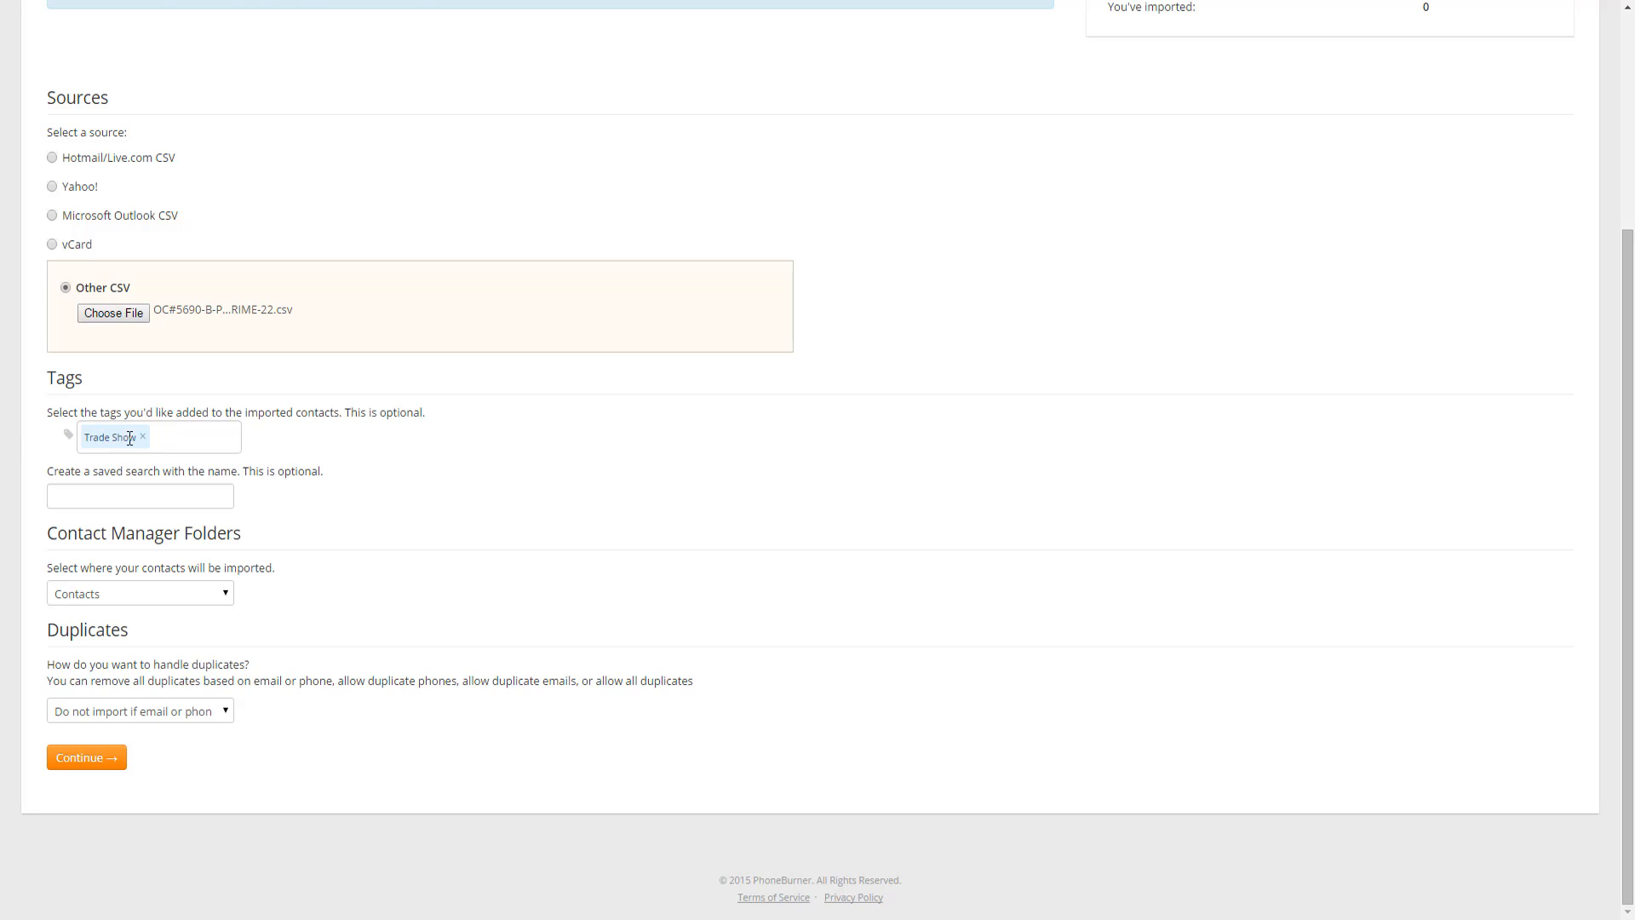
mouse_move(145, 446)
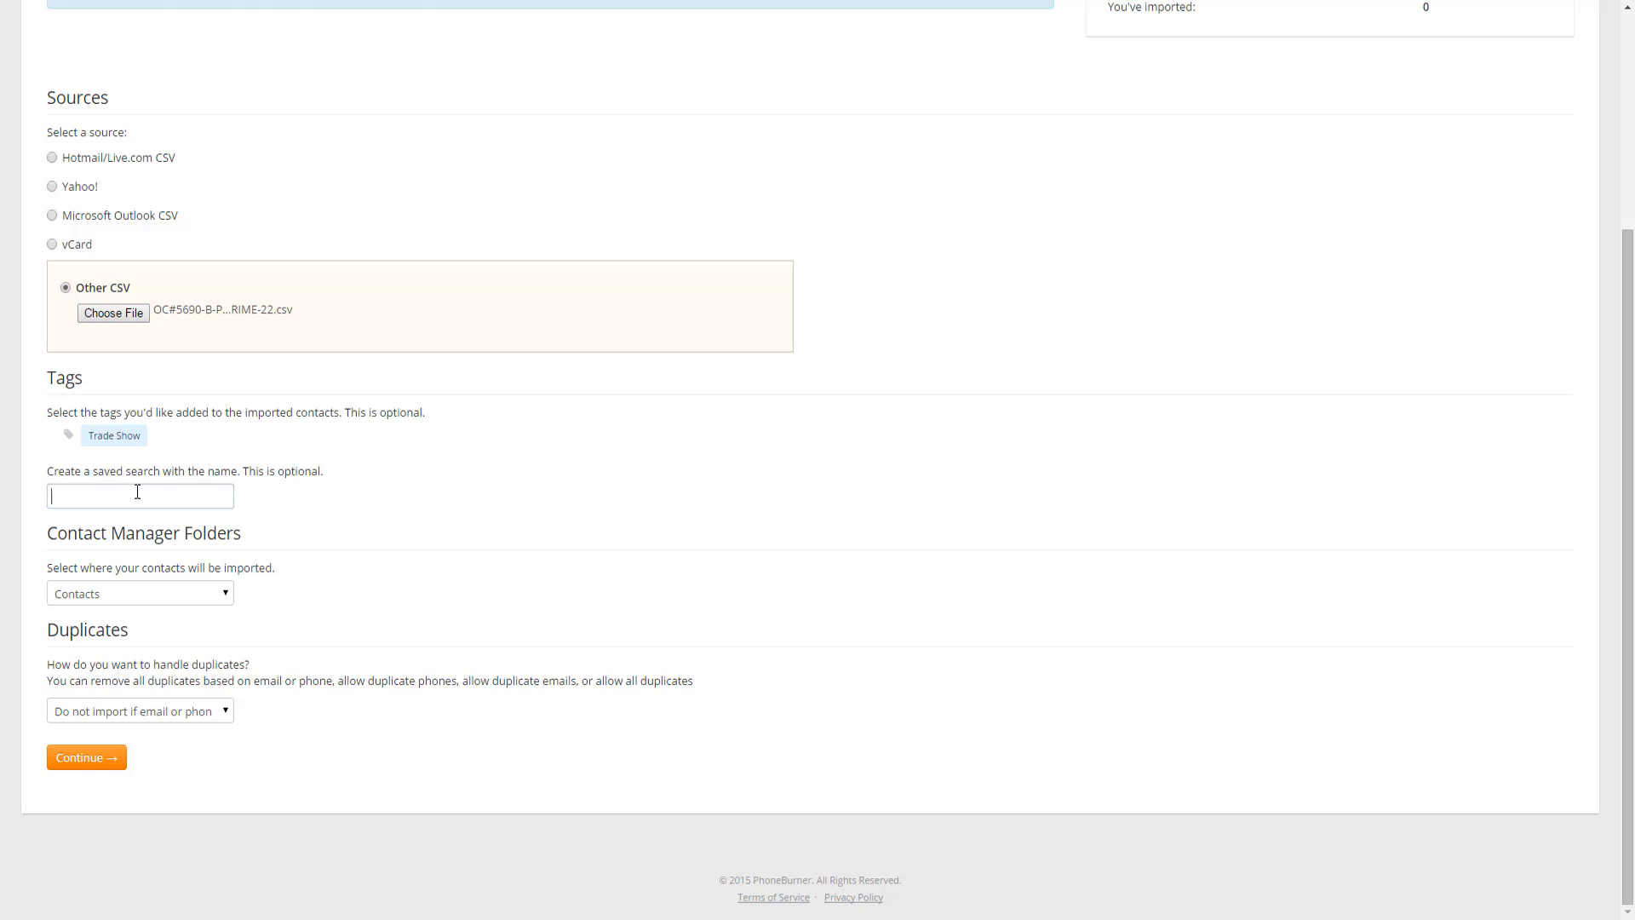
type("Trade")
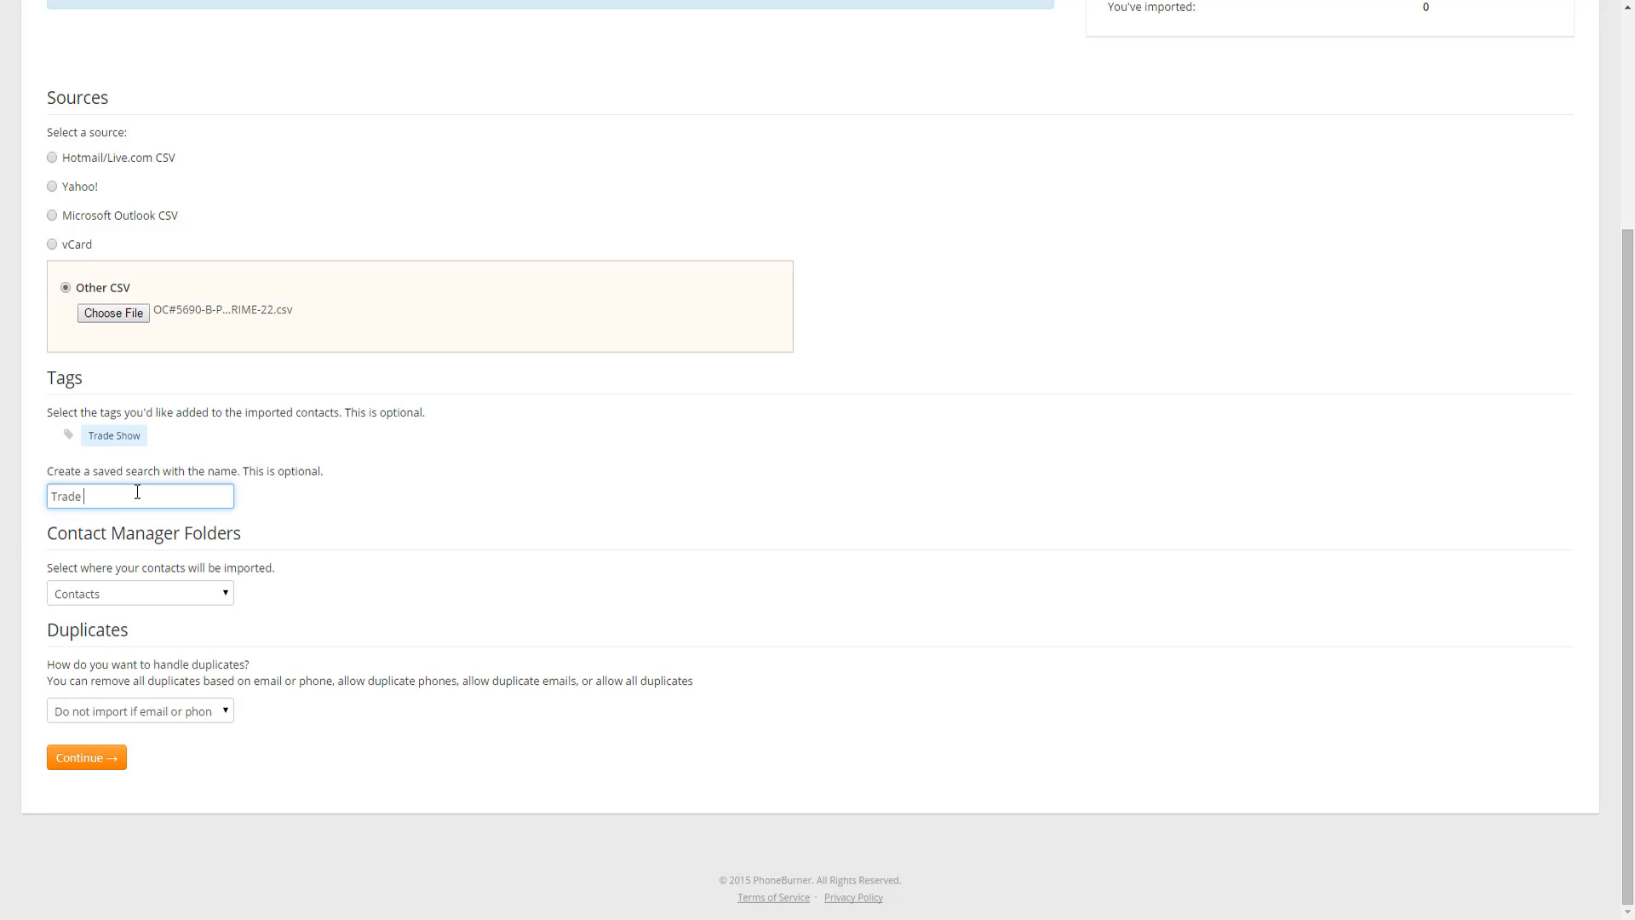
type("Show")
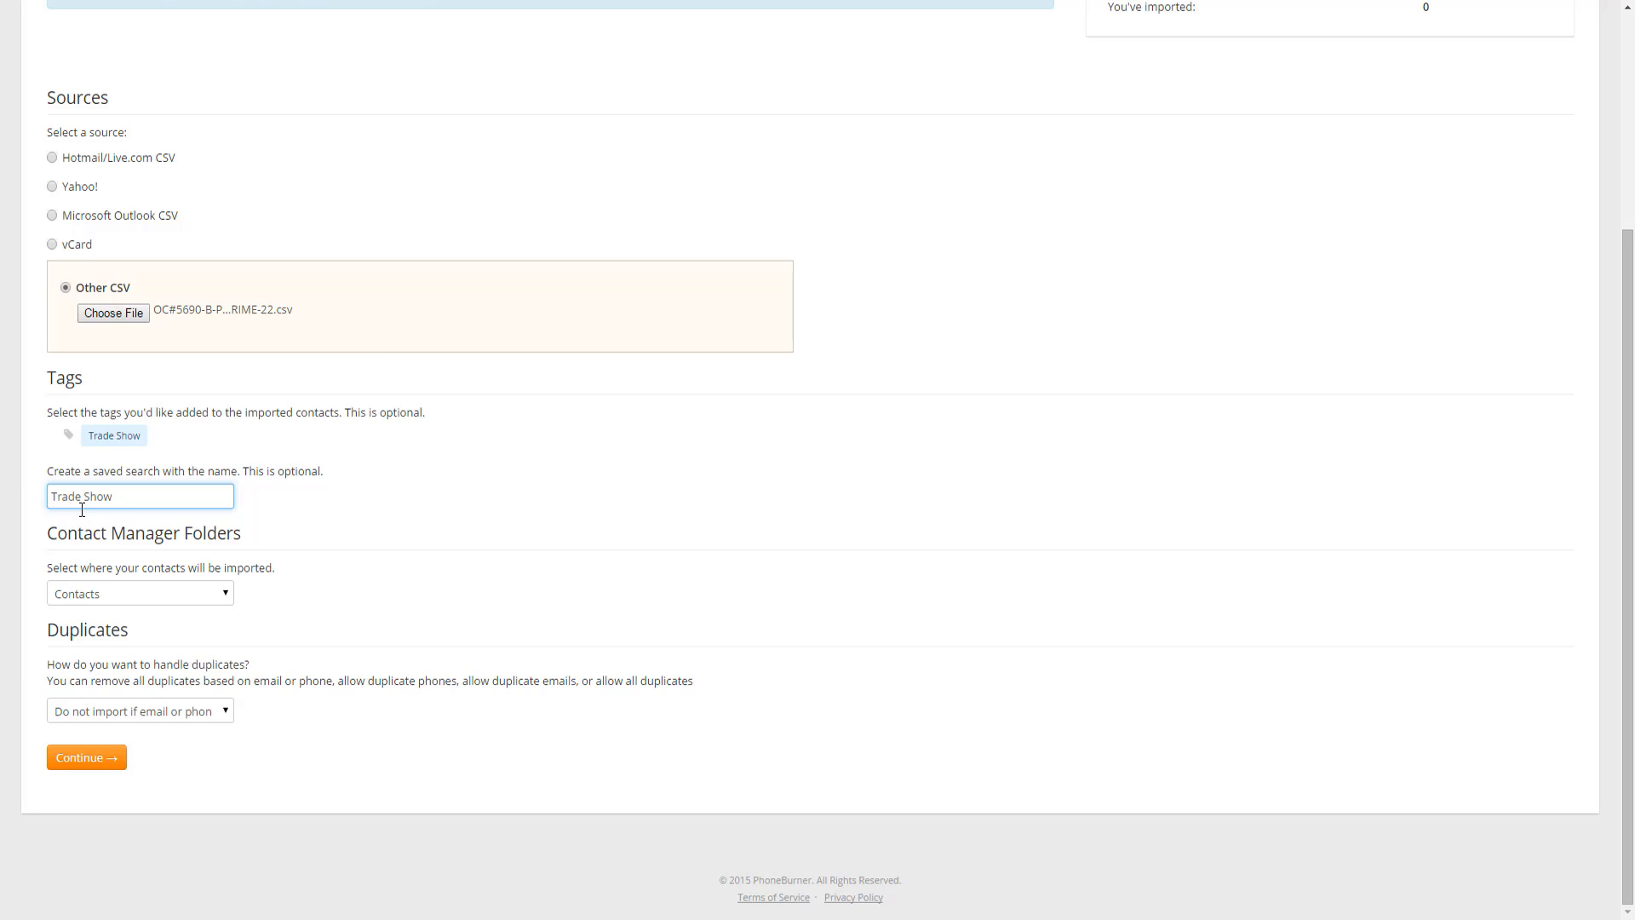
mouse_move(97, 519)
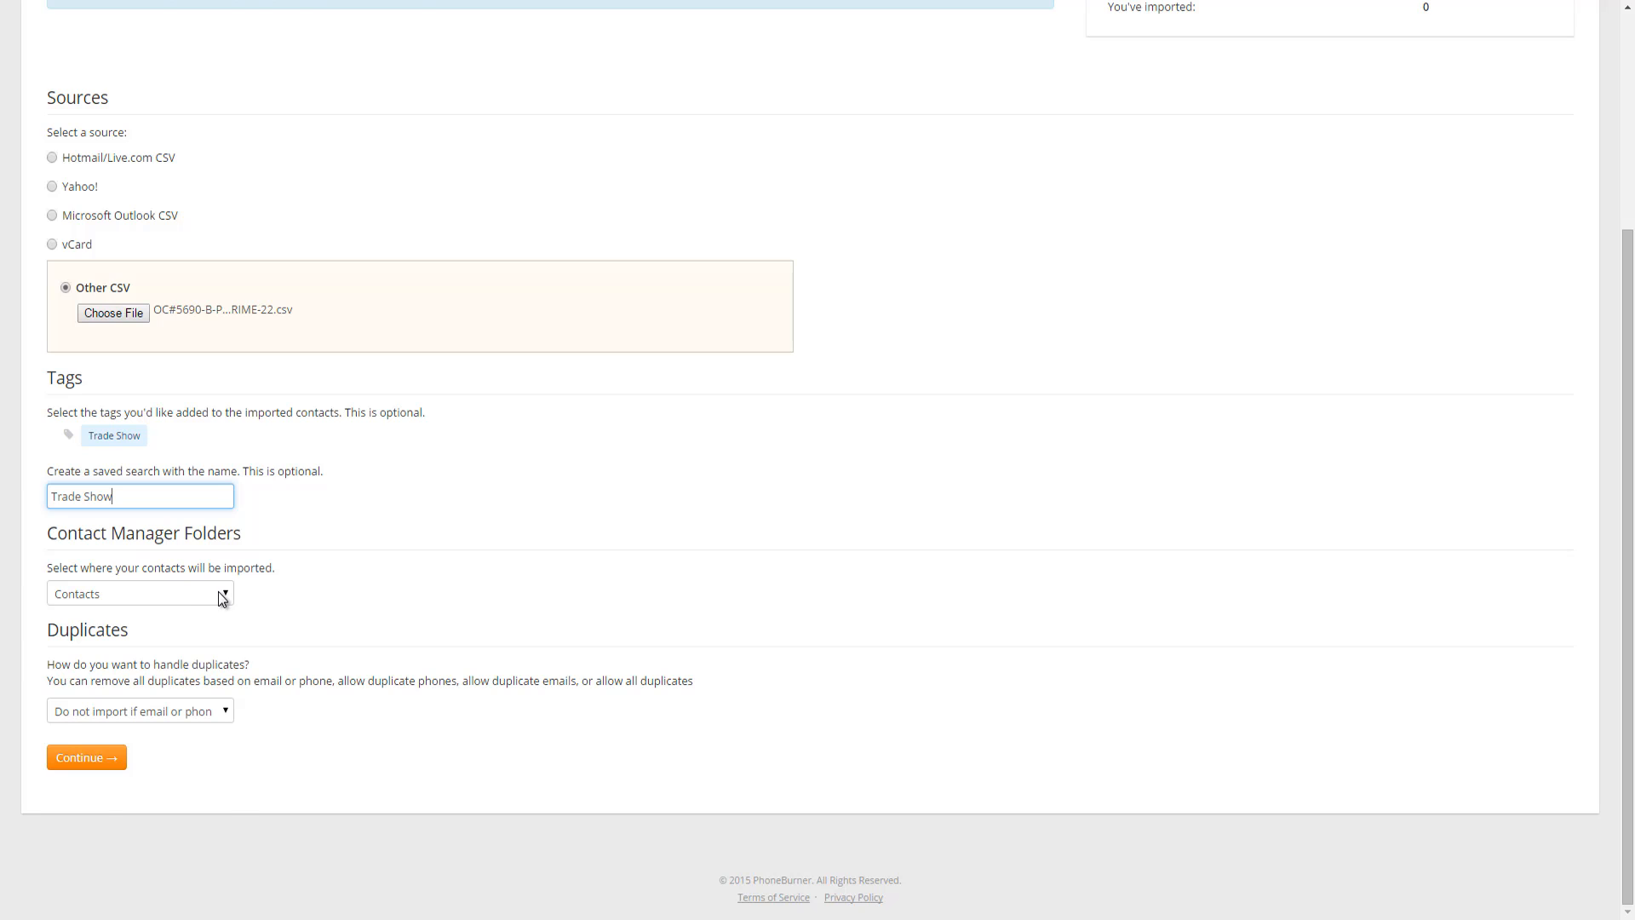
Open the Contact Manager Folders dropdown to pick Enterprise.
left_click(140, 594)
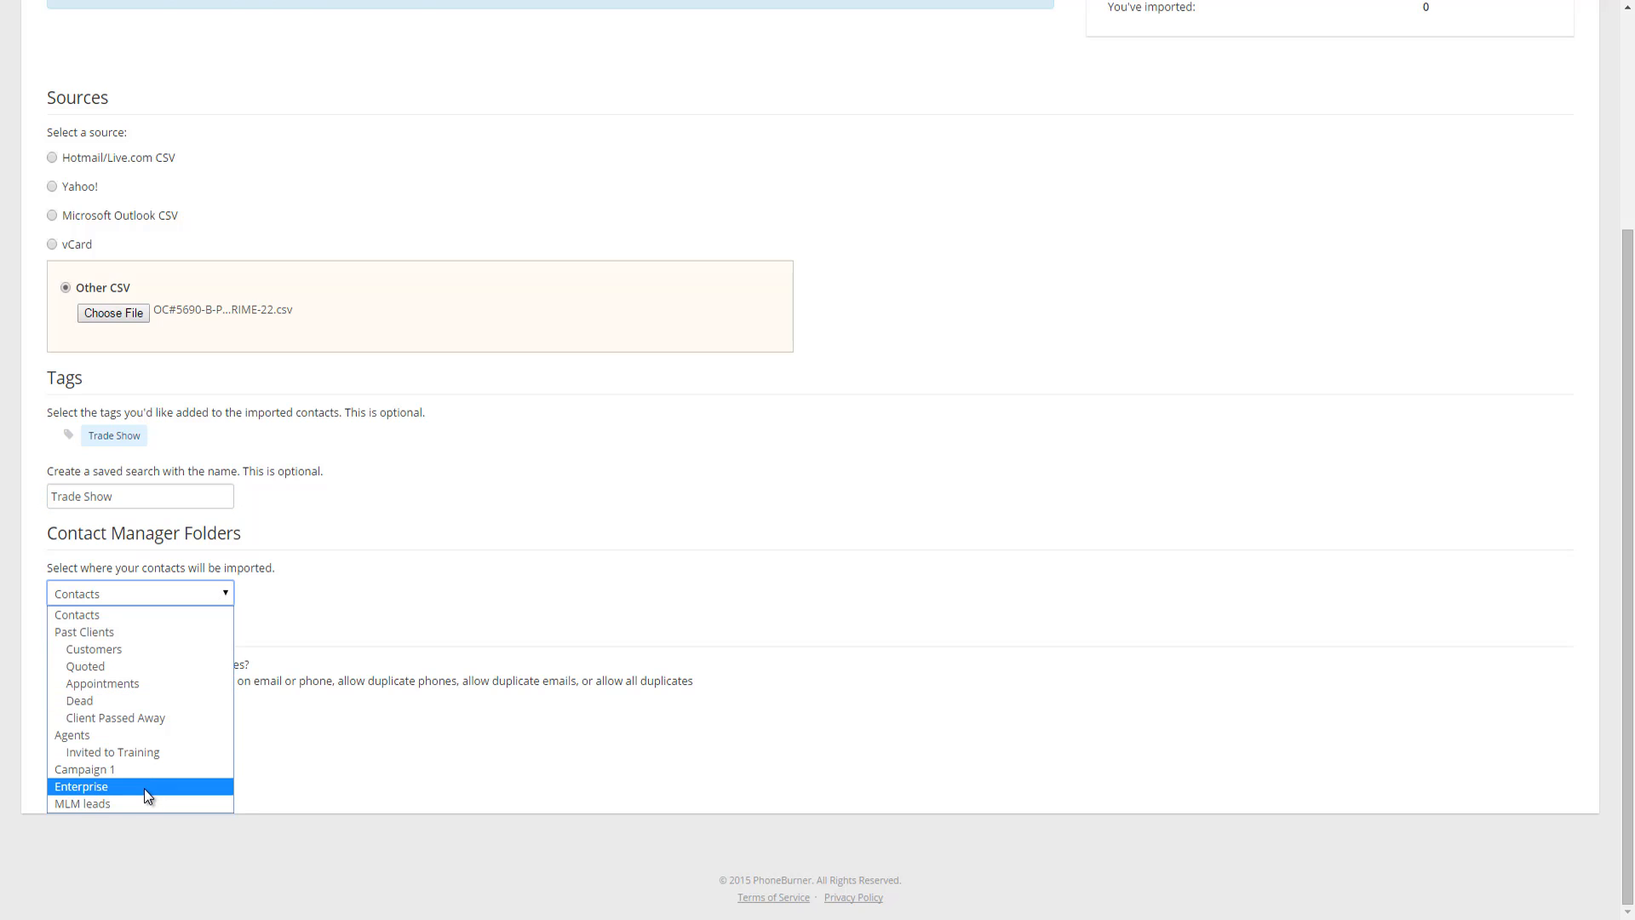
mouse_move(97, 790)
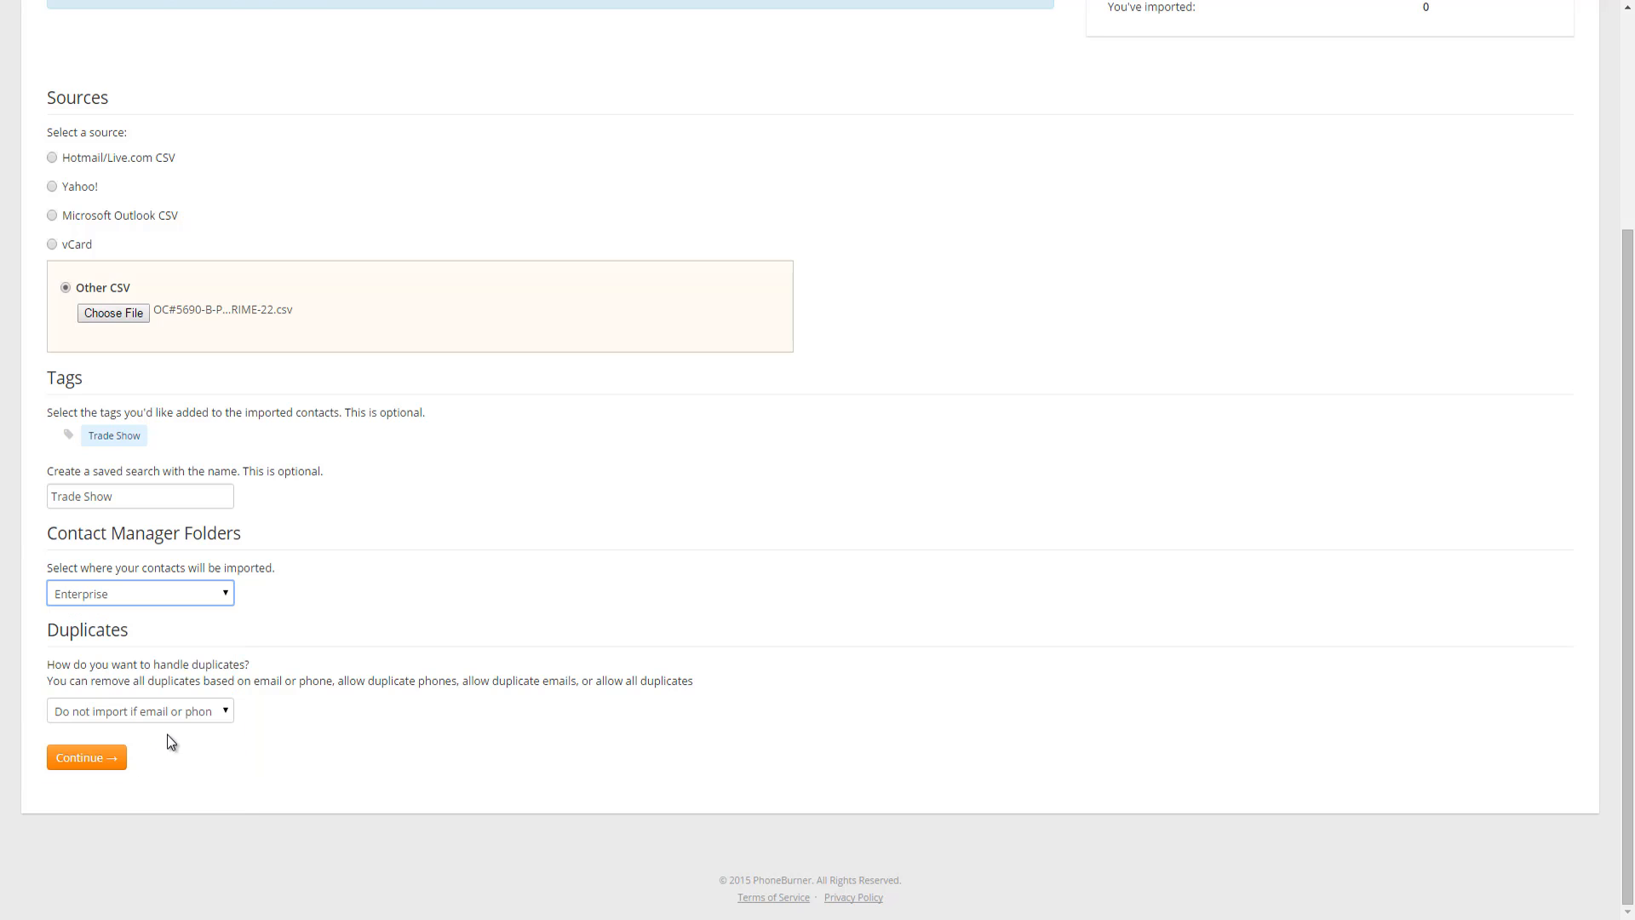
mouse_move(168, 666)
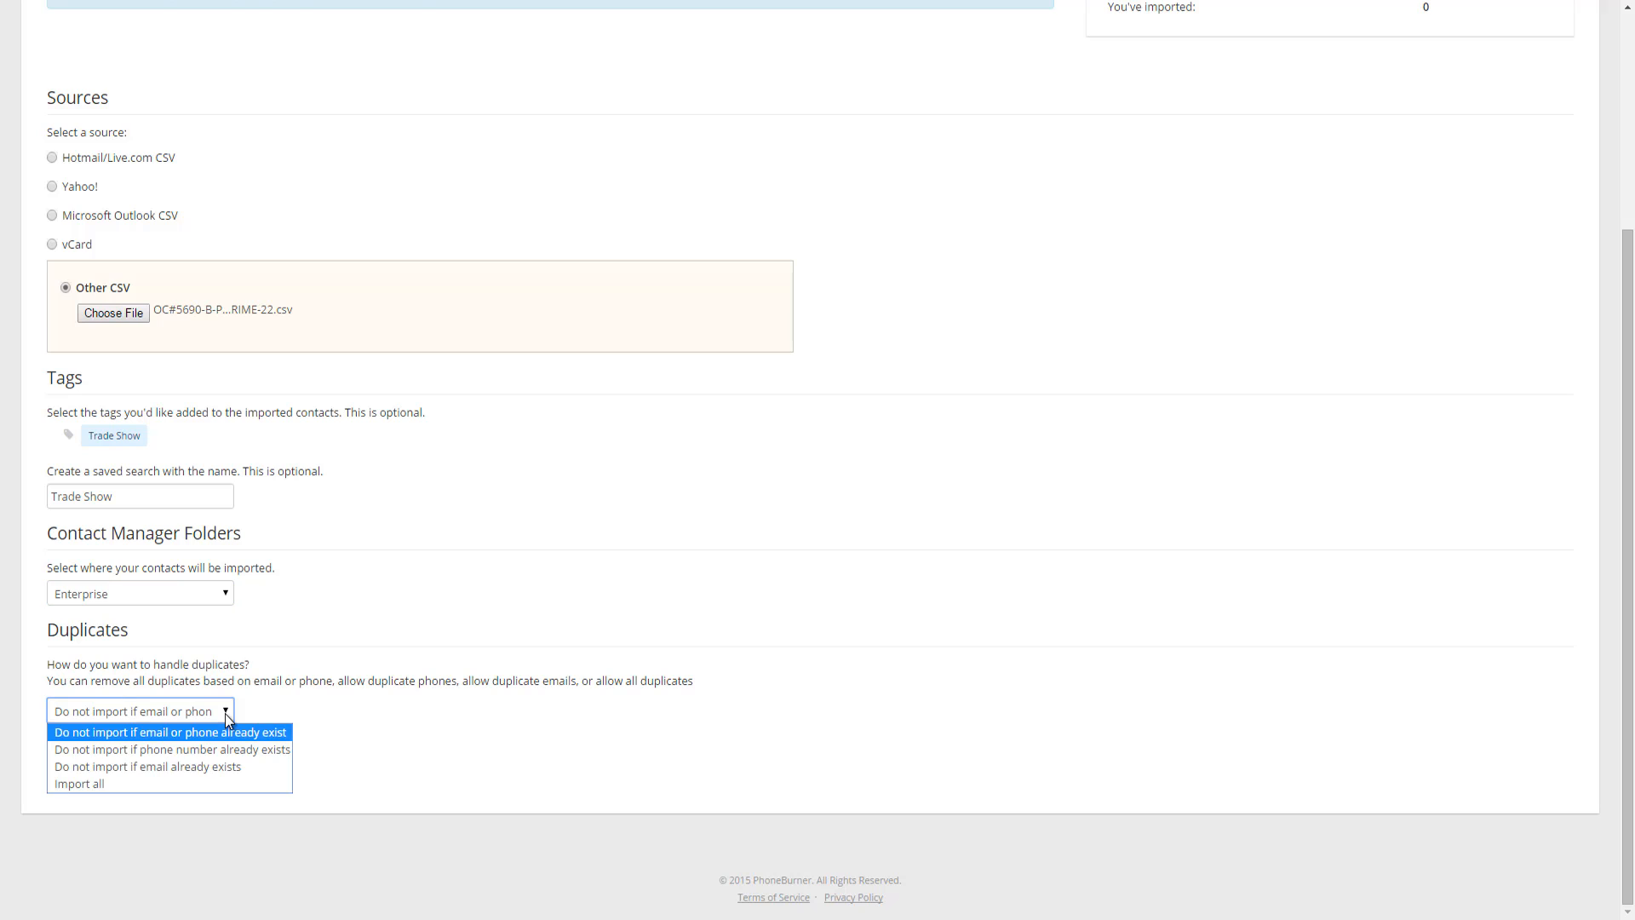
mouse_move(219, 725)
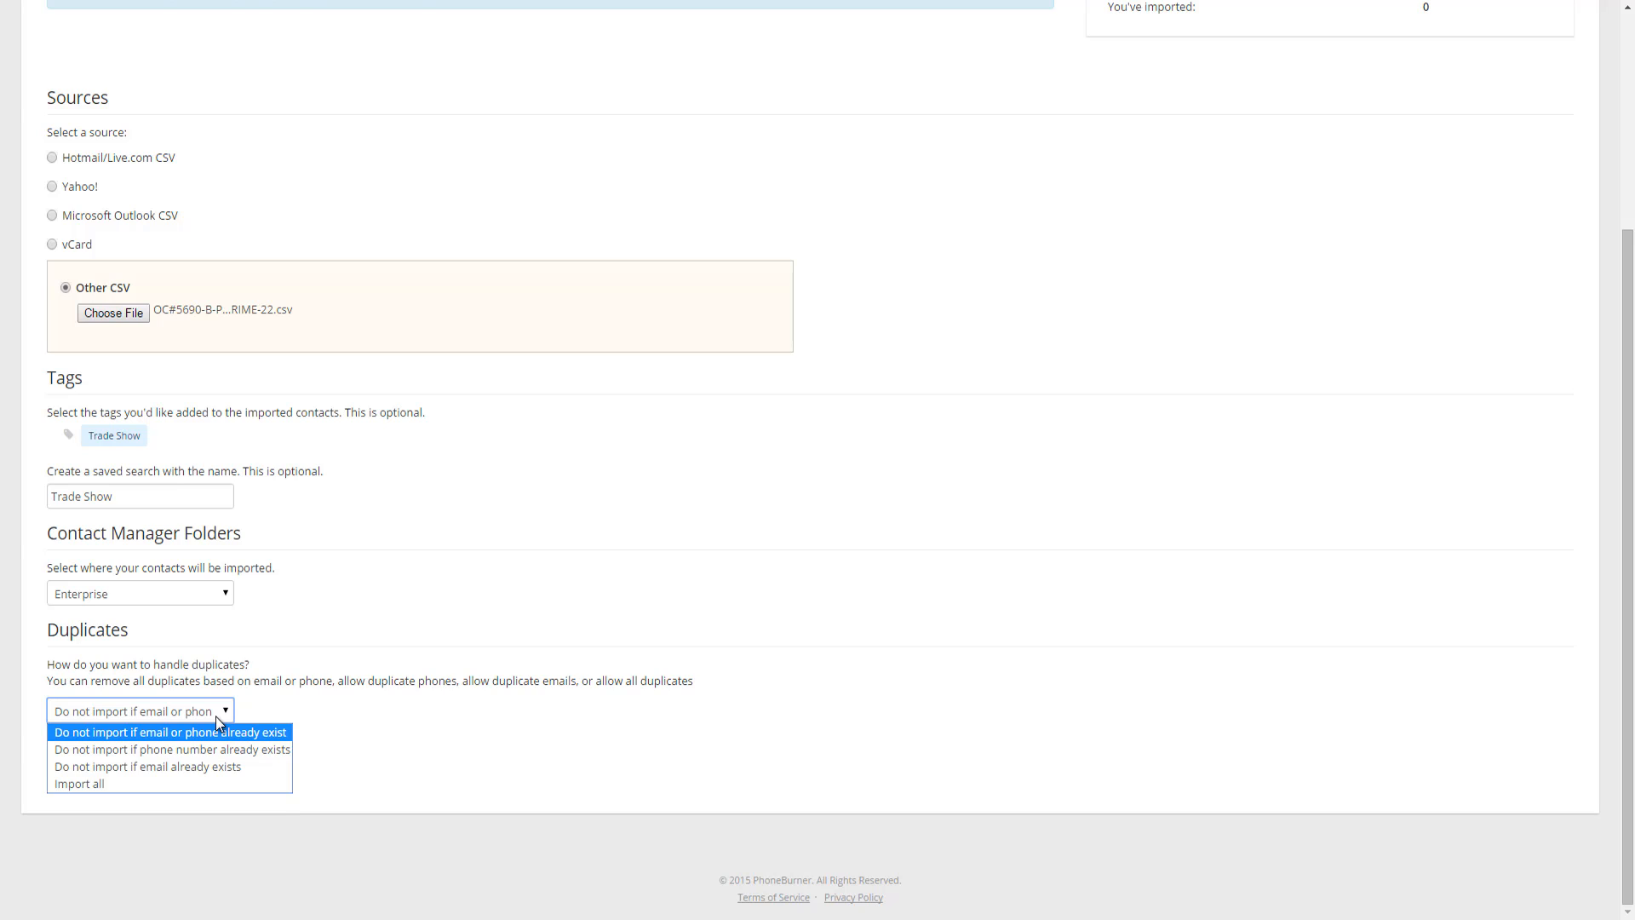
mouse_move(167, 749)
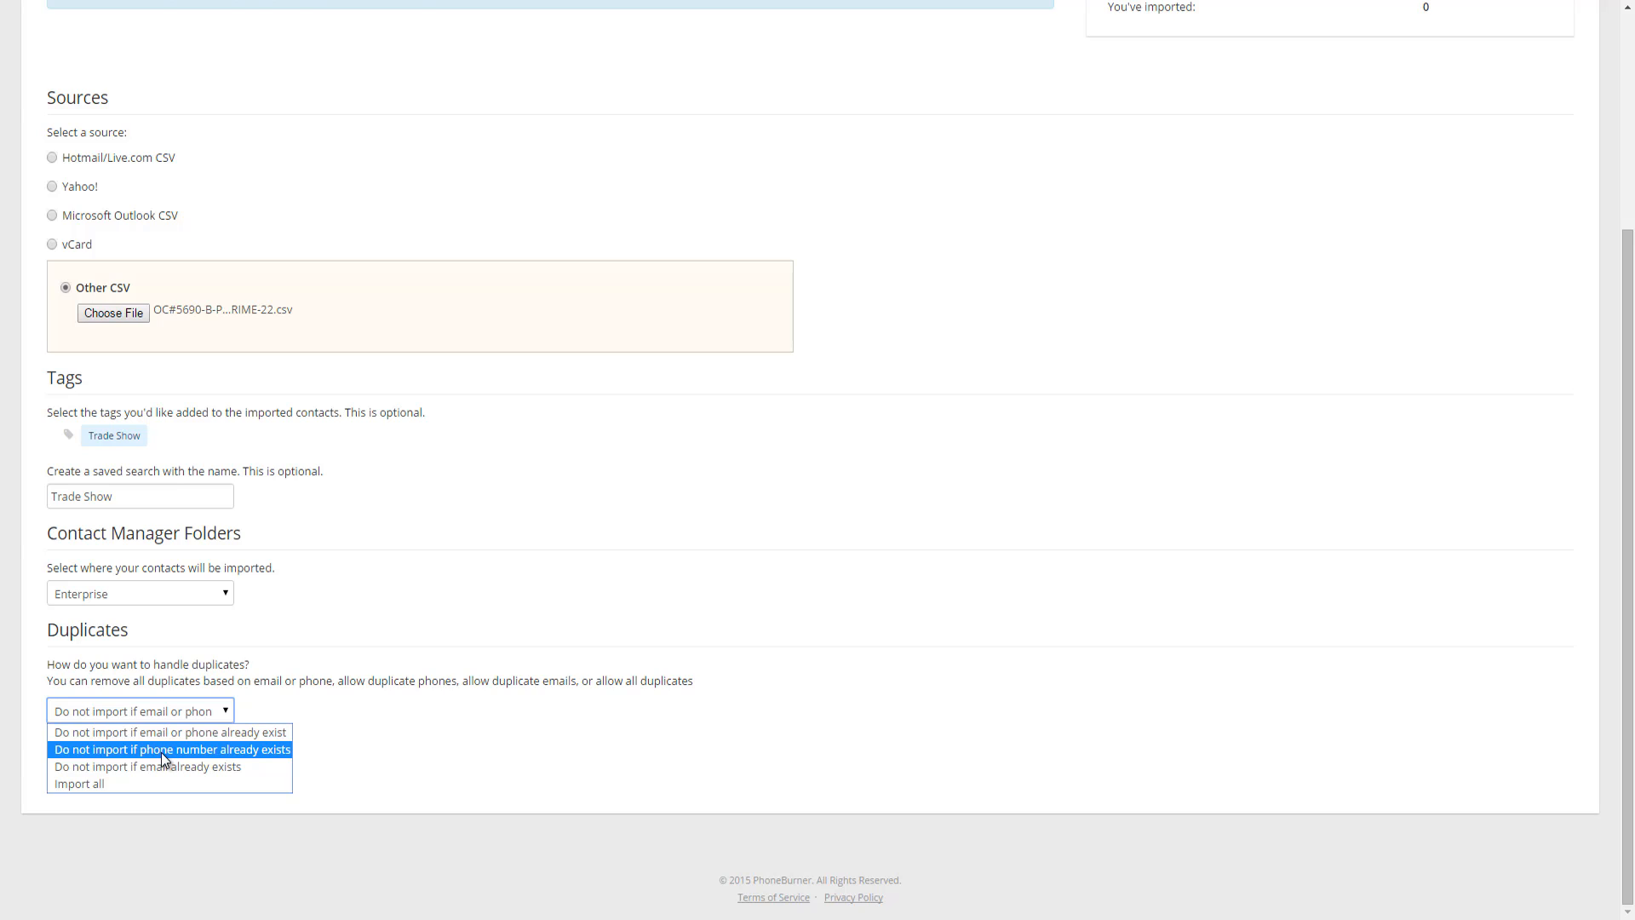
mouse_move(162, 766)
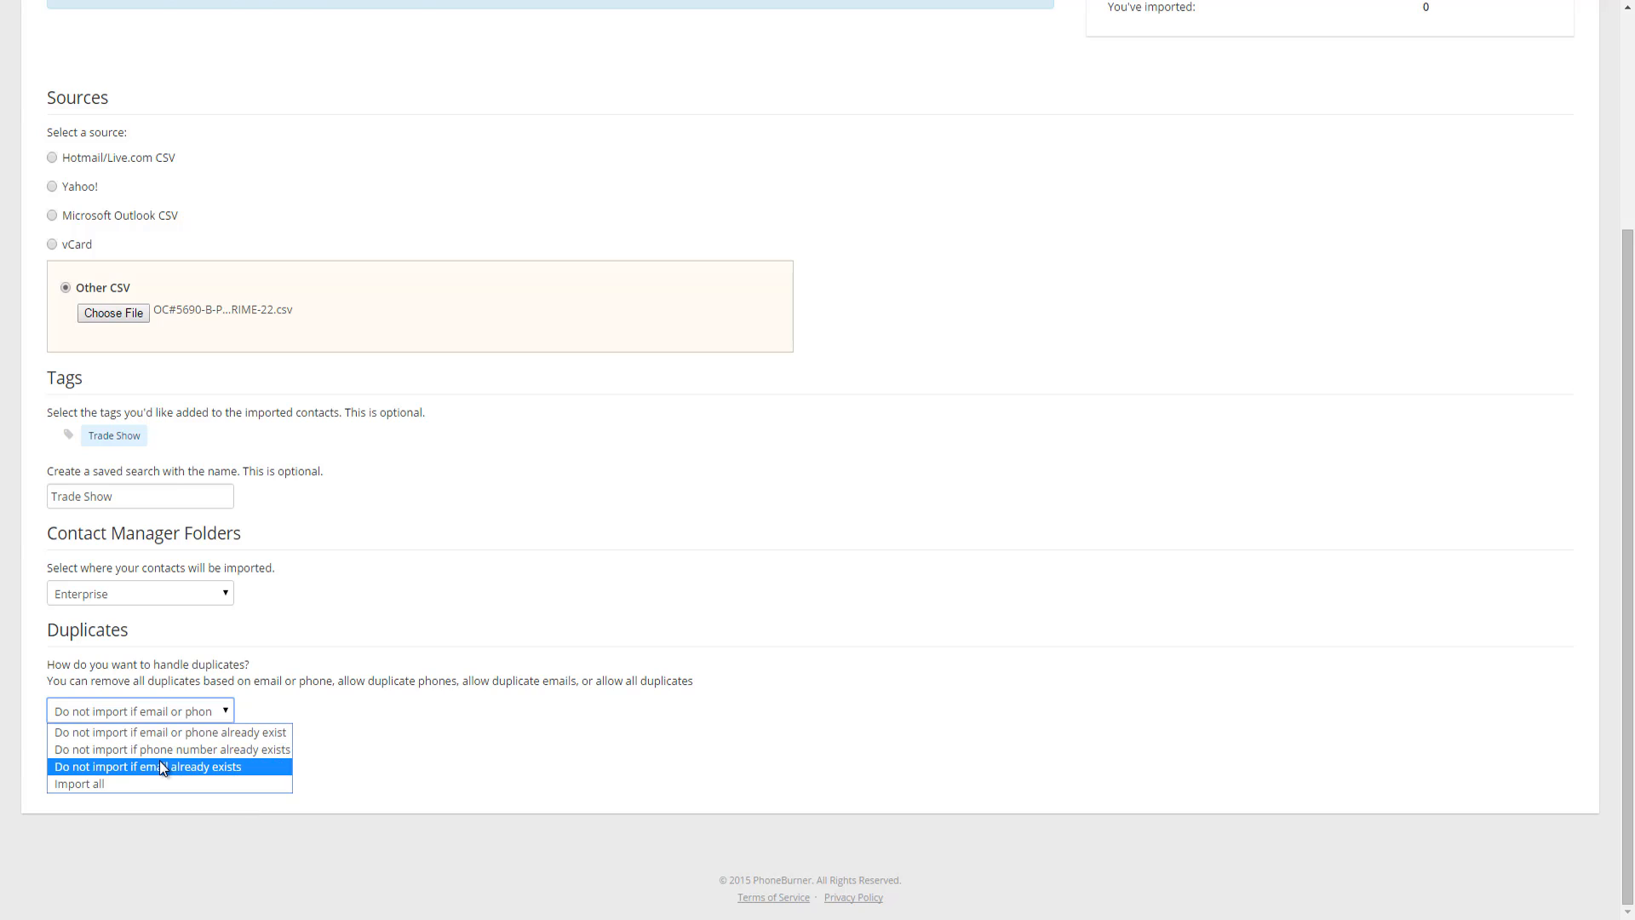
mouse_move(101, 784)
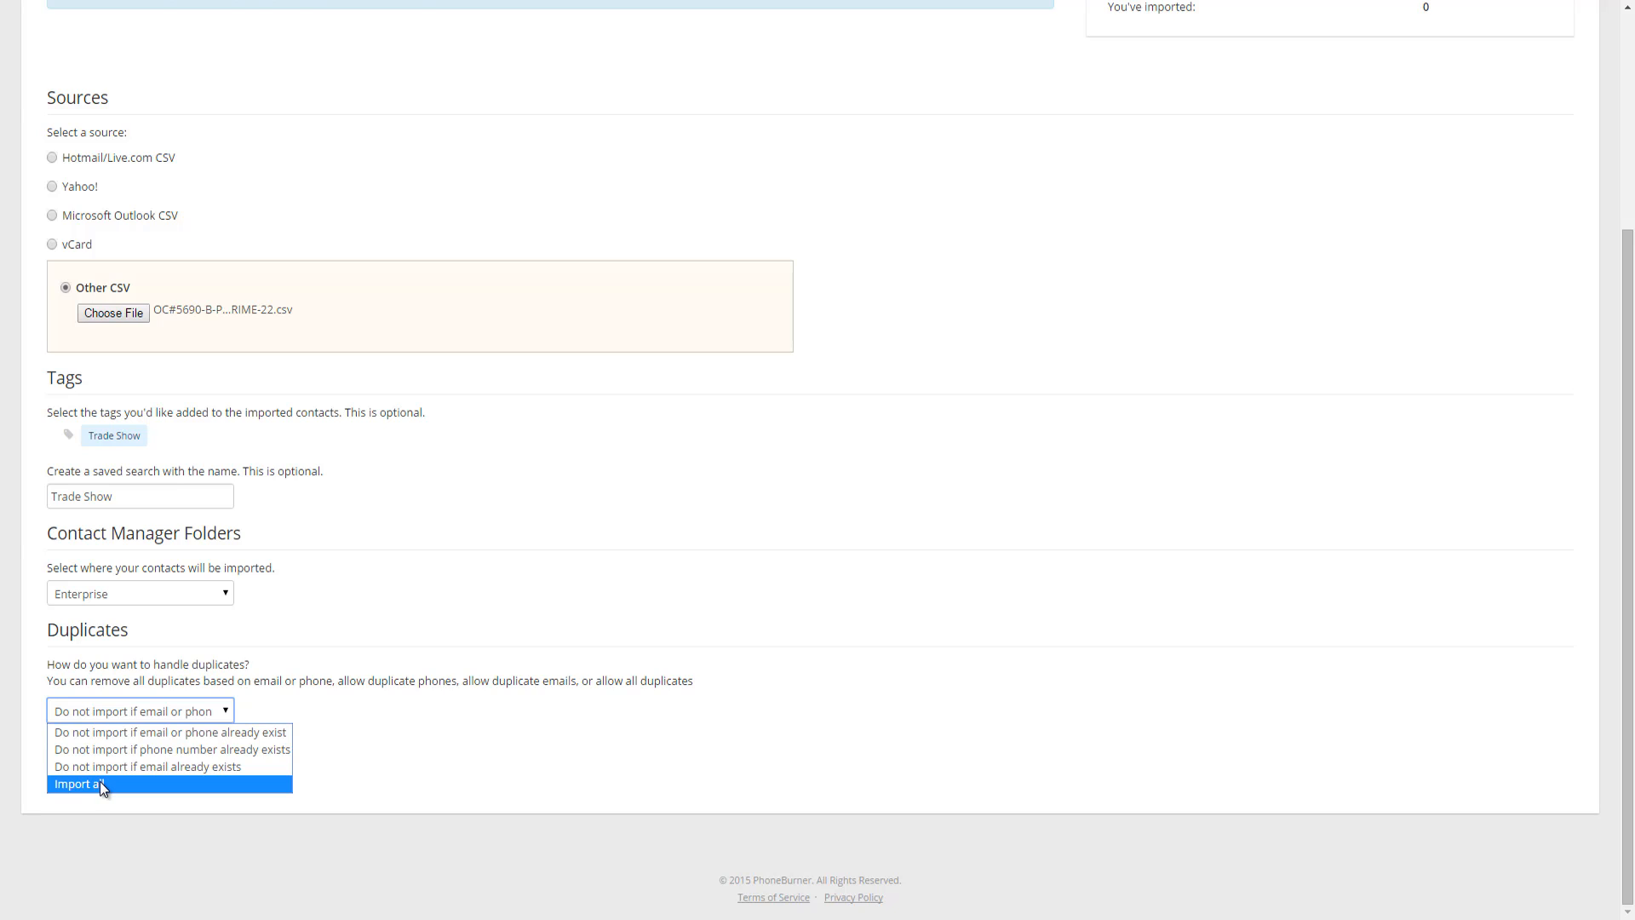
mouse_move(112, 749)
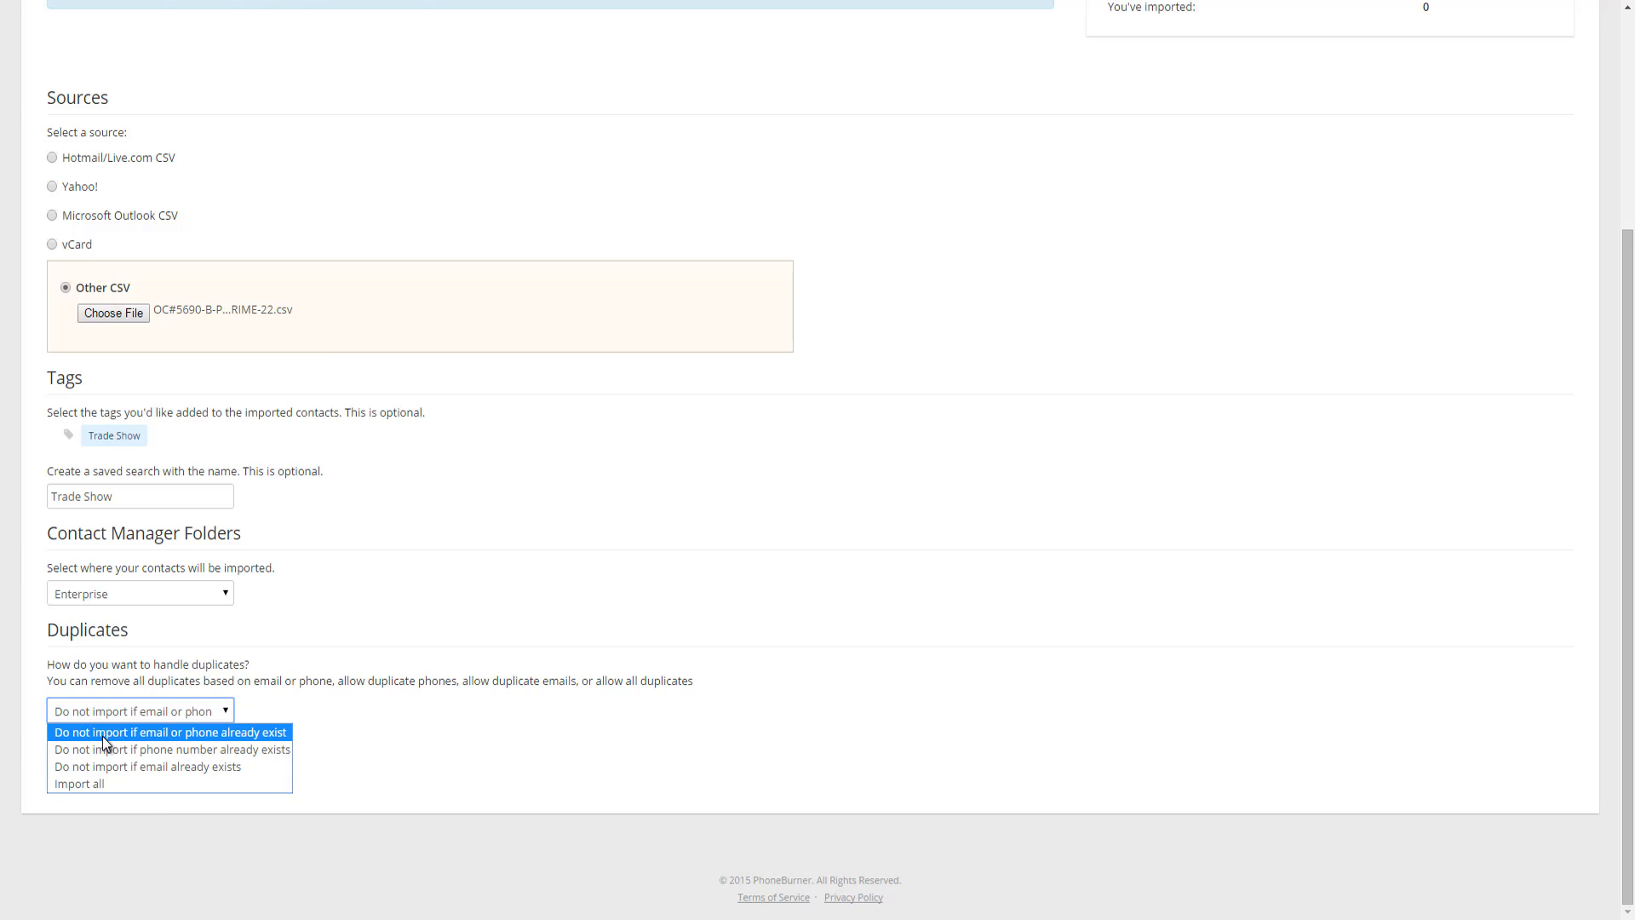
Skip duplicates when email or phone already exists, and submit the import settings.
left_click(169, 731)
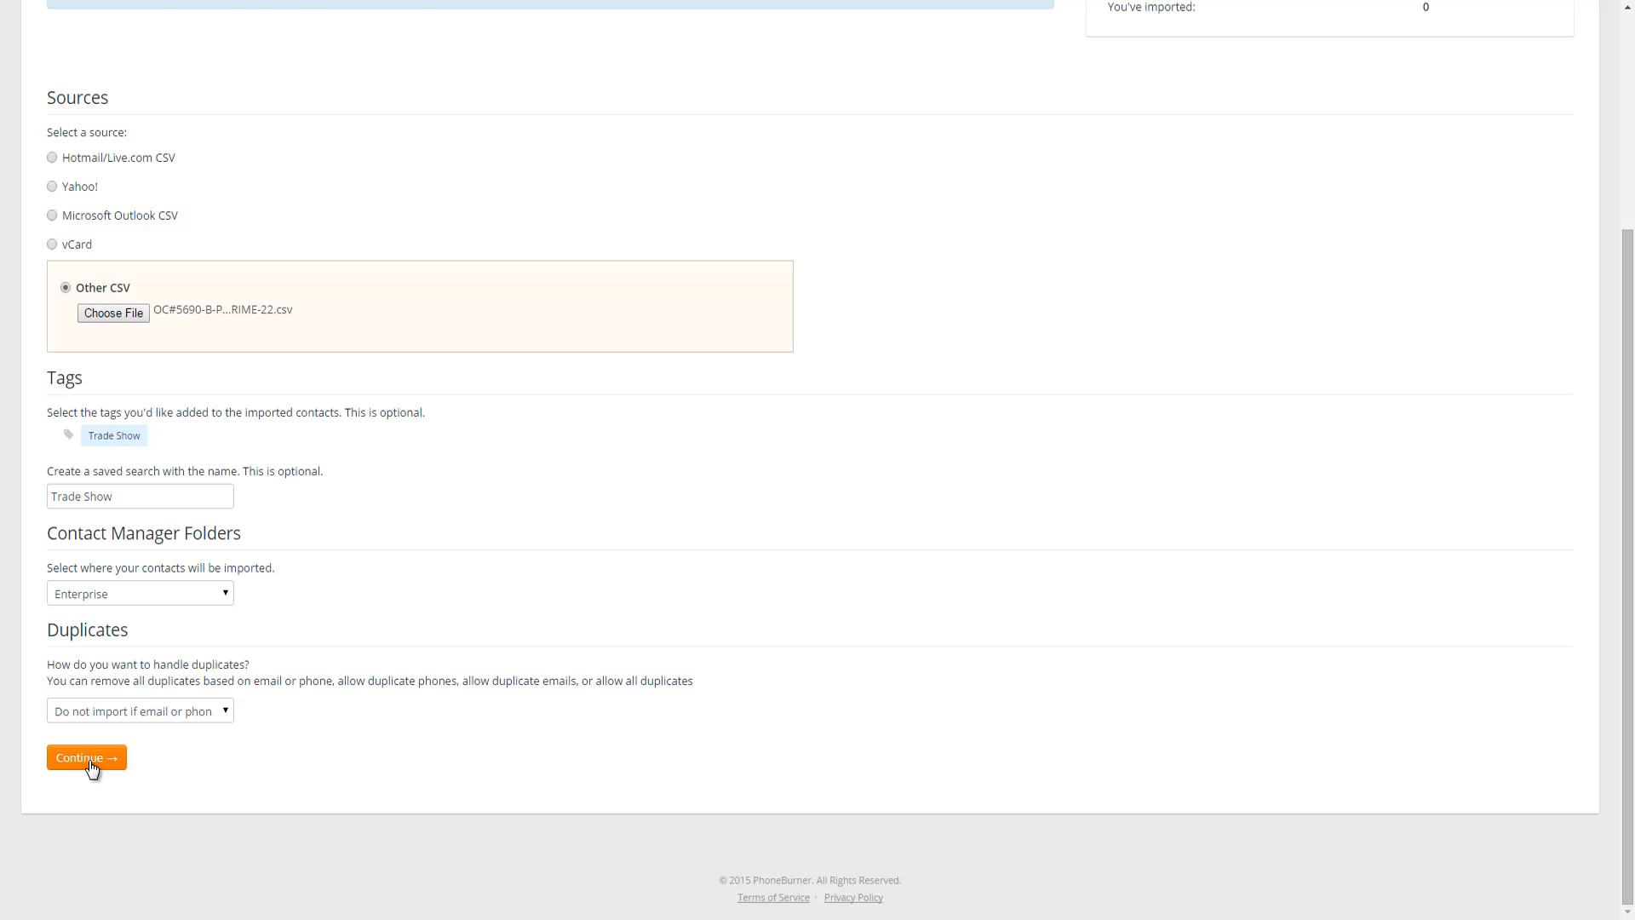
left_click(85, 757)
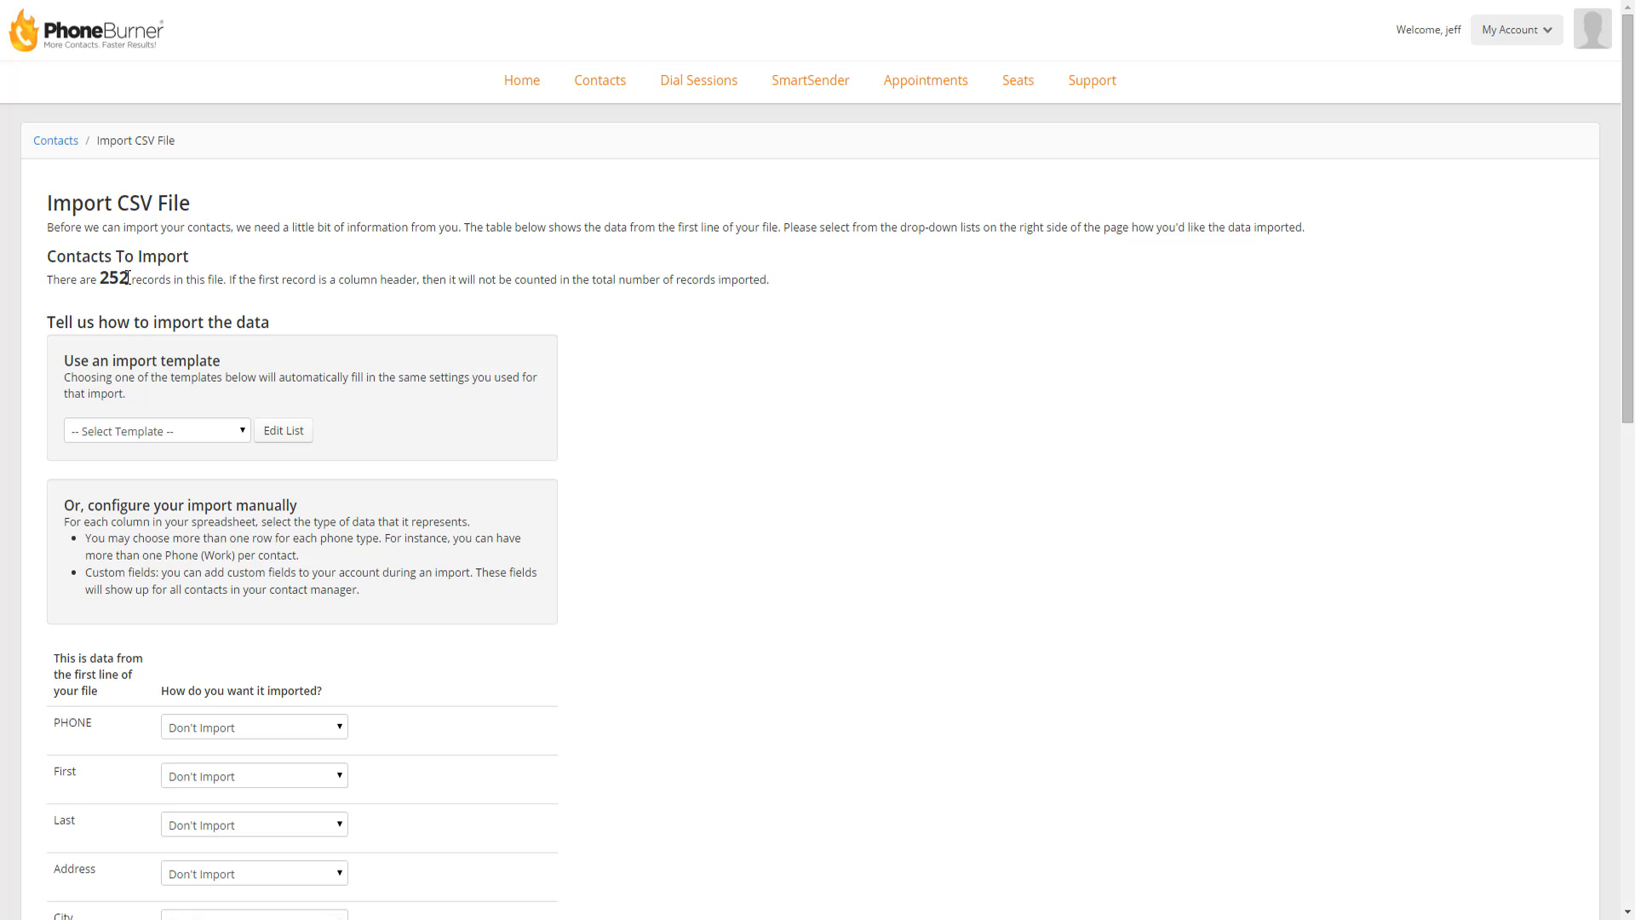
Note the 252-record count, check existing import templates, and scroll to the field mapping table.
double_click(113, 278)
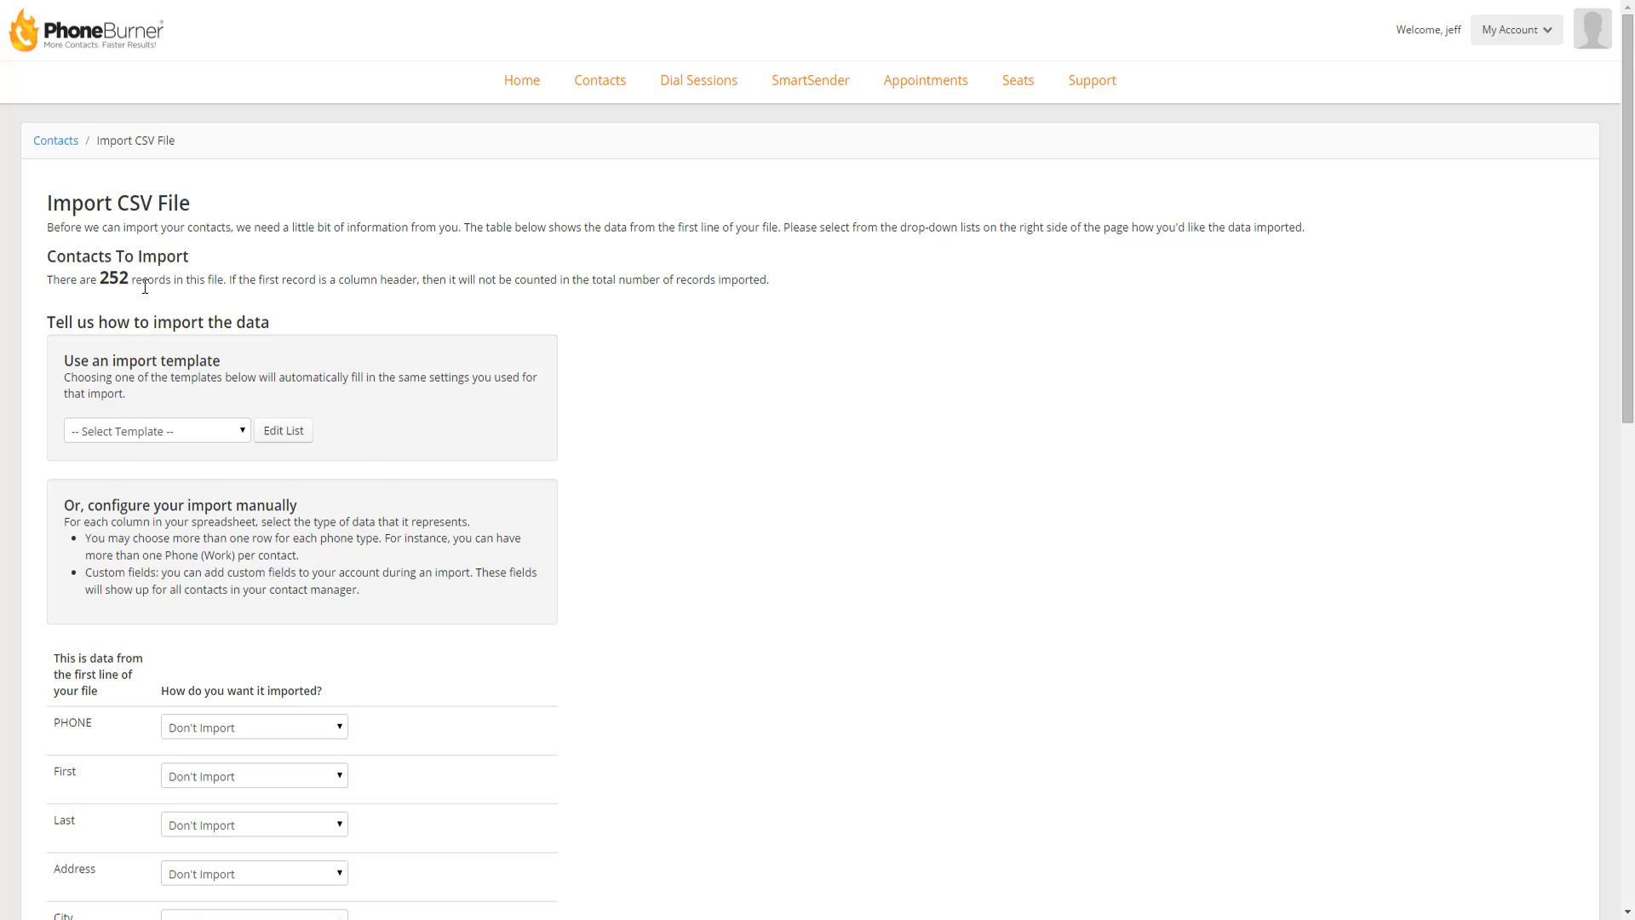
scroll("down", 3)
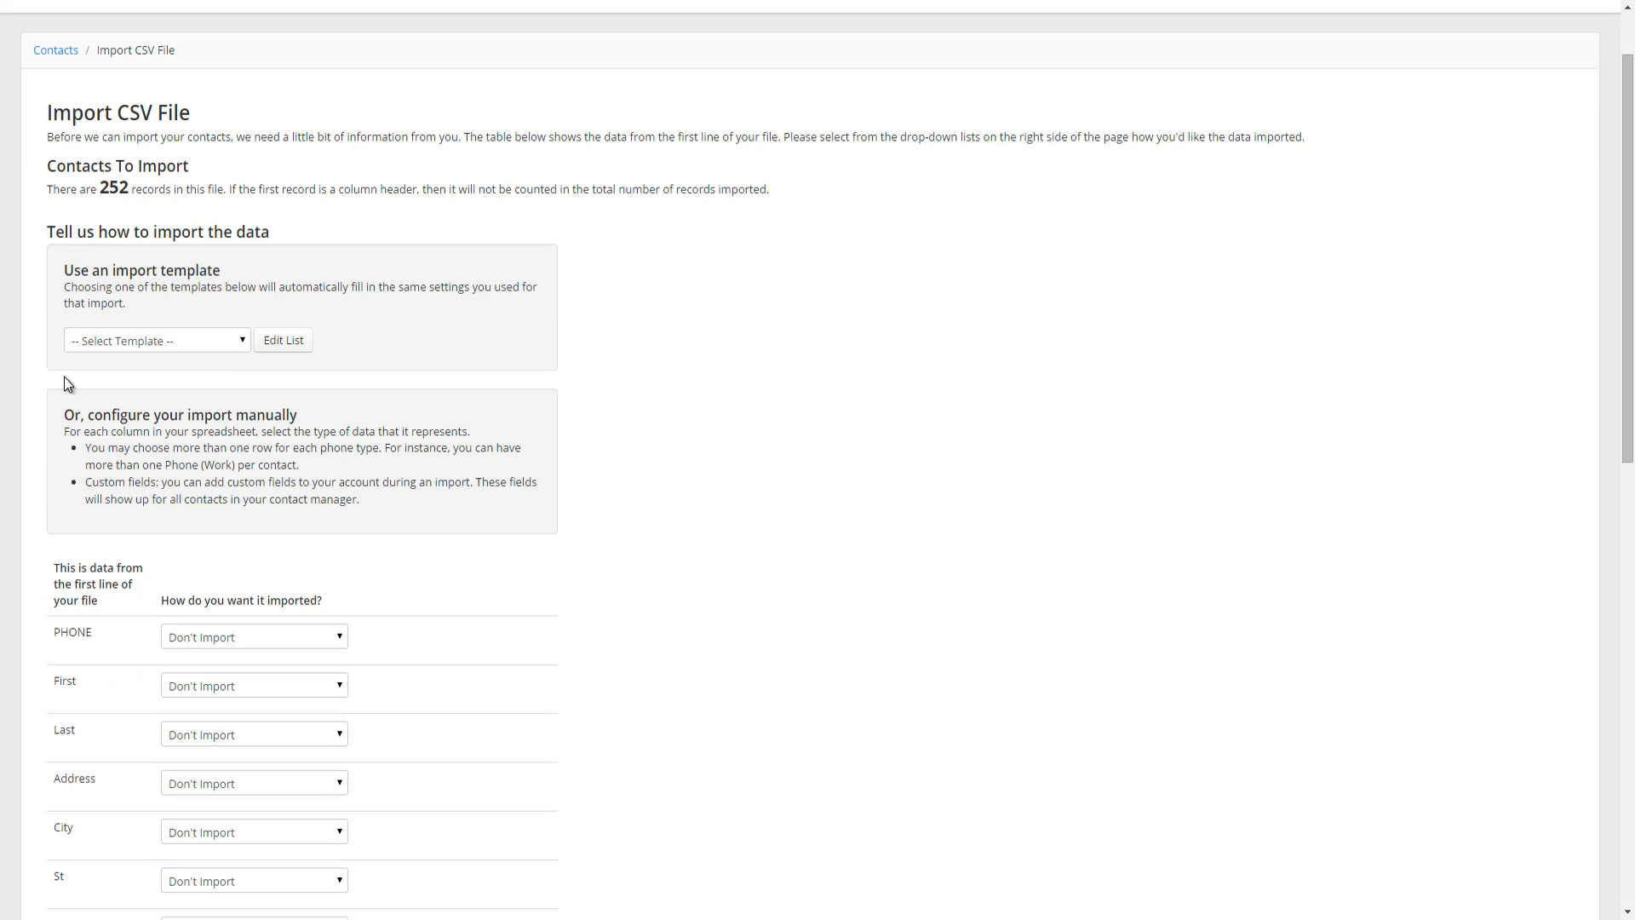
mouse_move(146, 223)
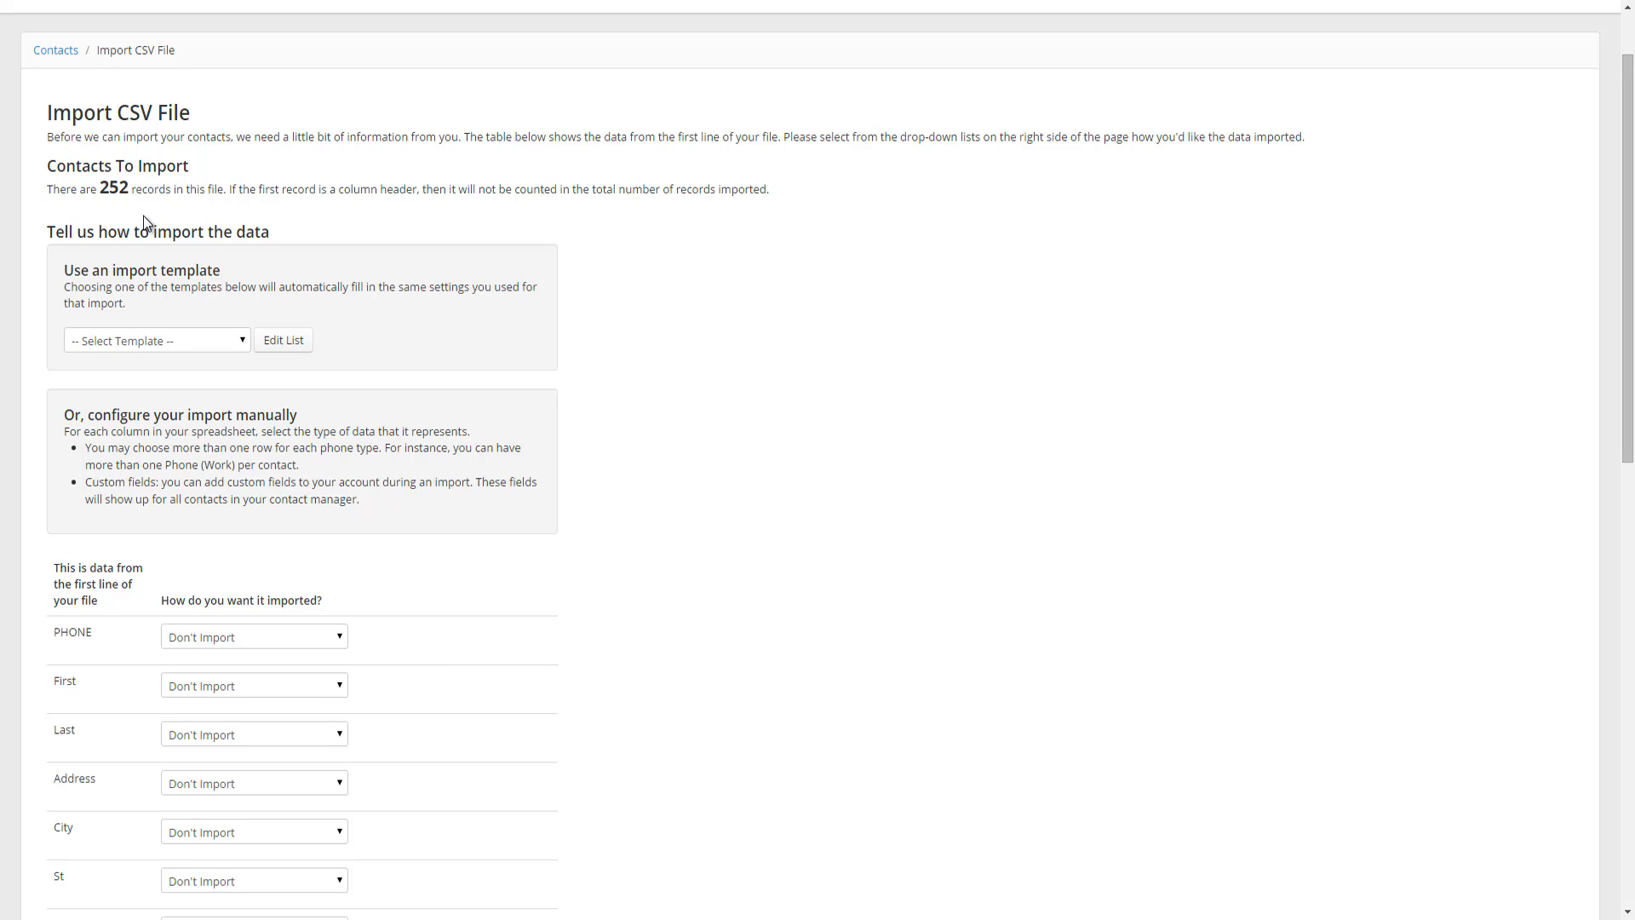
left_click(157, 340)
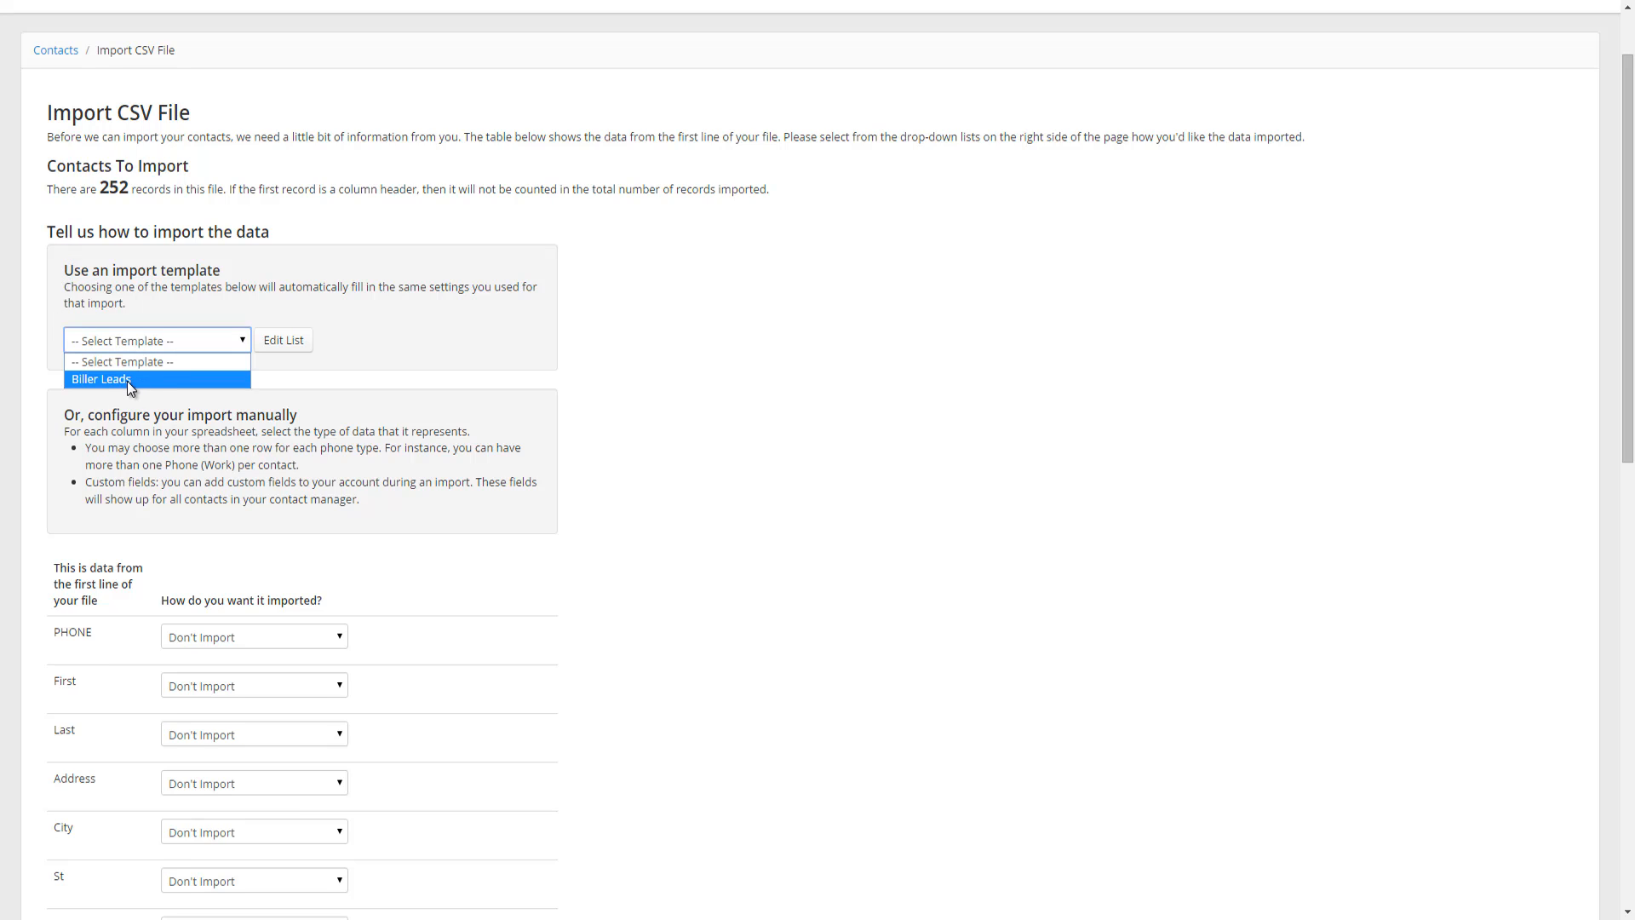
mouse_move(384, 405)
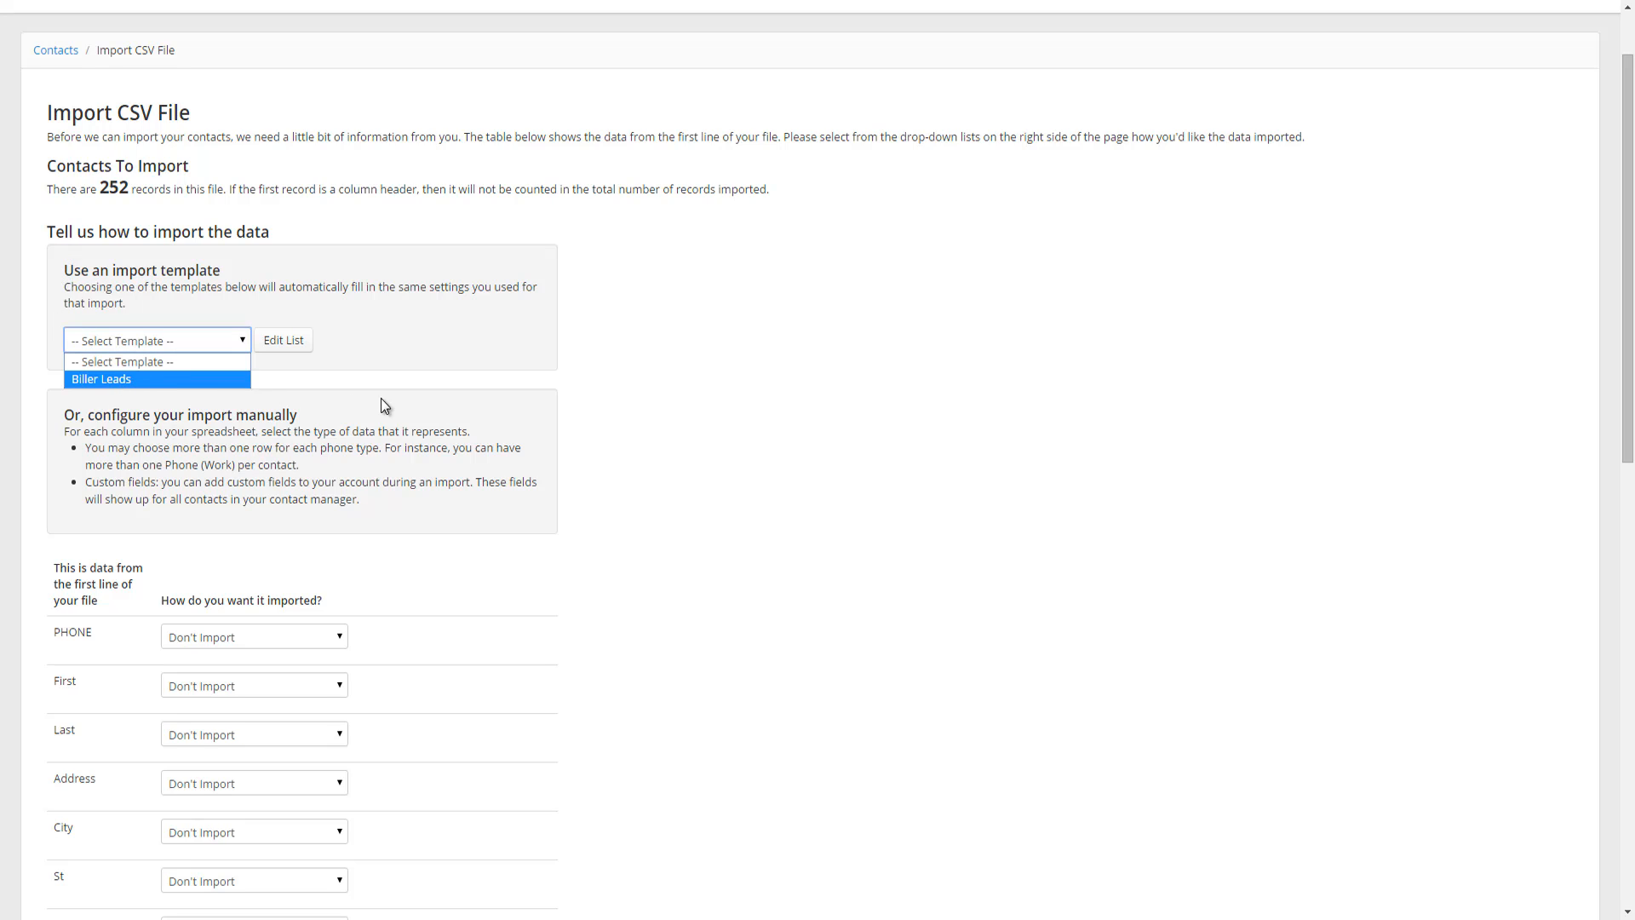
scroll("down", 3)
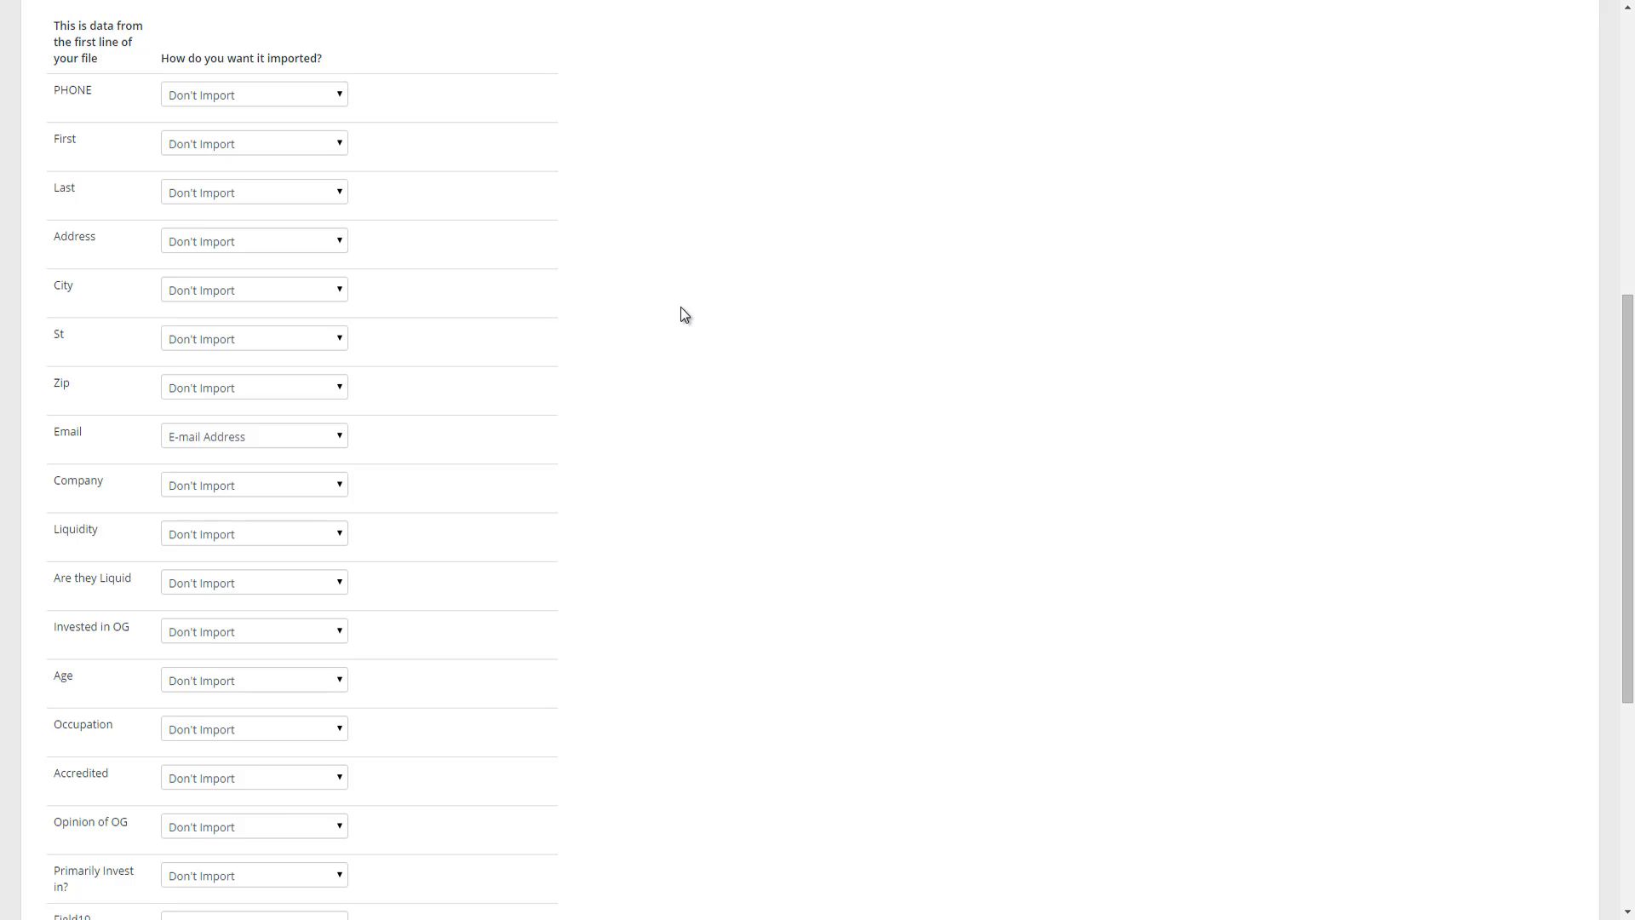
mouse_move(683, 315)
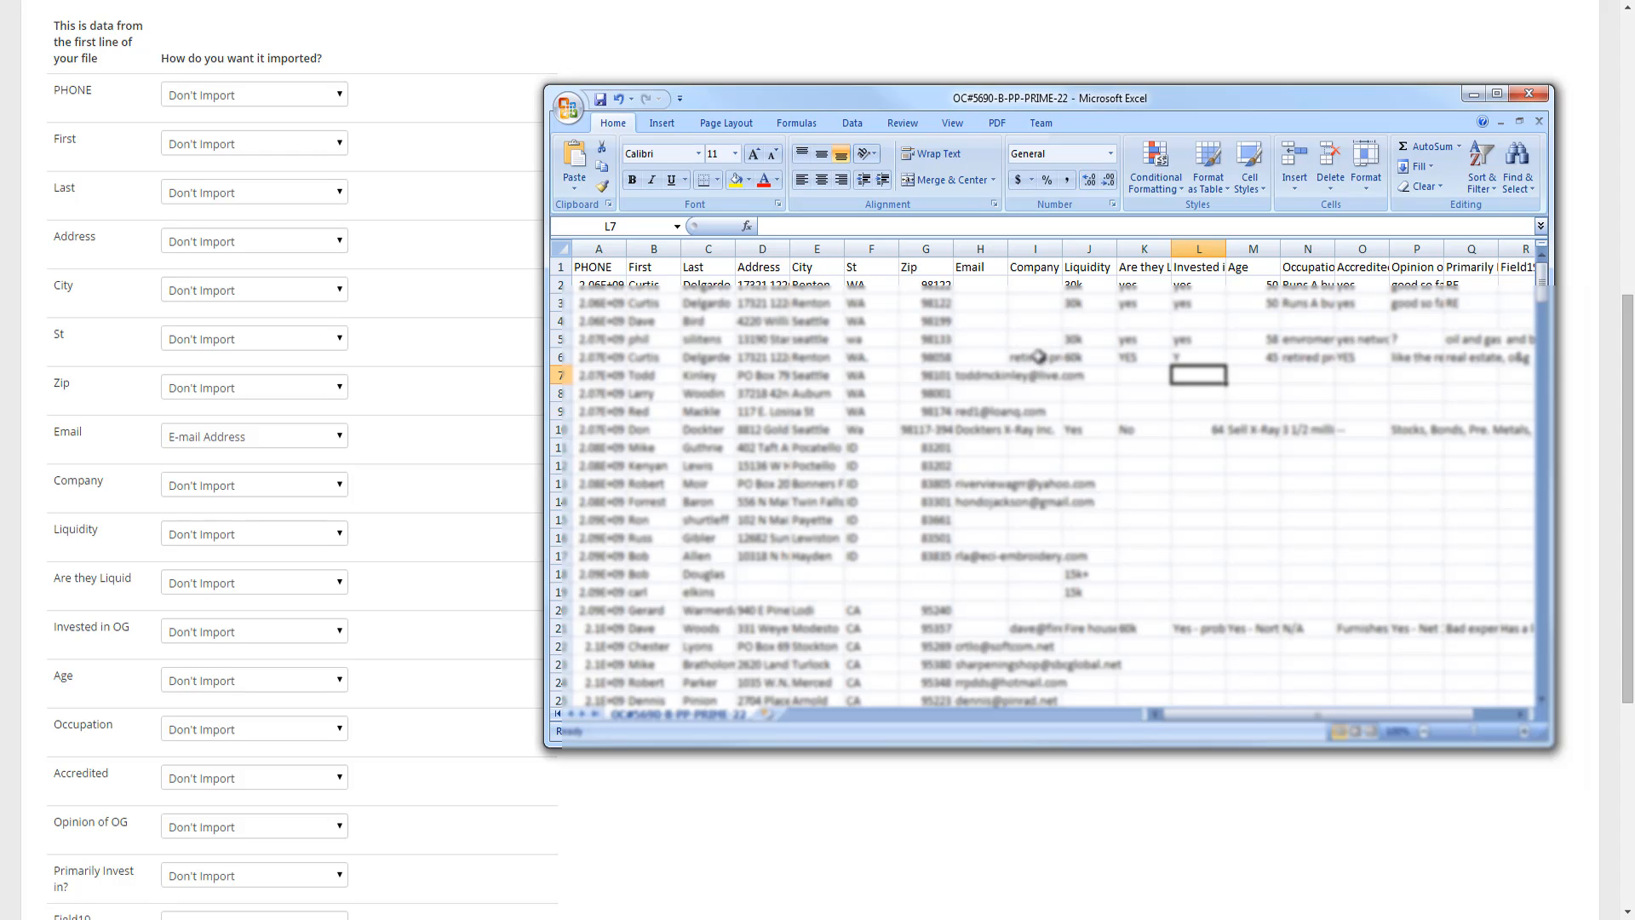
mouse_move(273, 214)
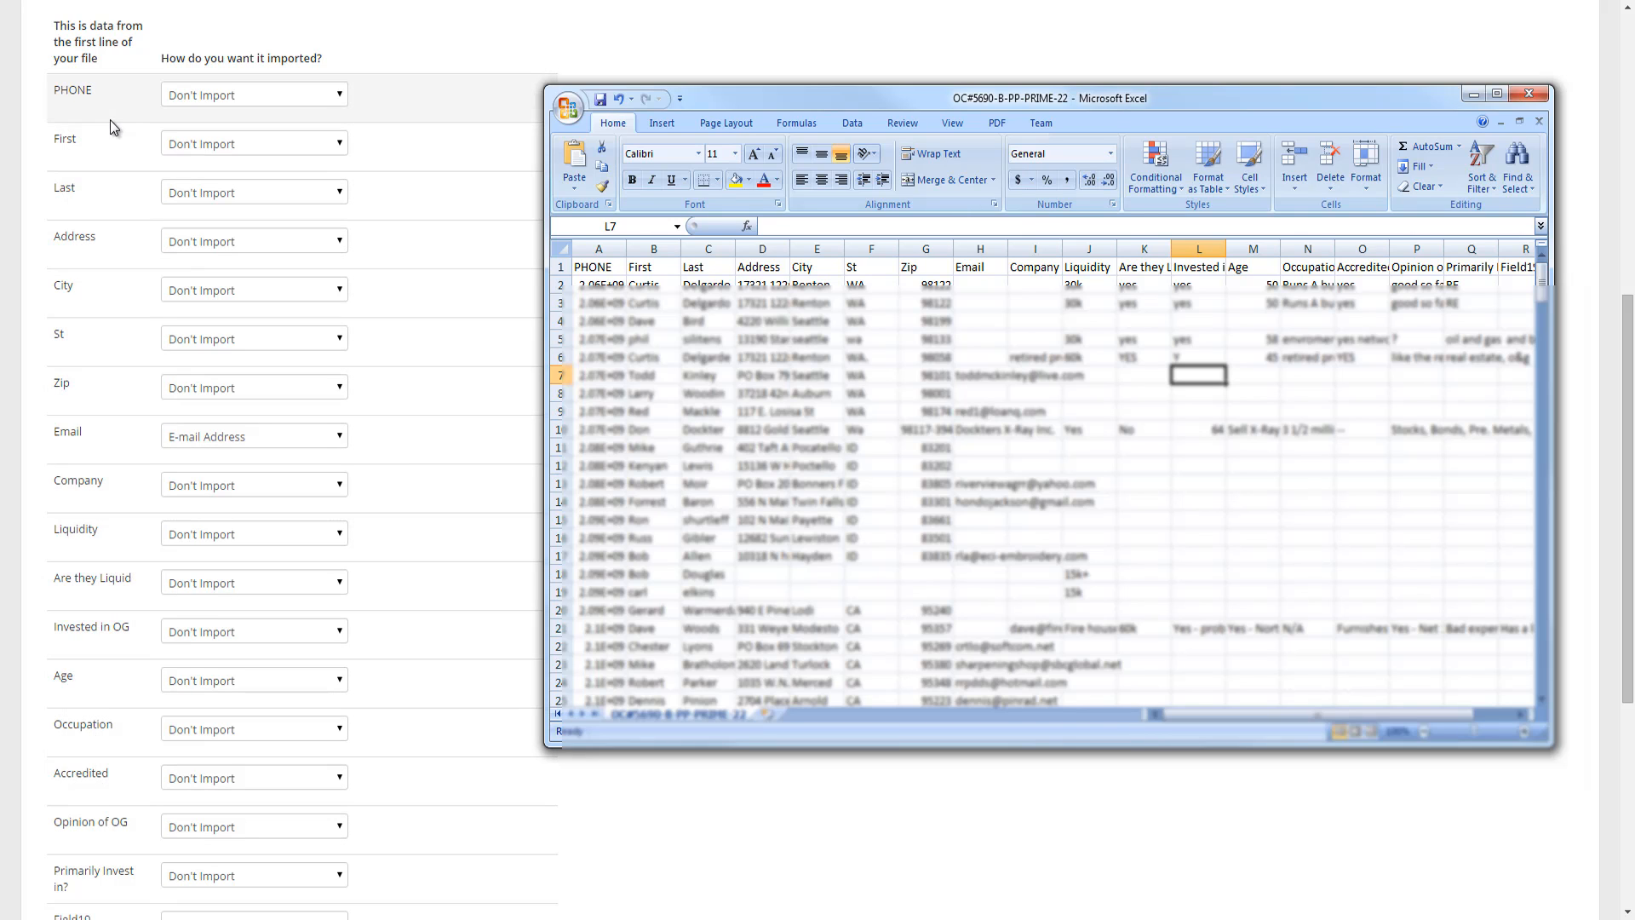
mouse_move(568, 265)
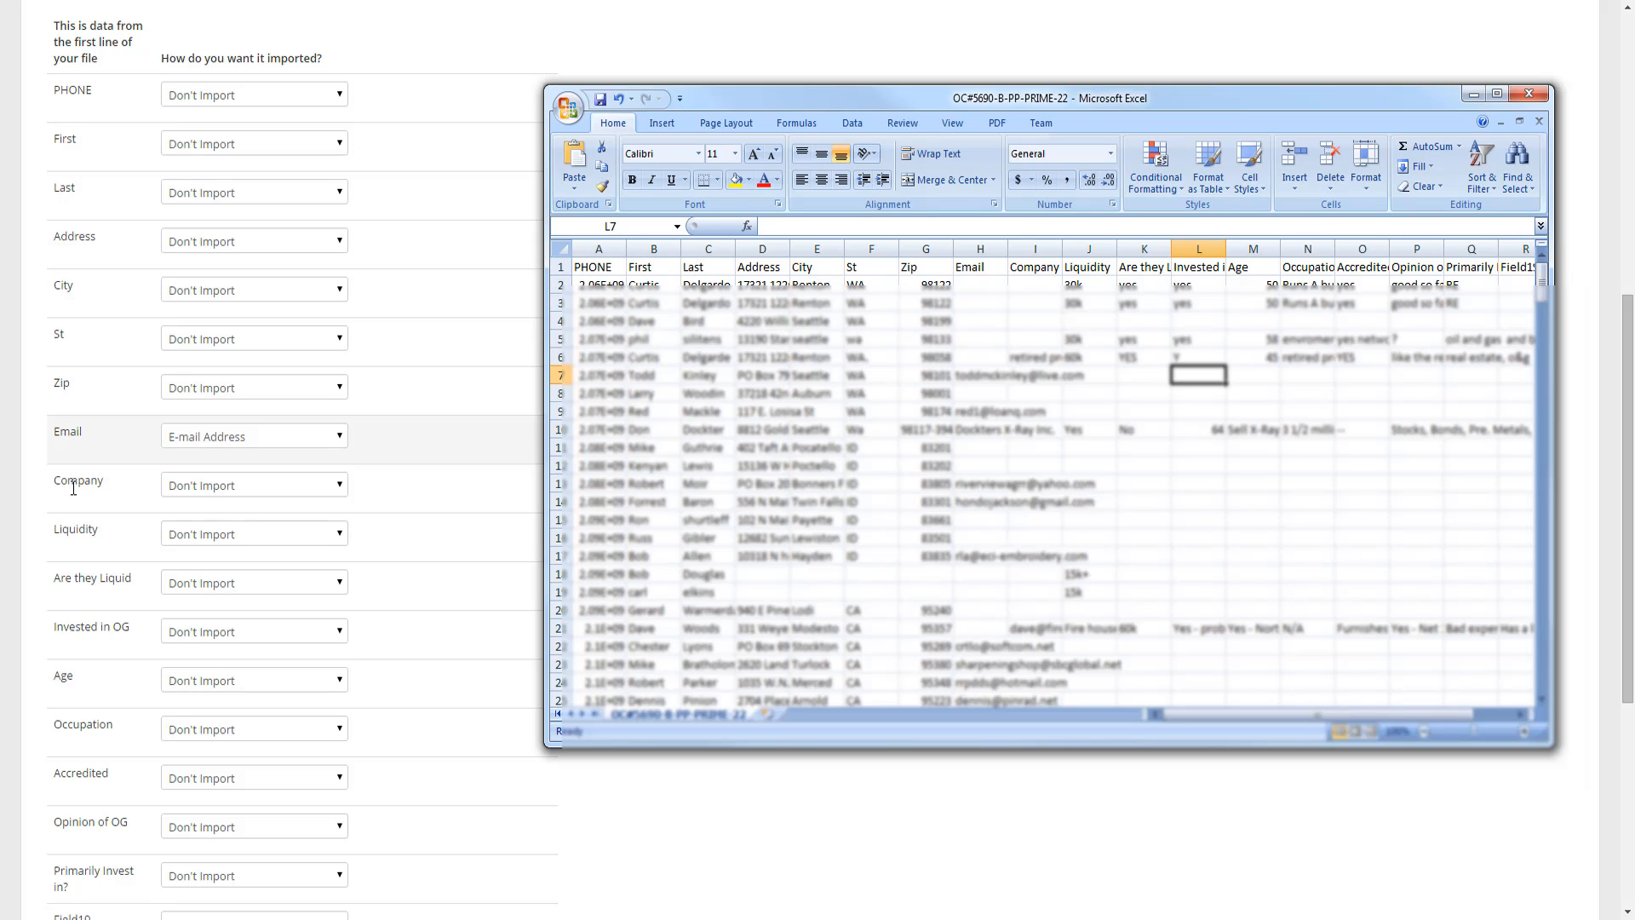
mouse_move(153, 442)
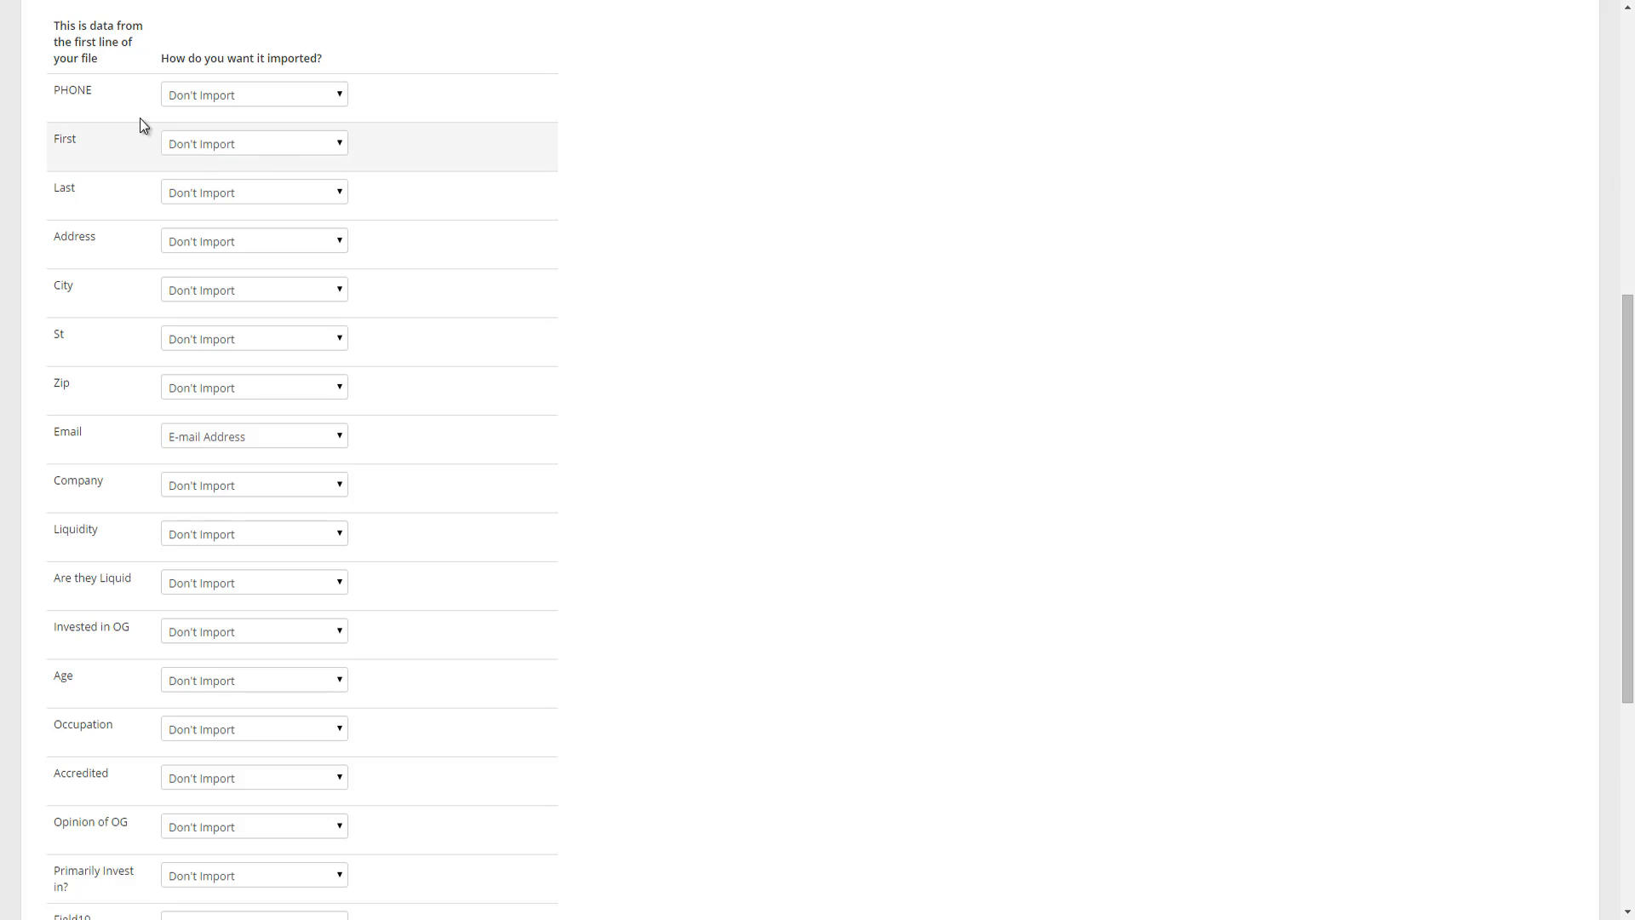
mouse_move(103, 100)
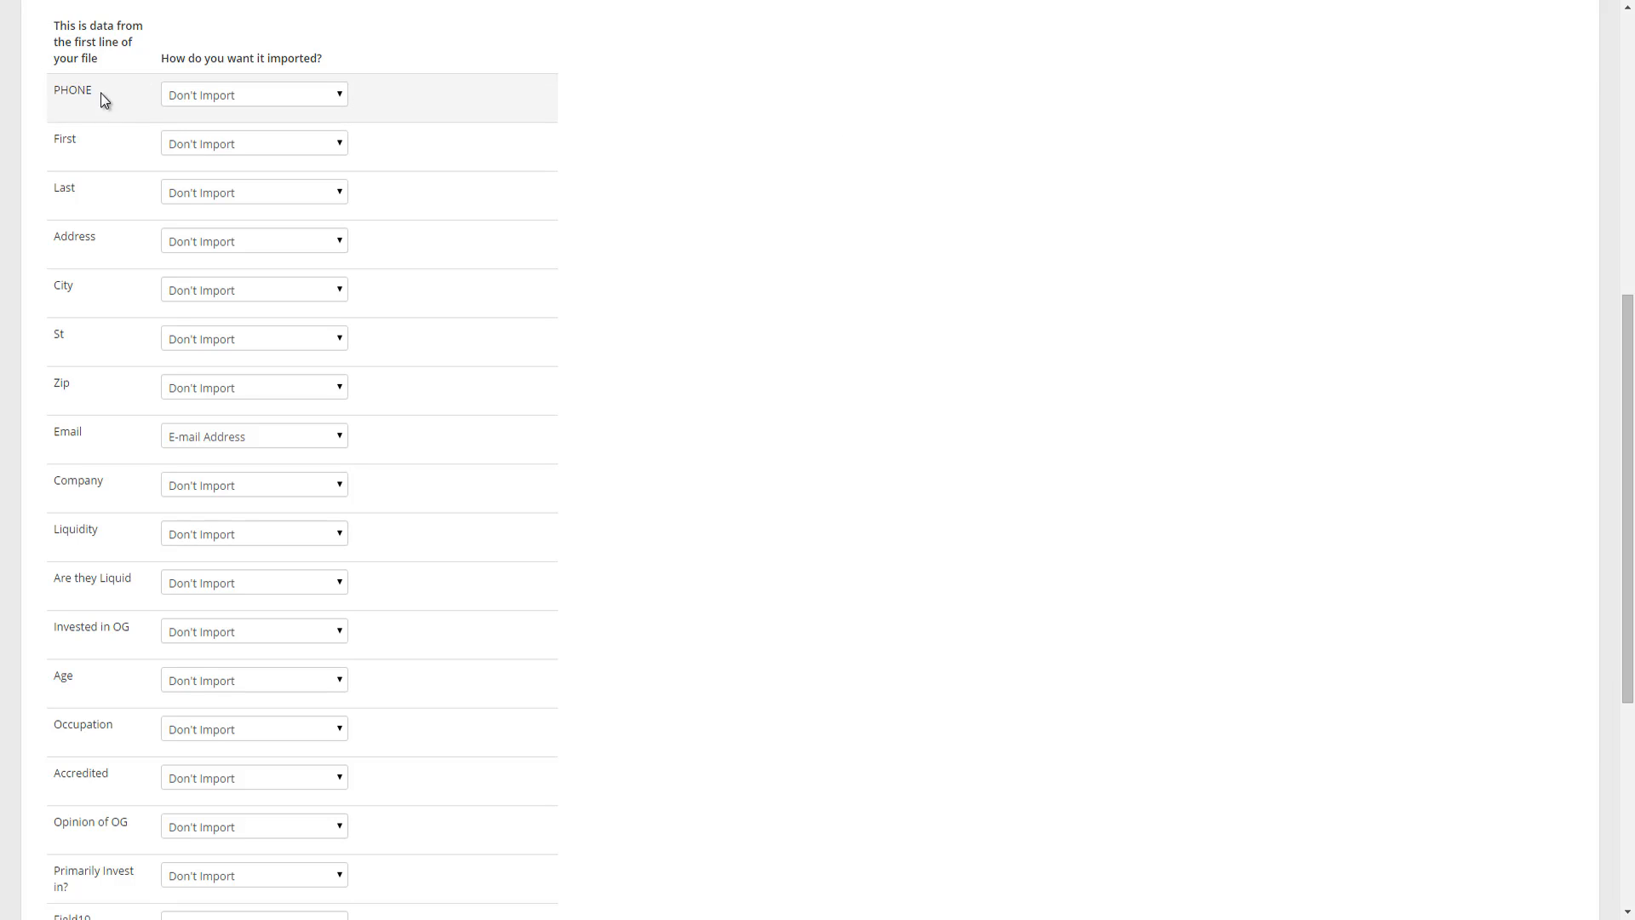
mouse_move(75, 94)
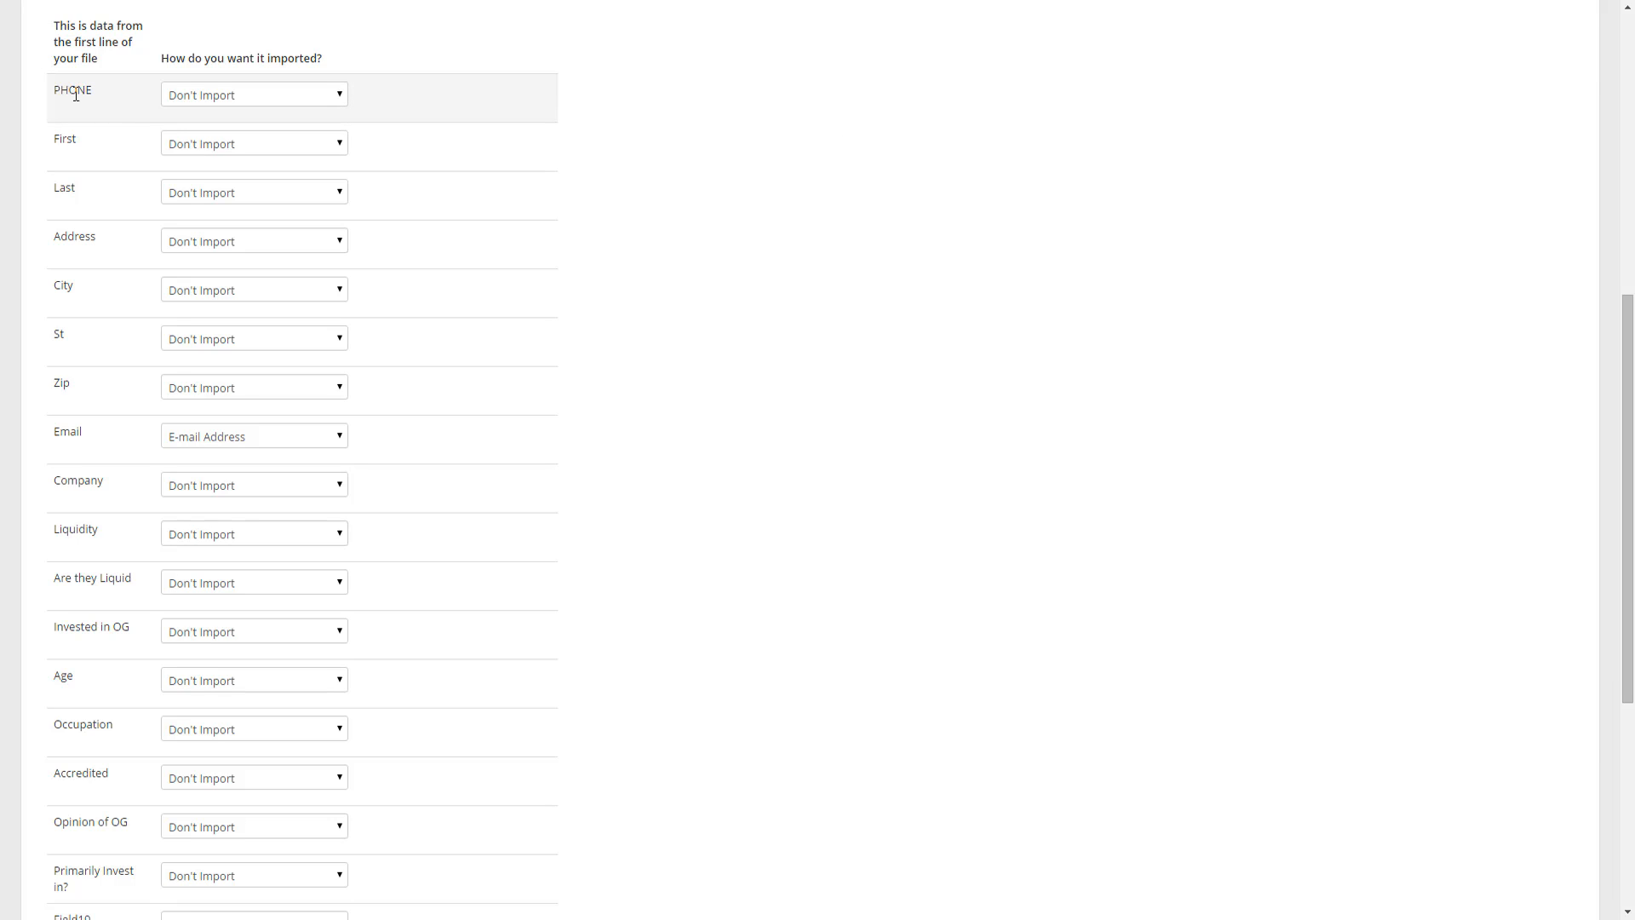
mouse_move(338, 94)
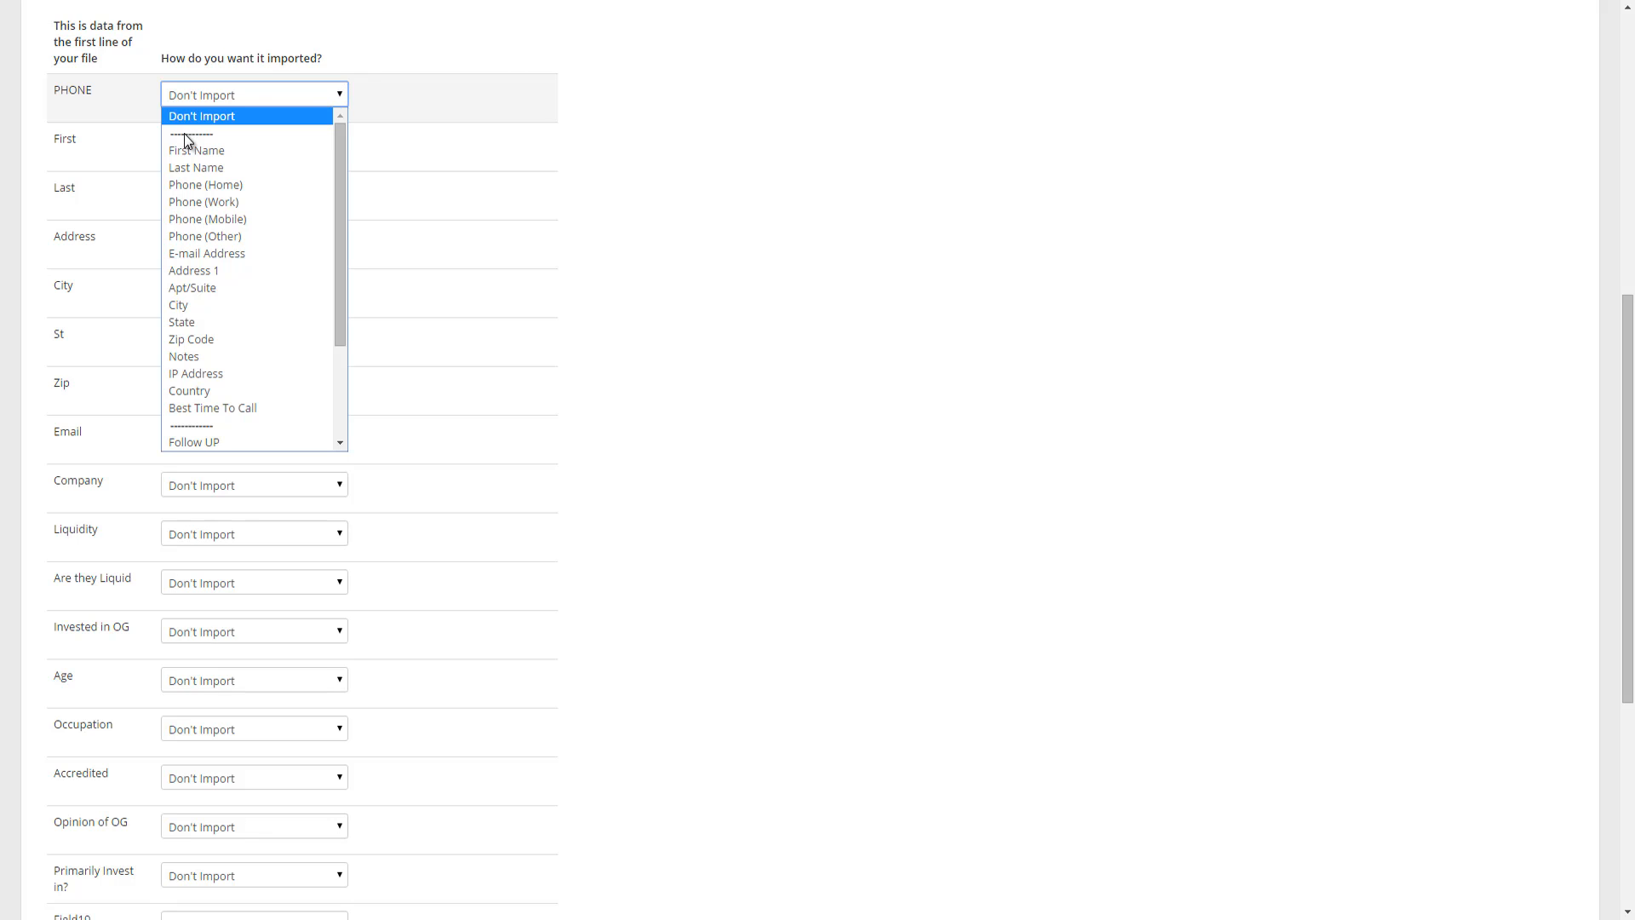
mouse_move(213, 408)
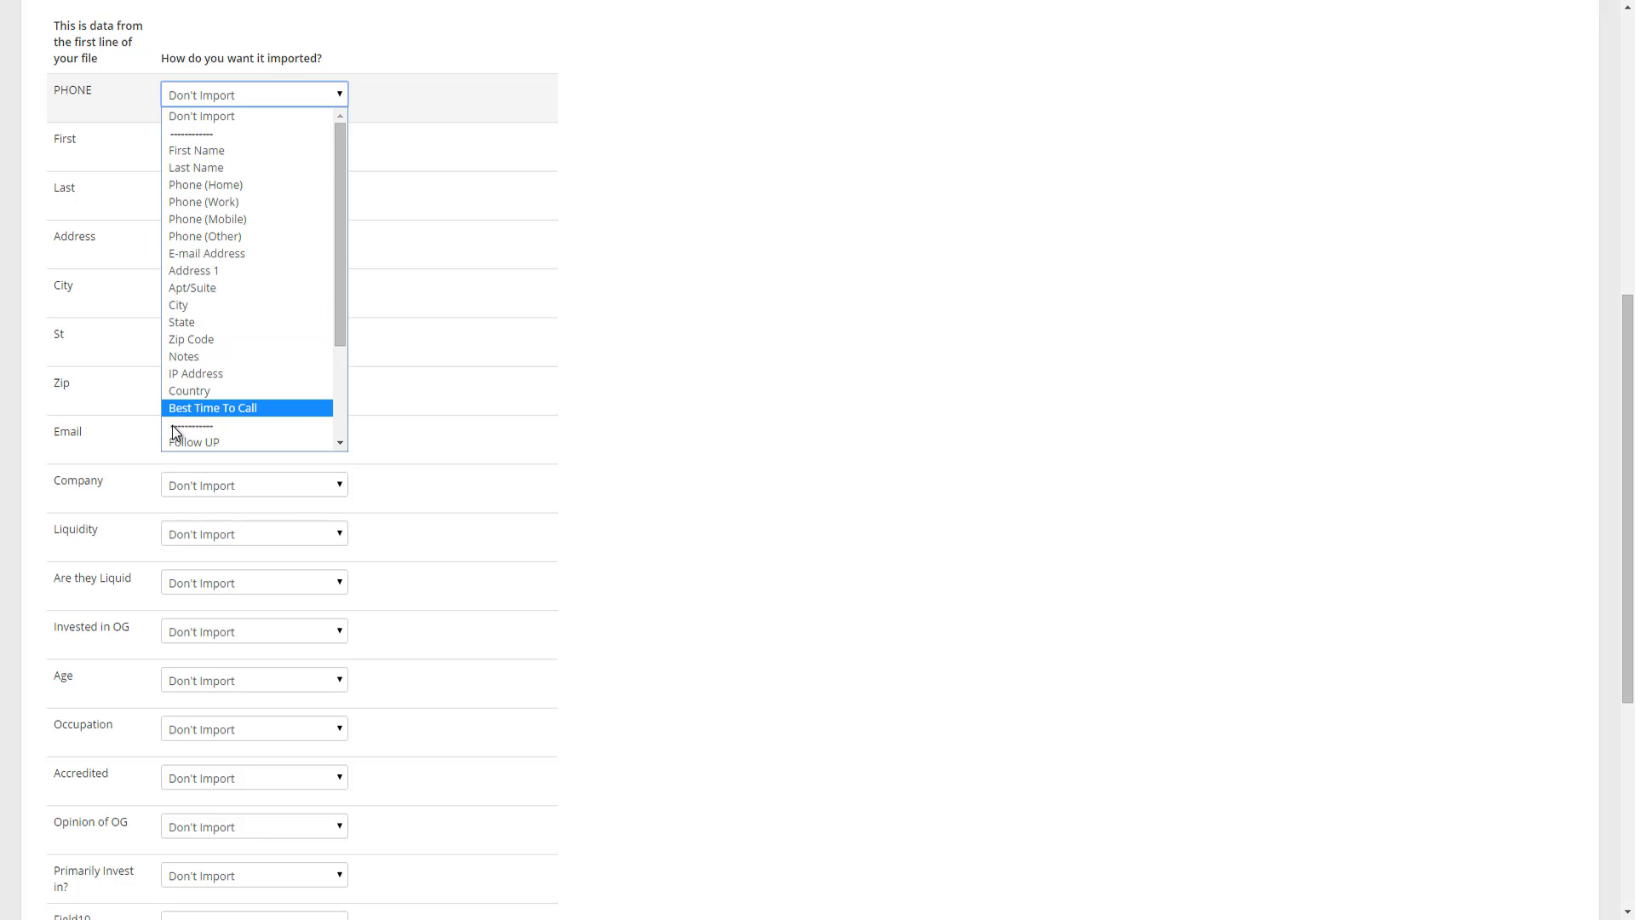
mouse_move(203, 149)
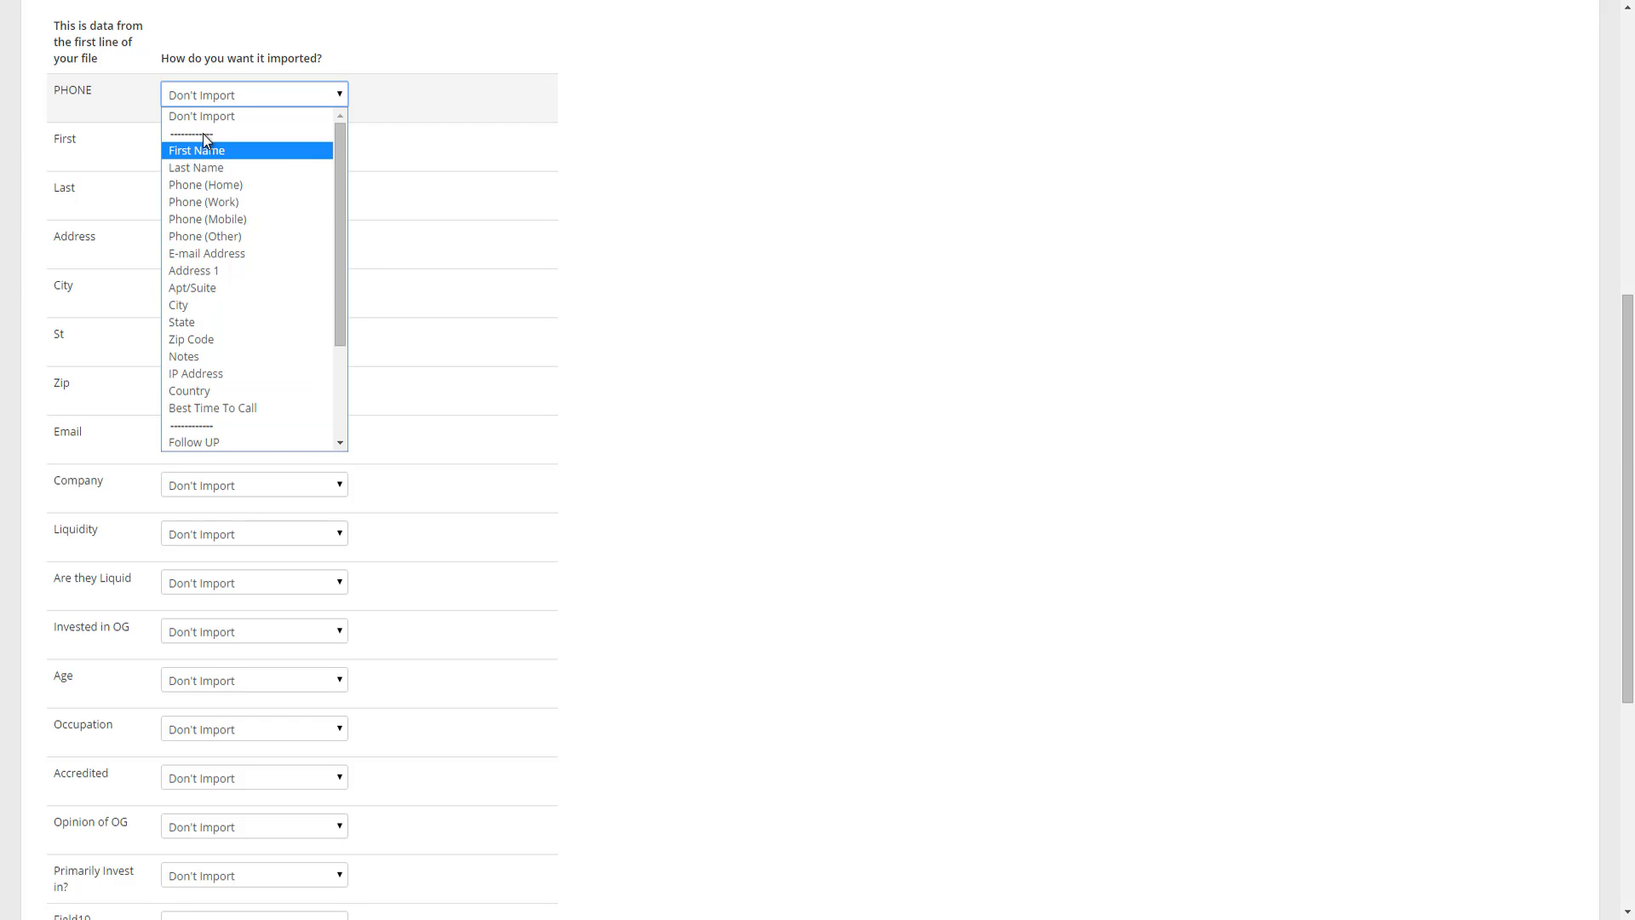
mouse_move(223, 252)
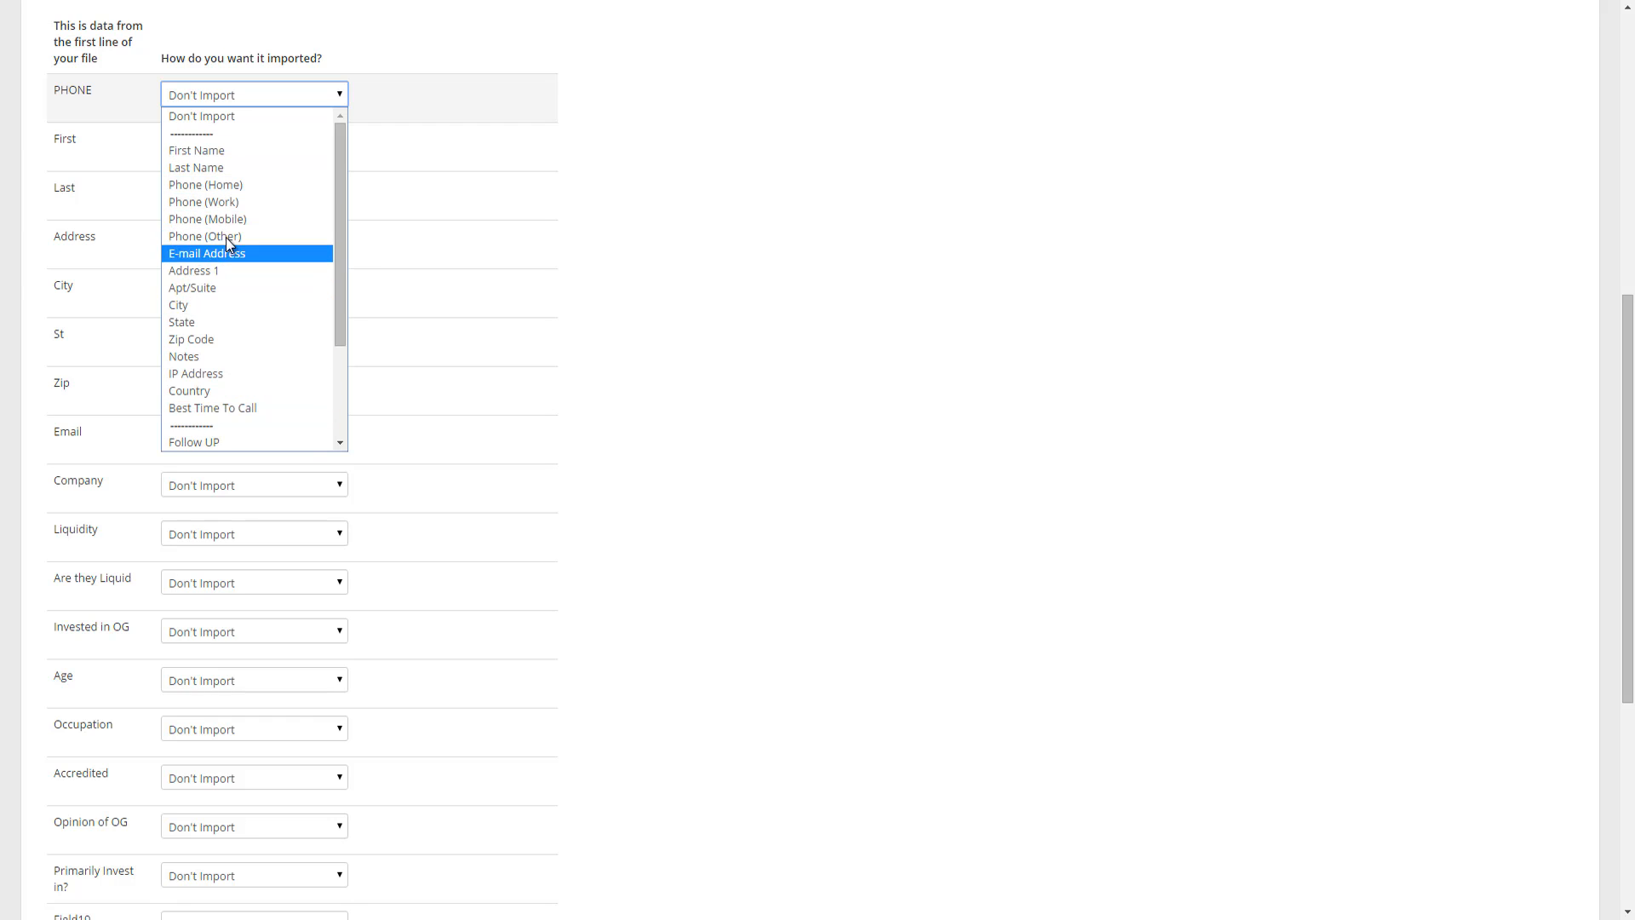
mouse_move(212, 228)
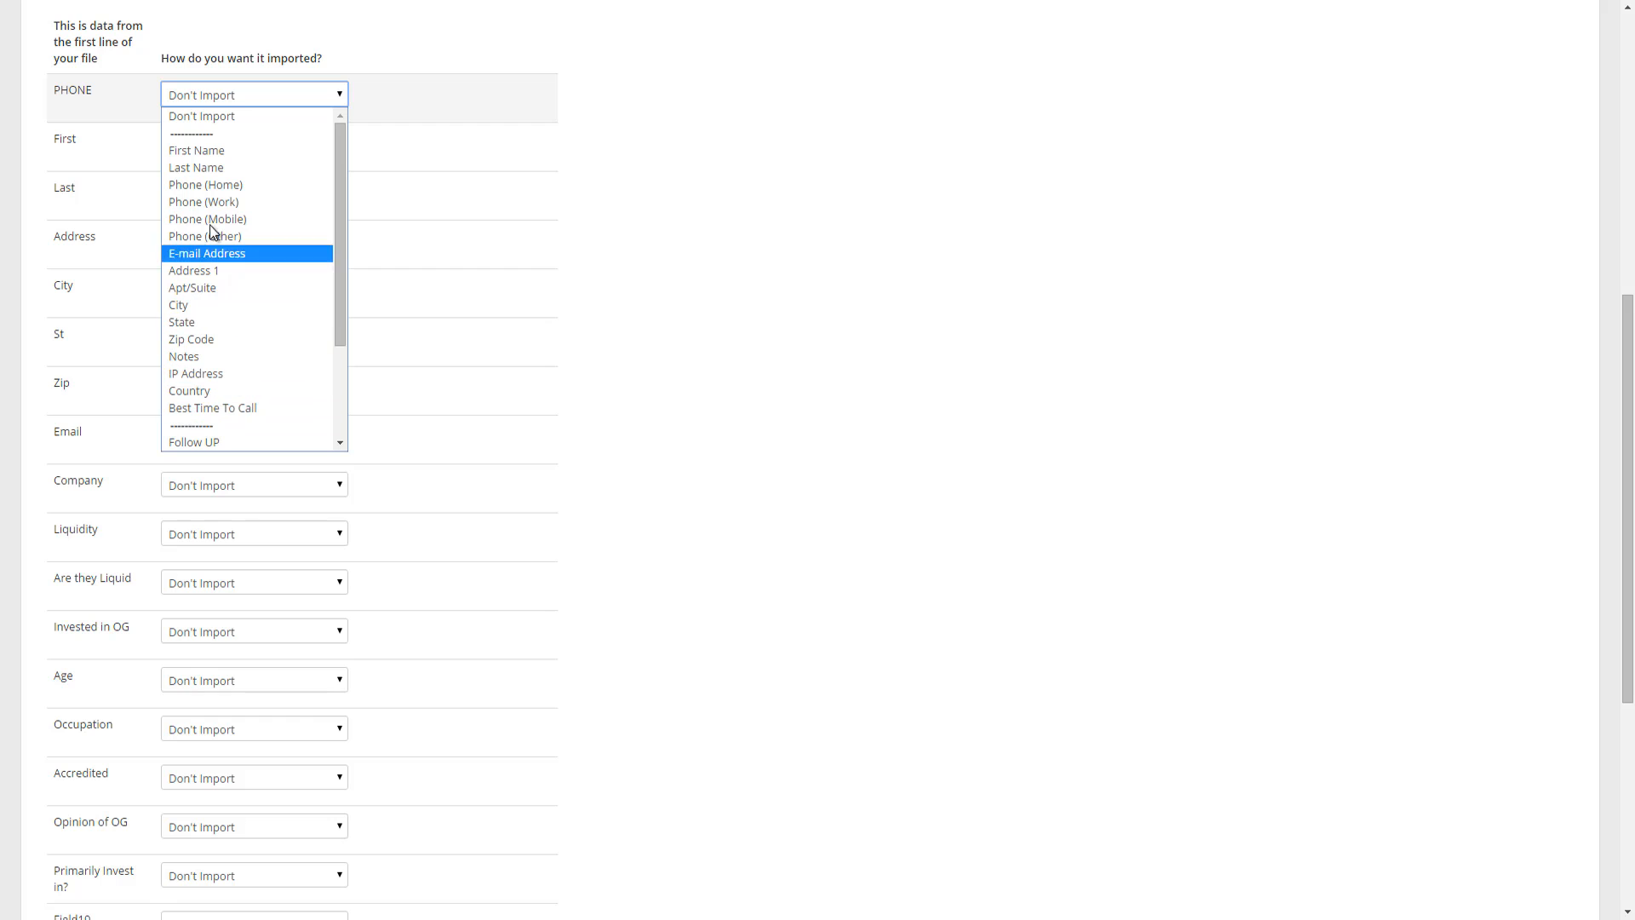
mouse_move(213, 407)
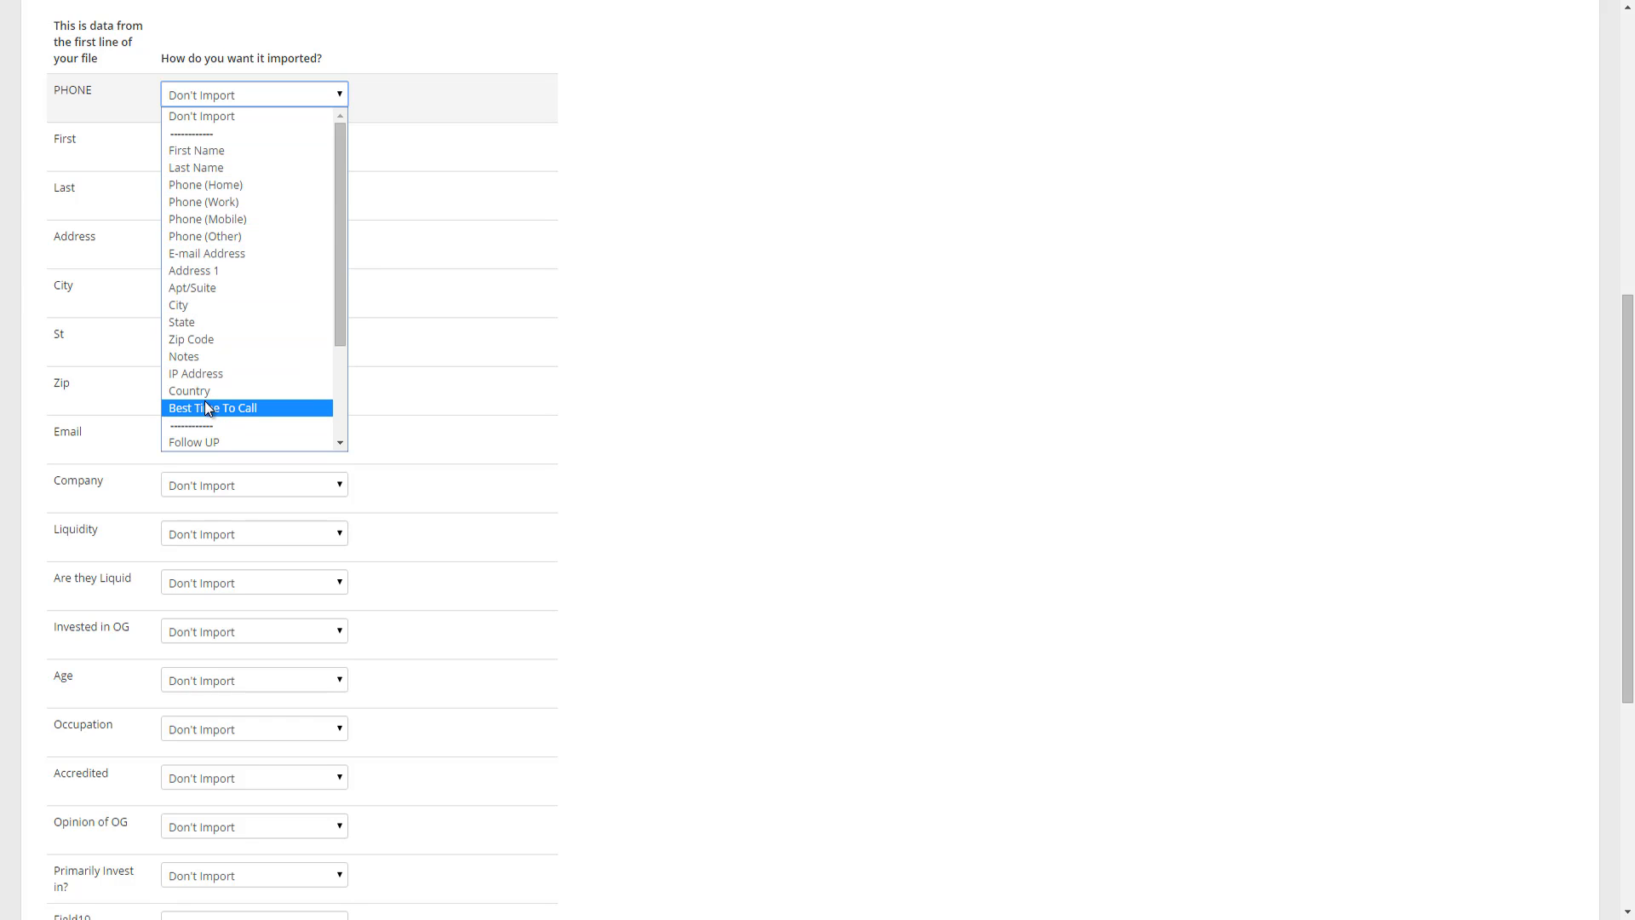
mouse_move(196, 167)
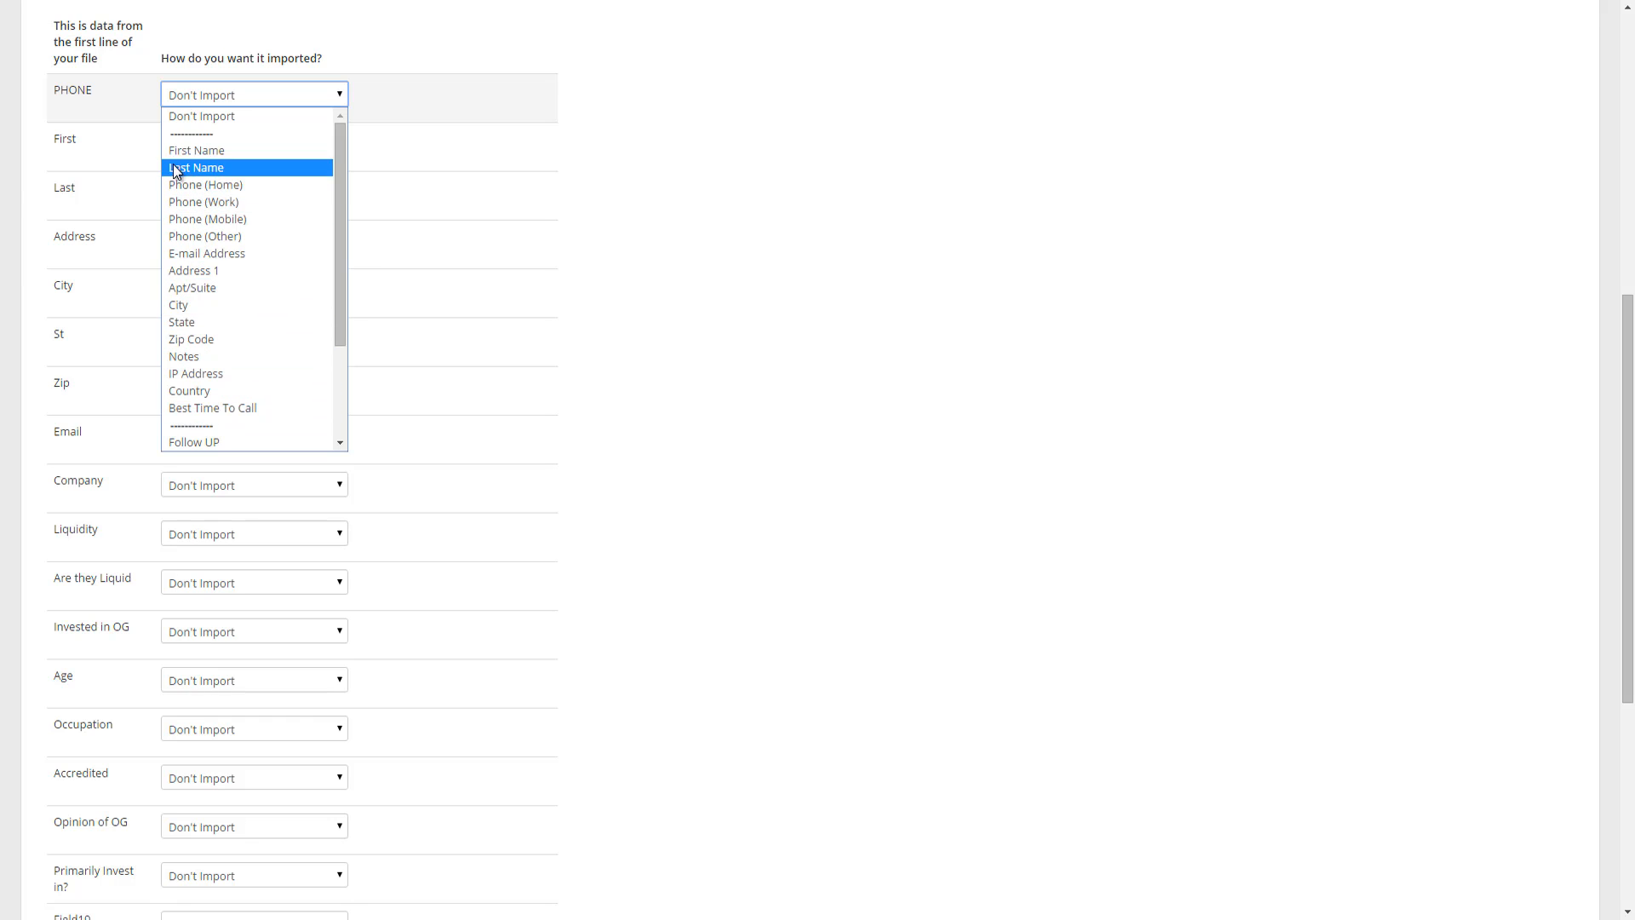
mouse_move(205, 184)
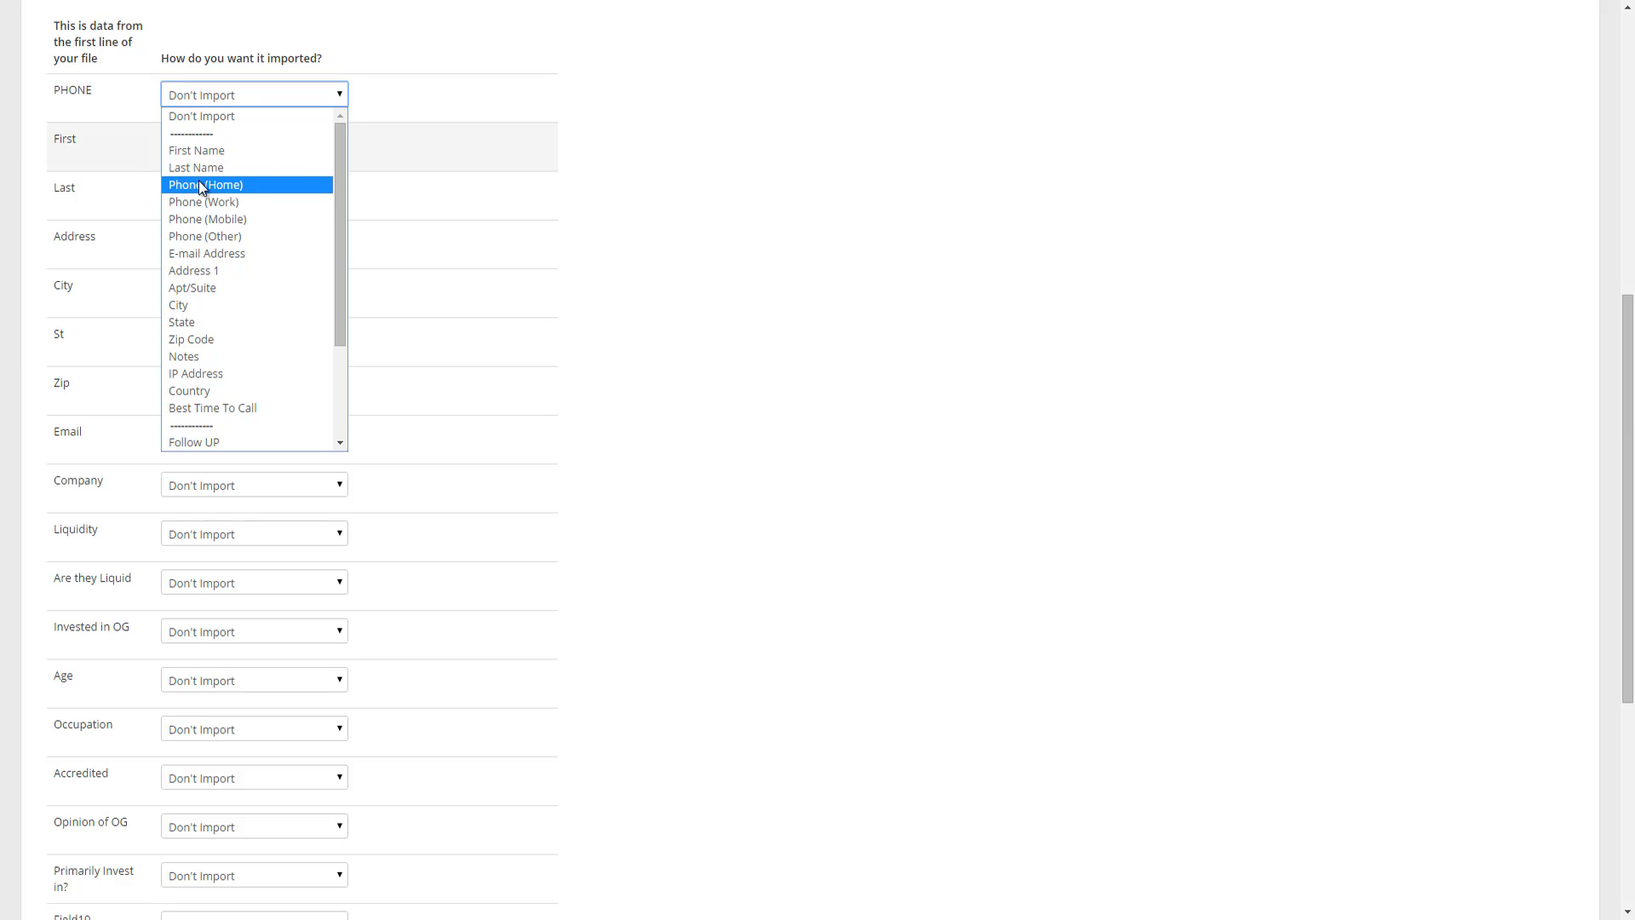
mouse_move(196, 235)
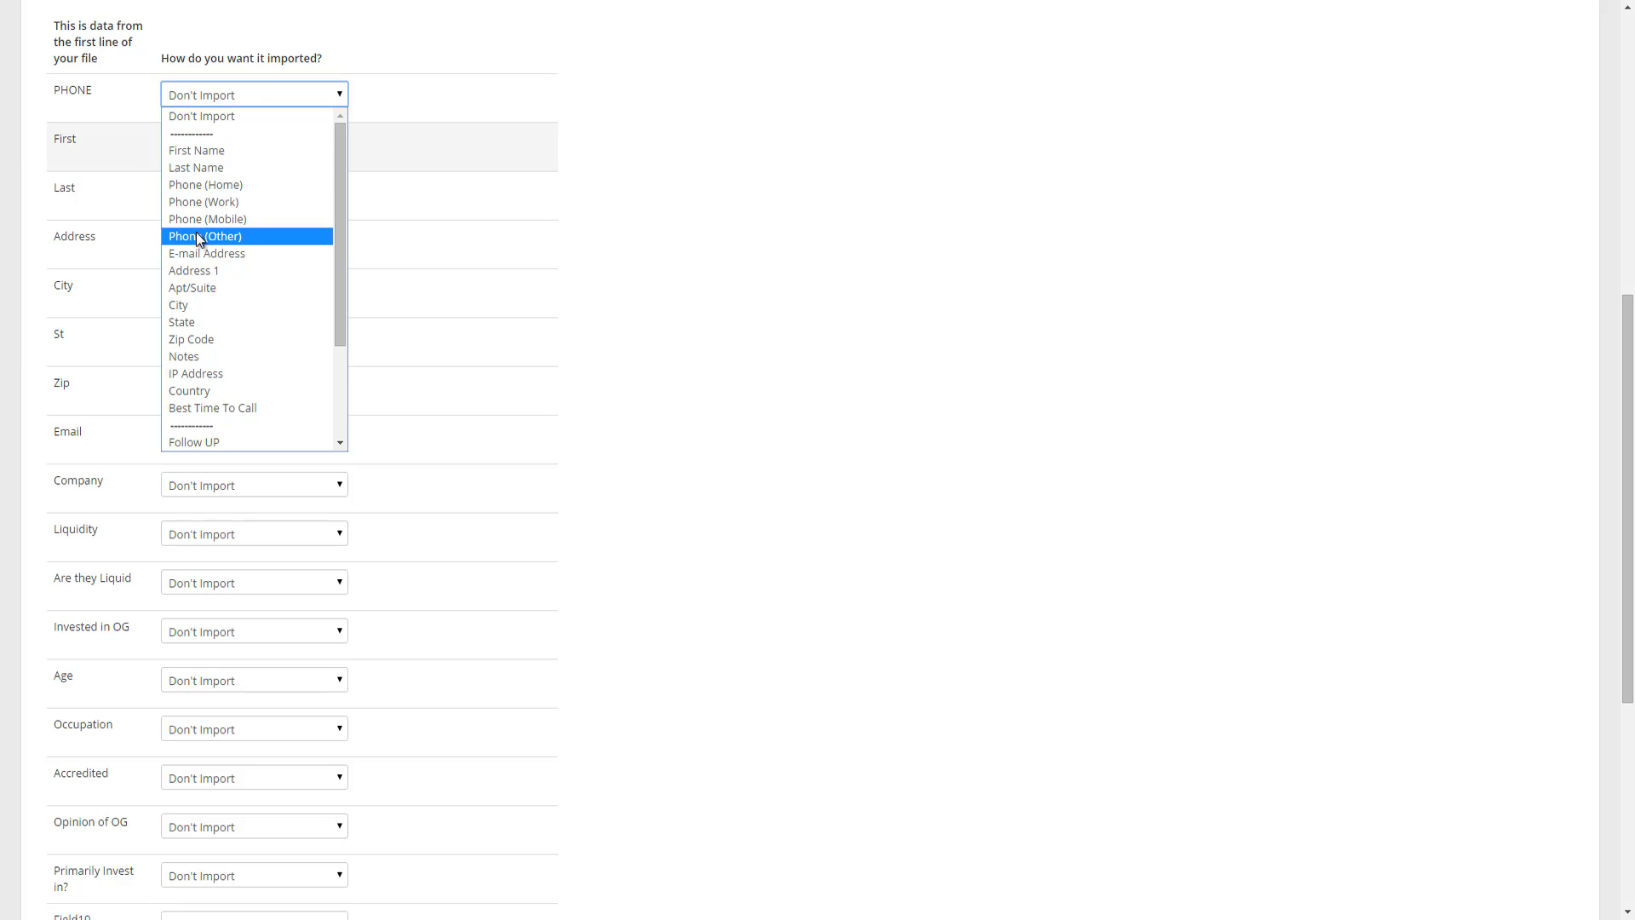
mouse_move(223, 201)
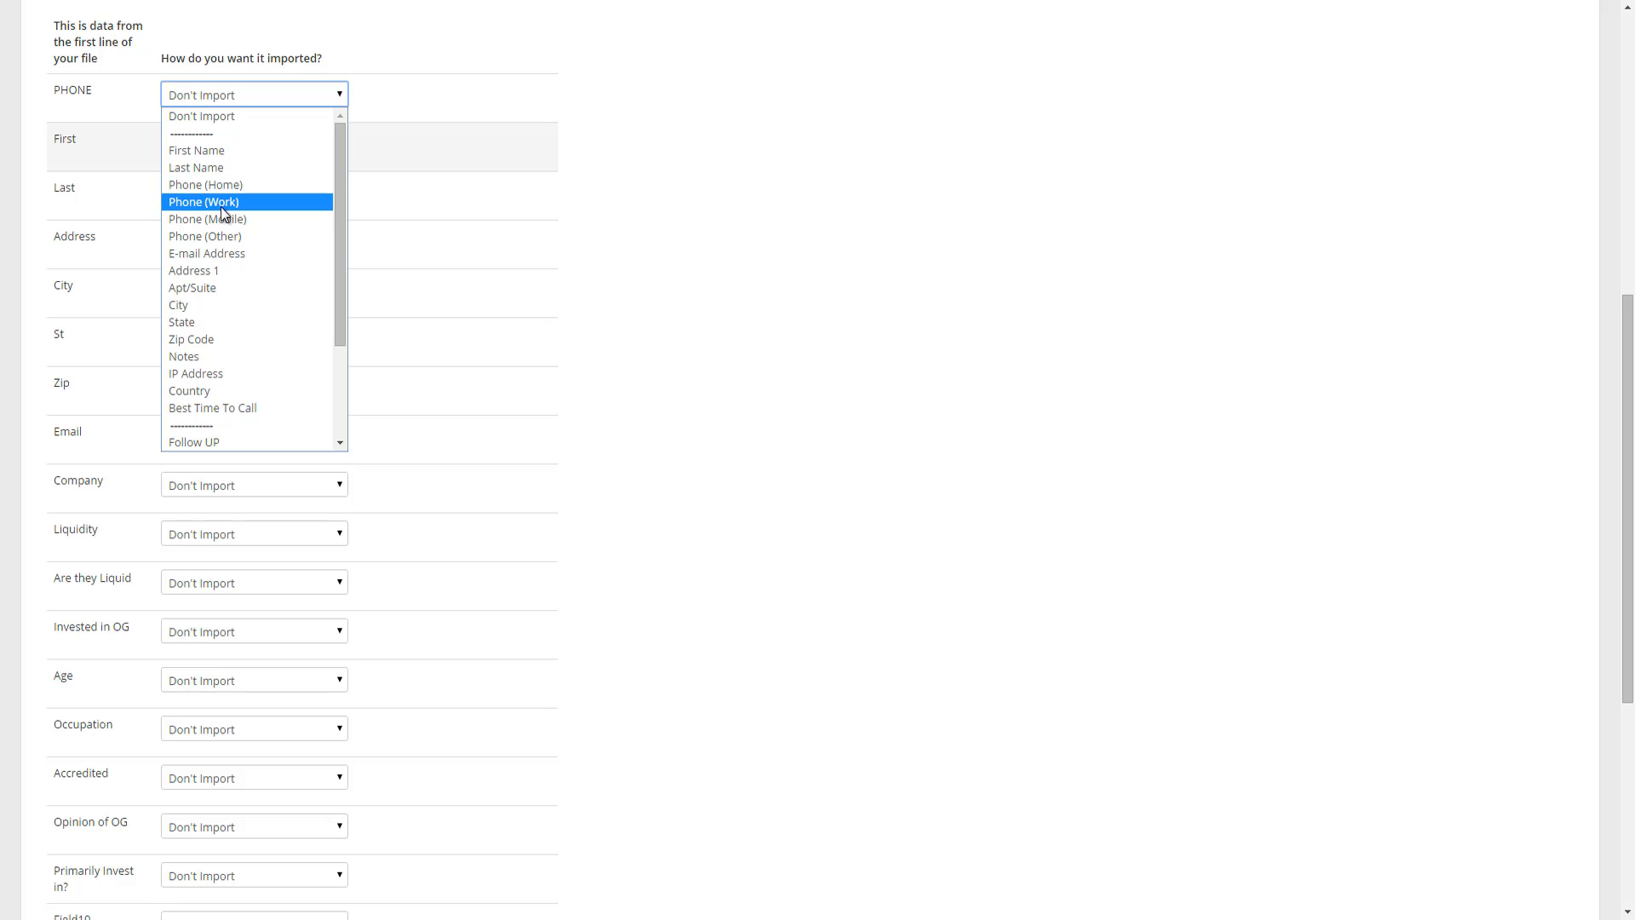
Map PHONE to Phone (Work), First to First Name, and open Last's choices.
left_click(204, 201)
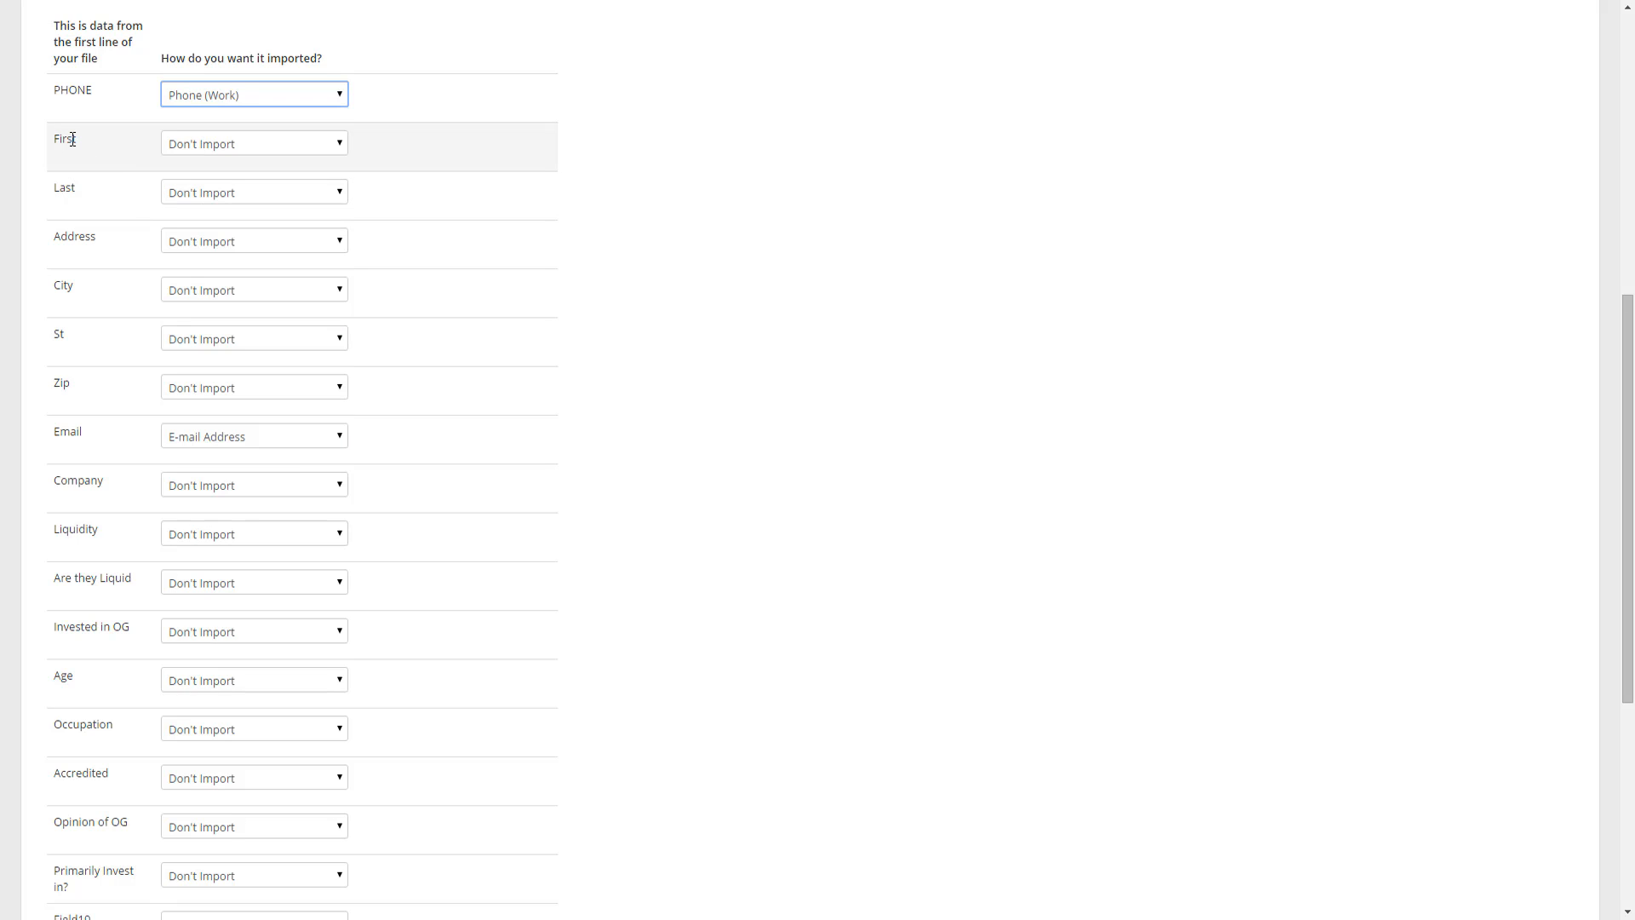
left_click(254, 143)
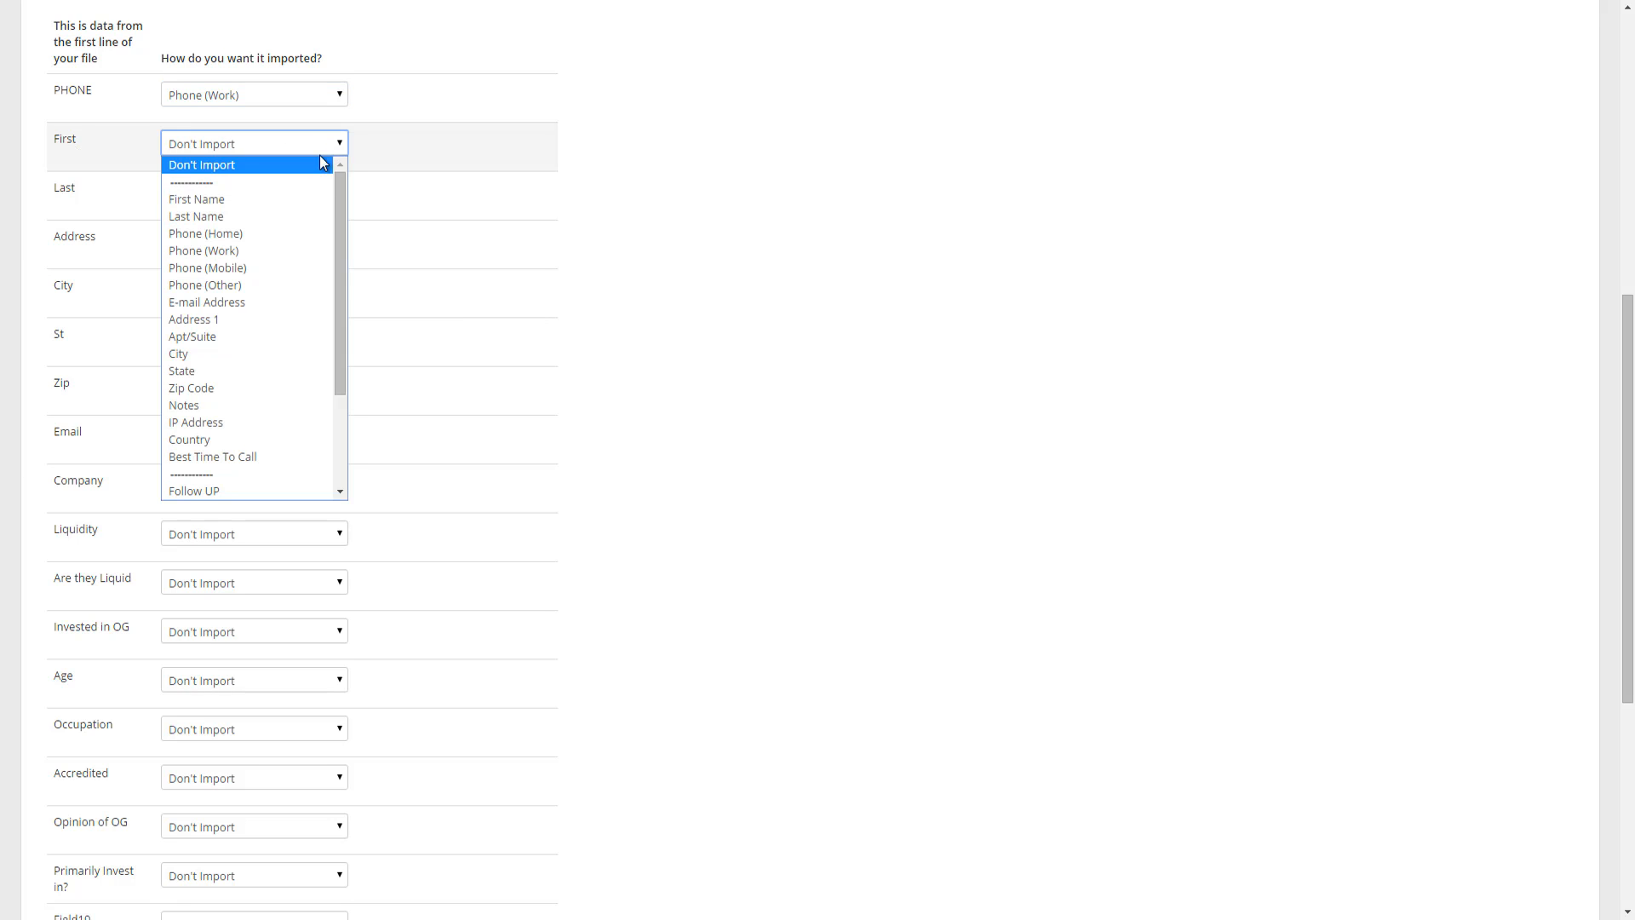
left_click(196, 199)
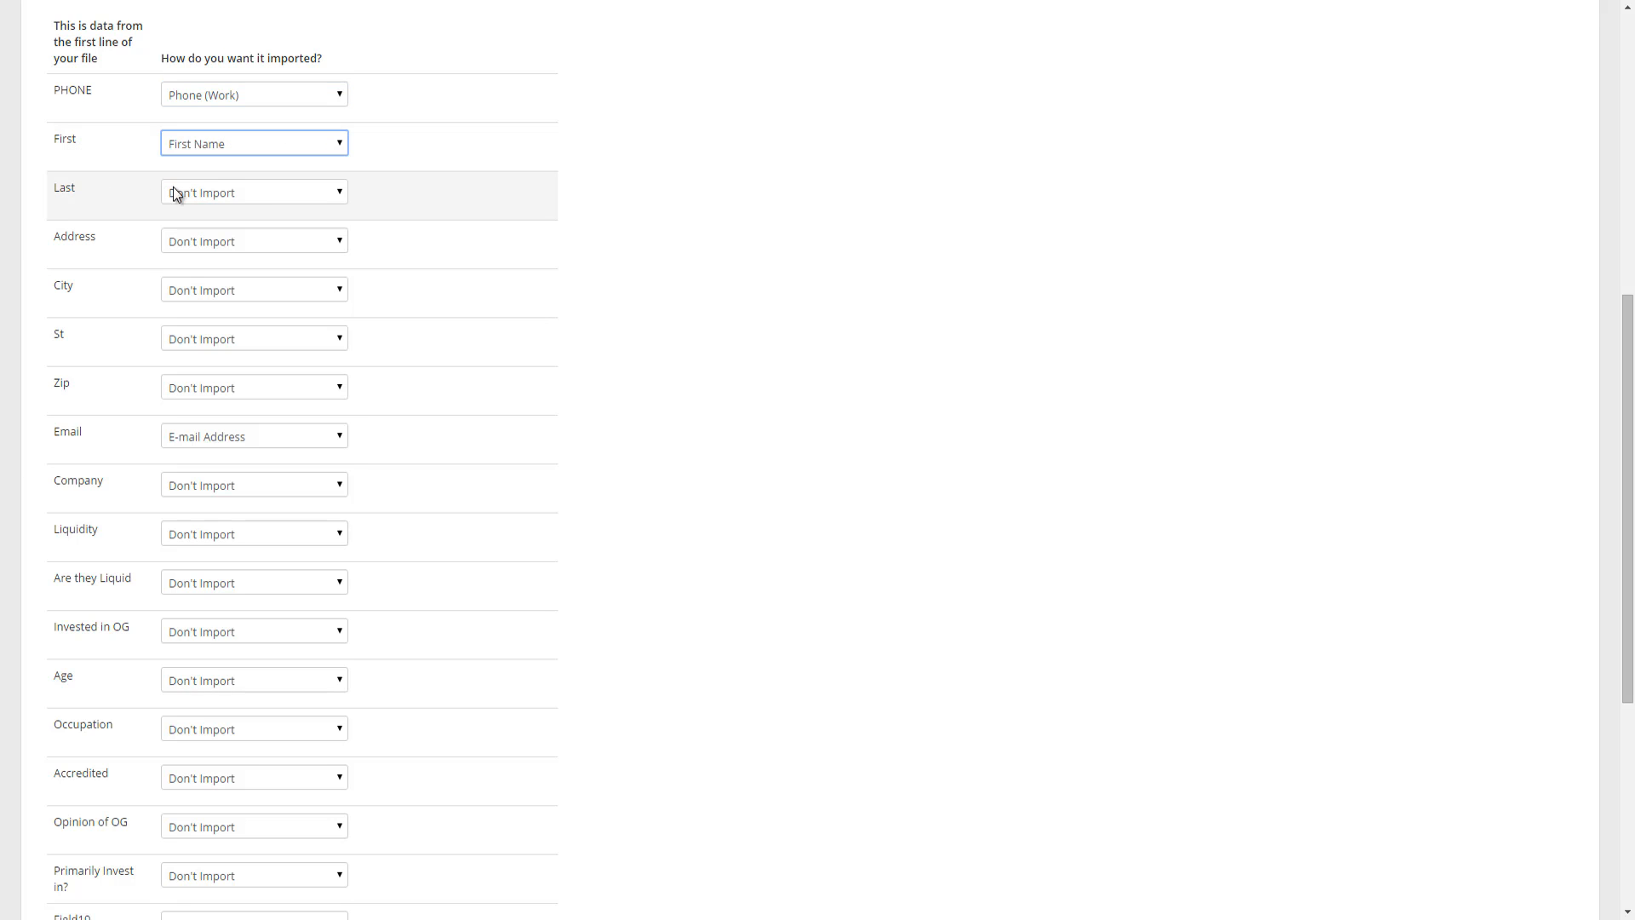
left_click(253, 192)
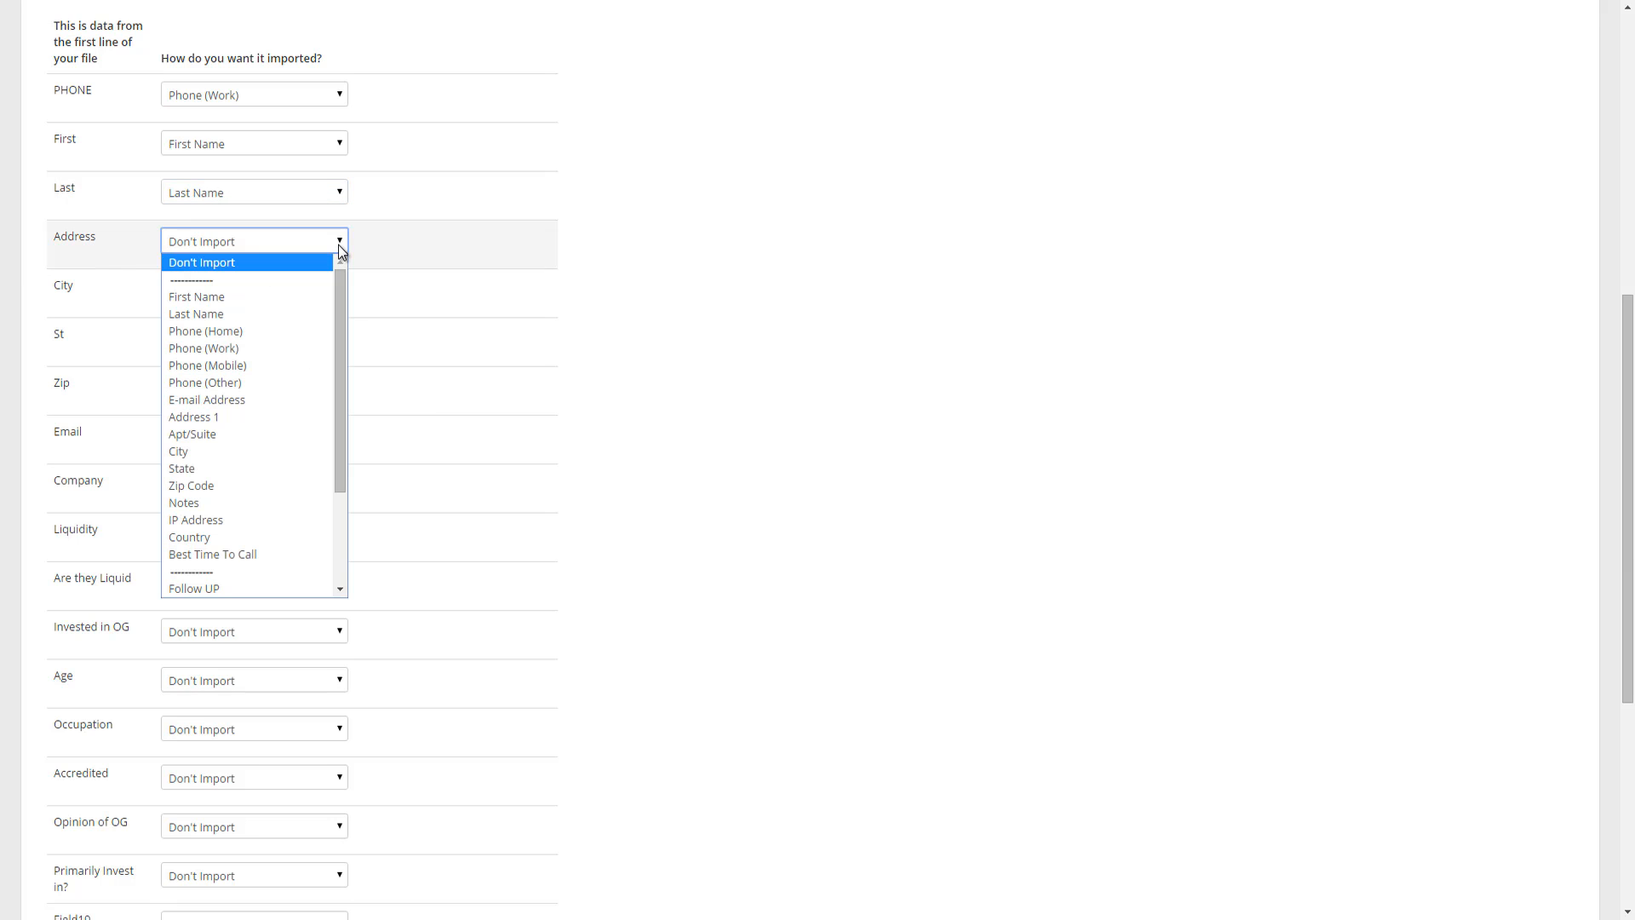
mouse_move(192, 416)
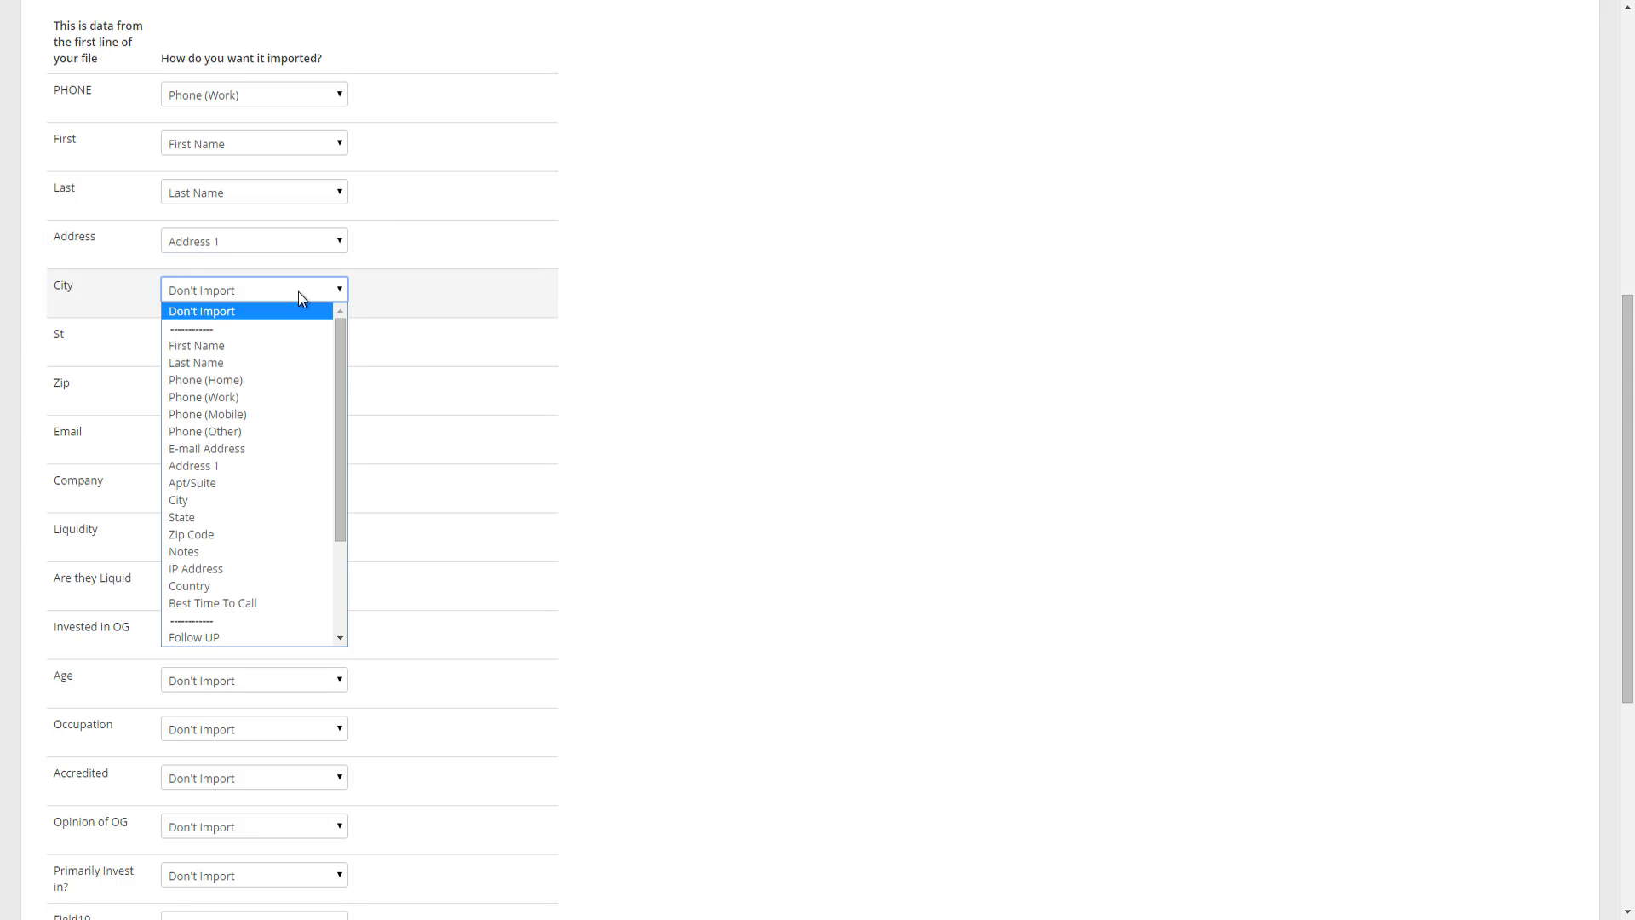
Map City to City, St to State, and Zip to Zip Code.
left_click(177, 500)
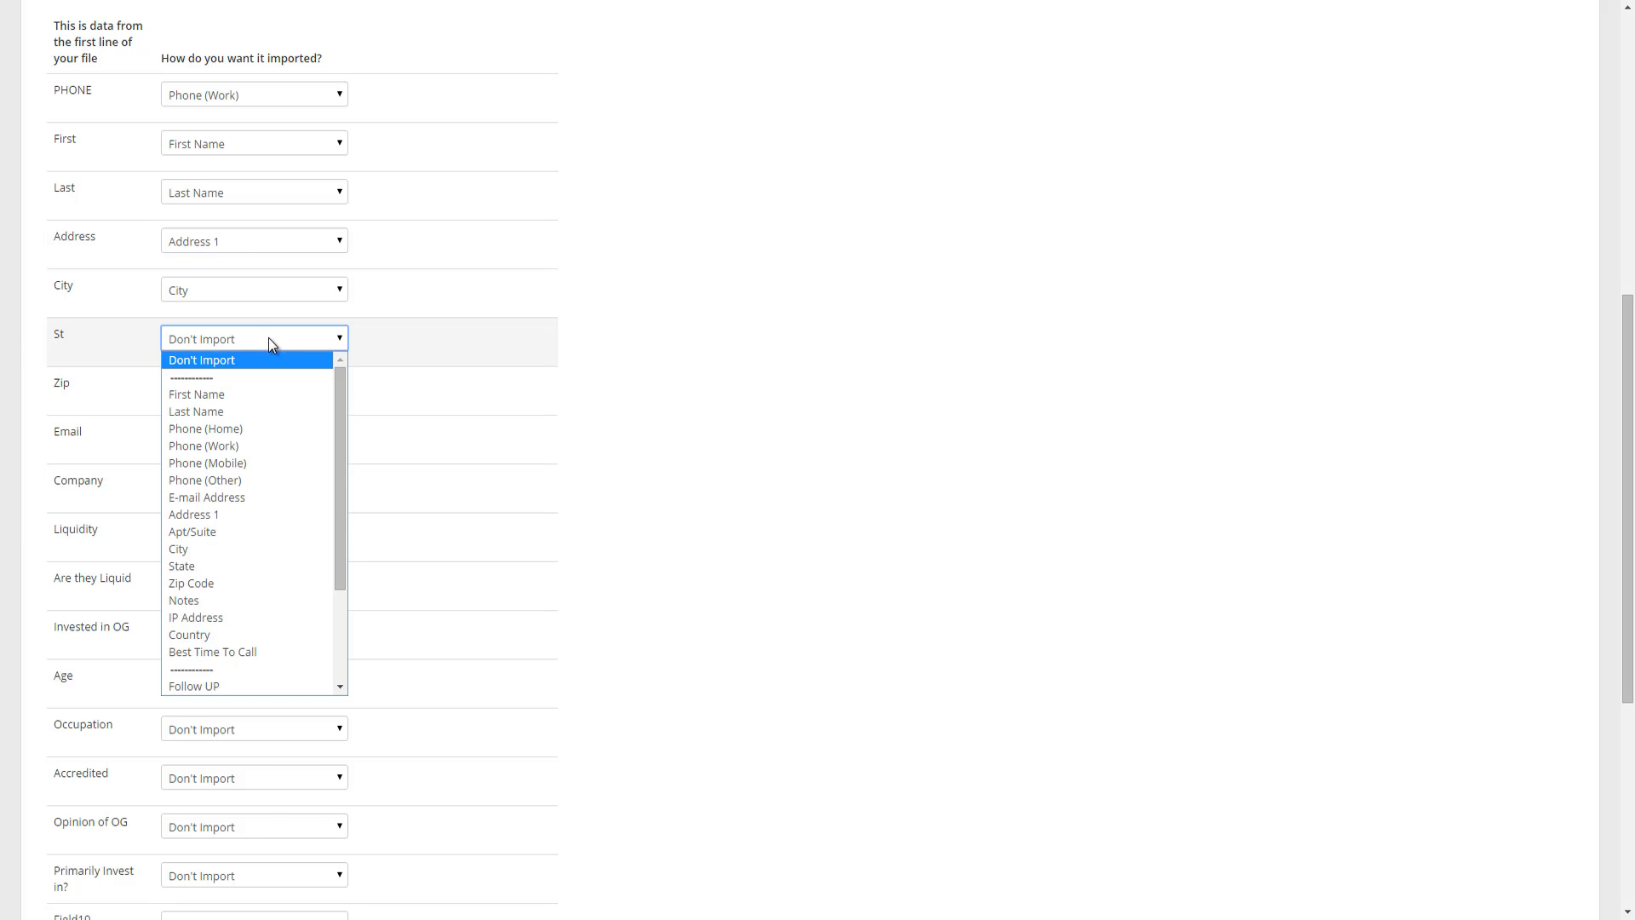
left_click(181, 566)
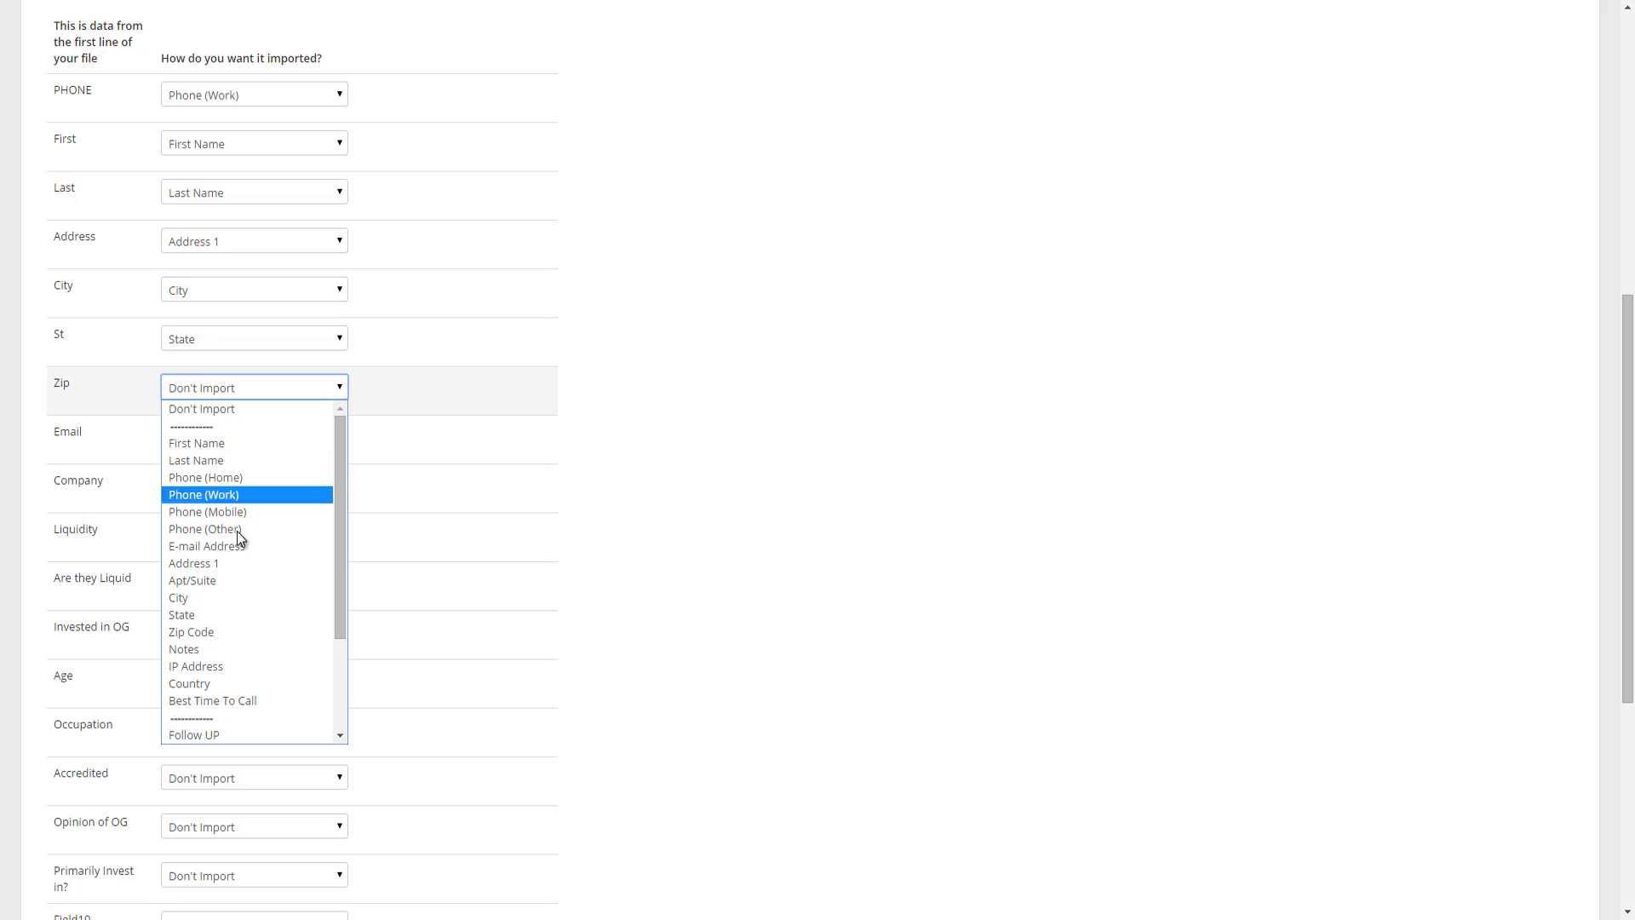
left_click(191, 631)
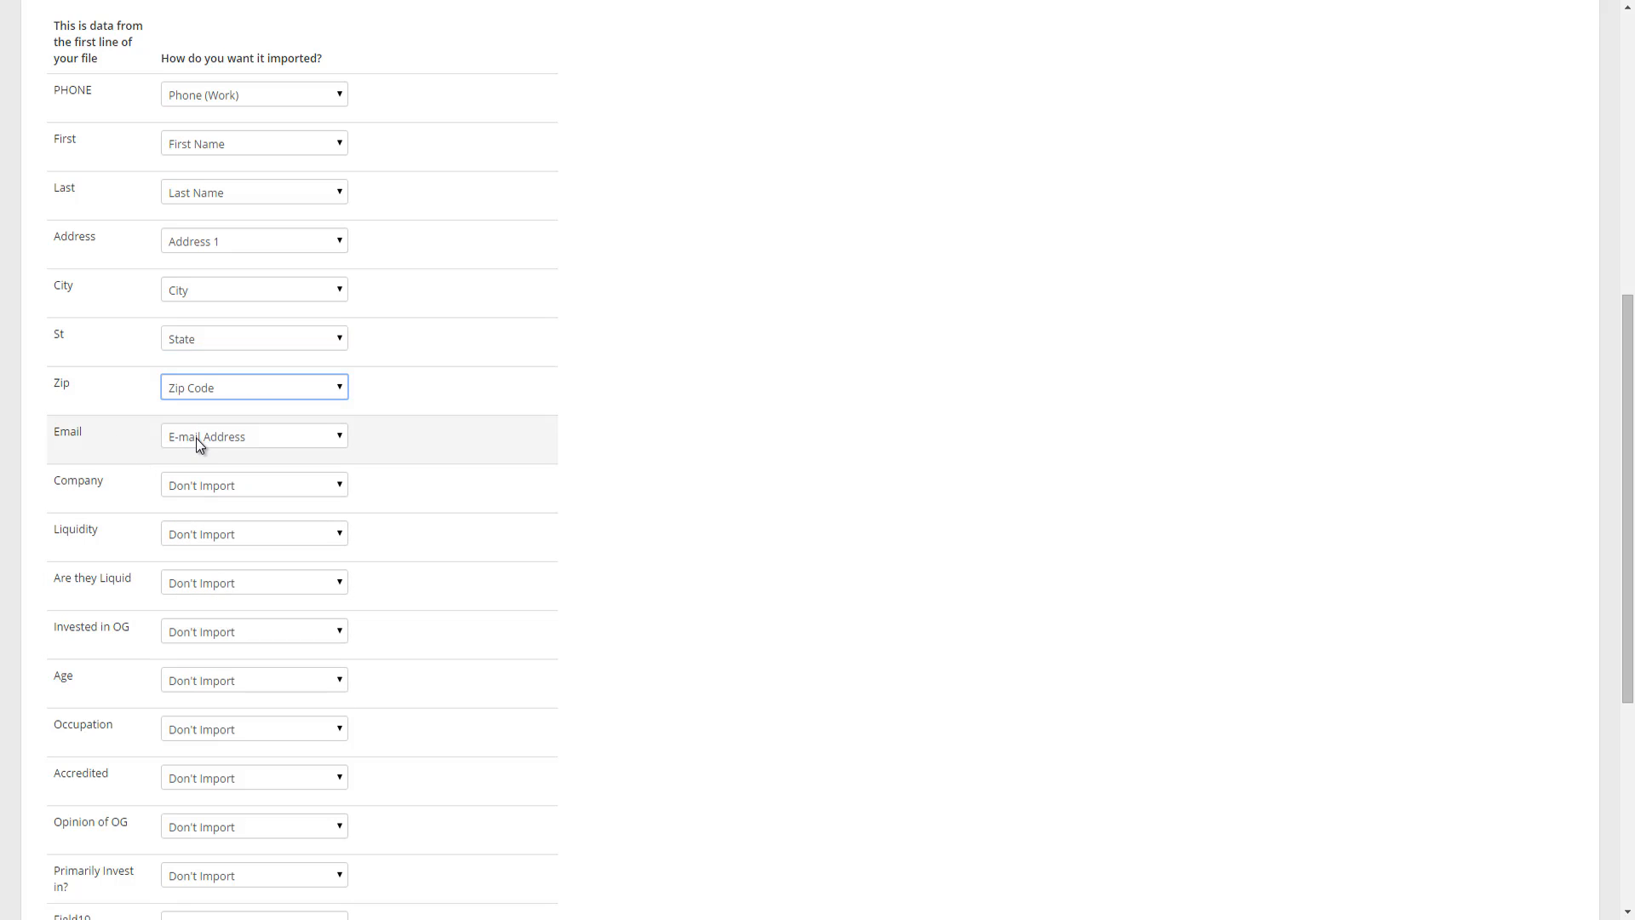
mouse_move(80, 437)
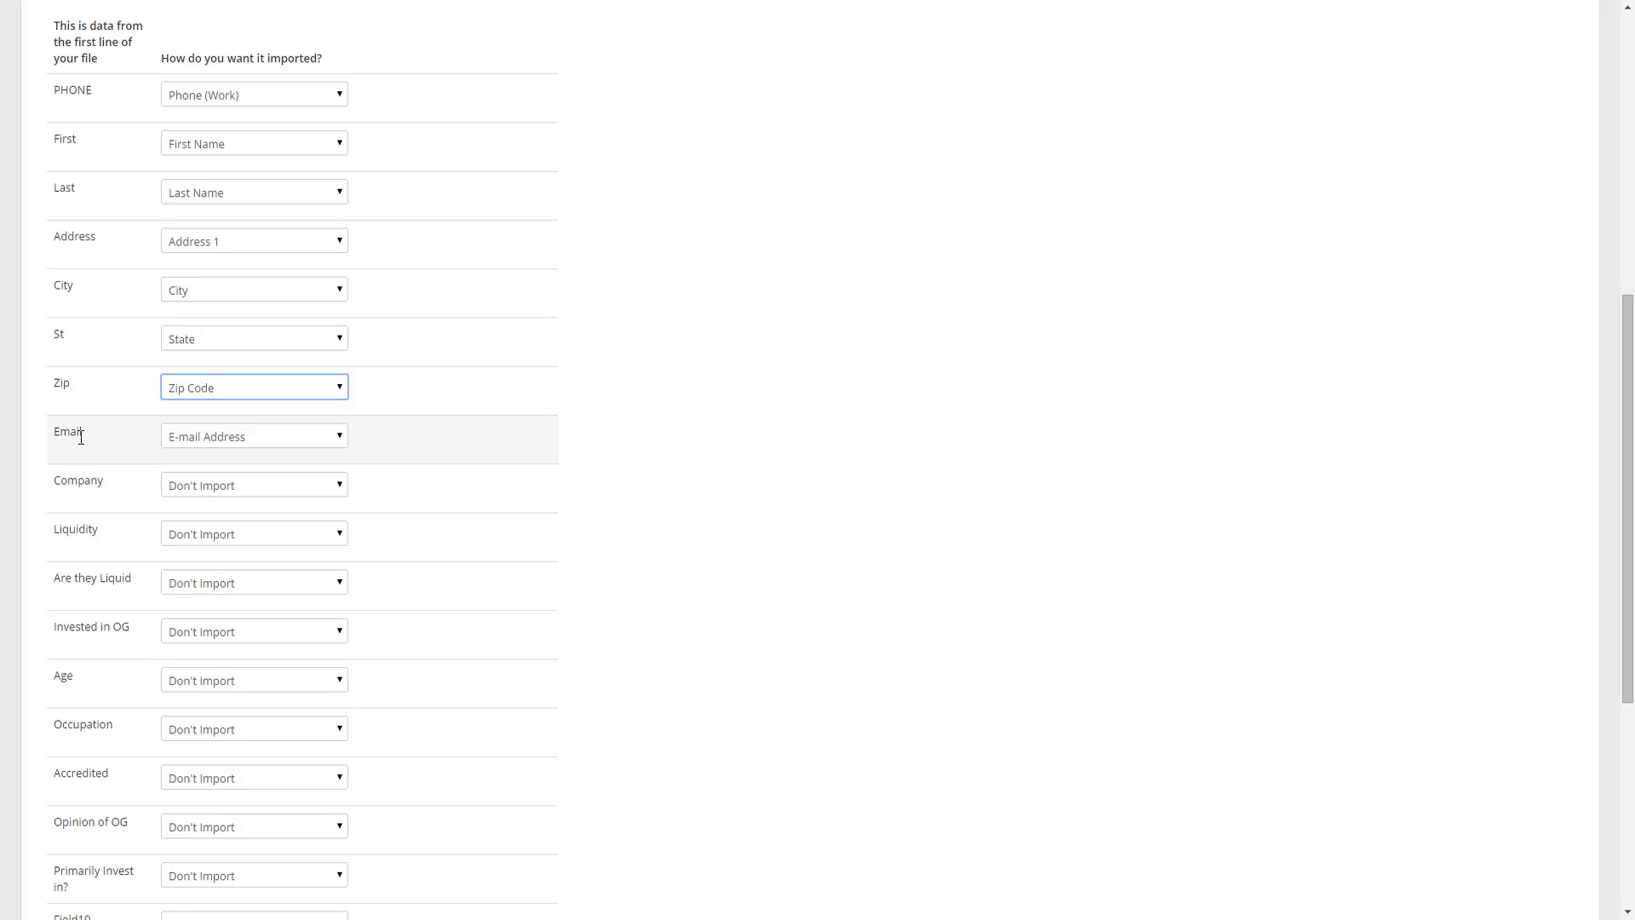
mouse_move(186, 439)
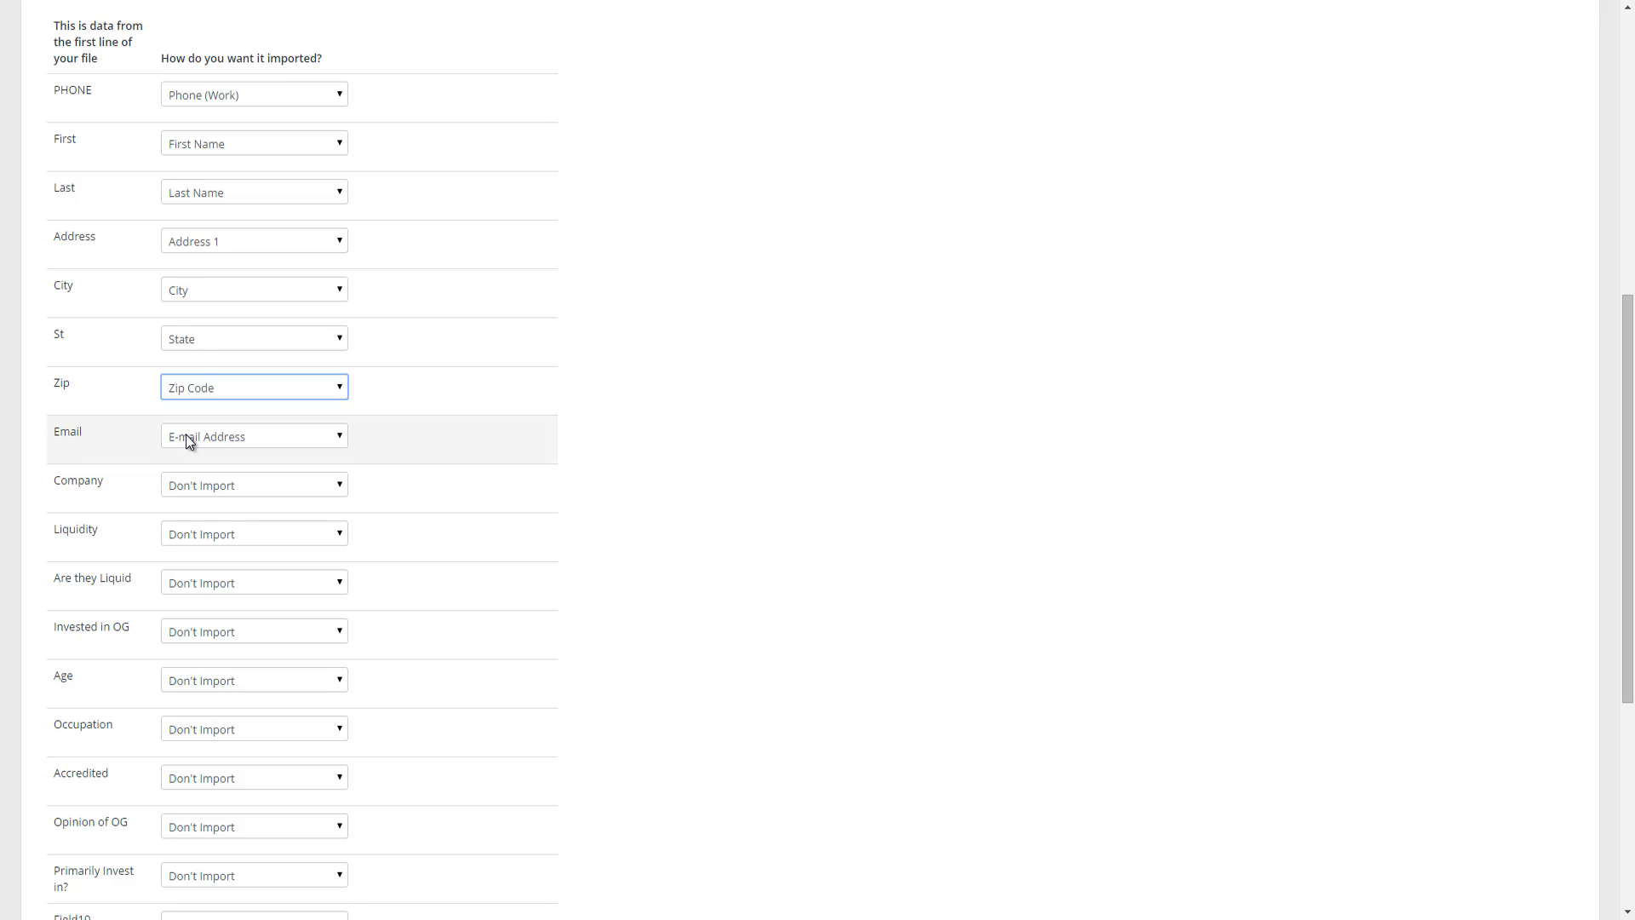
mouse_move(268, 451)
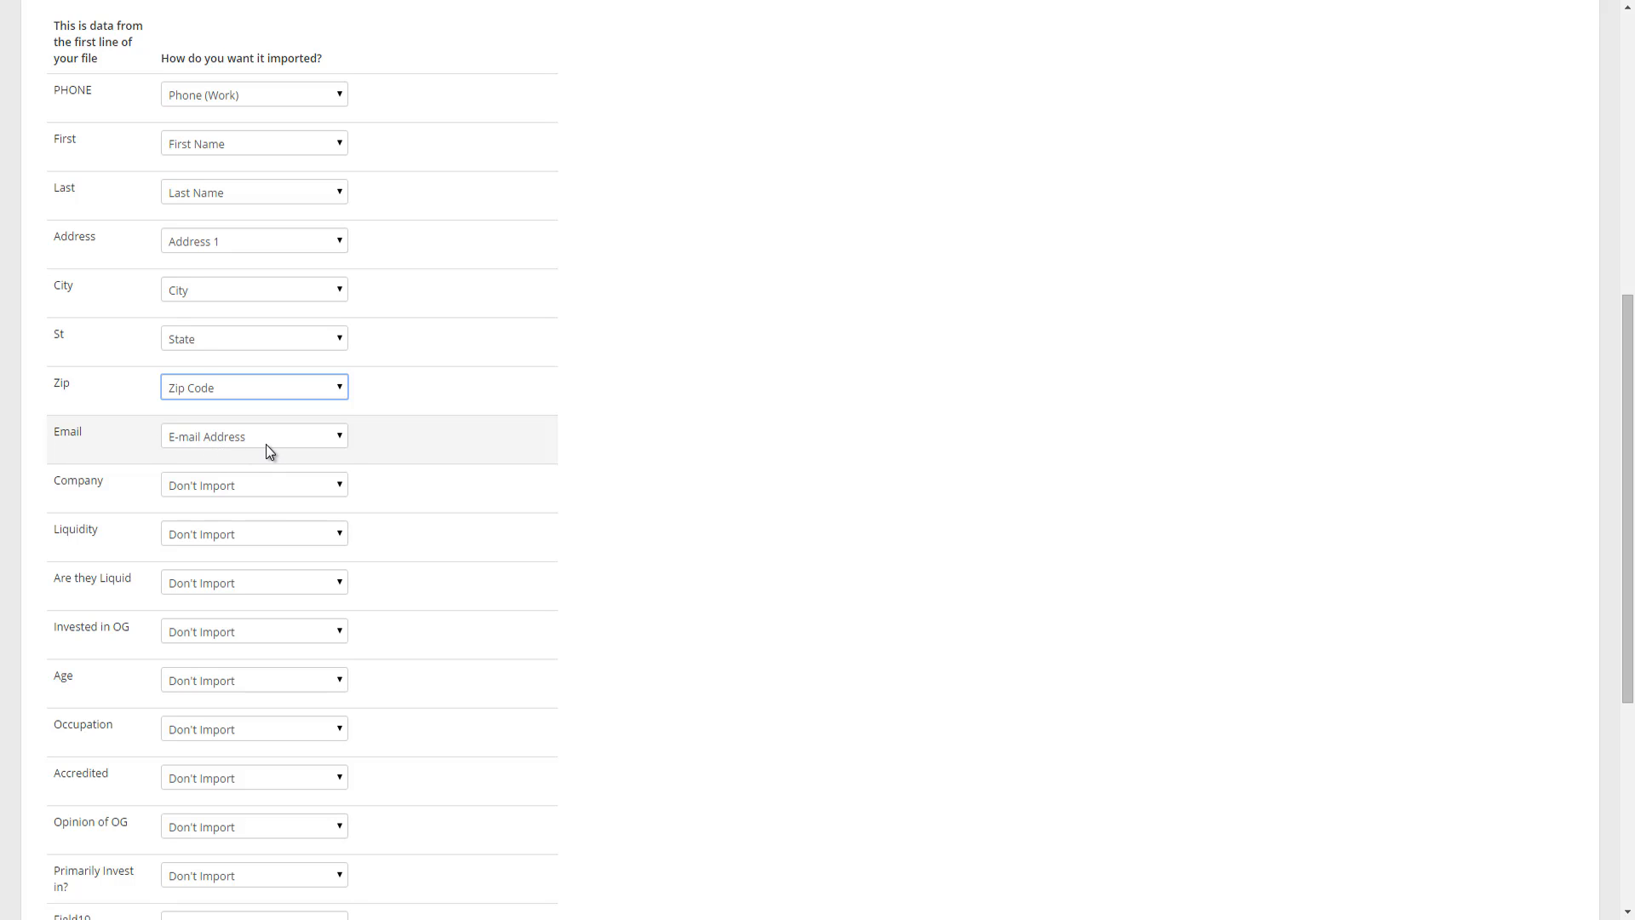
Map the Company column to Company Name and show Liquidity's field choices.
scroll("down", 3)
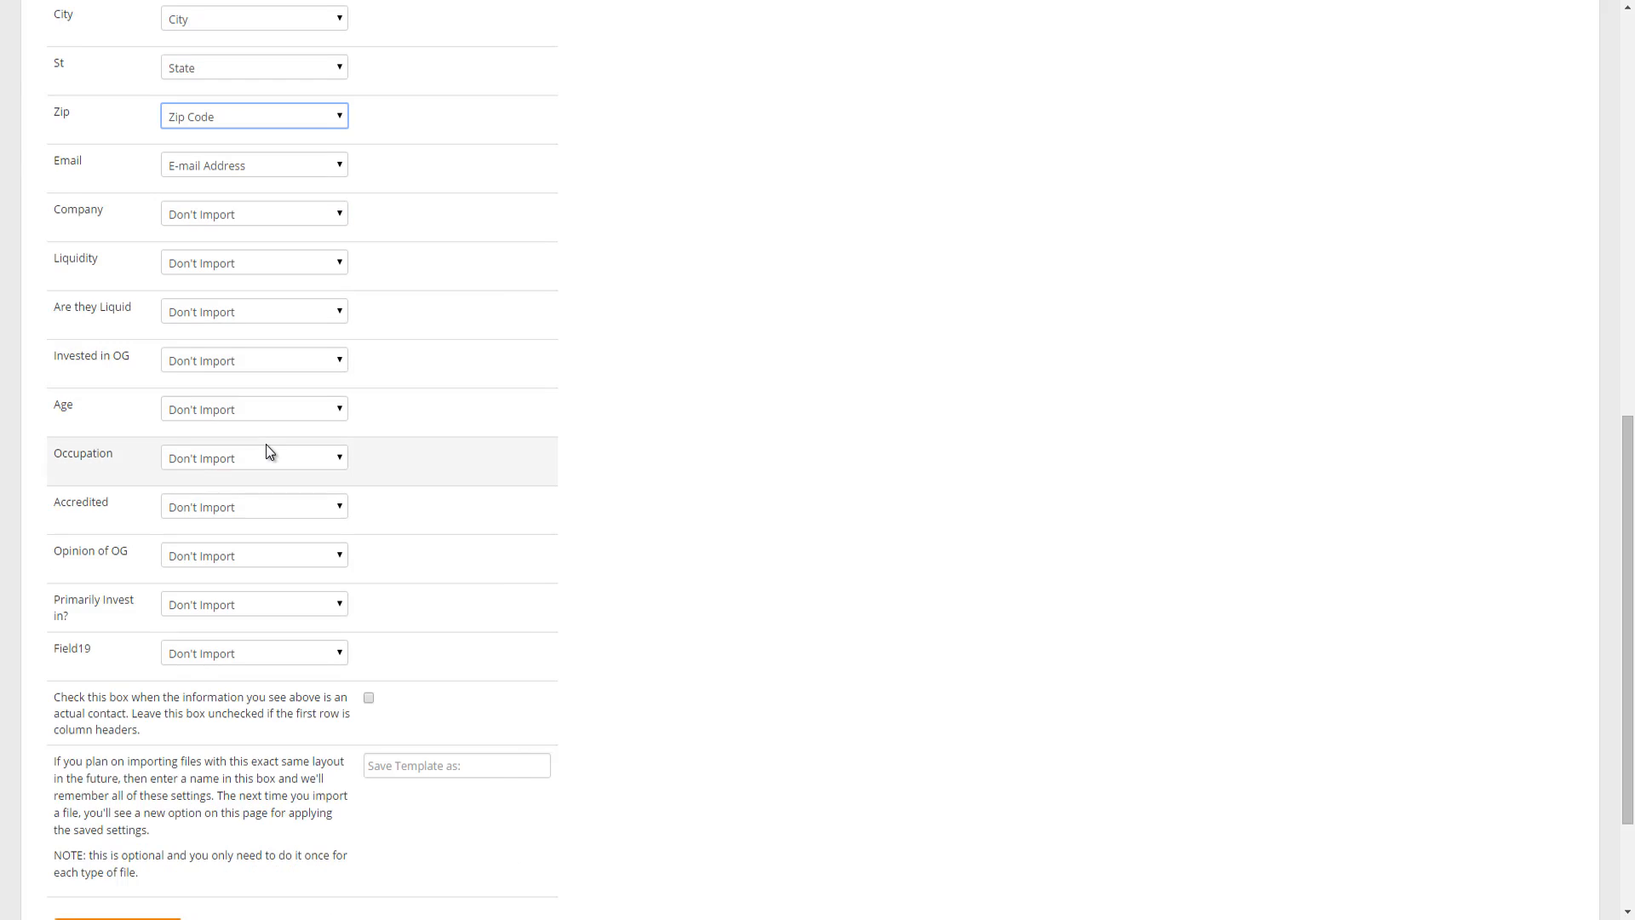
scroll("down", 3)
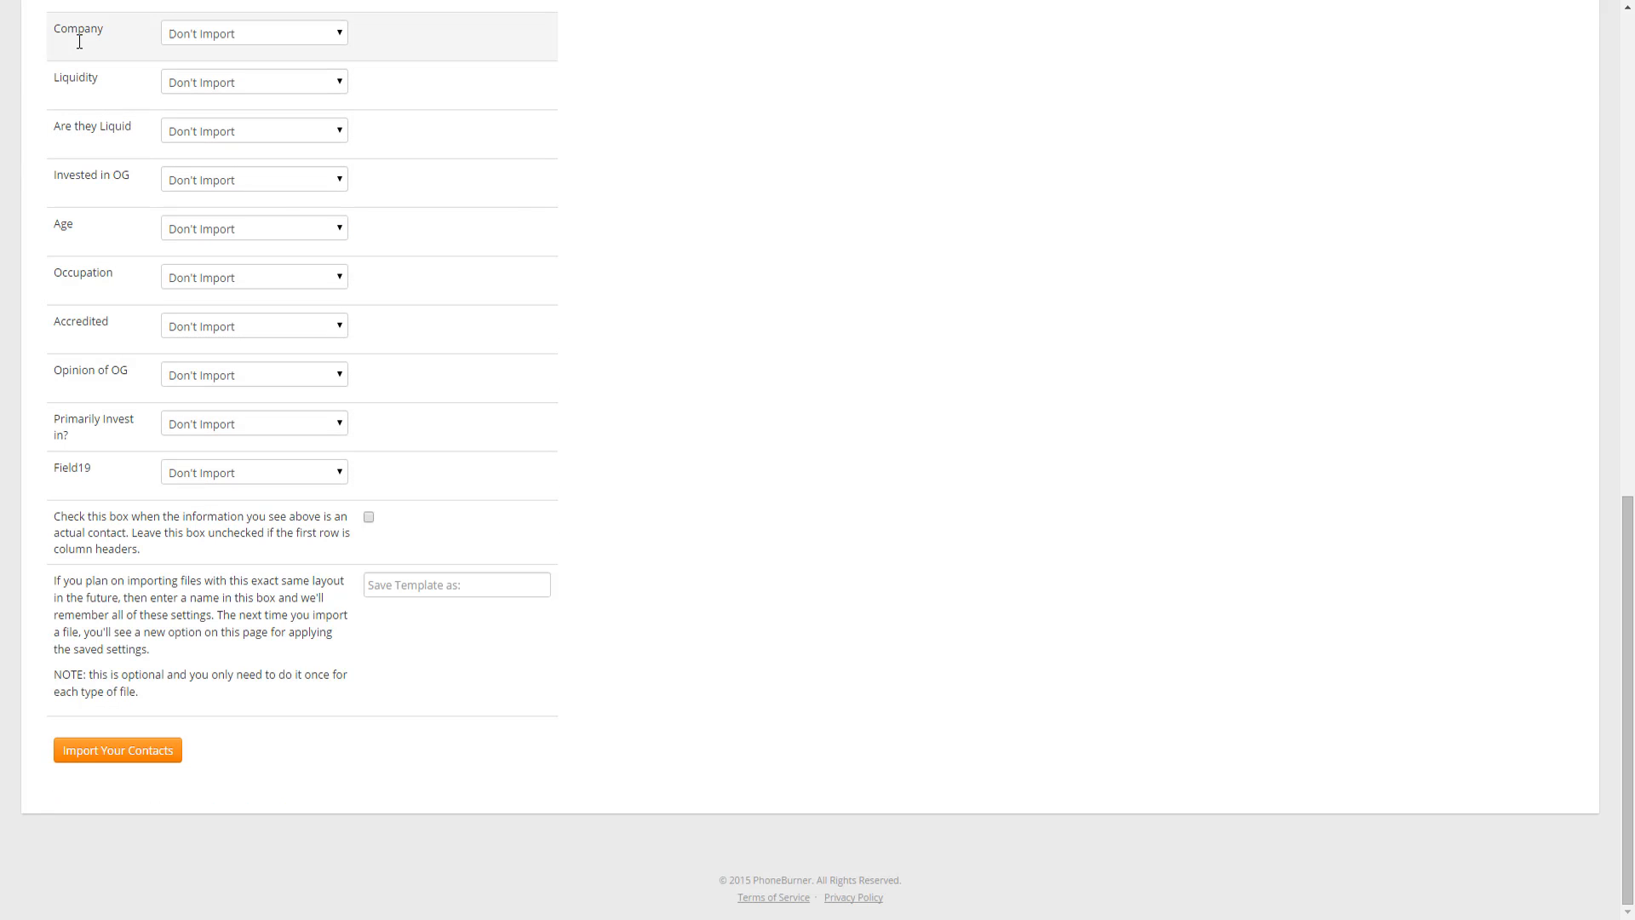
left_click(252, 33)
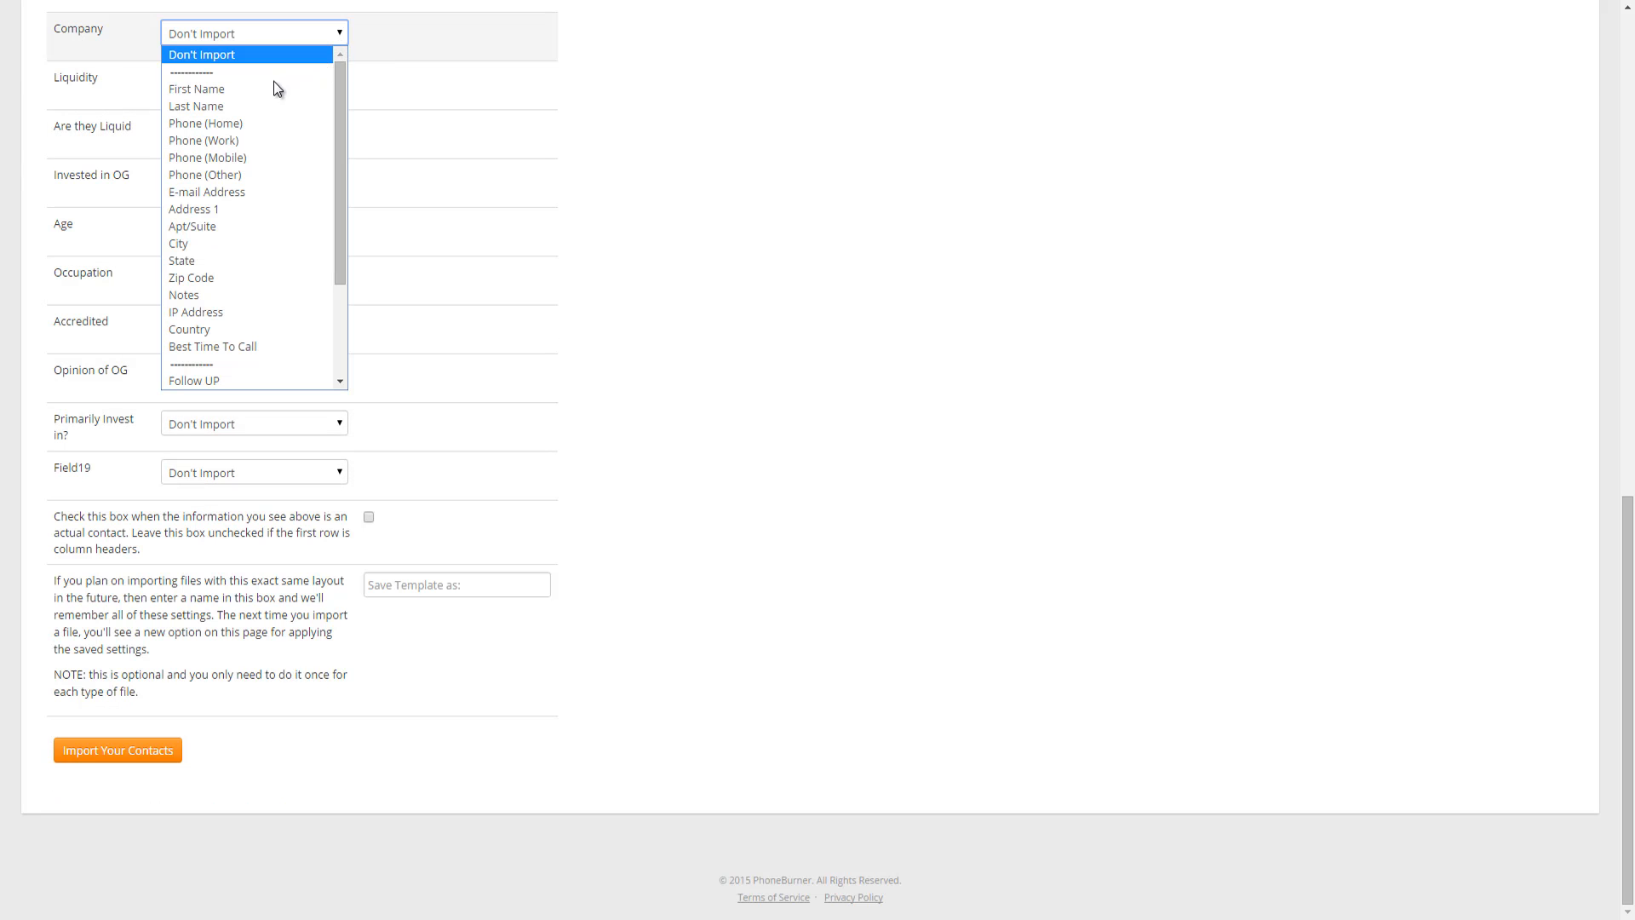
mouse_move(178, 243)
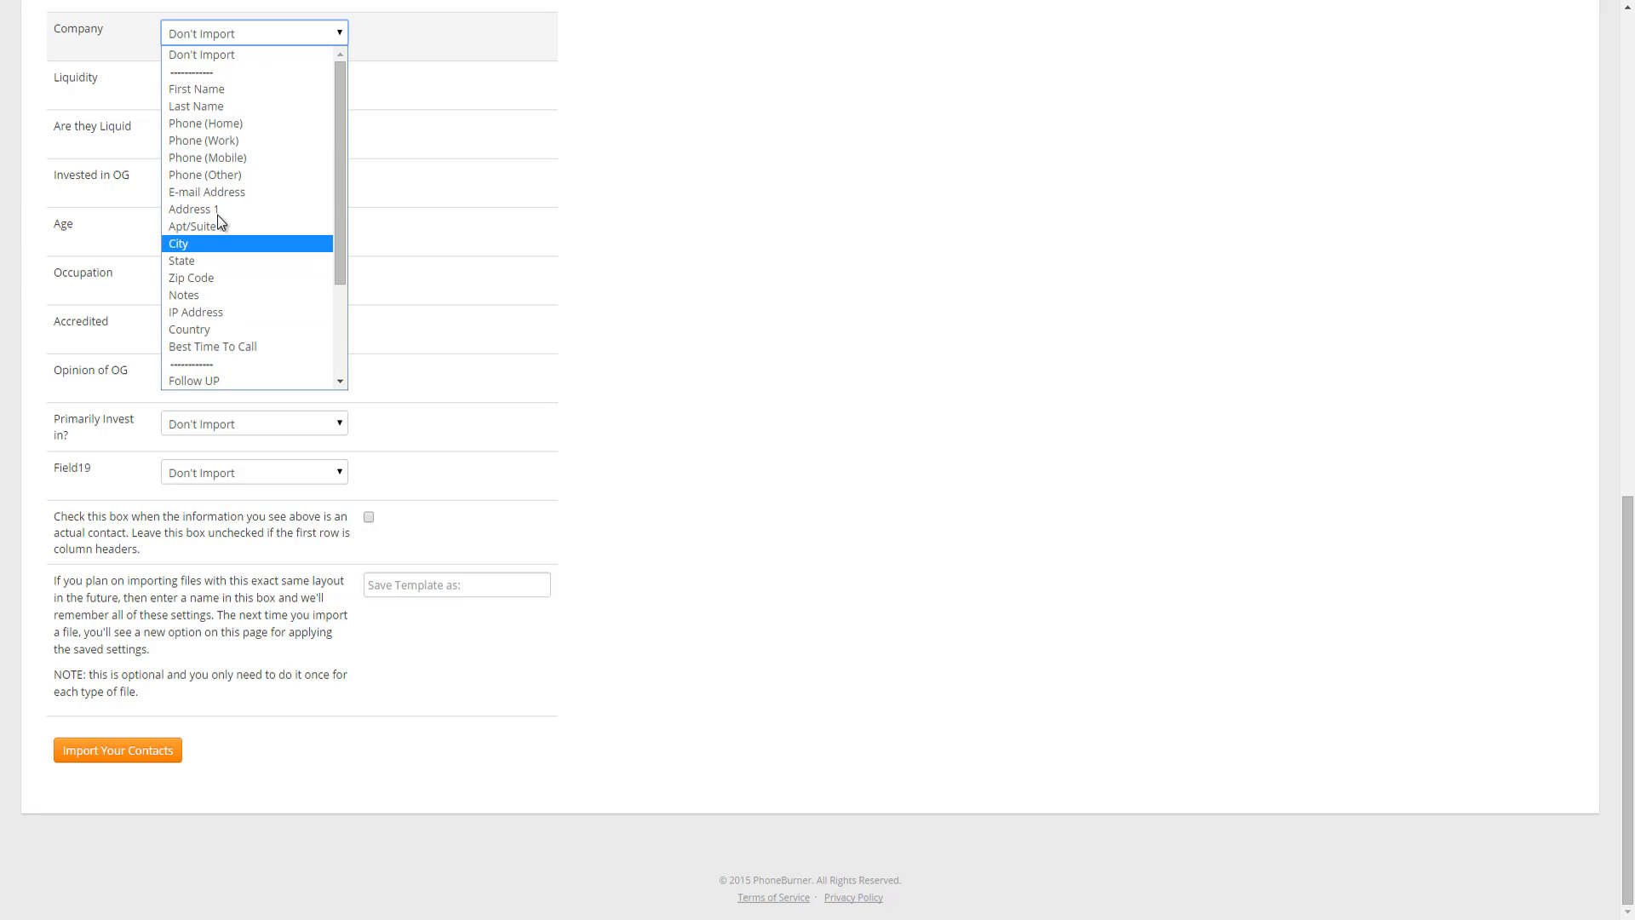
mouse_move(212, 345)
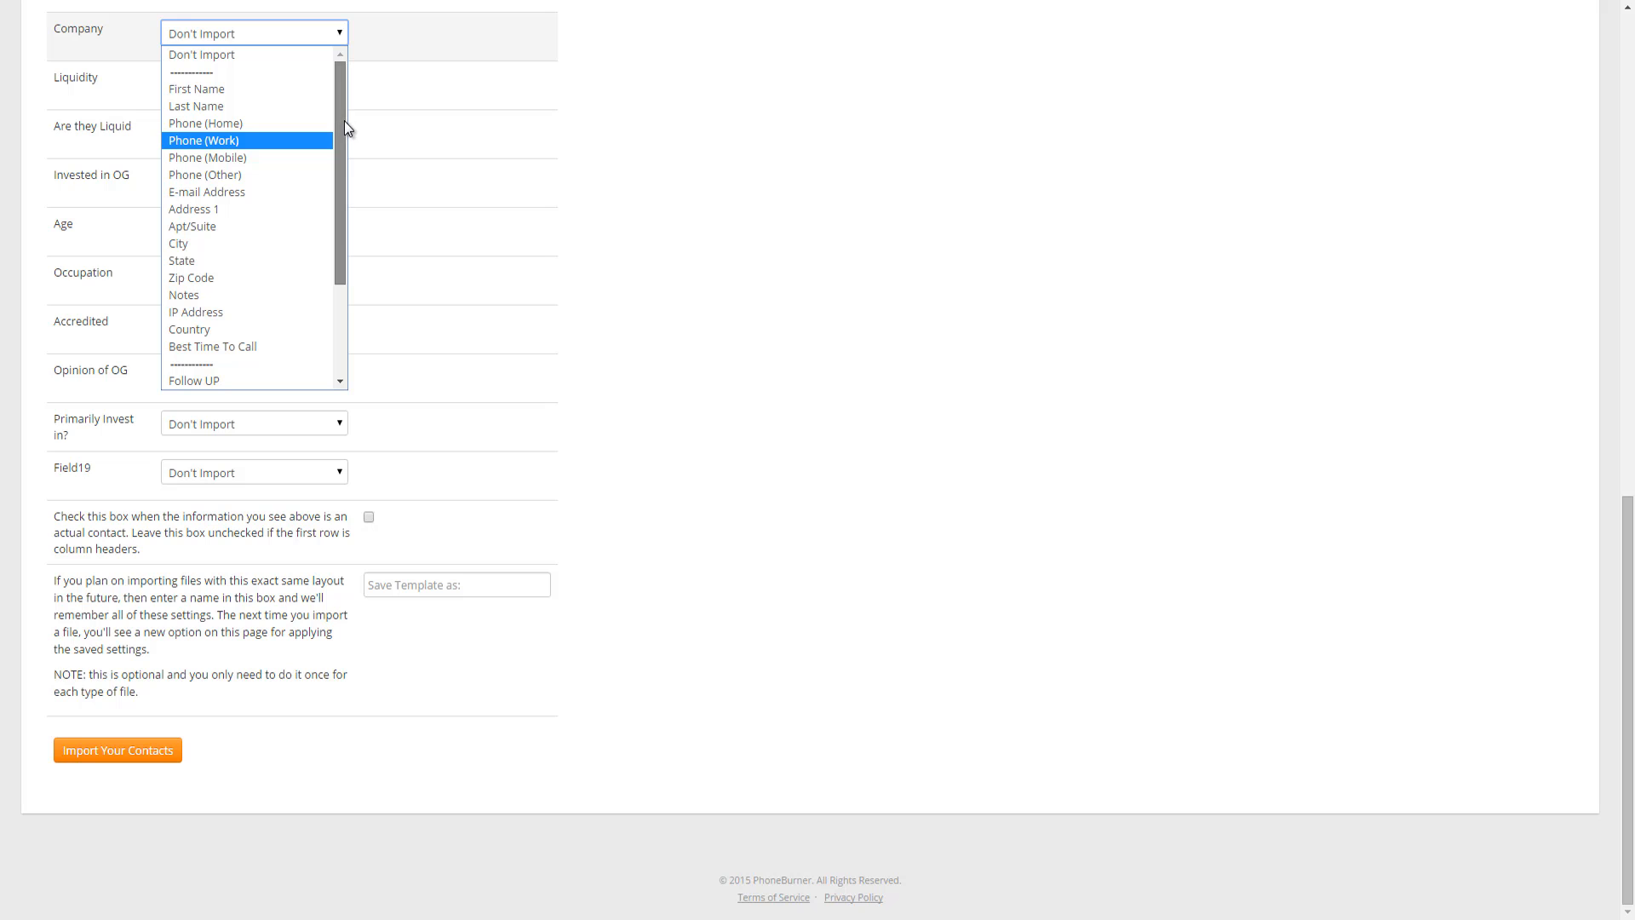
scroll("down", 3)
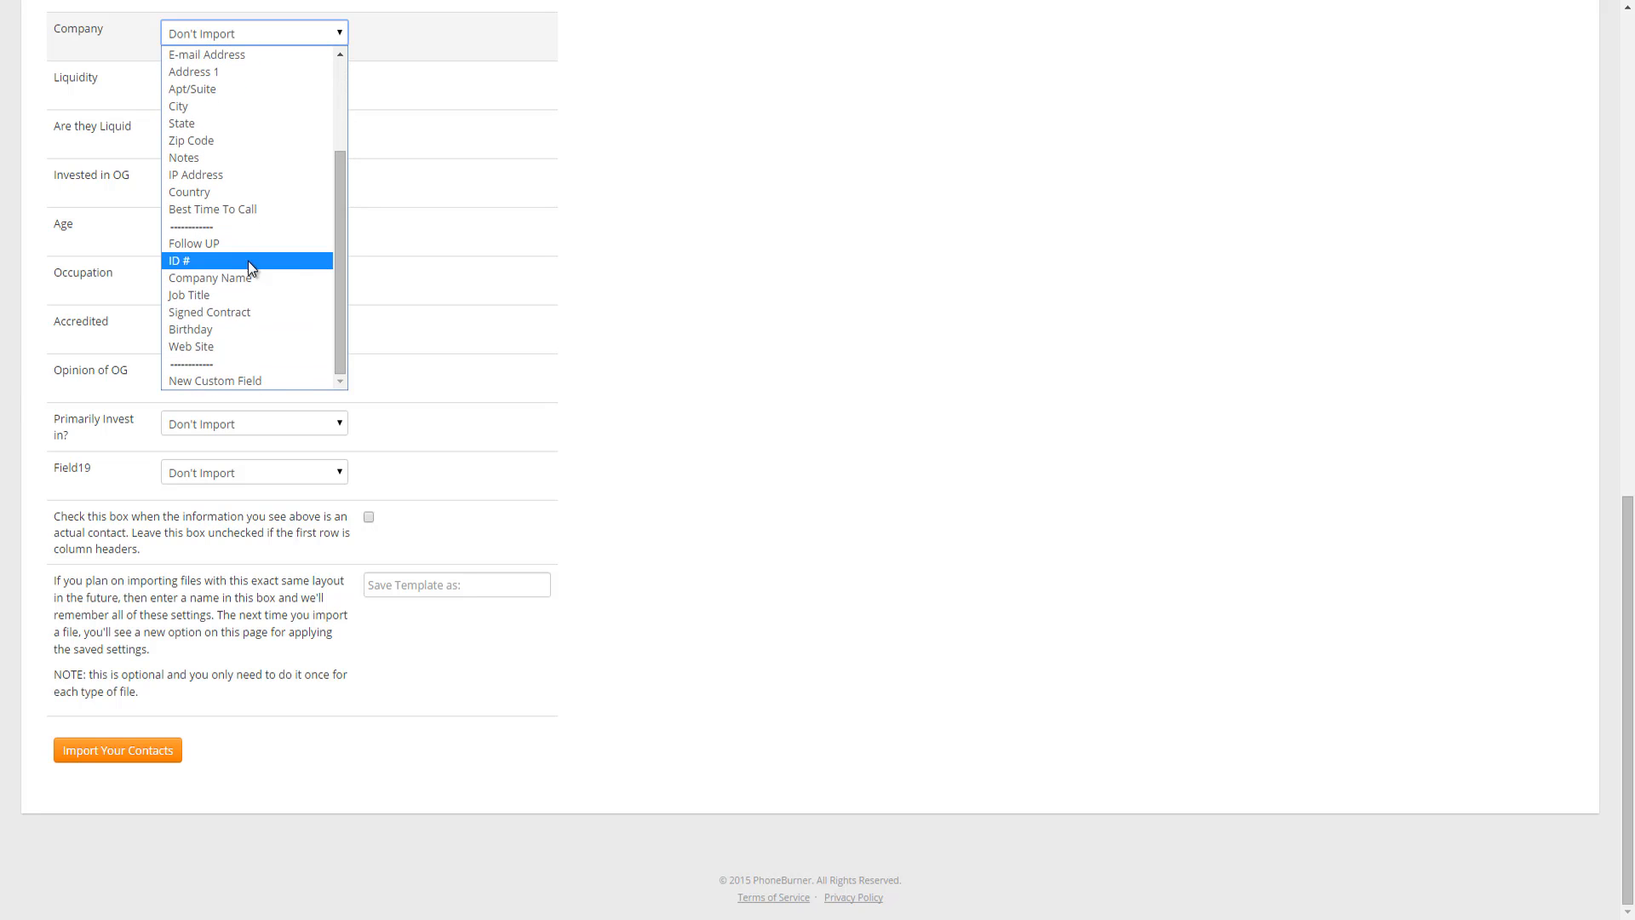
mouse_move(209, 277)
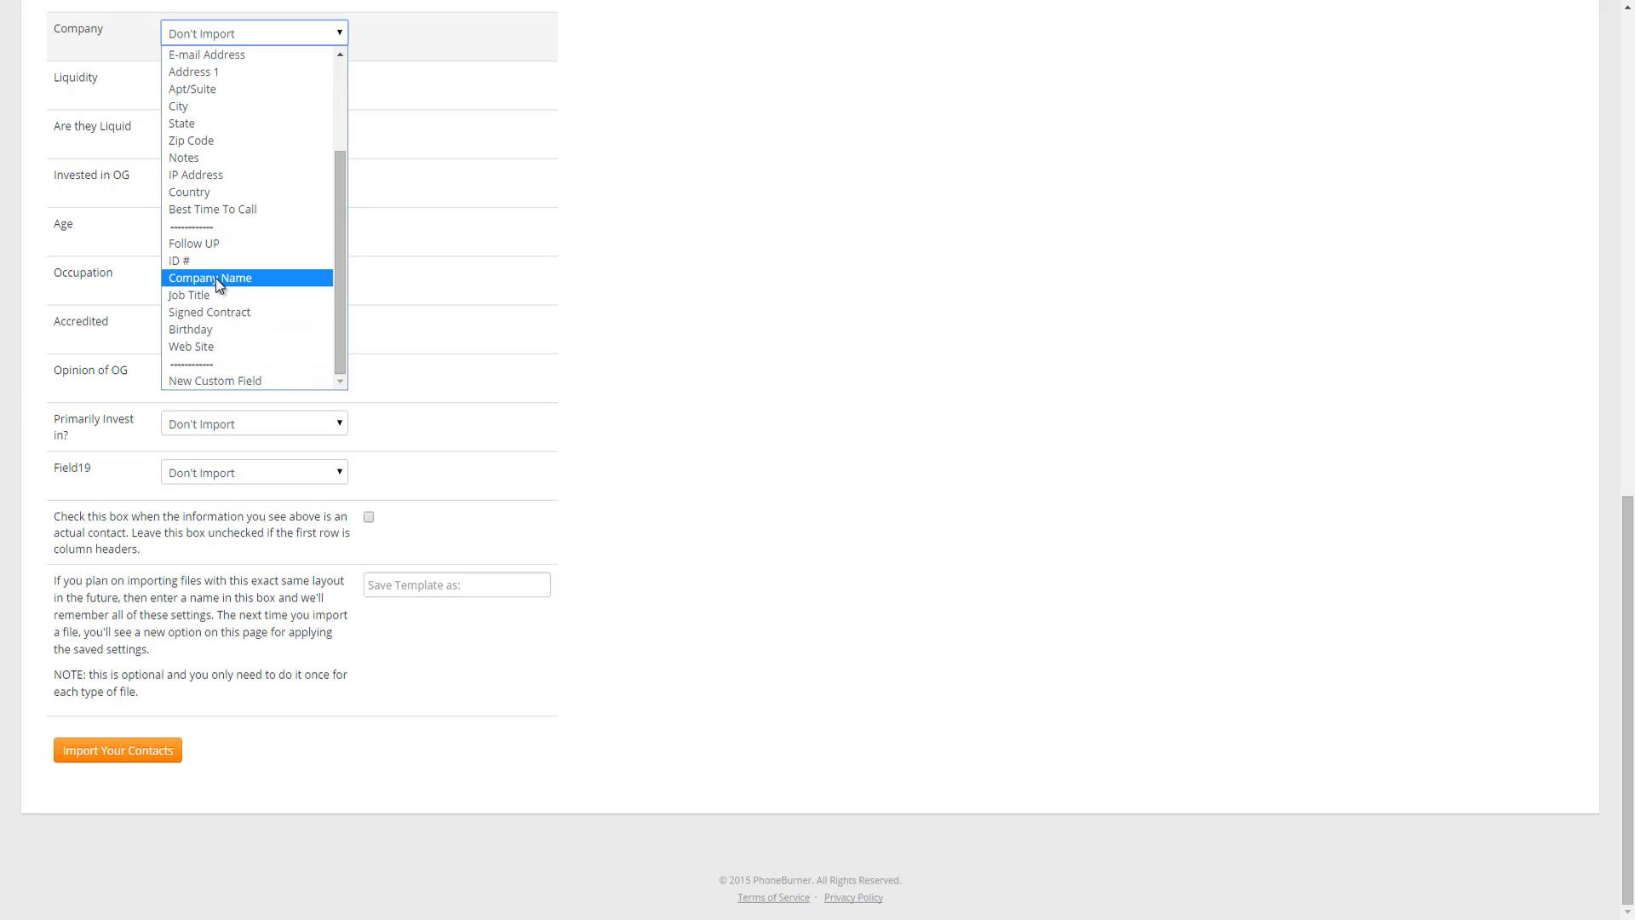
left_click(209, 277)
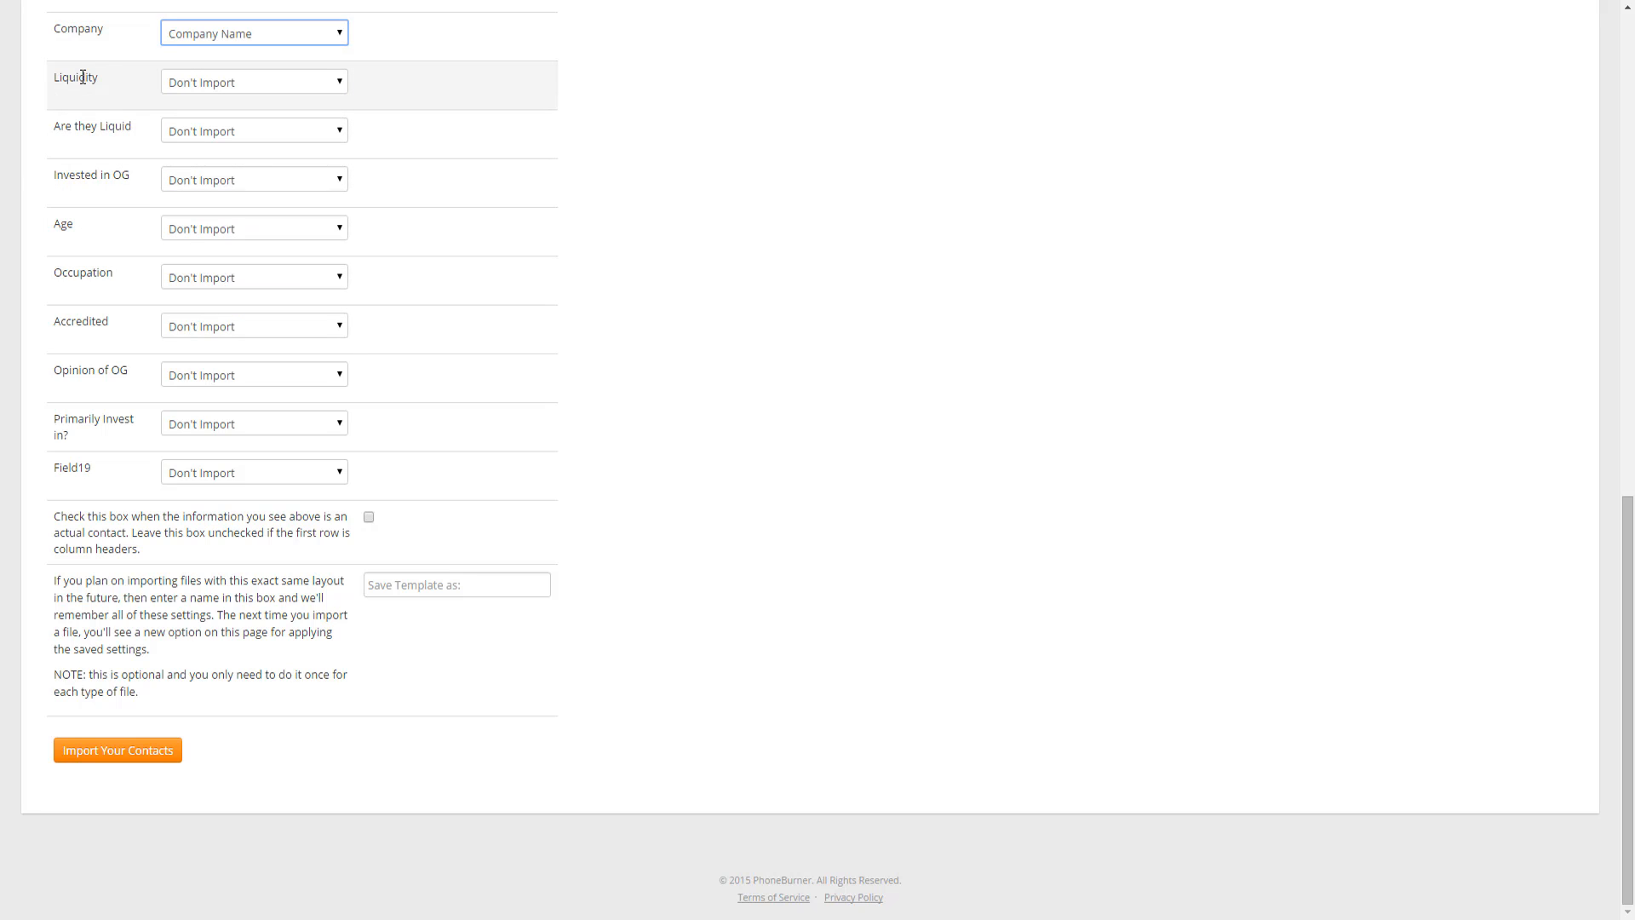
left_click(252, 82)
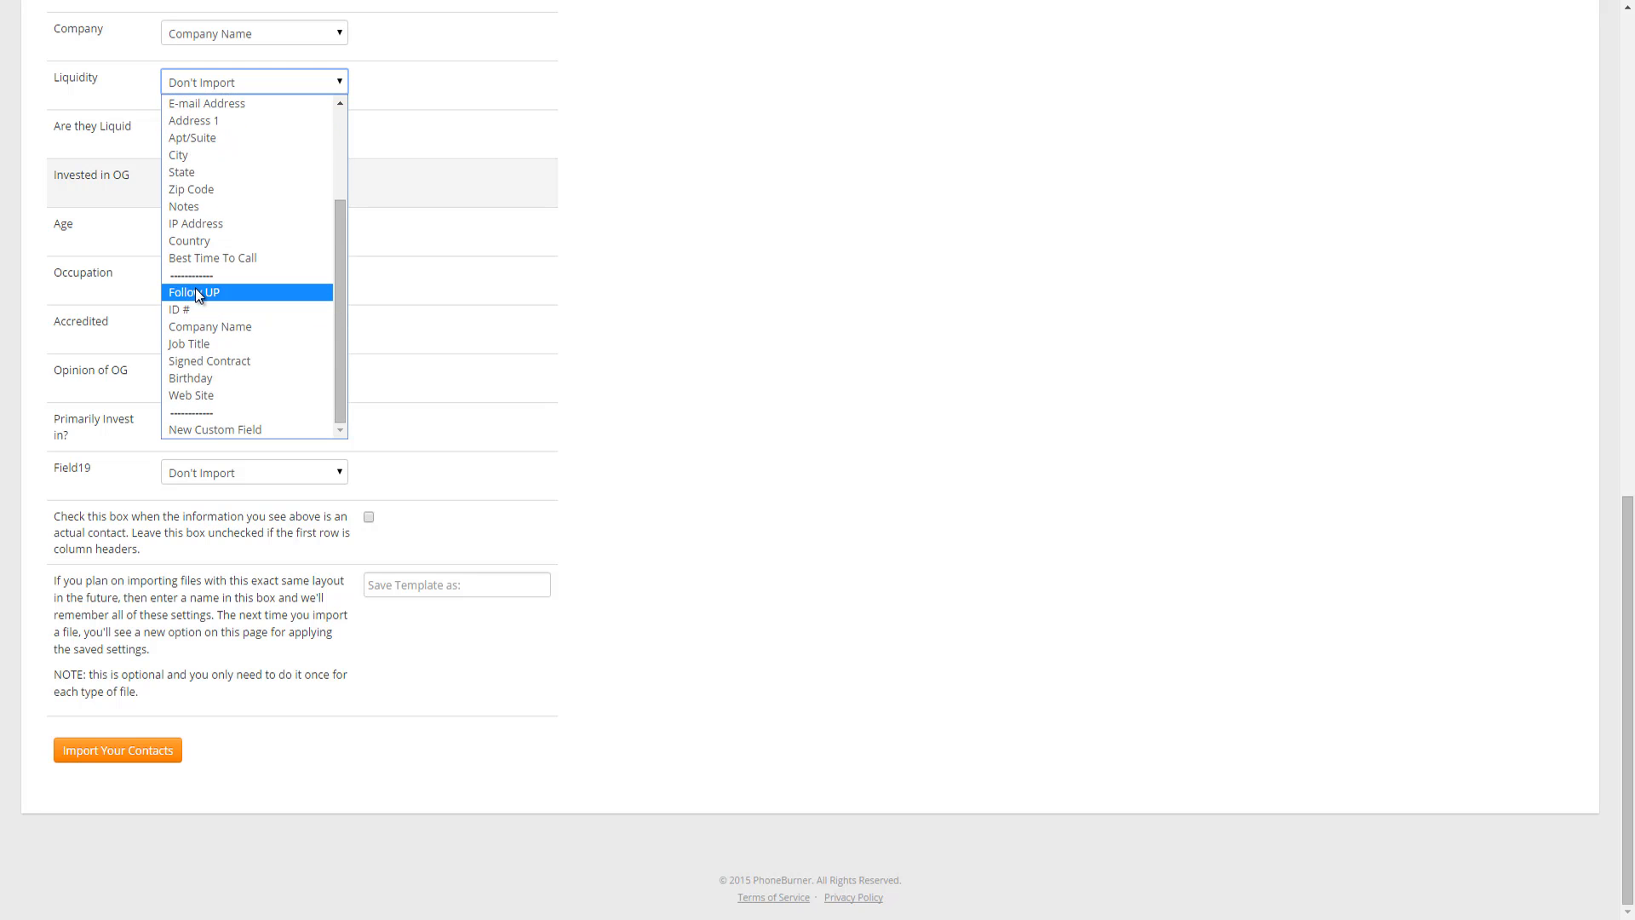
mouse_move(198, 377)
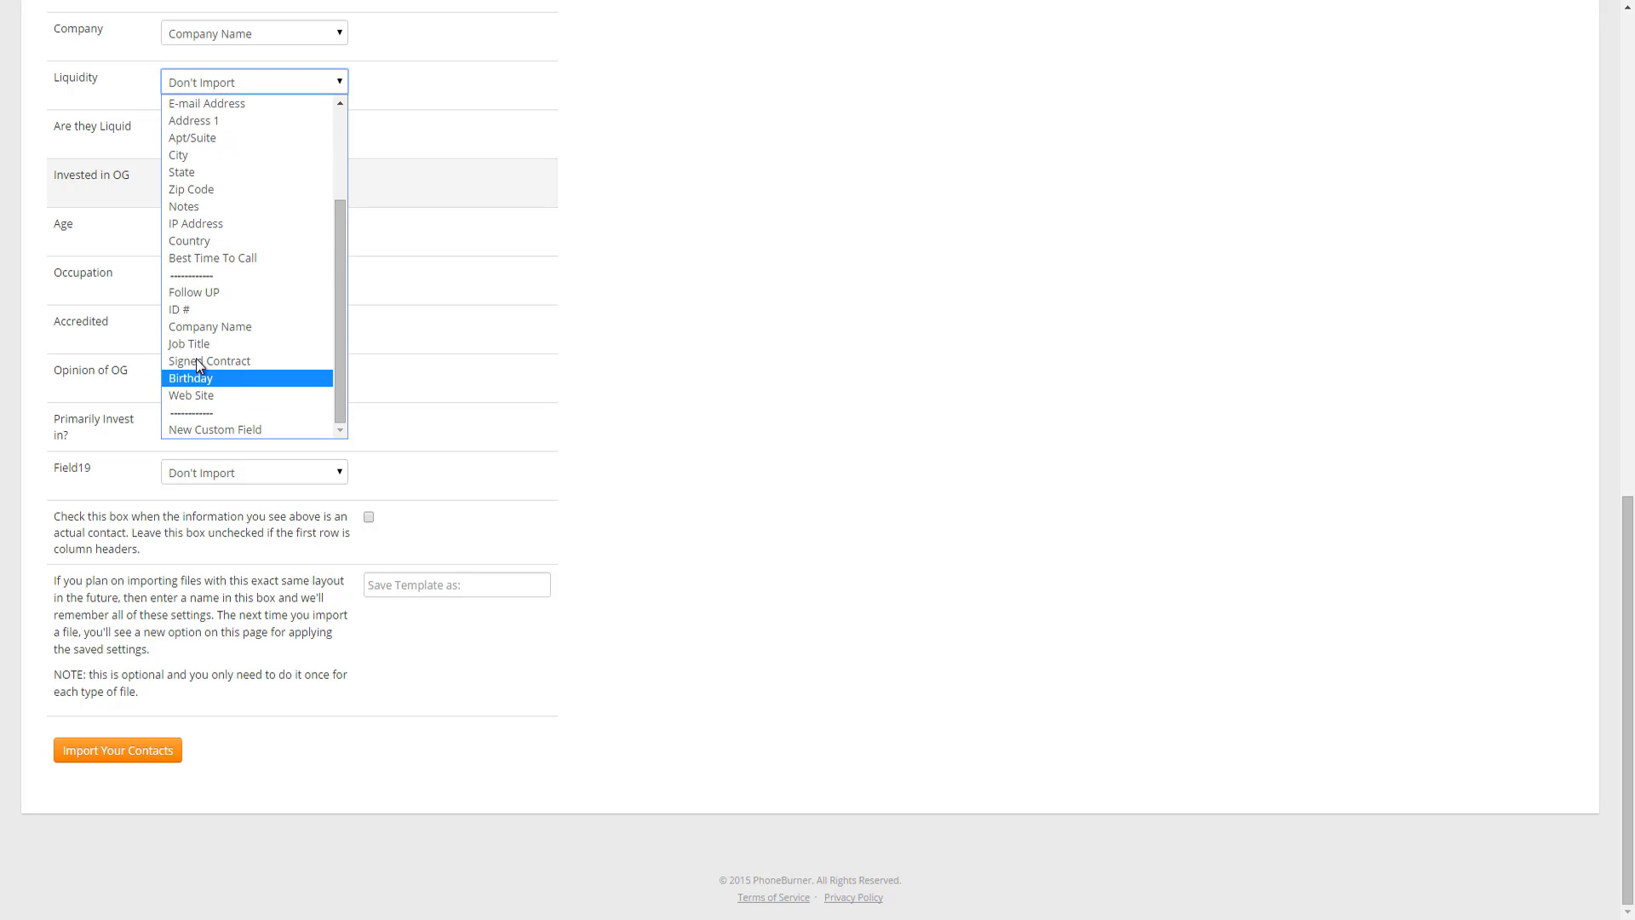
mouse_move(198, 391)
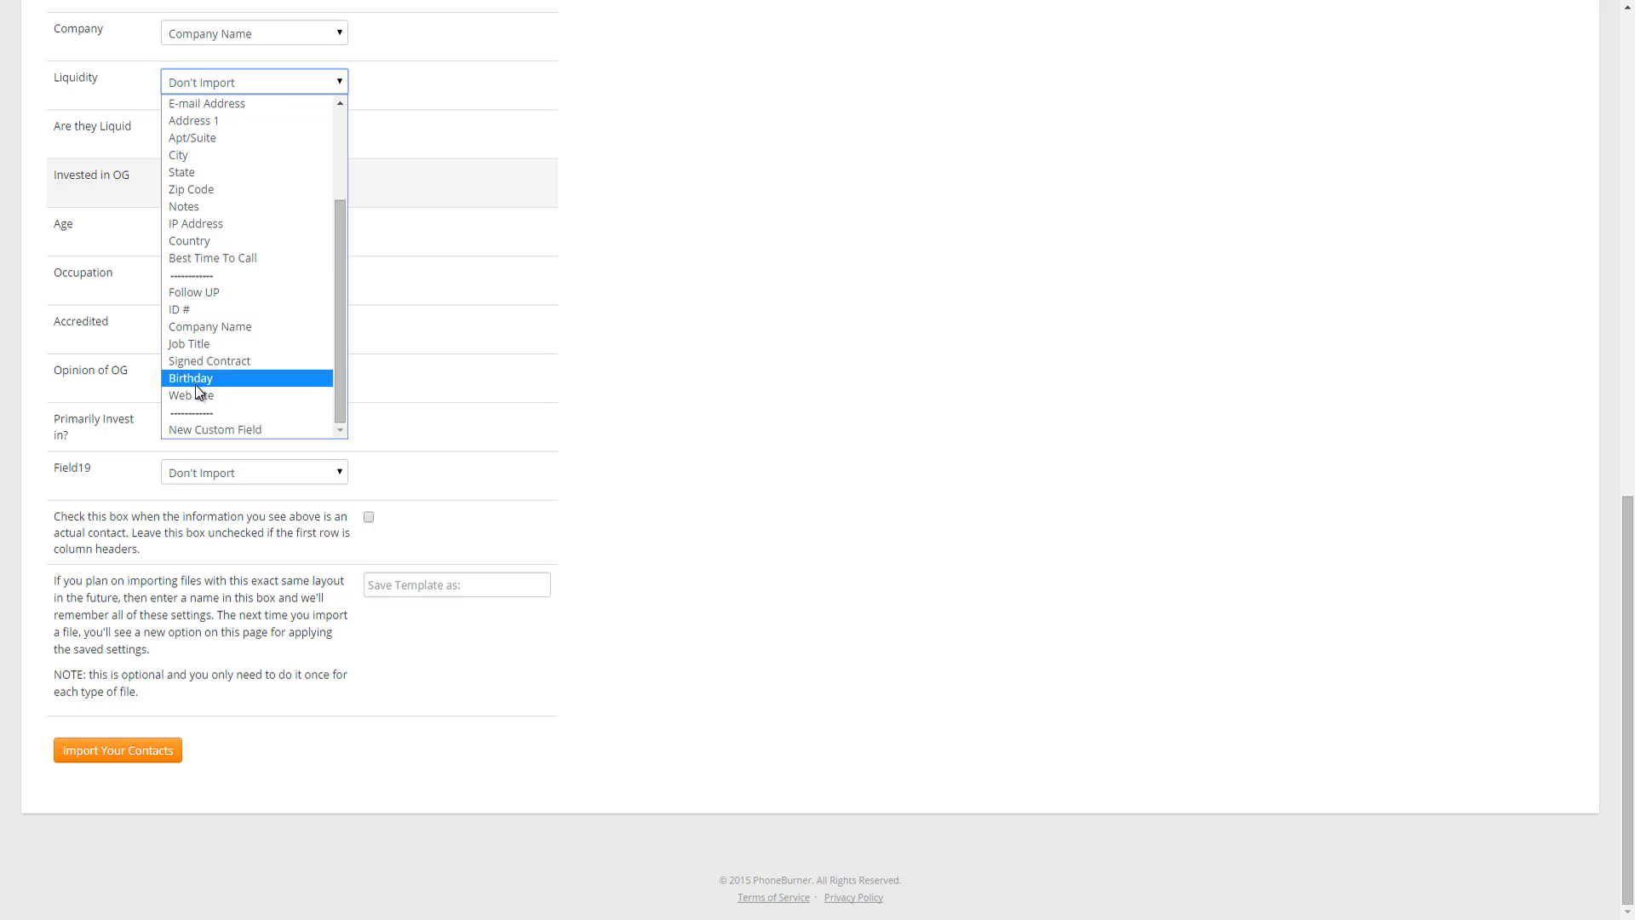
mouse_move(209, 361)
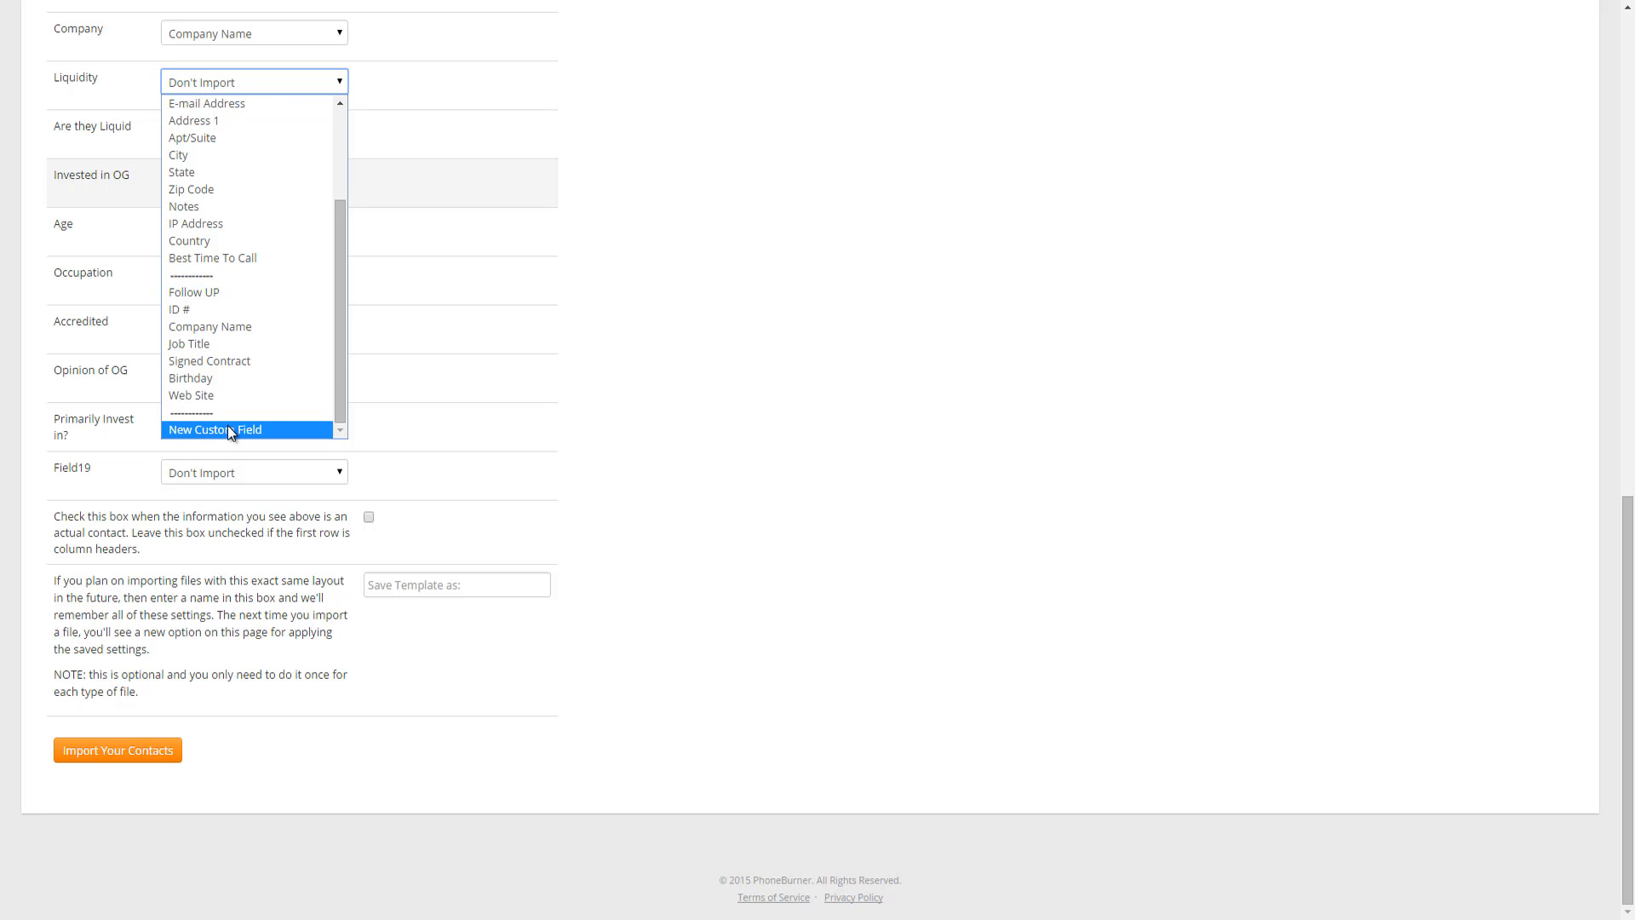
Create a new custom field named Liquidity and show its field-type options.
left_click(214, 429)
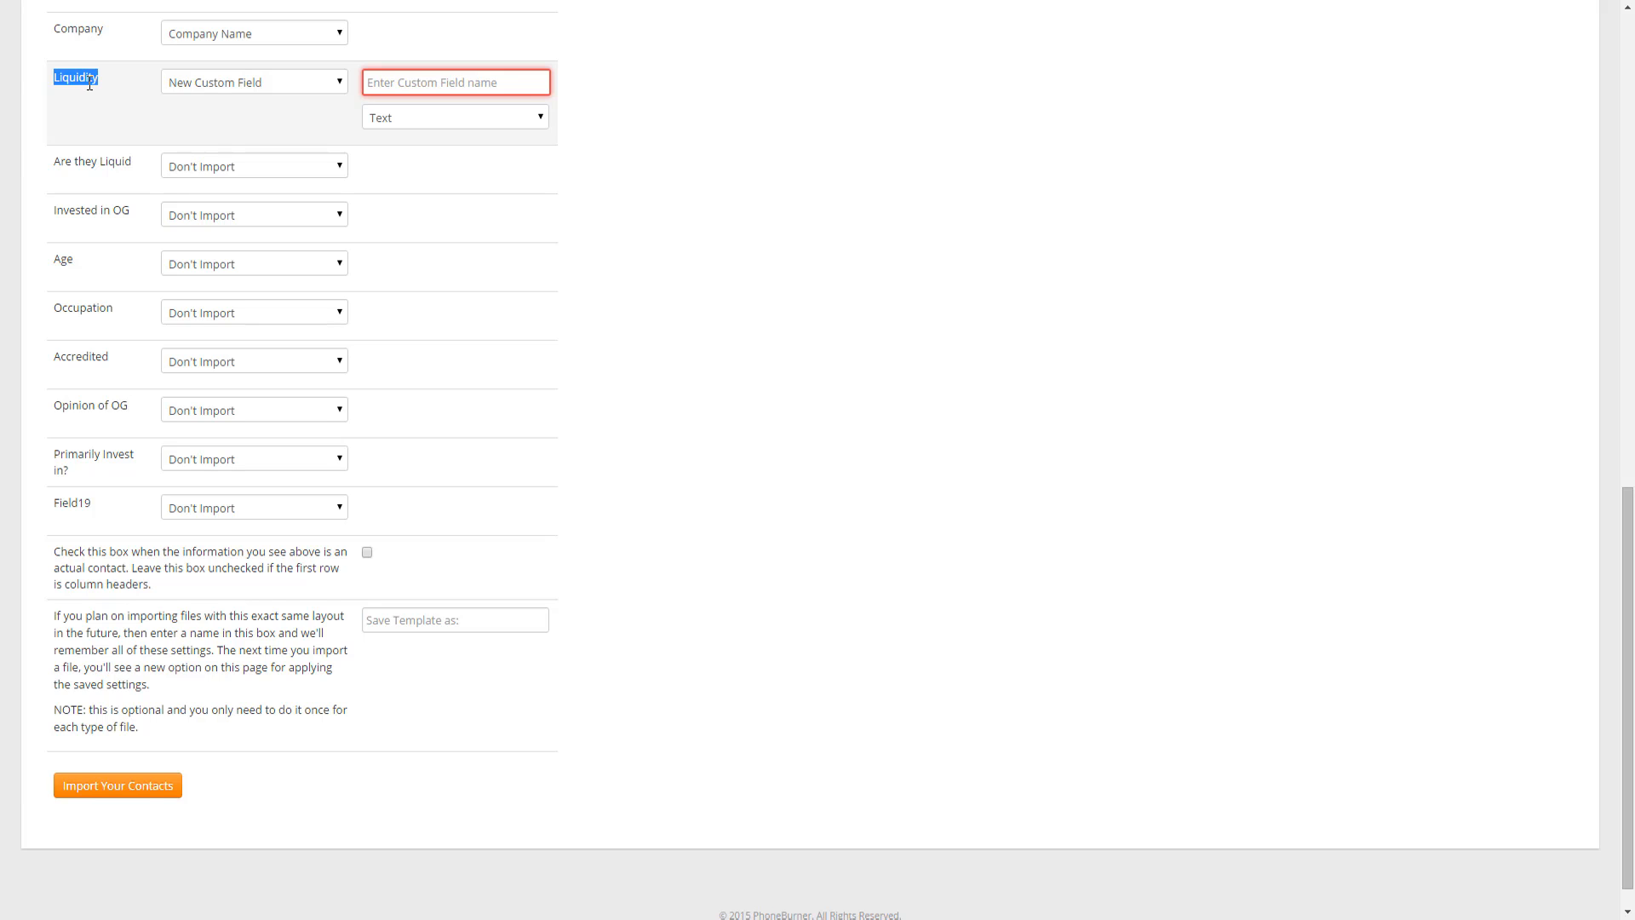
type("Liquidity")
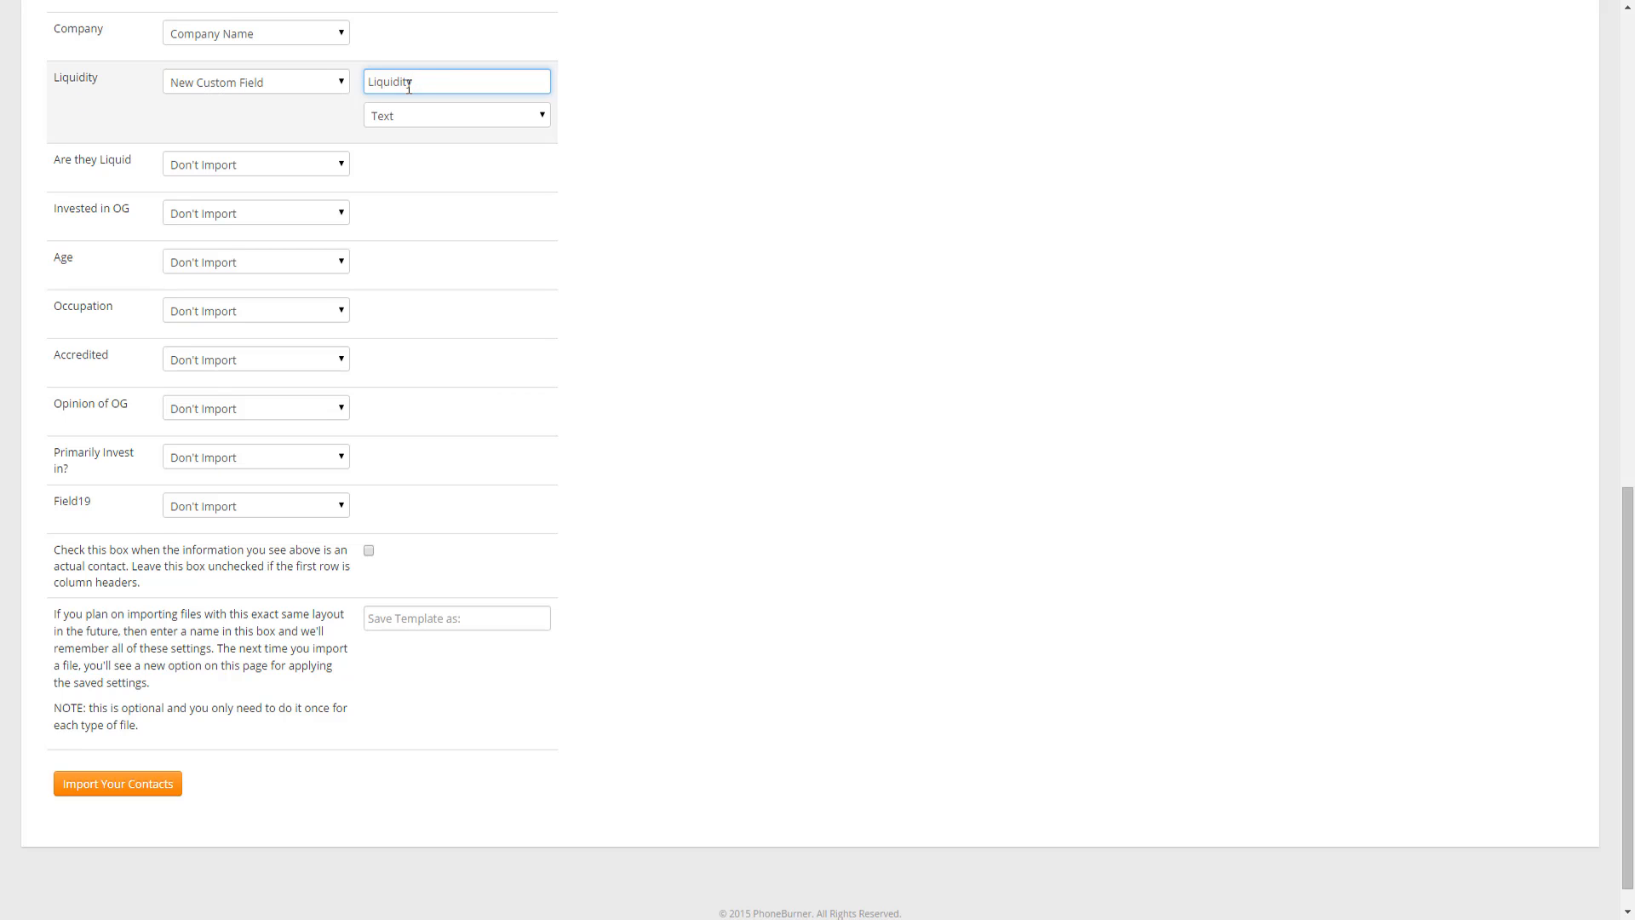
mouse_move(436, 154)
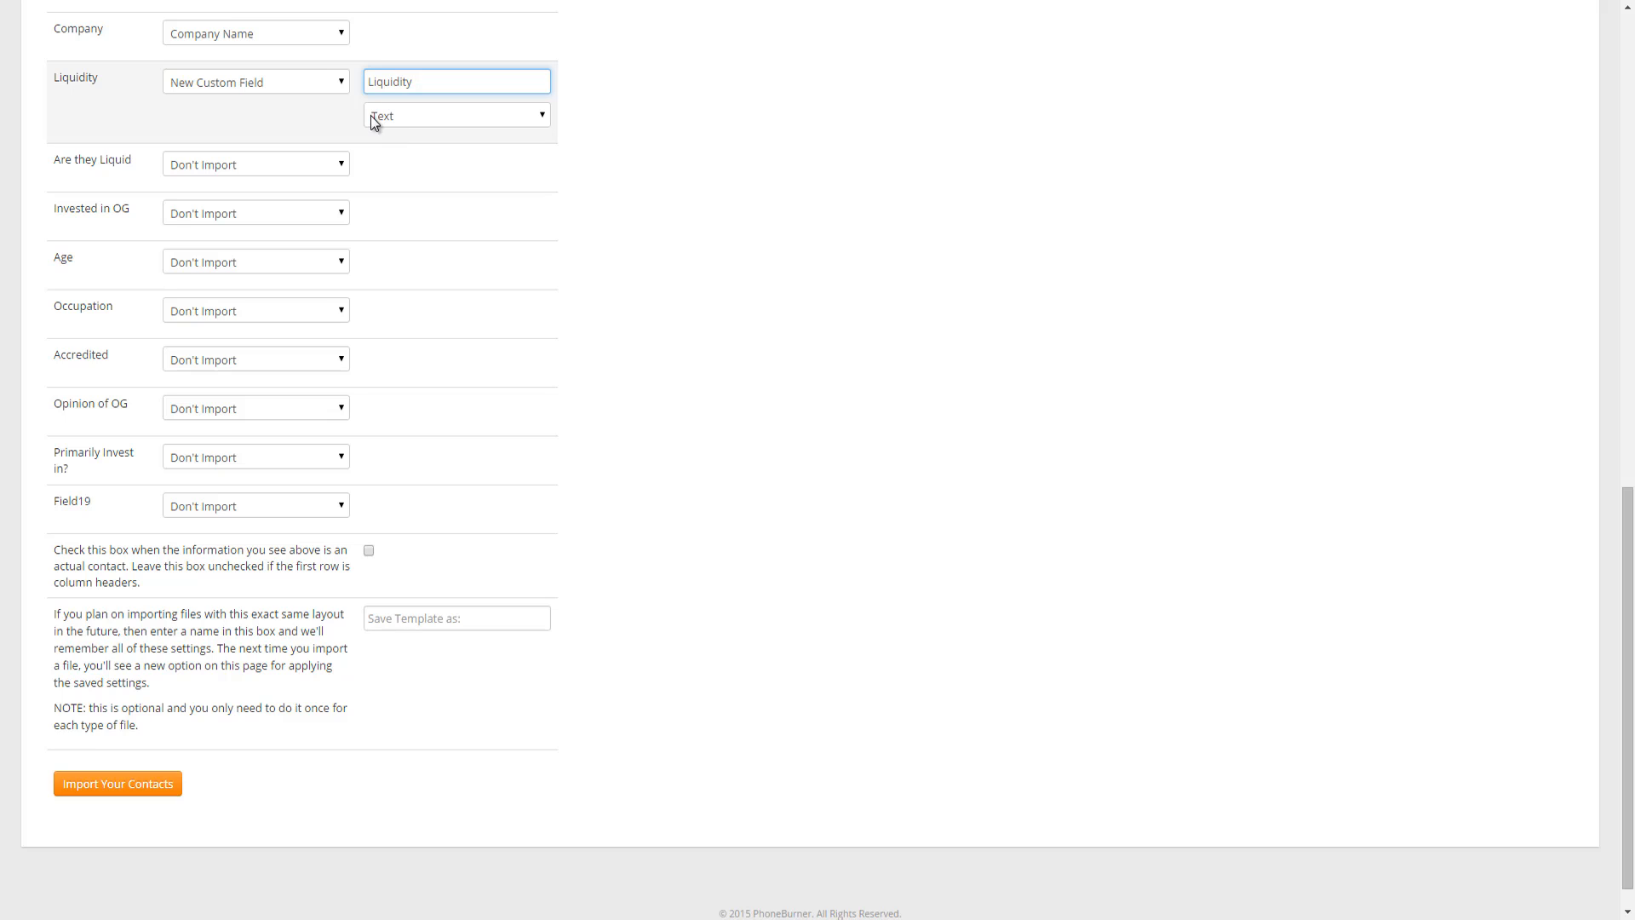
left_click(455, 115)
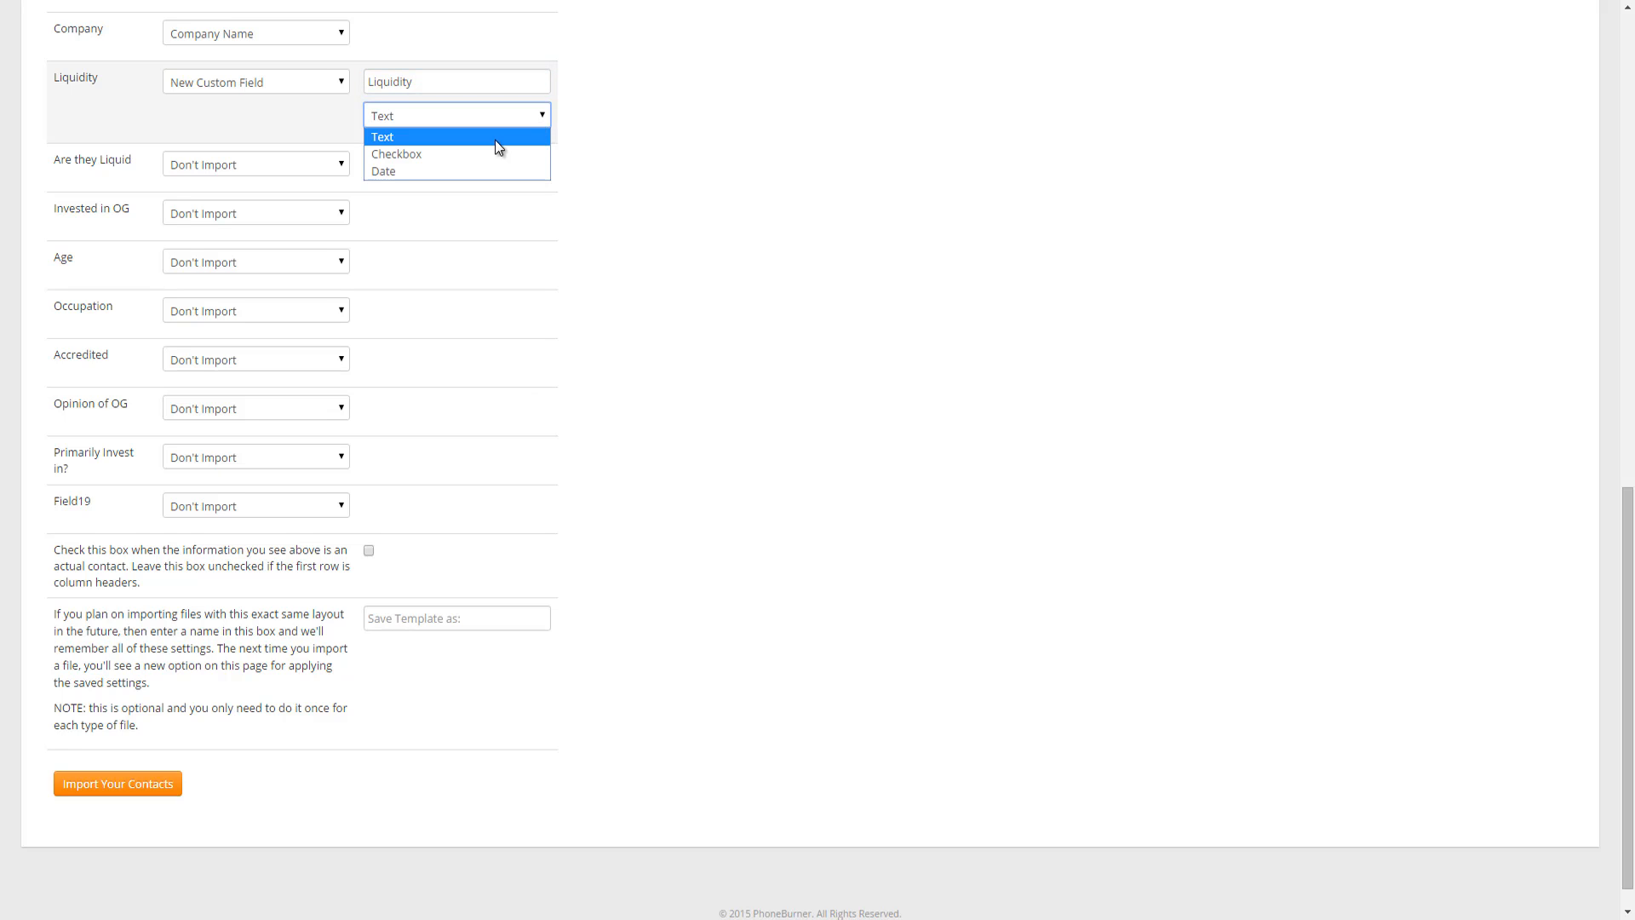
mouse_move(457, 171)
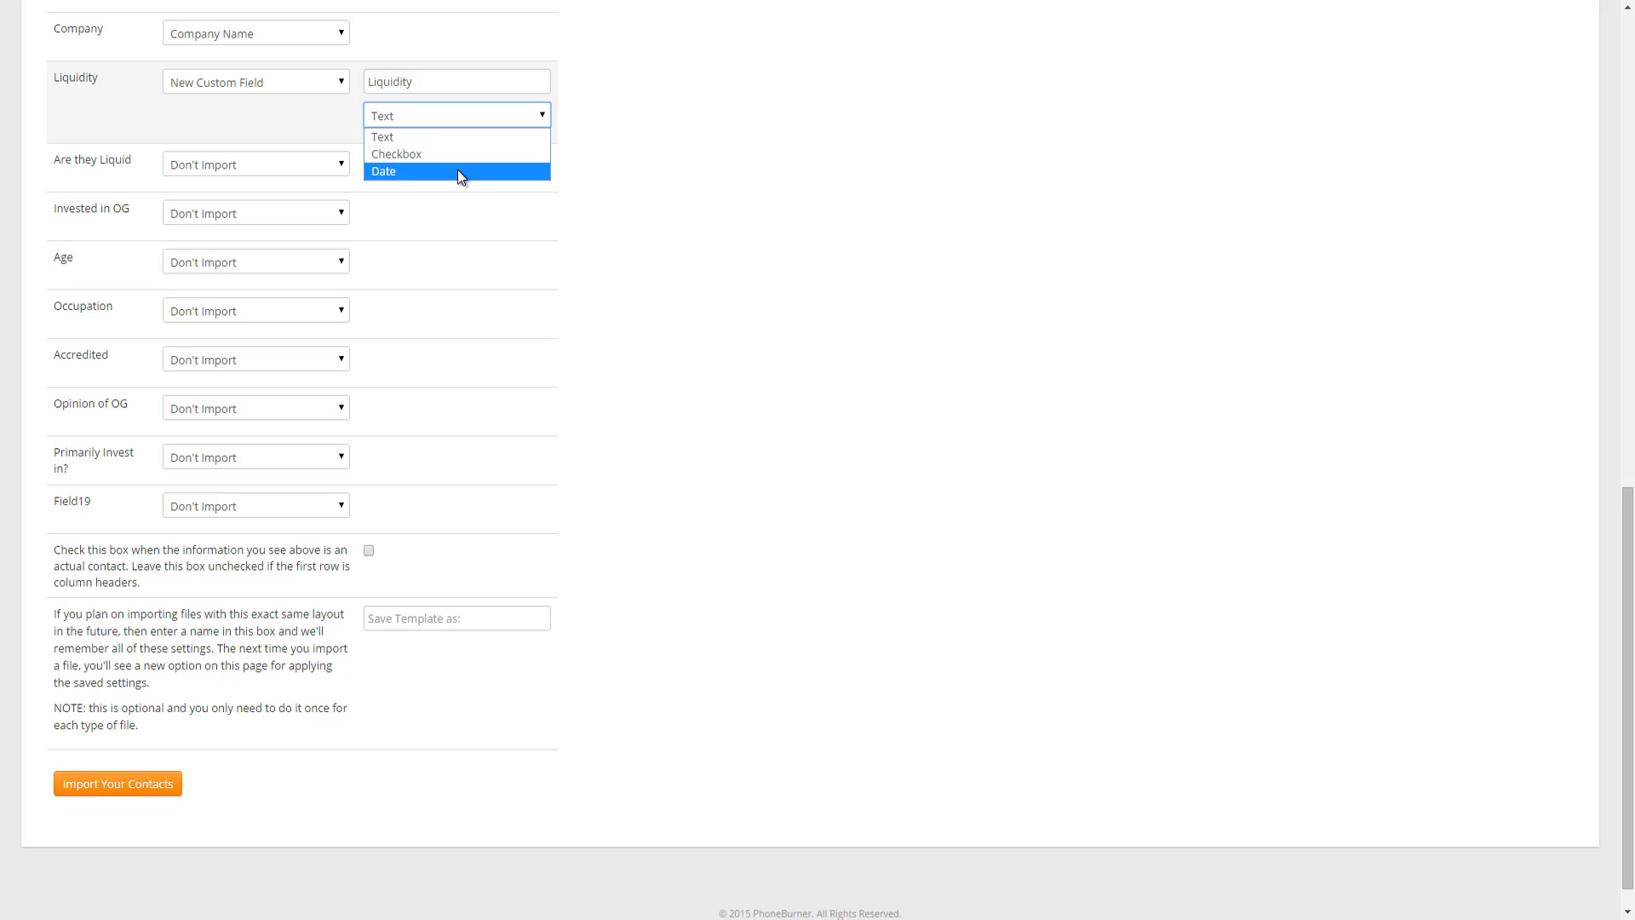
mouse_move(437, 159)
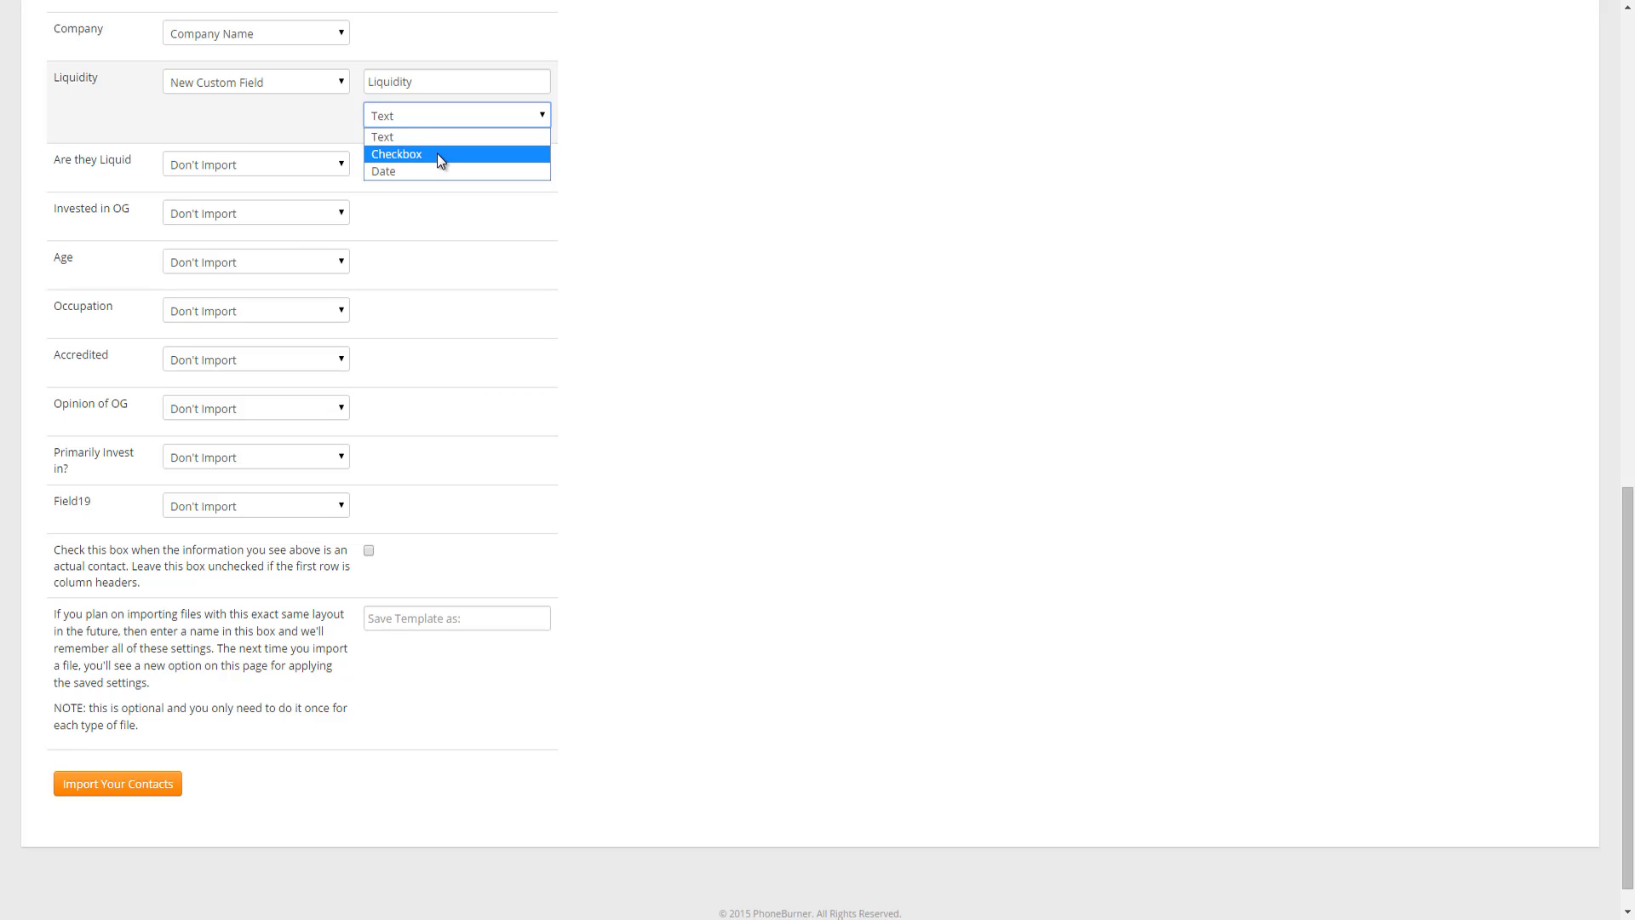
mouse_move(382, 136)
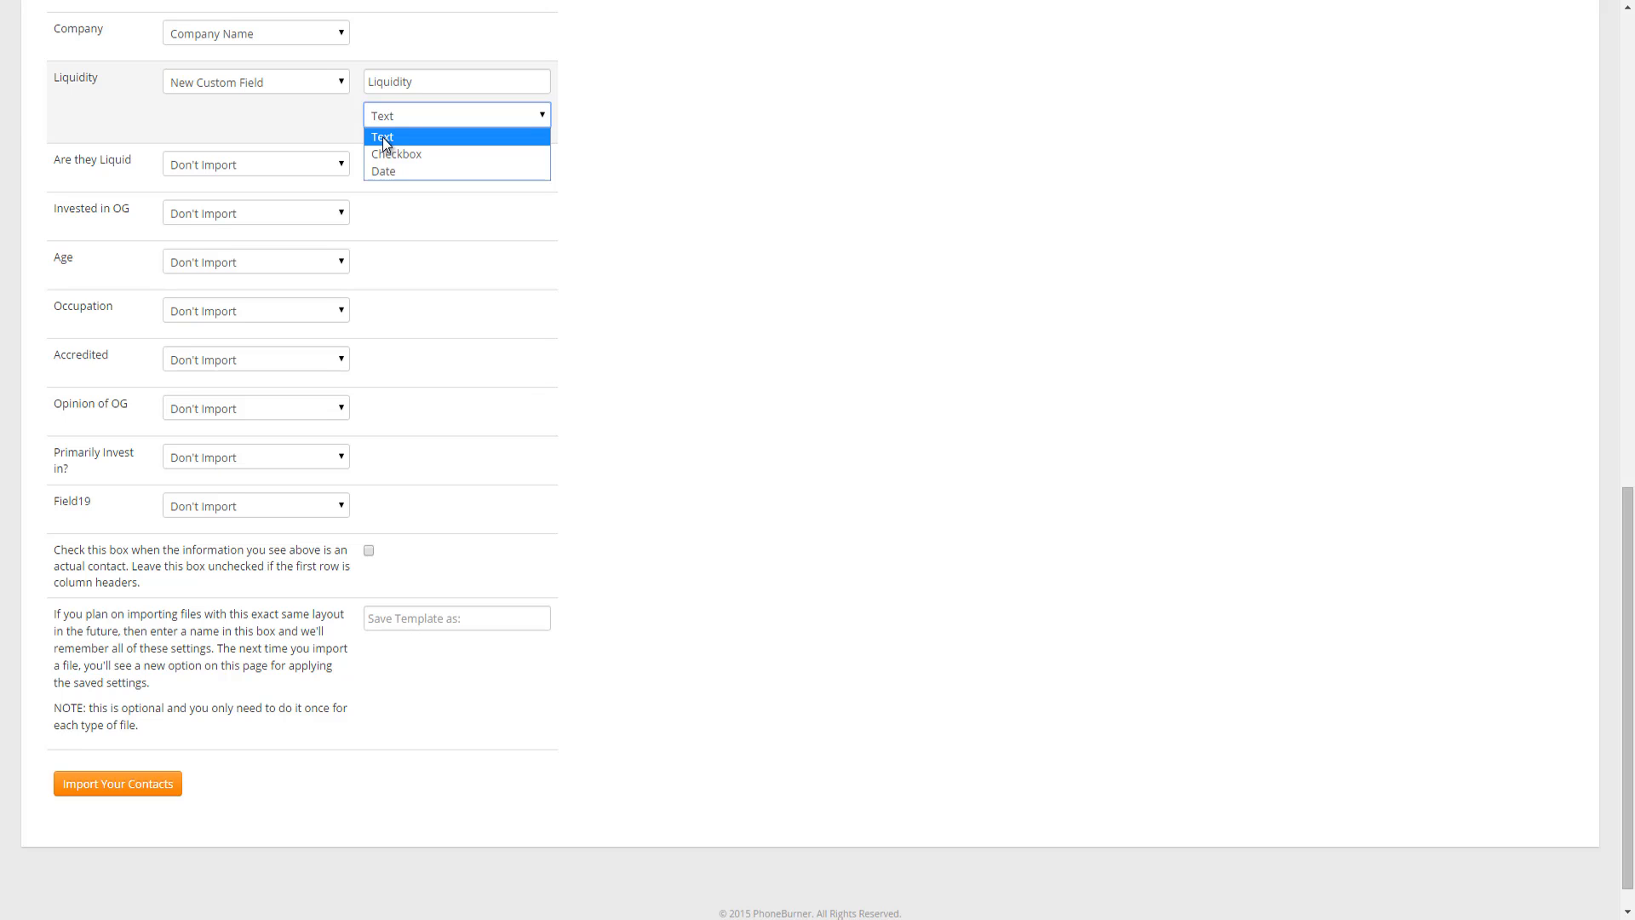
mouse_move(382, 172)
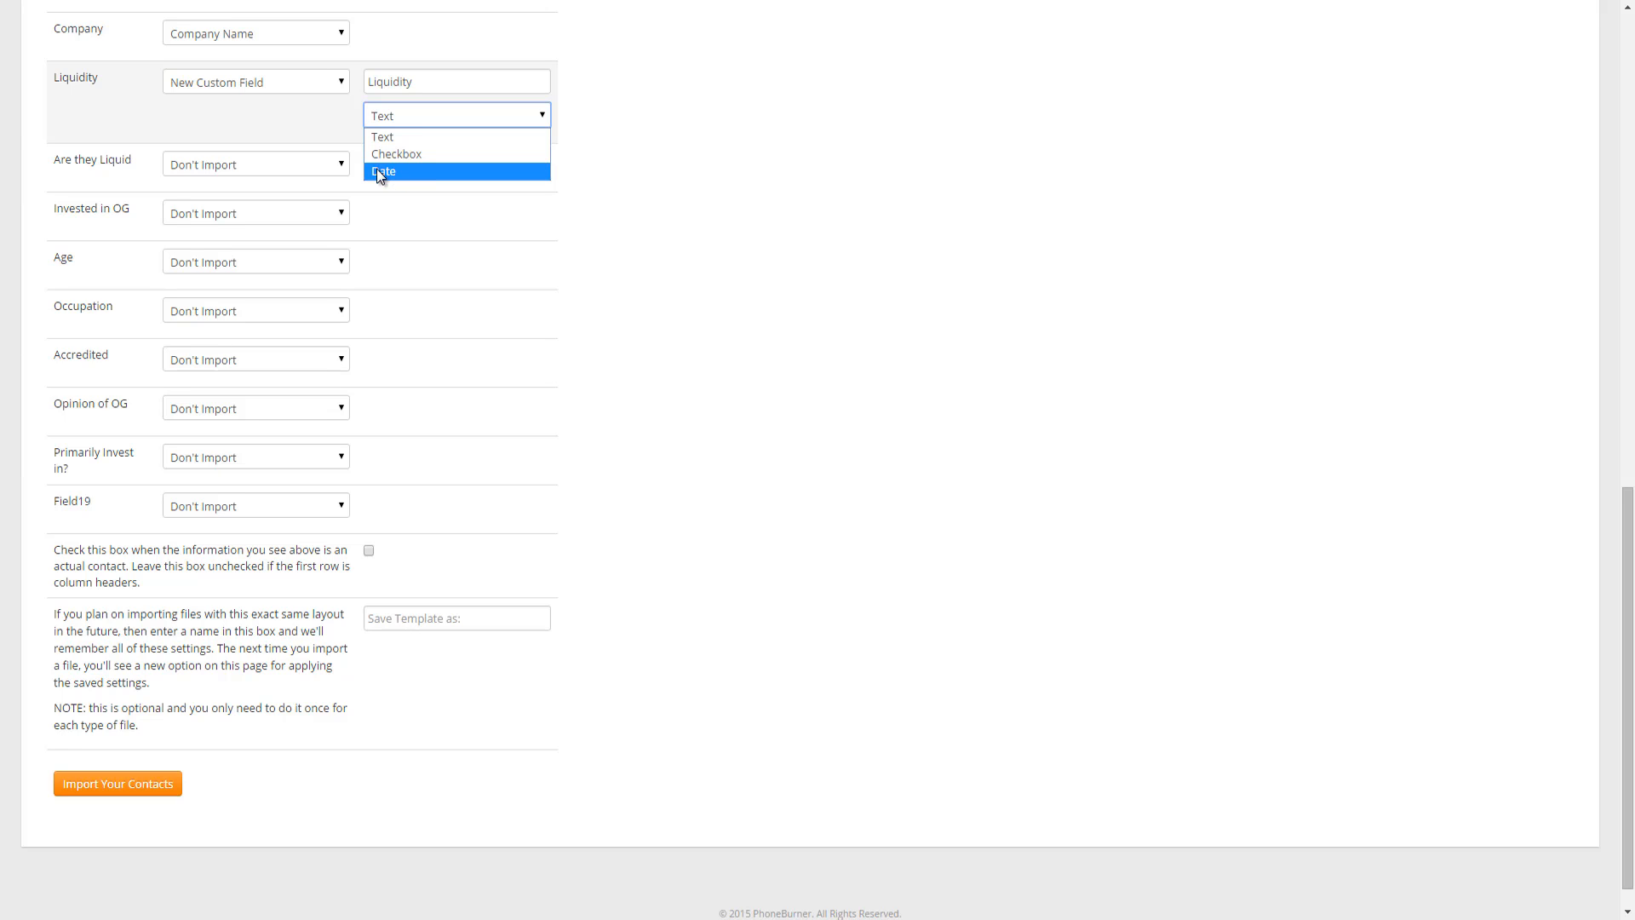
mouse_move(399, 174)
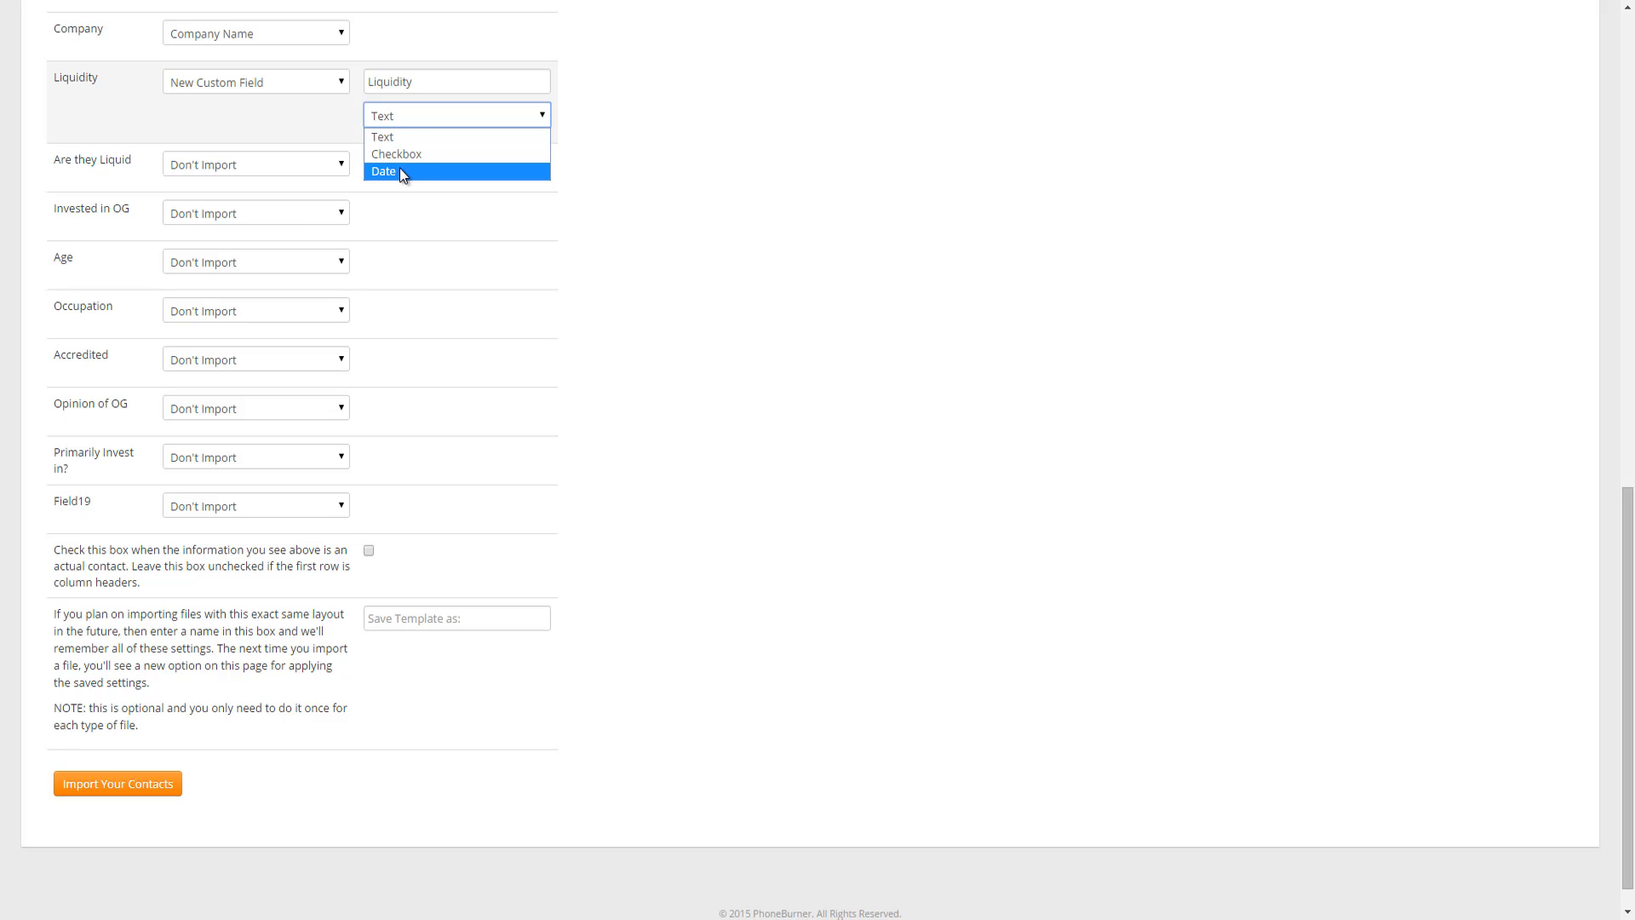
mouse_move(396, 153)
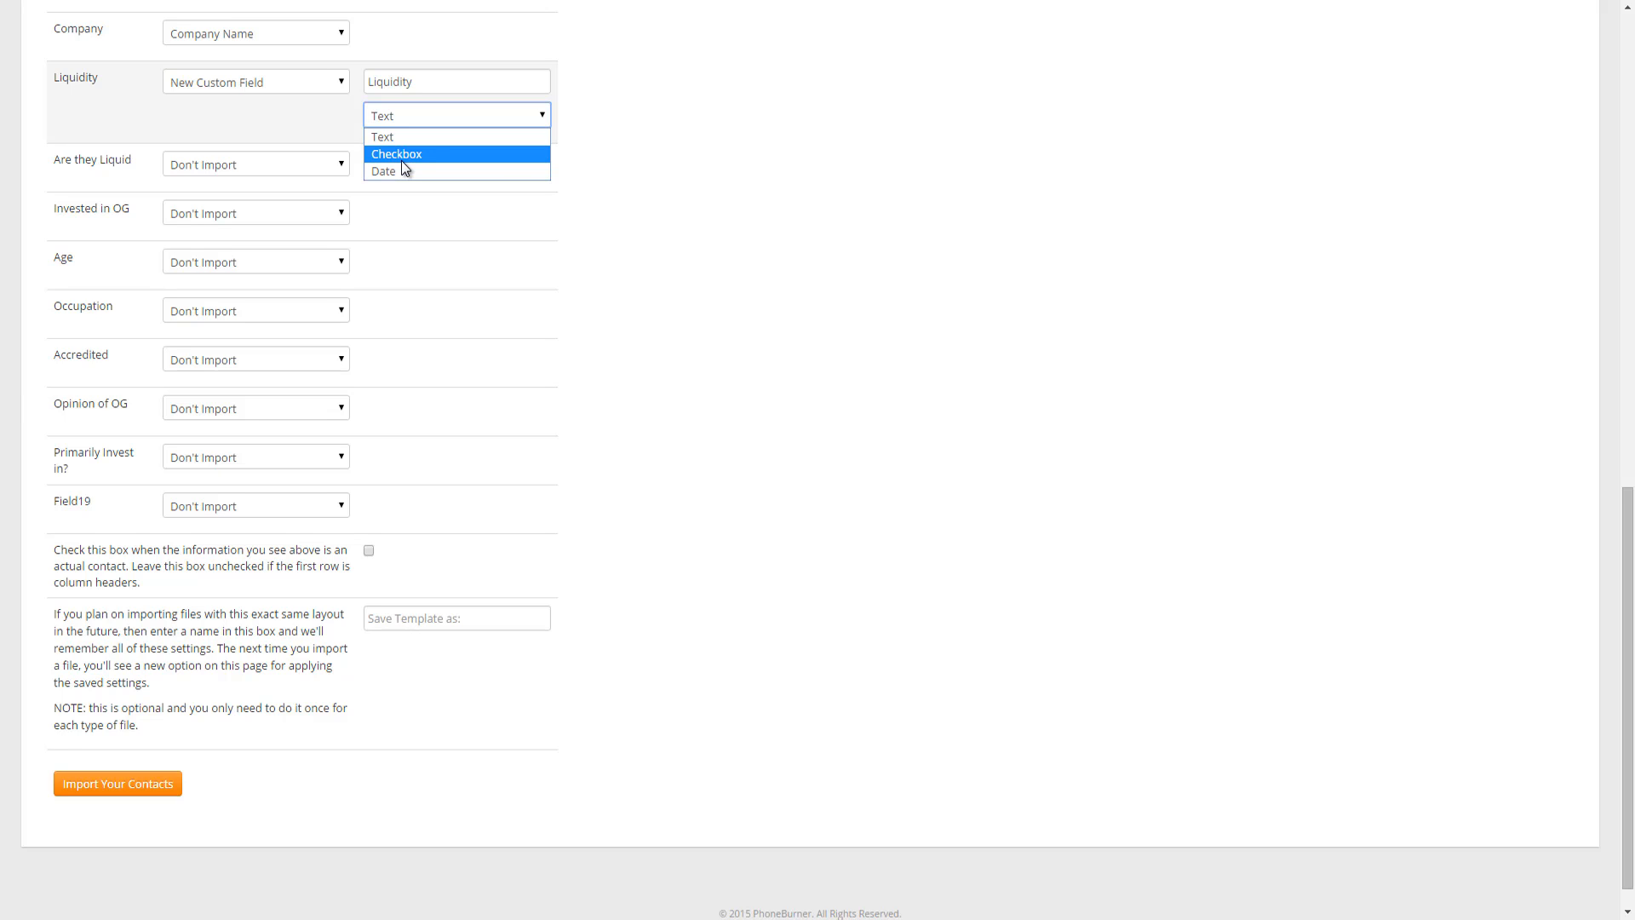
mouse_move(382, 136)
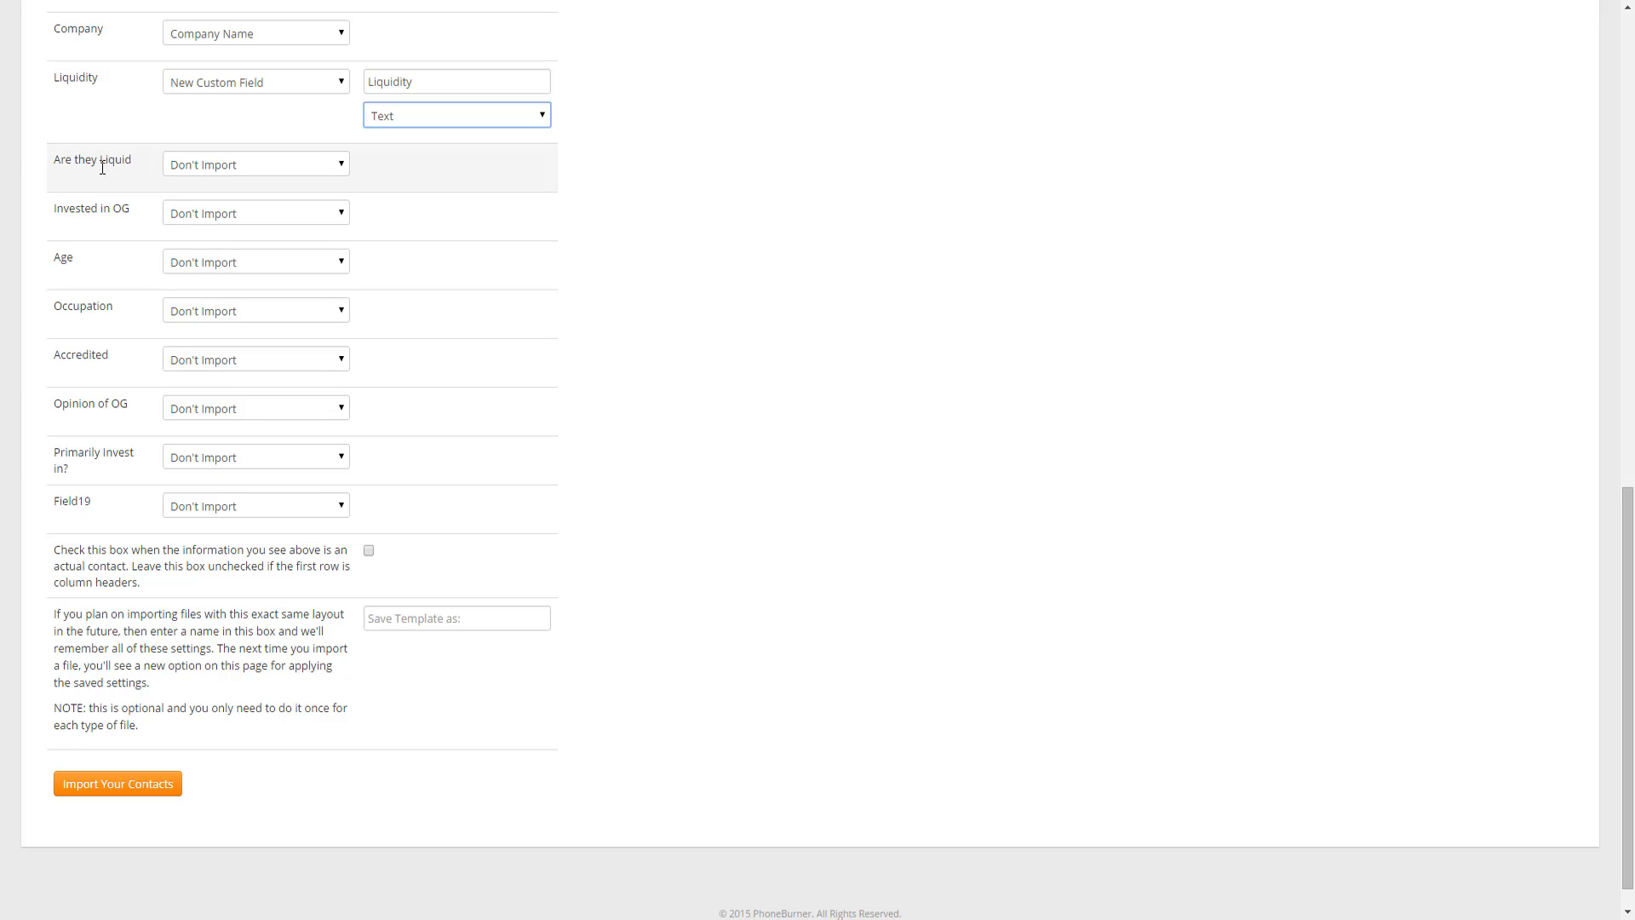
mouse_move(329, 173)
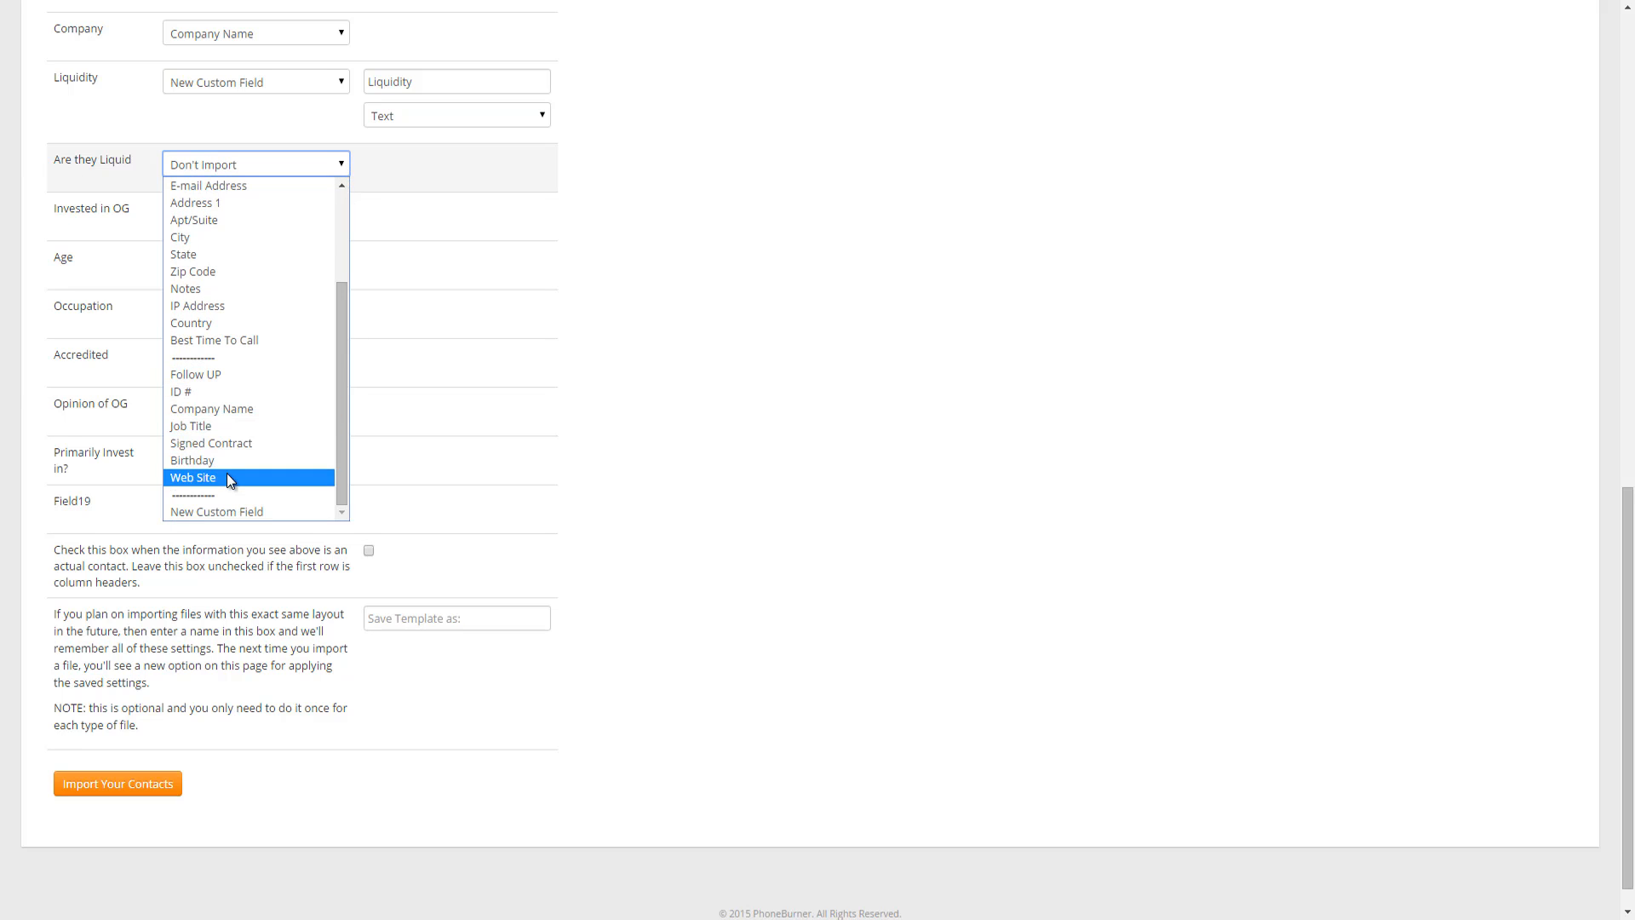
Map the Are they Liquid column to a new Checkbox custom field named 'Are they Liquid'.
left_click(217, 511)
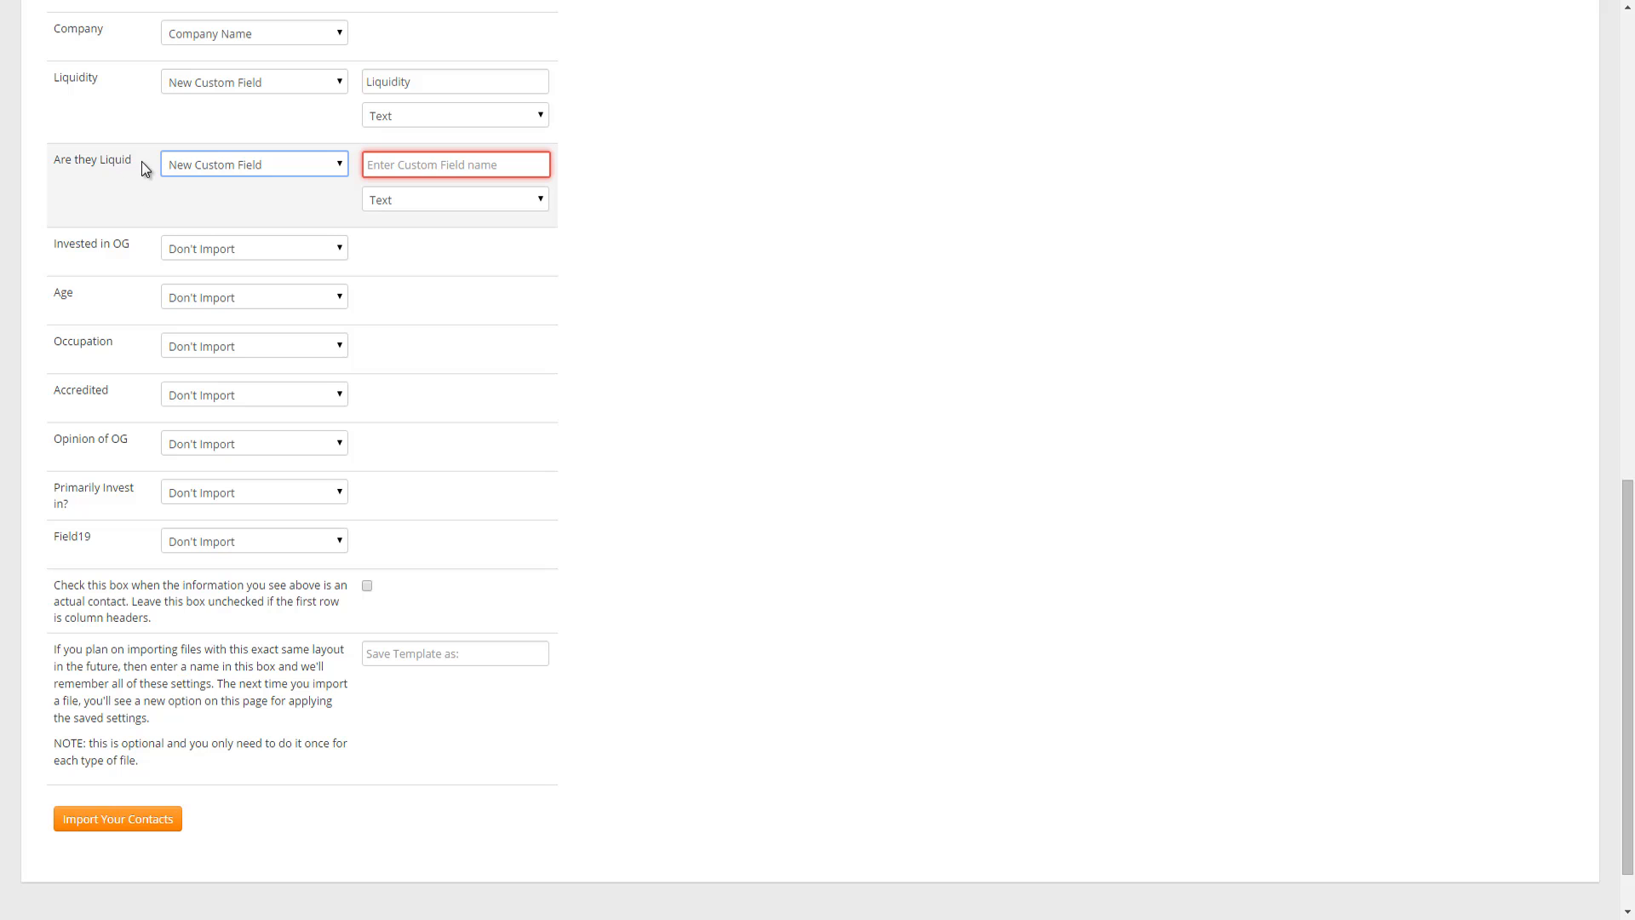
double_click(92, 159)
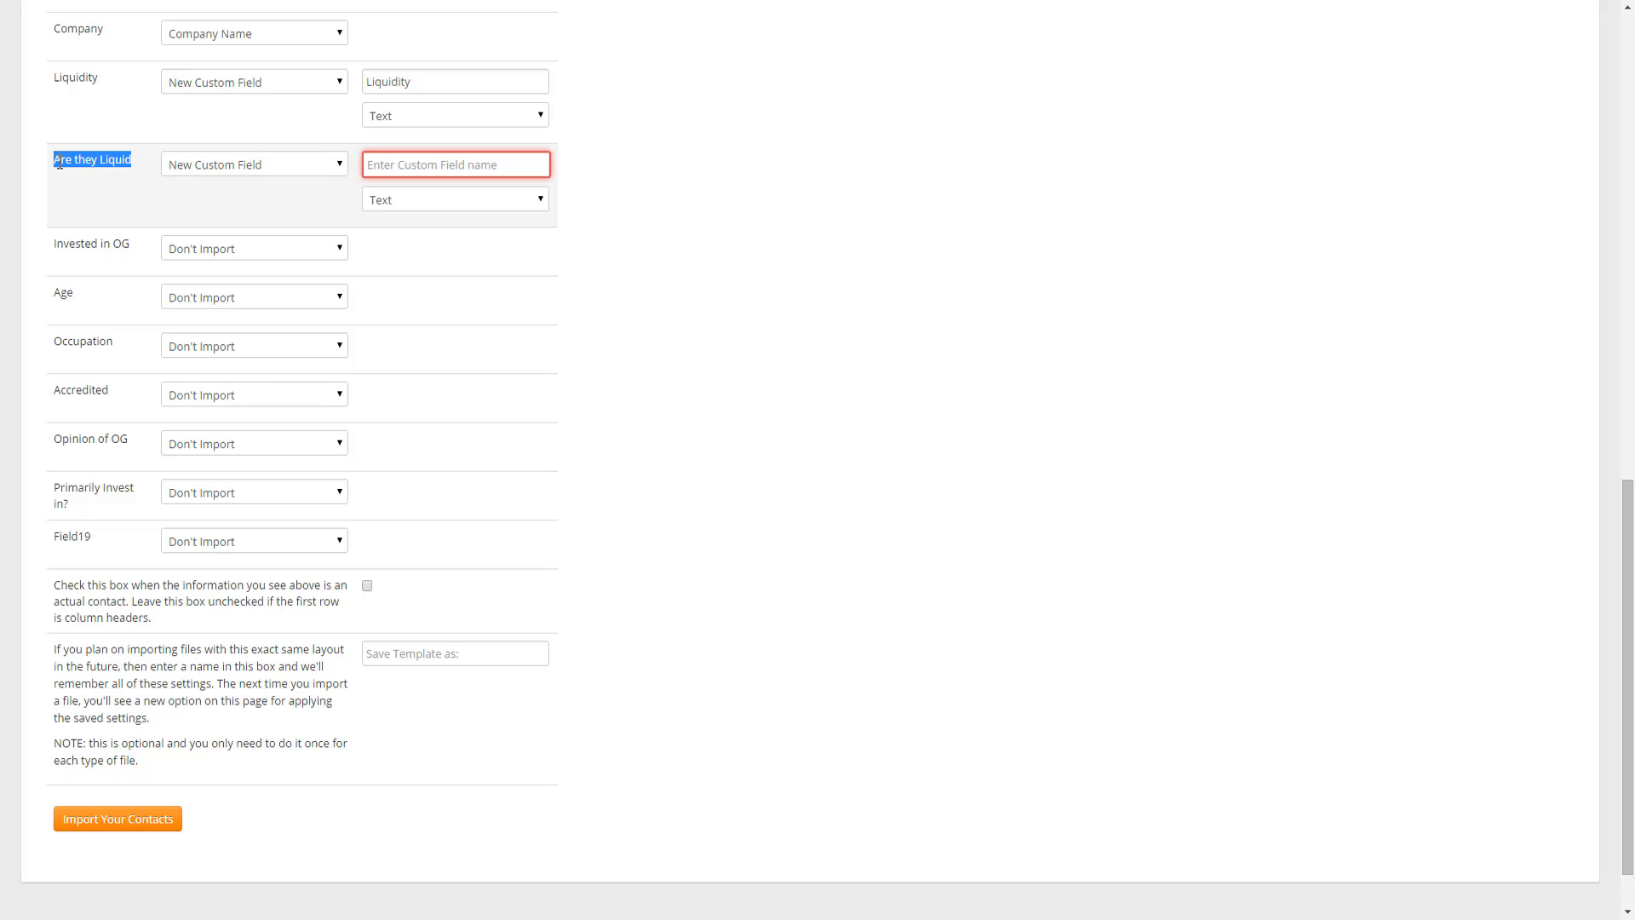
type("Are they Liquid")
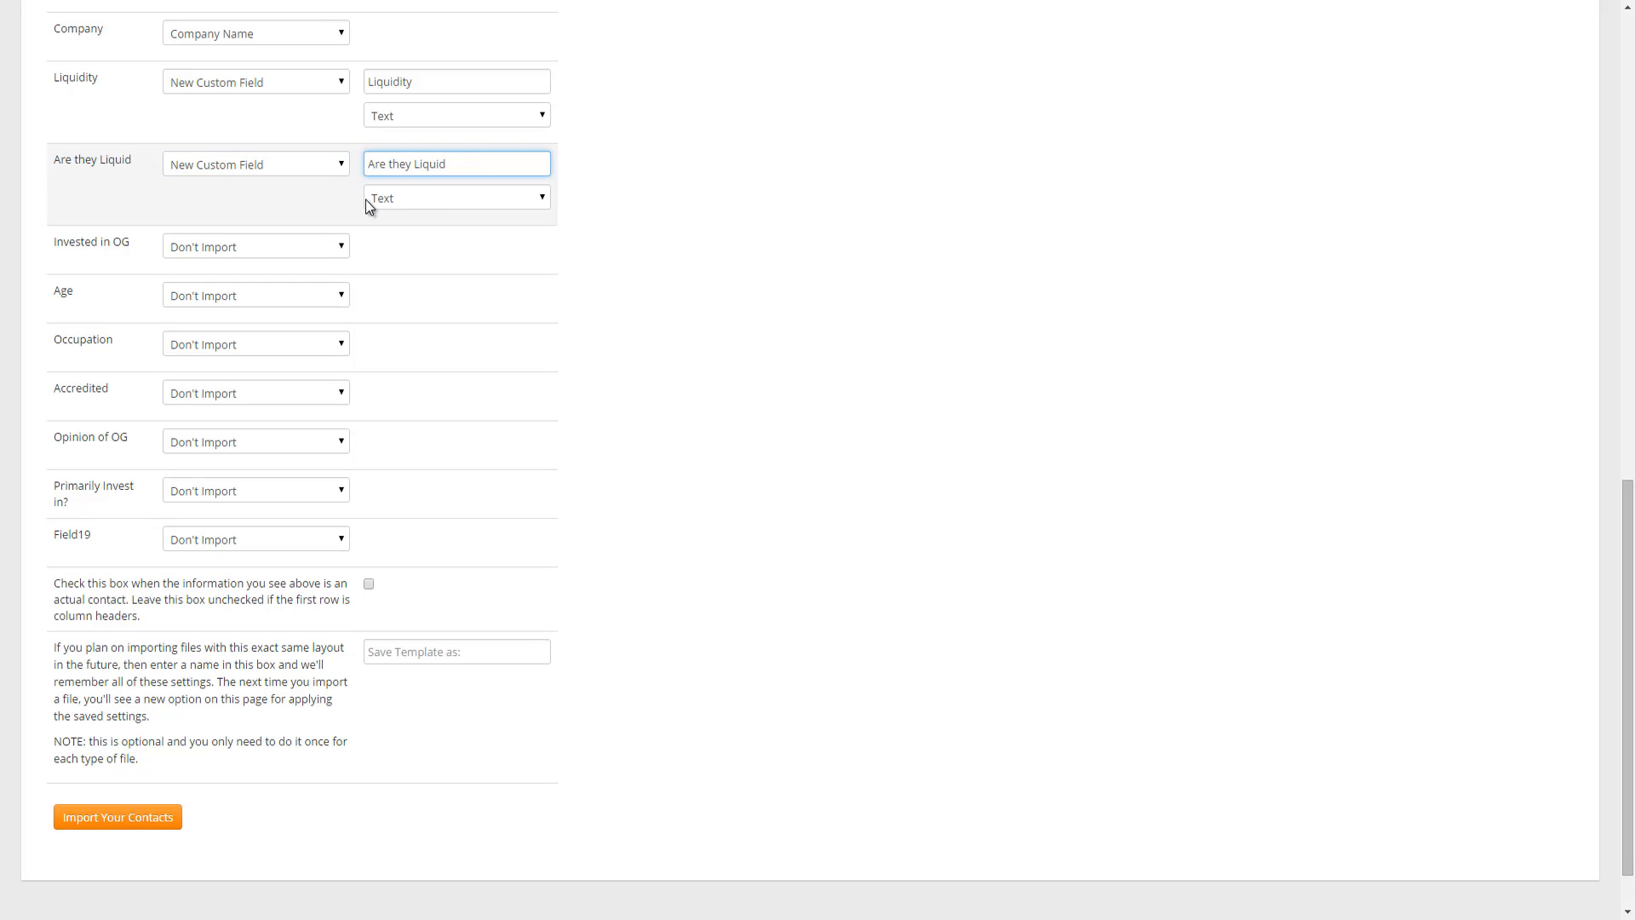
left_click(456, 197)
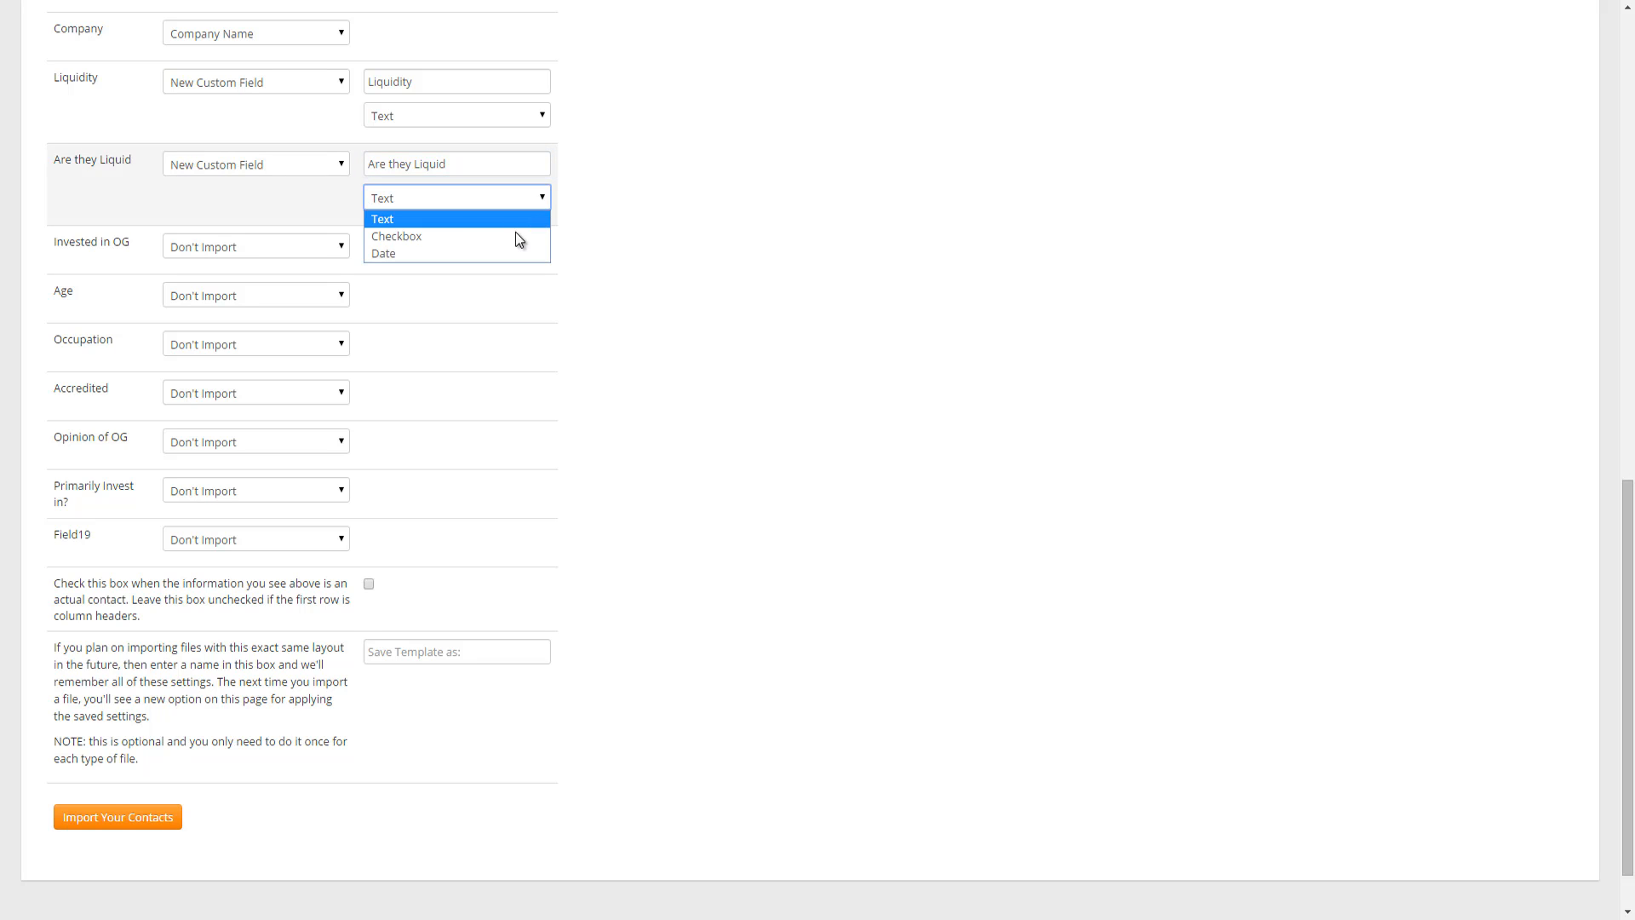
left_click(396, 237)
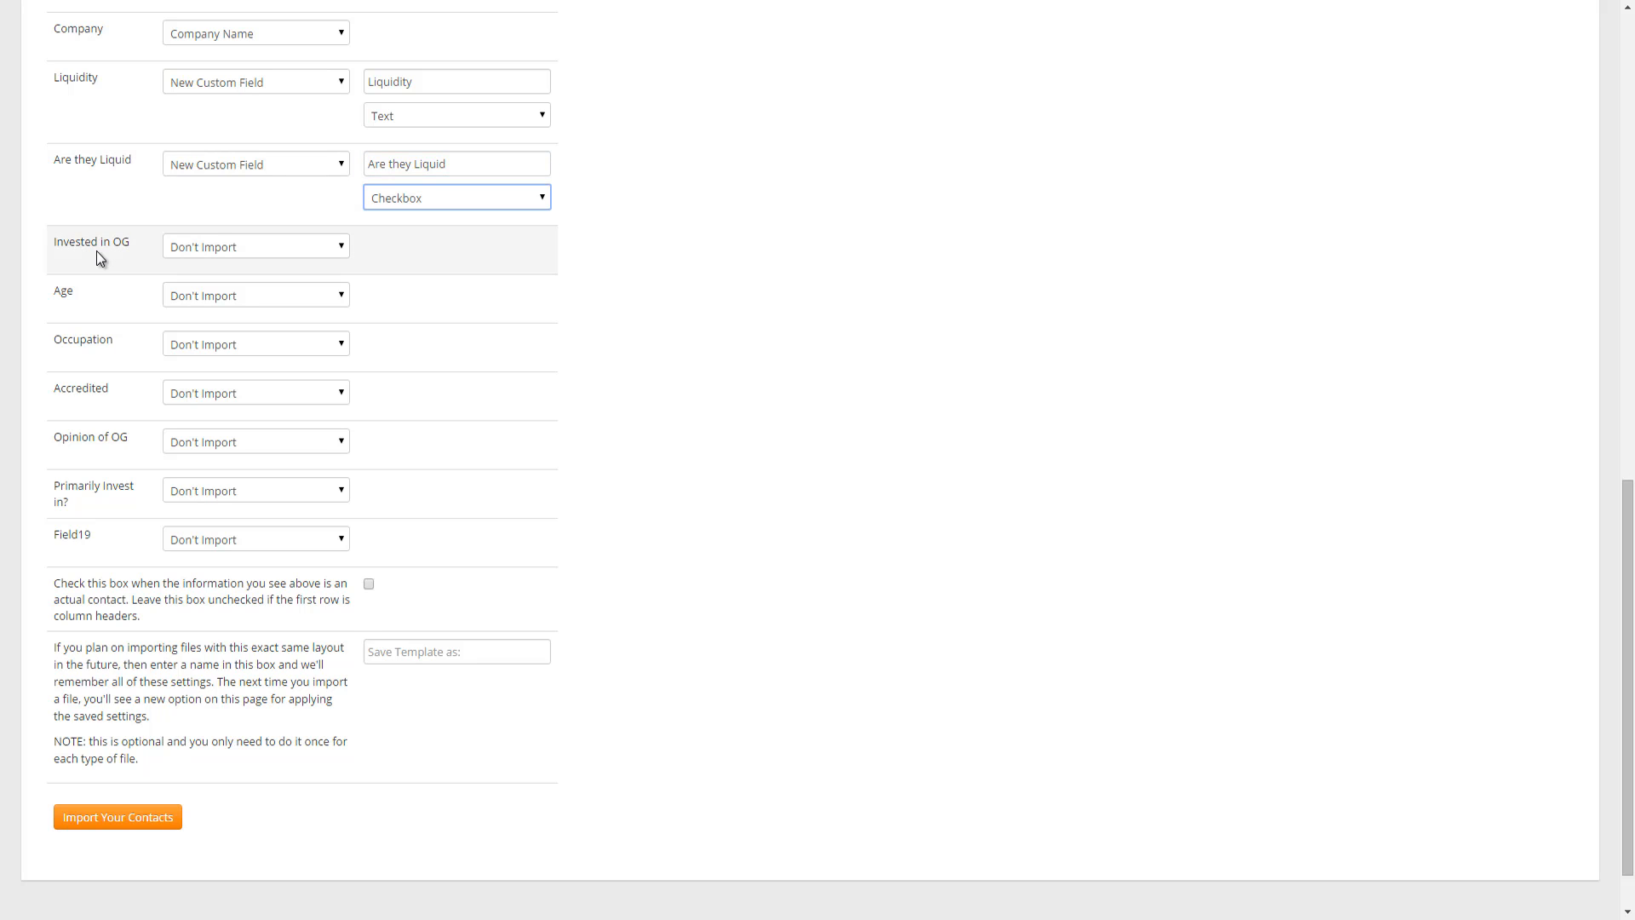
Map Invested in OG to a new Text custom field named 'Invested in OG'.
left_click(255, 246)
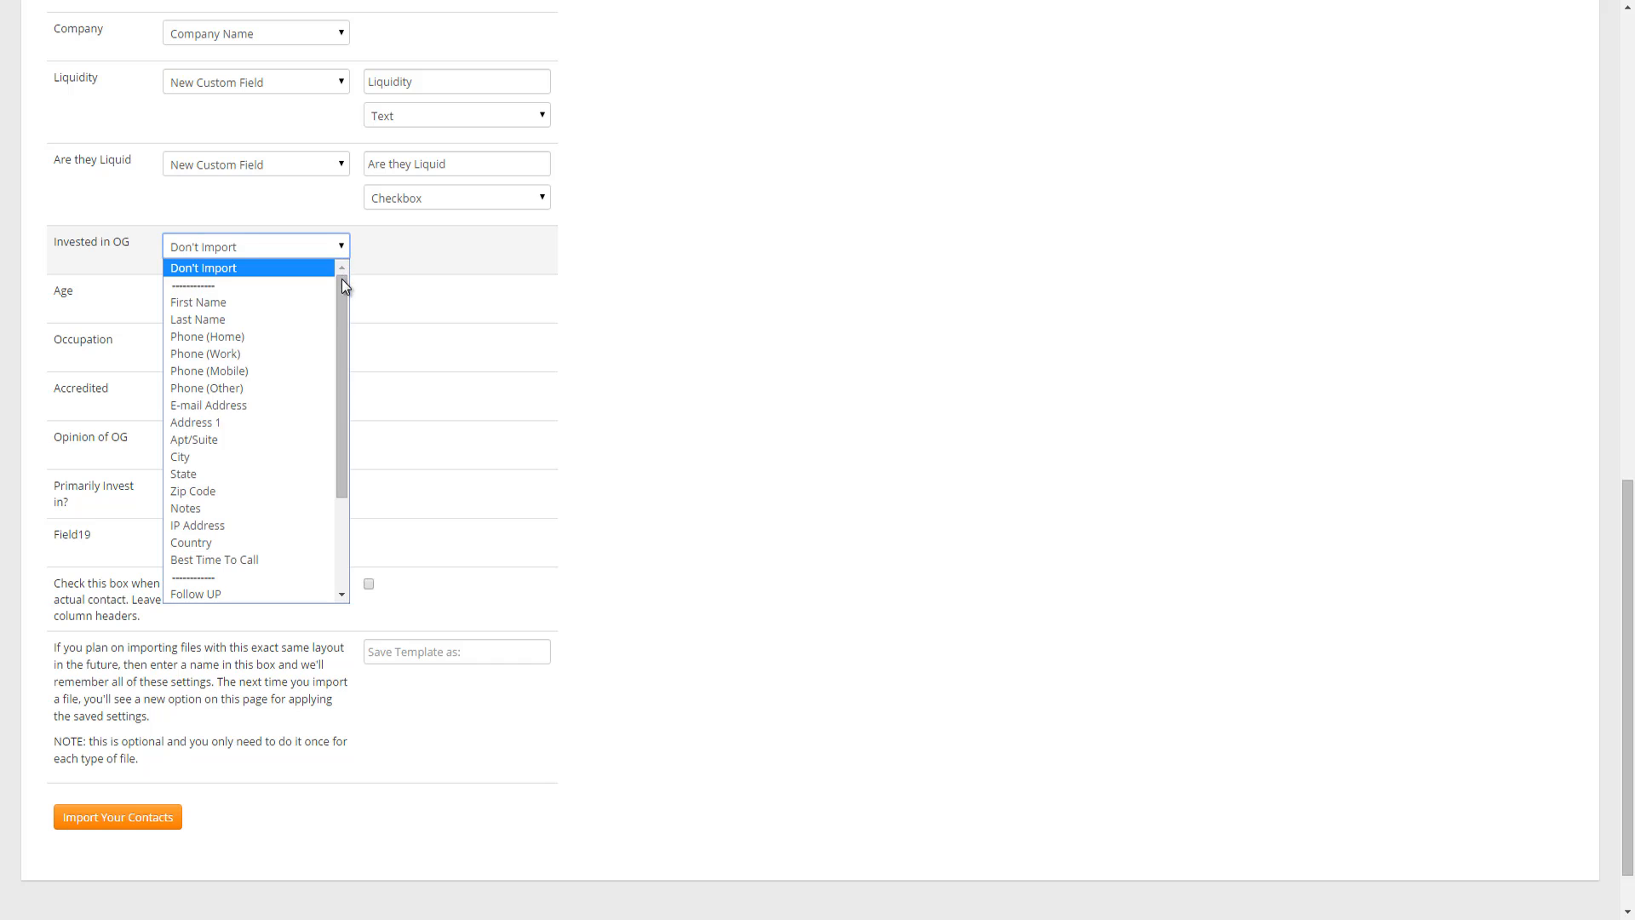
left_click(204, 267)
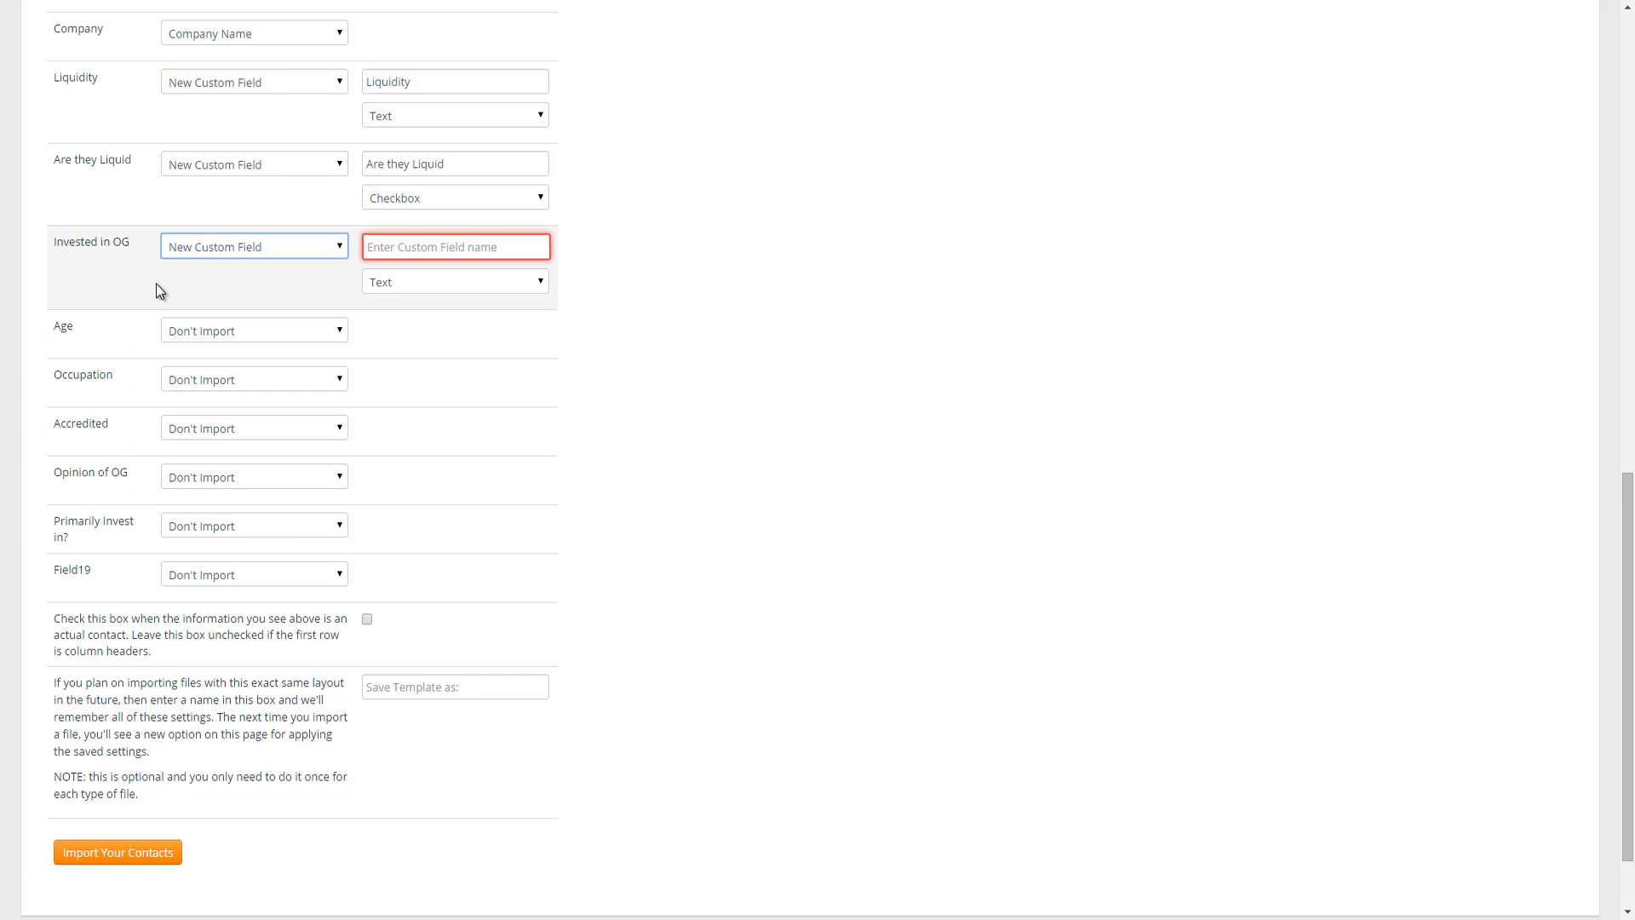
double_click(91, 241)
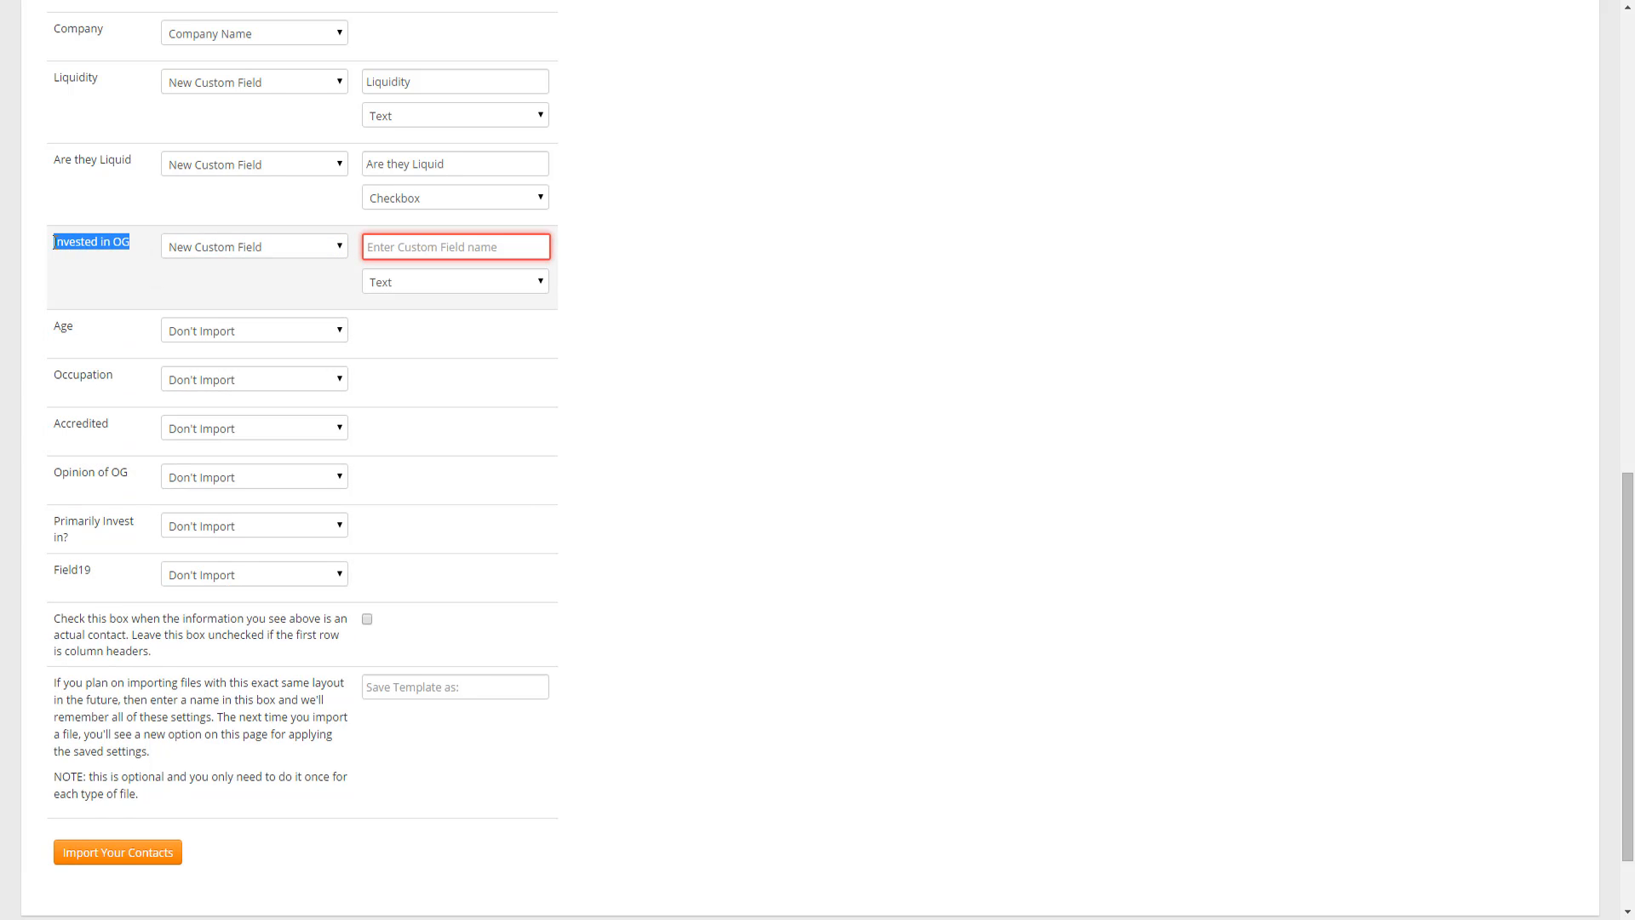
type("Invested in OG")
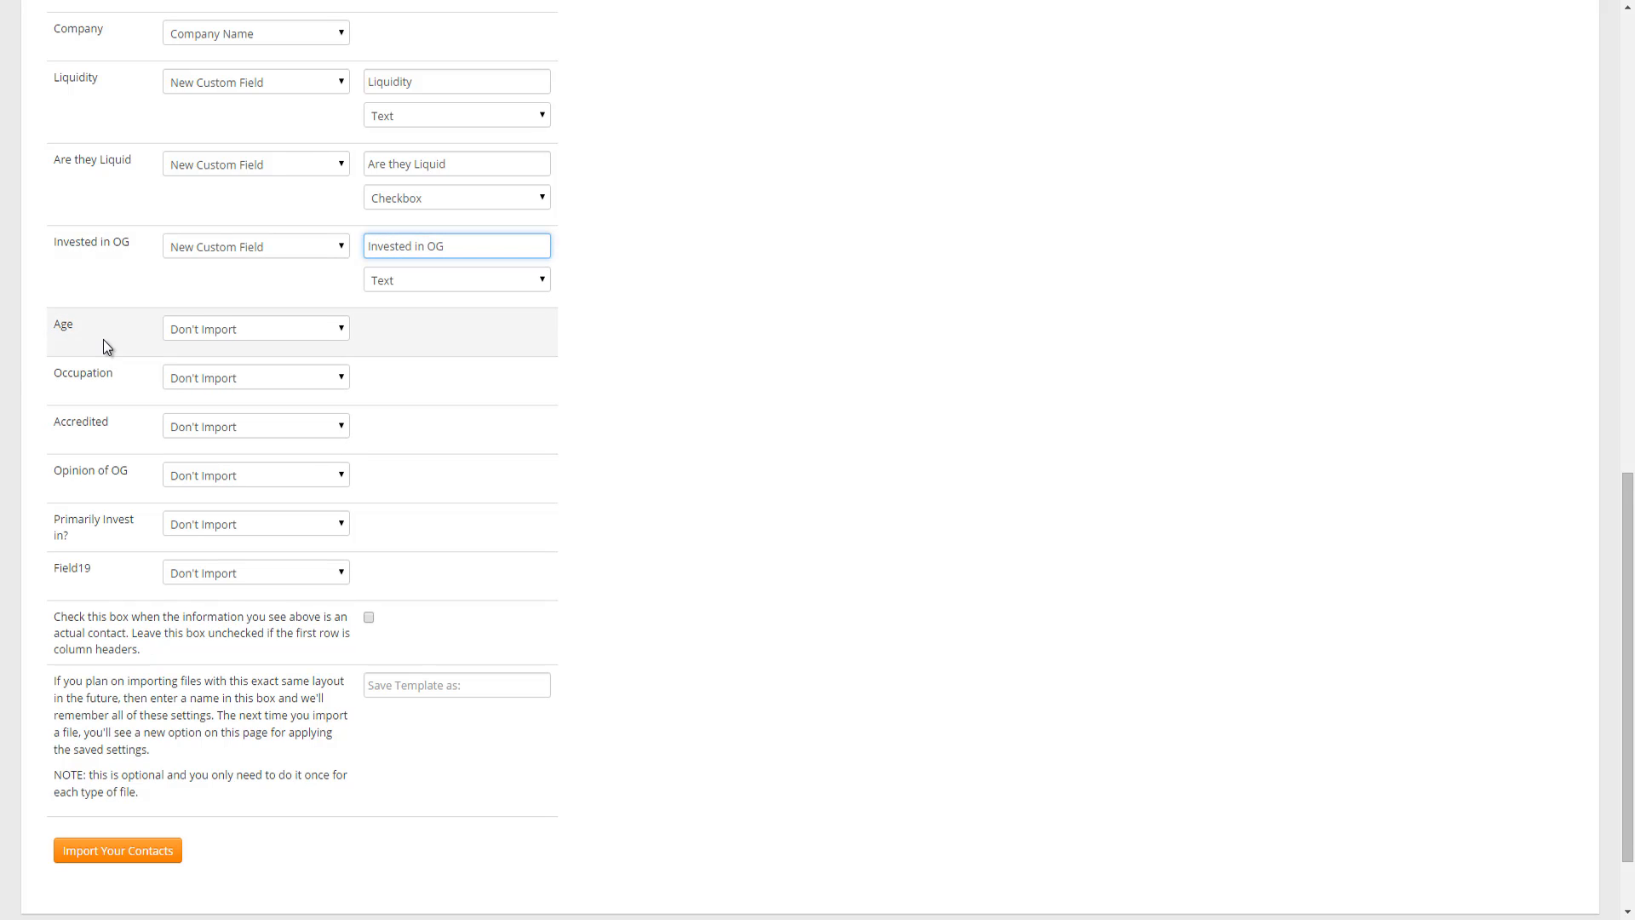
Create new Text custom fields for Age and Occupation, then copy the Accredited column name.
left_click(254, 329)
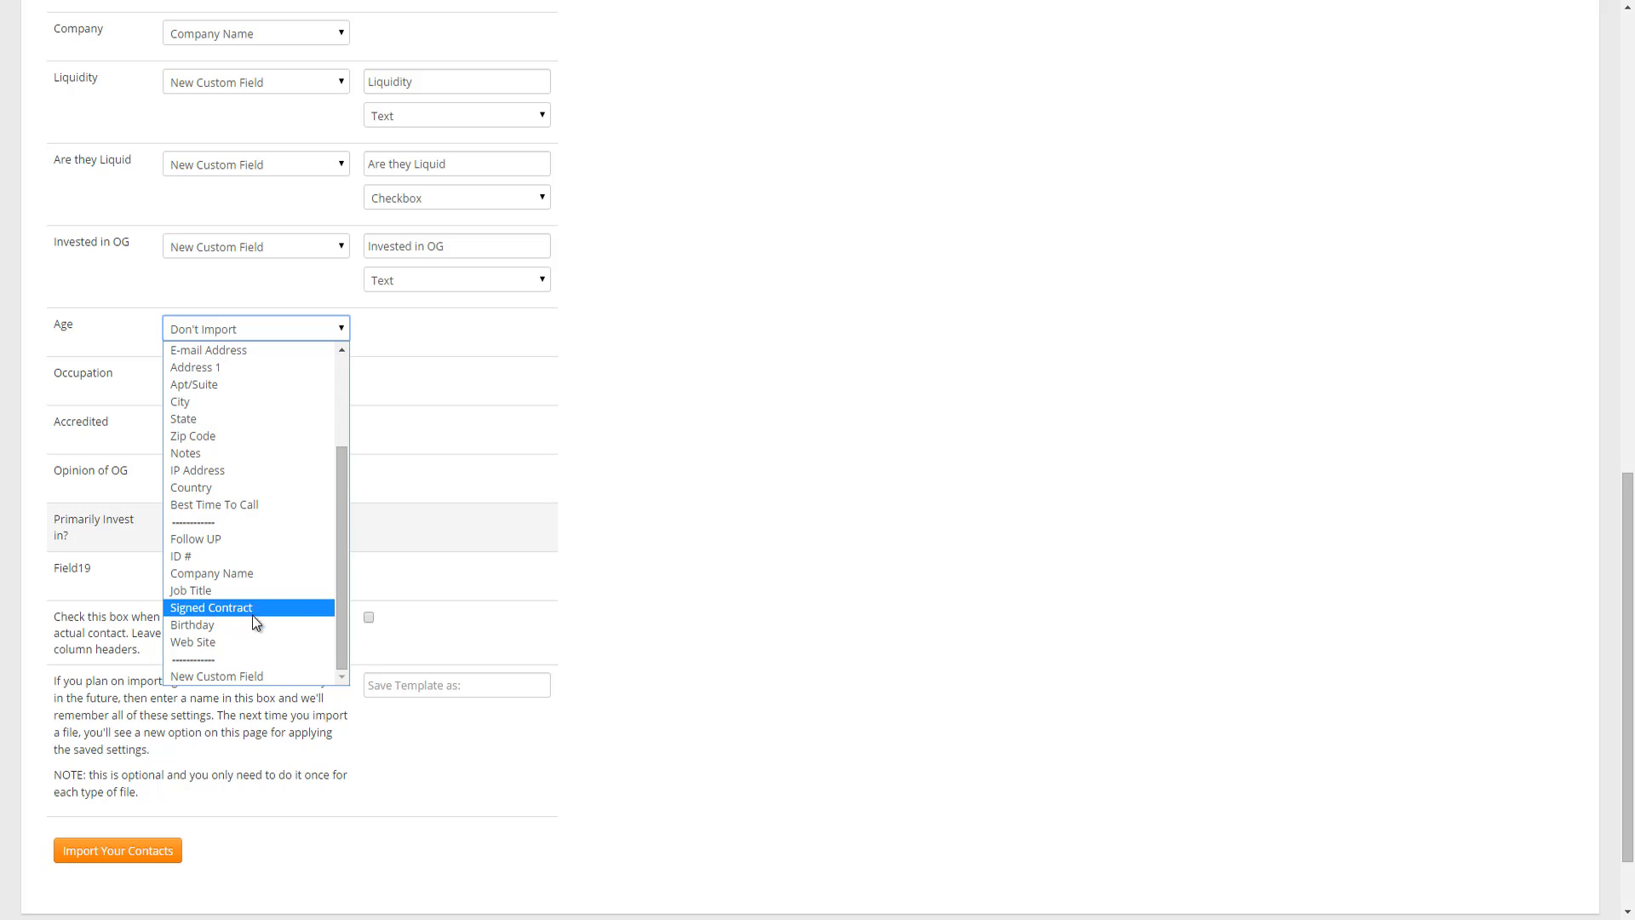
mouse_move(245, 675)
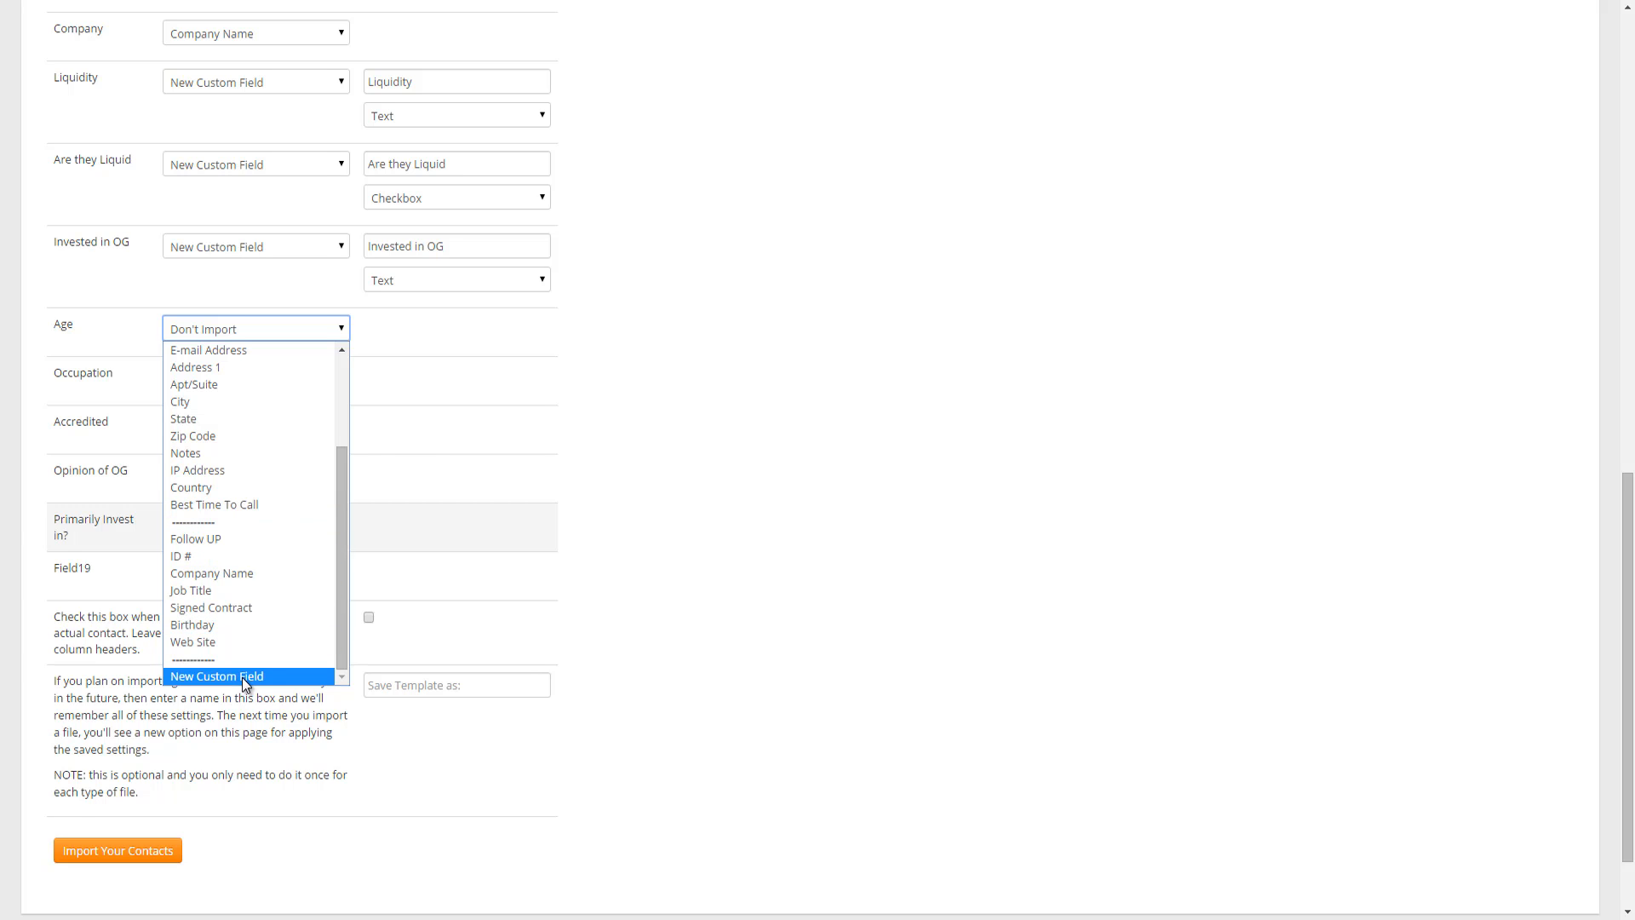
left_click(217, 675)
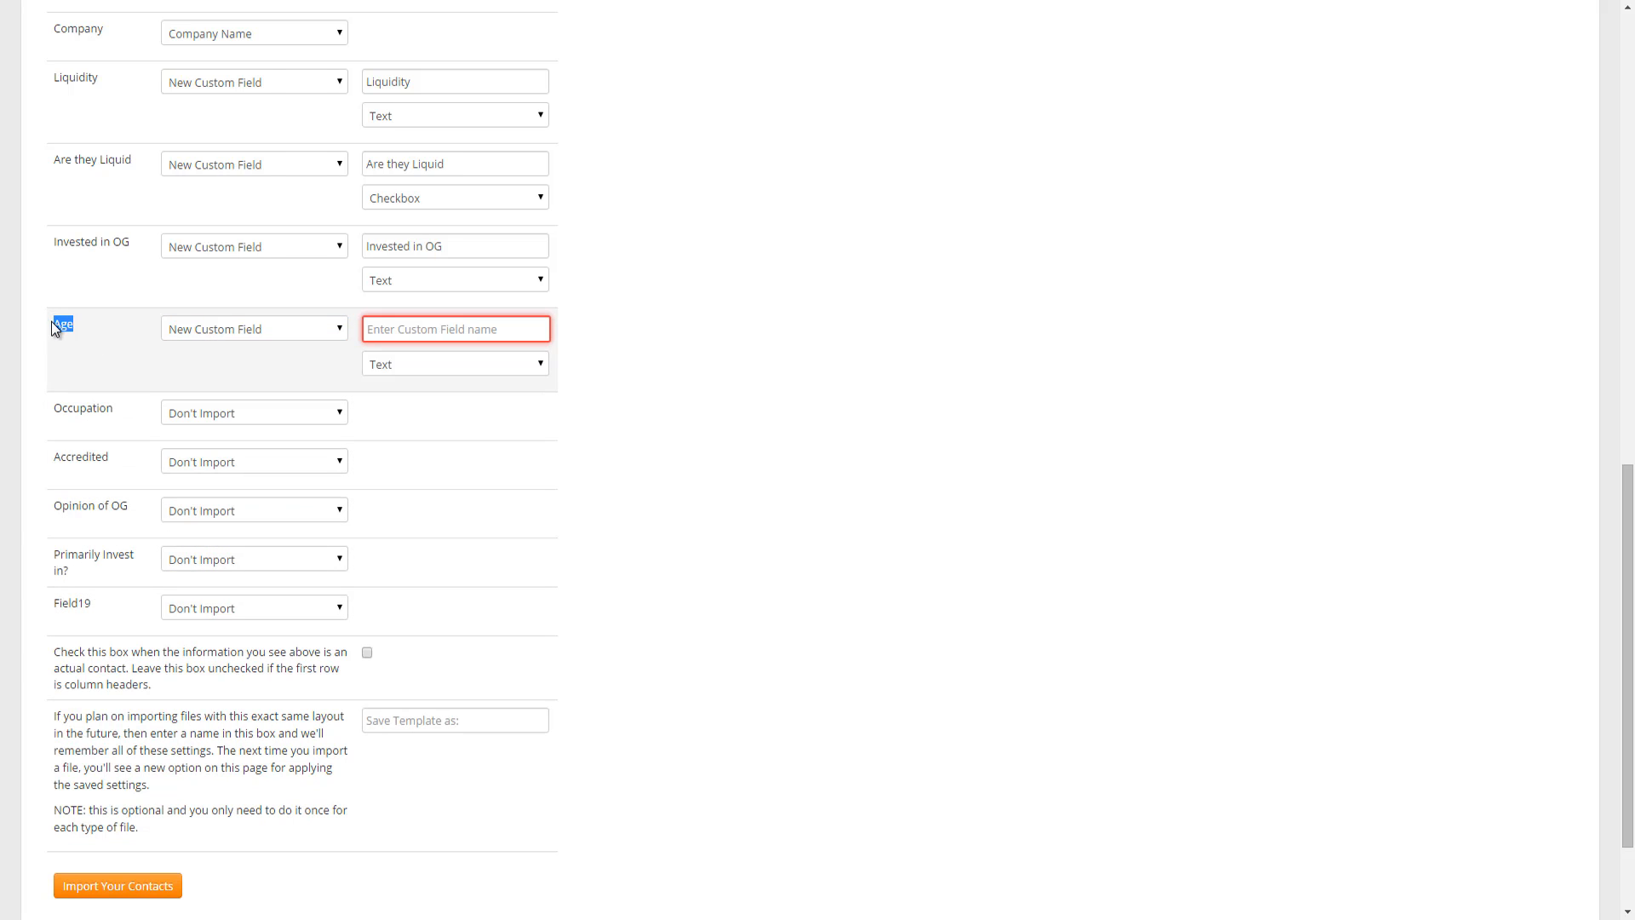
type("Age")
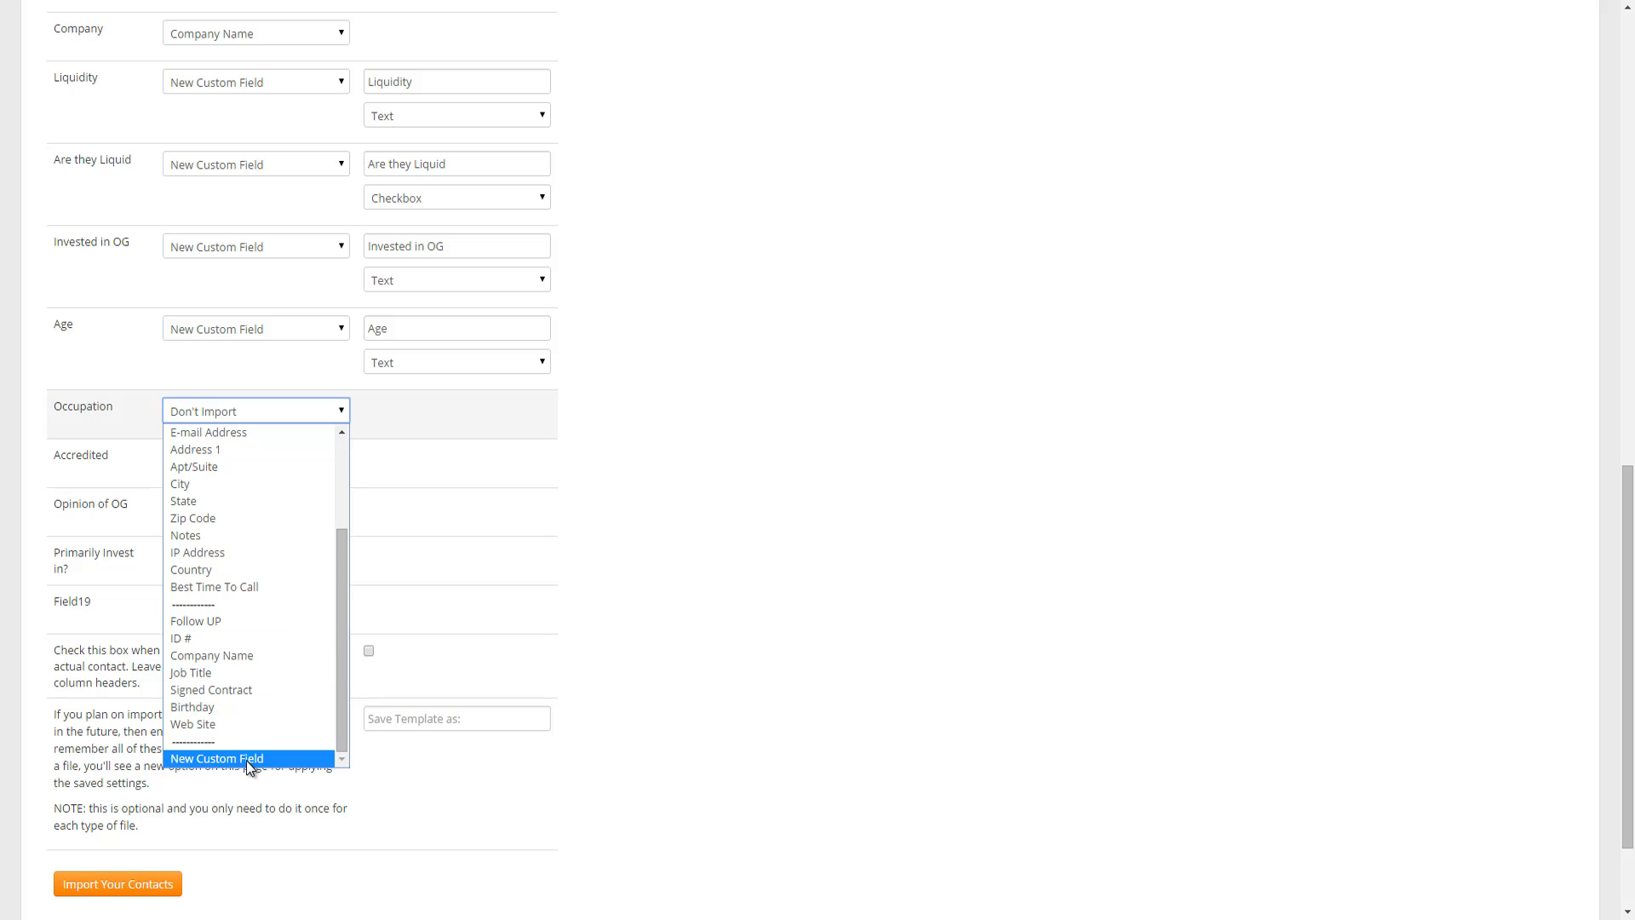
left_click(217, 758)
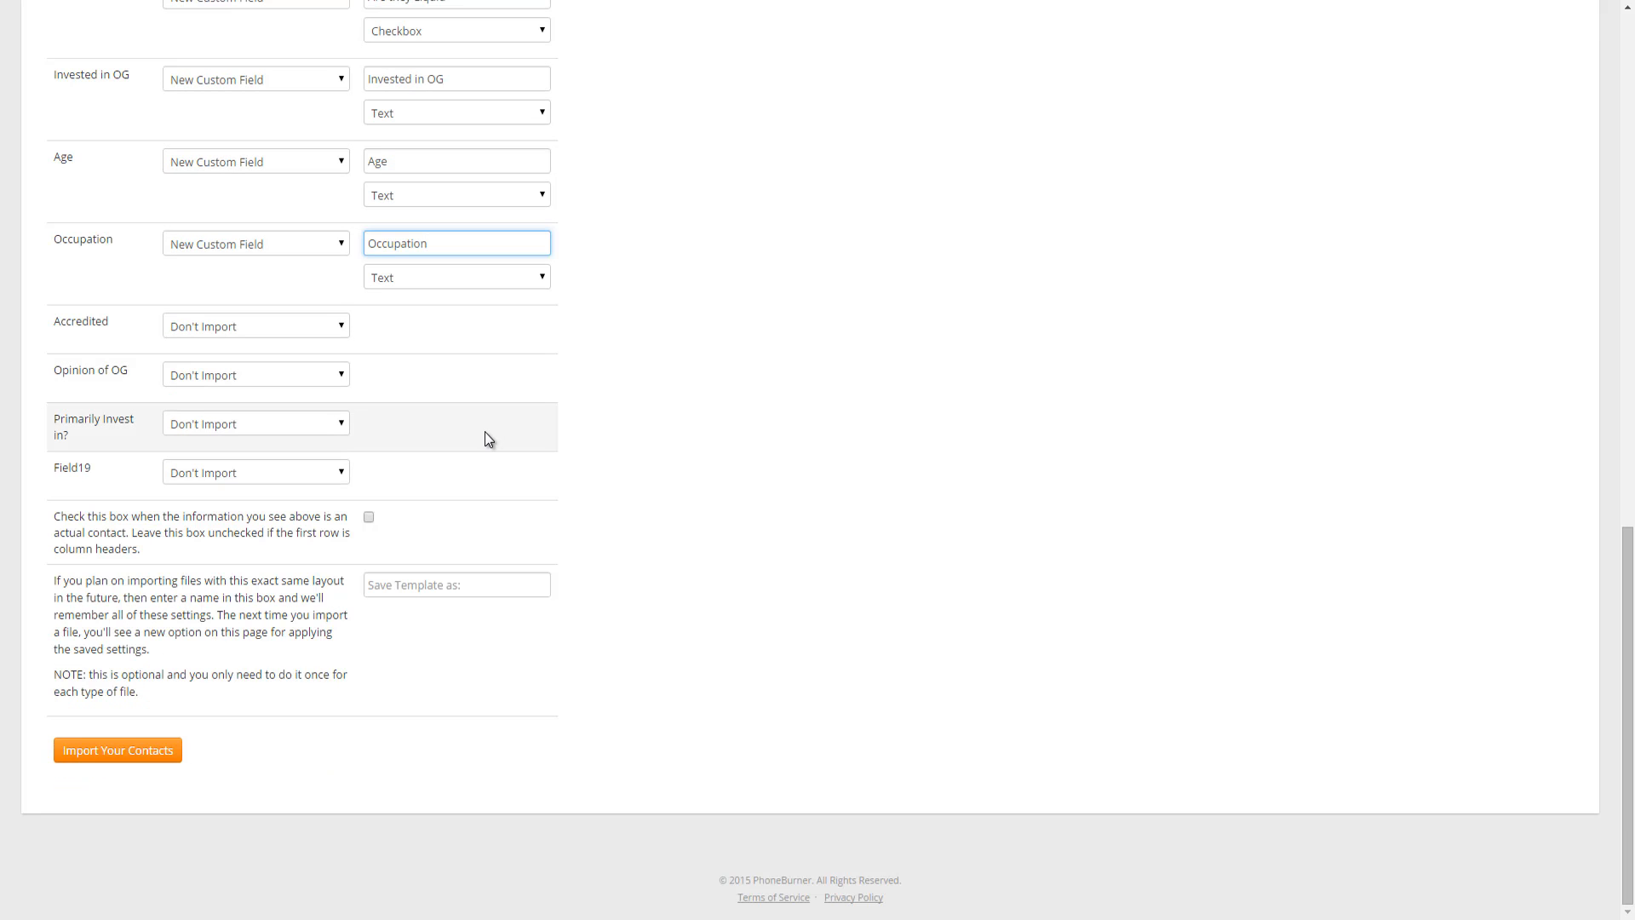
double_click(80, 321)
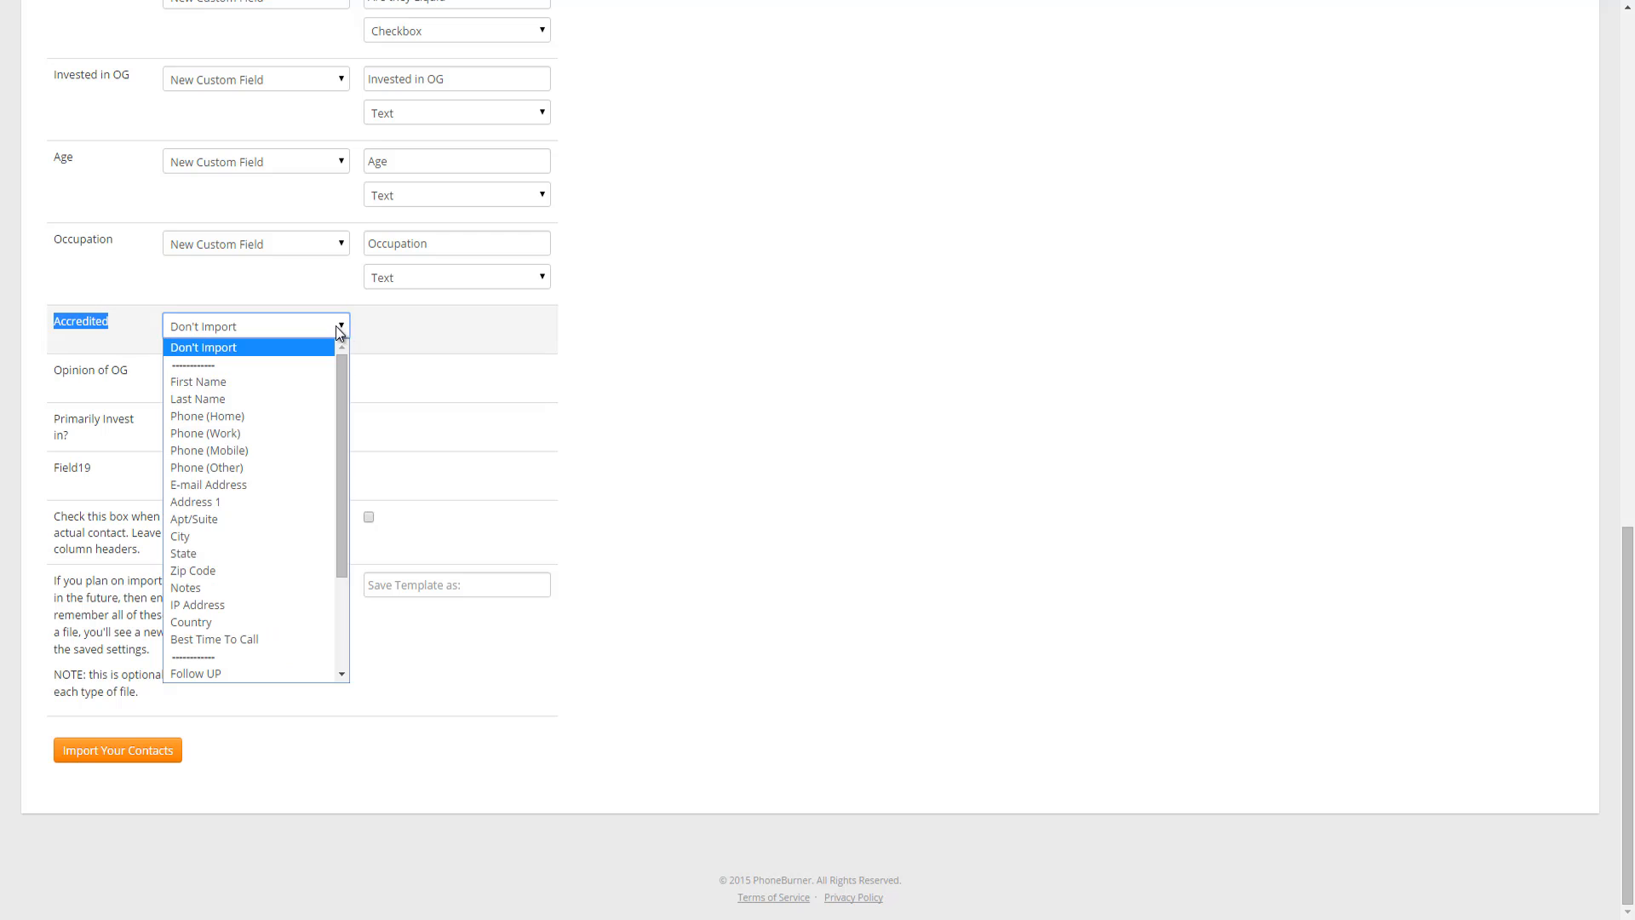
Name the Accredited custom field 'Accredited' and set its type to Checkbox.
left_click(254, 324)
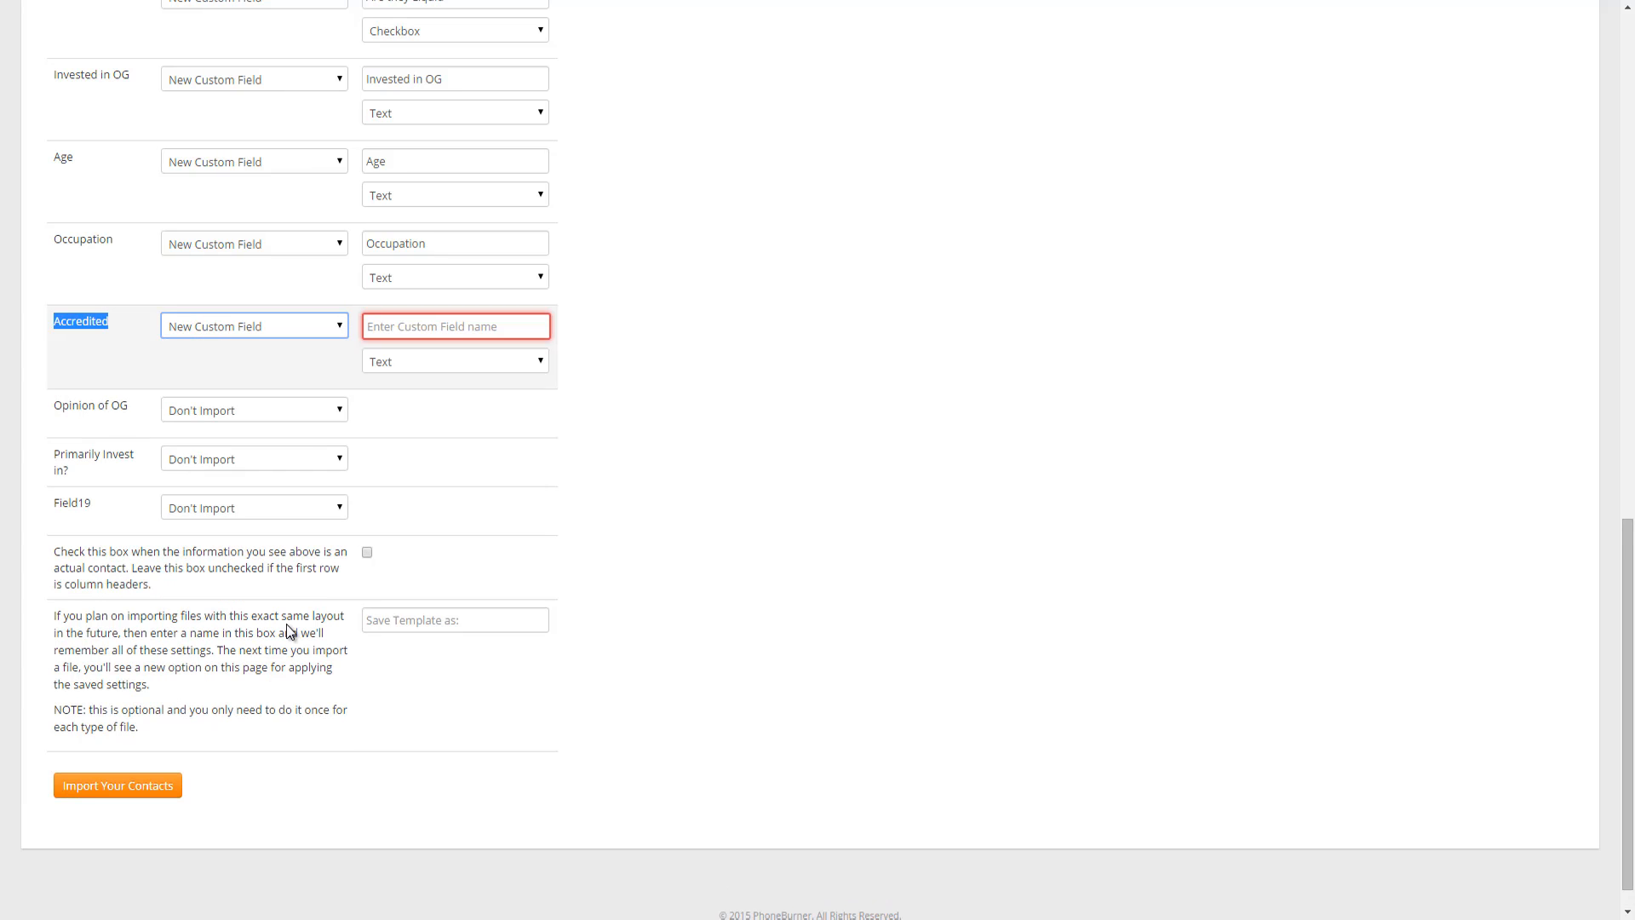
left_click(454, 361)
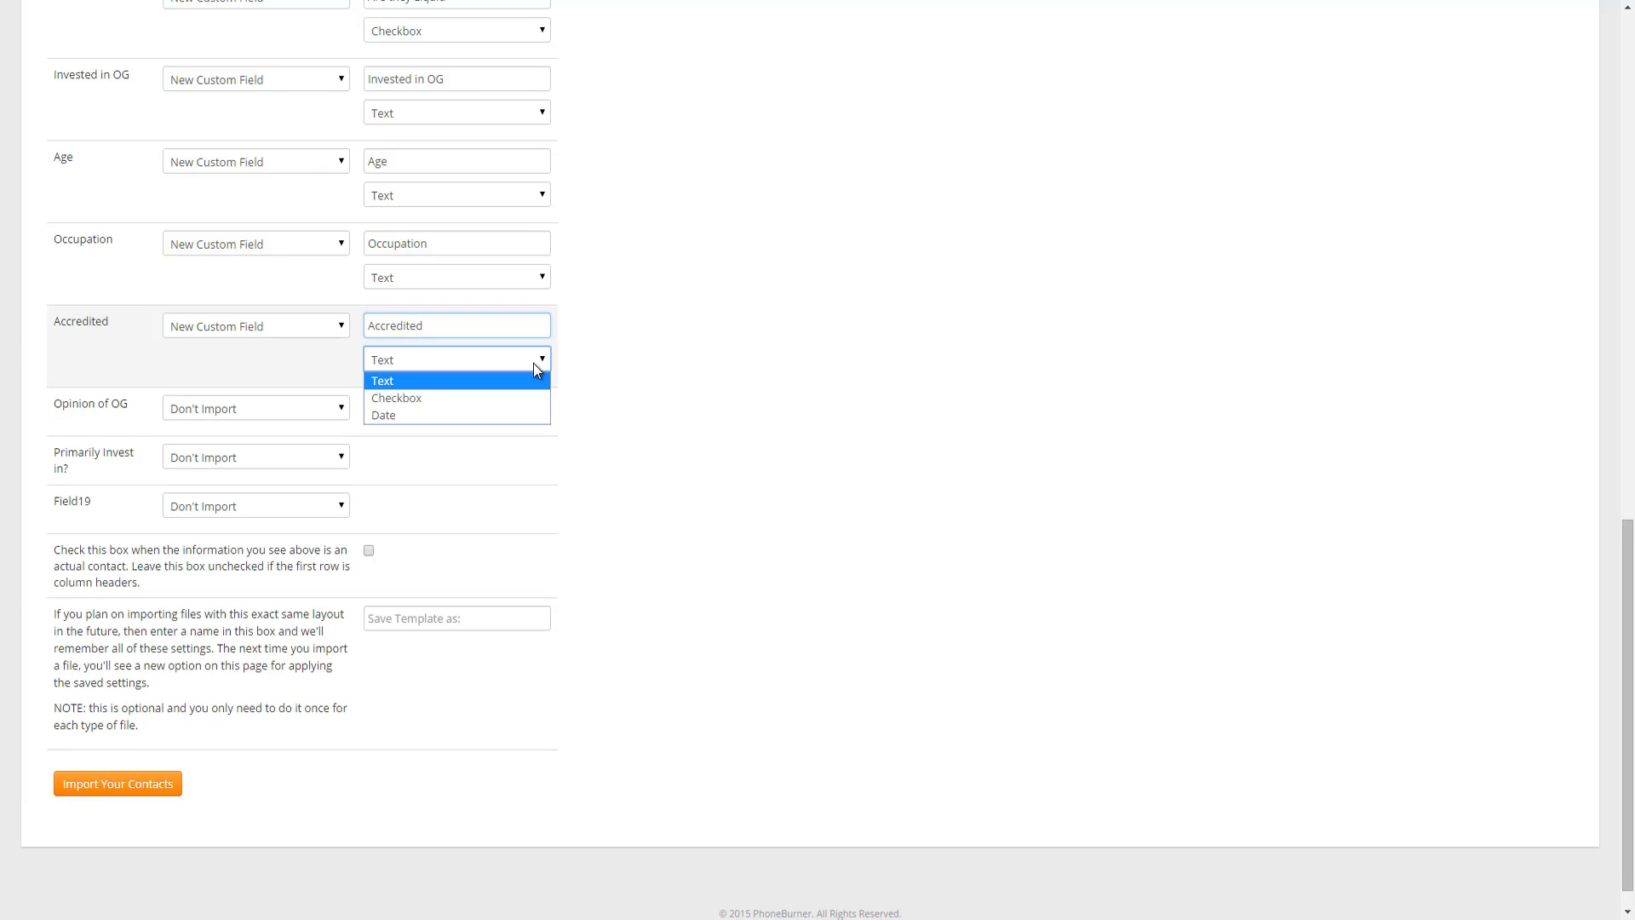
left_click(396, 398)
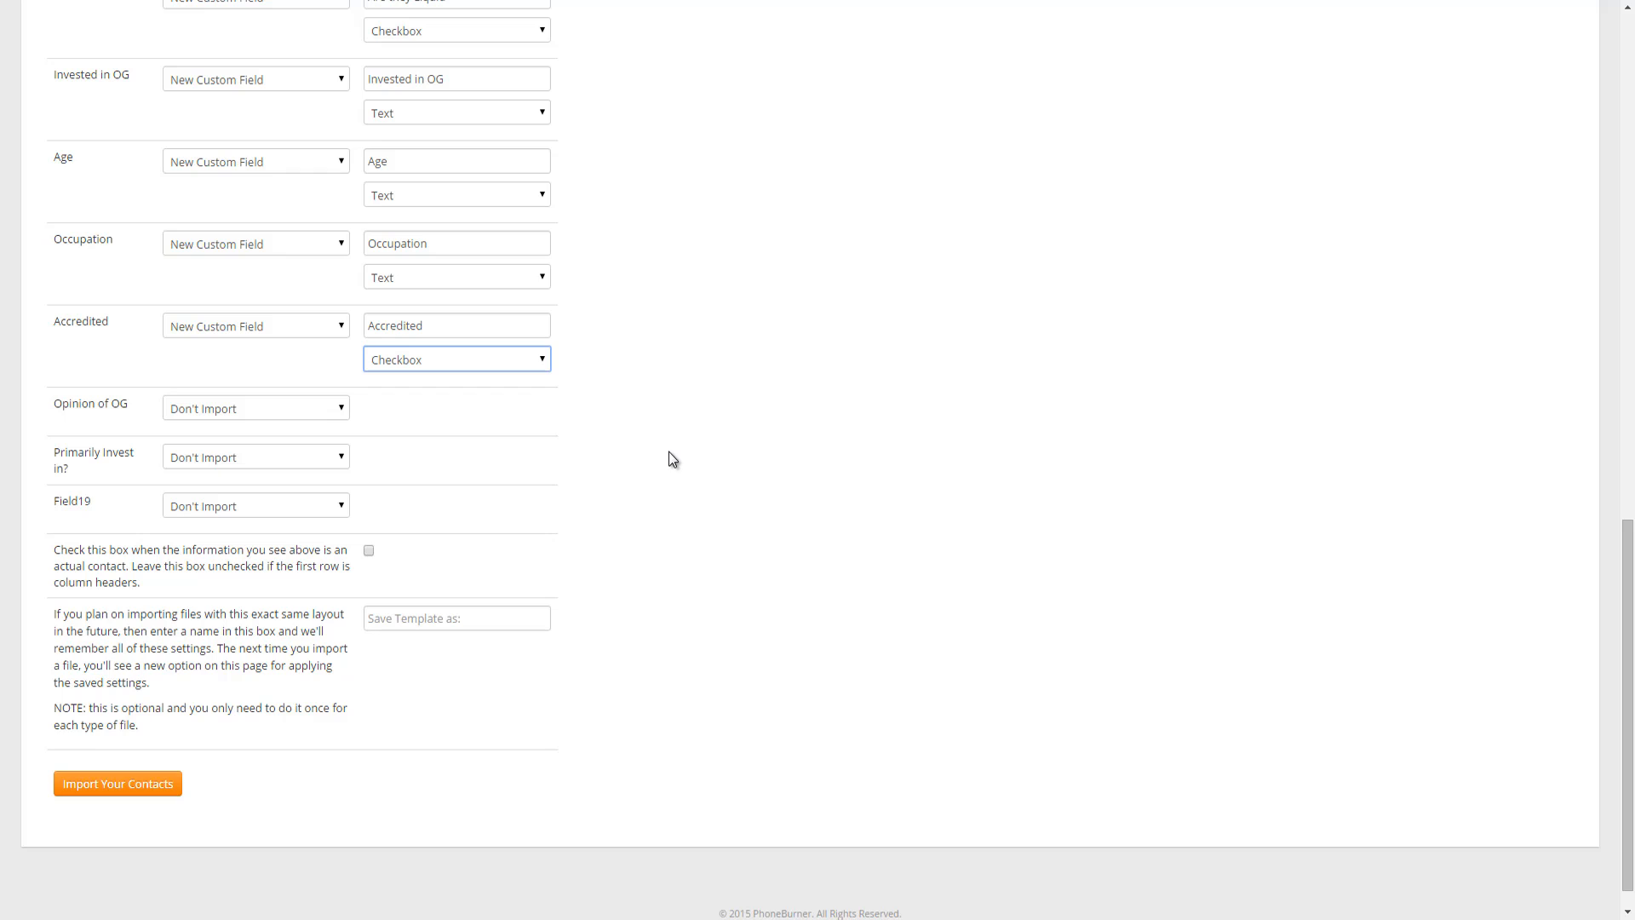
mouse_move(62, 575)
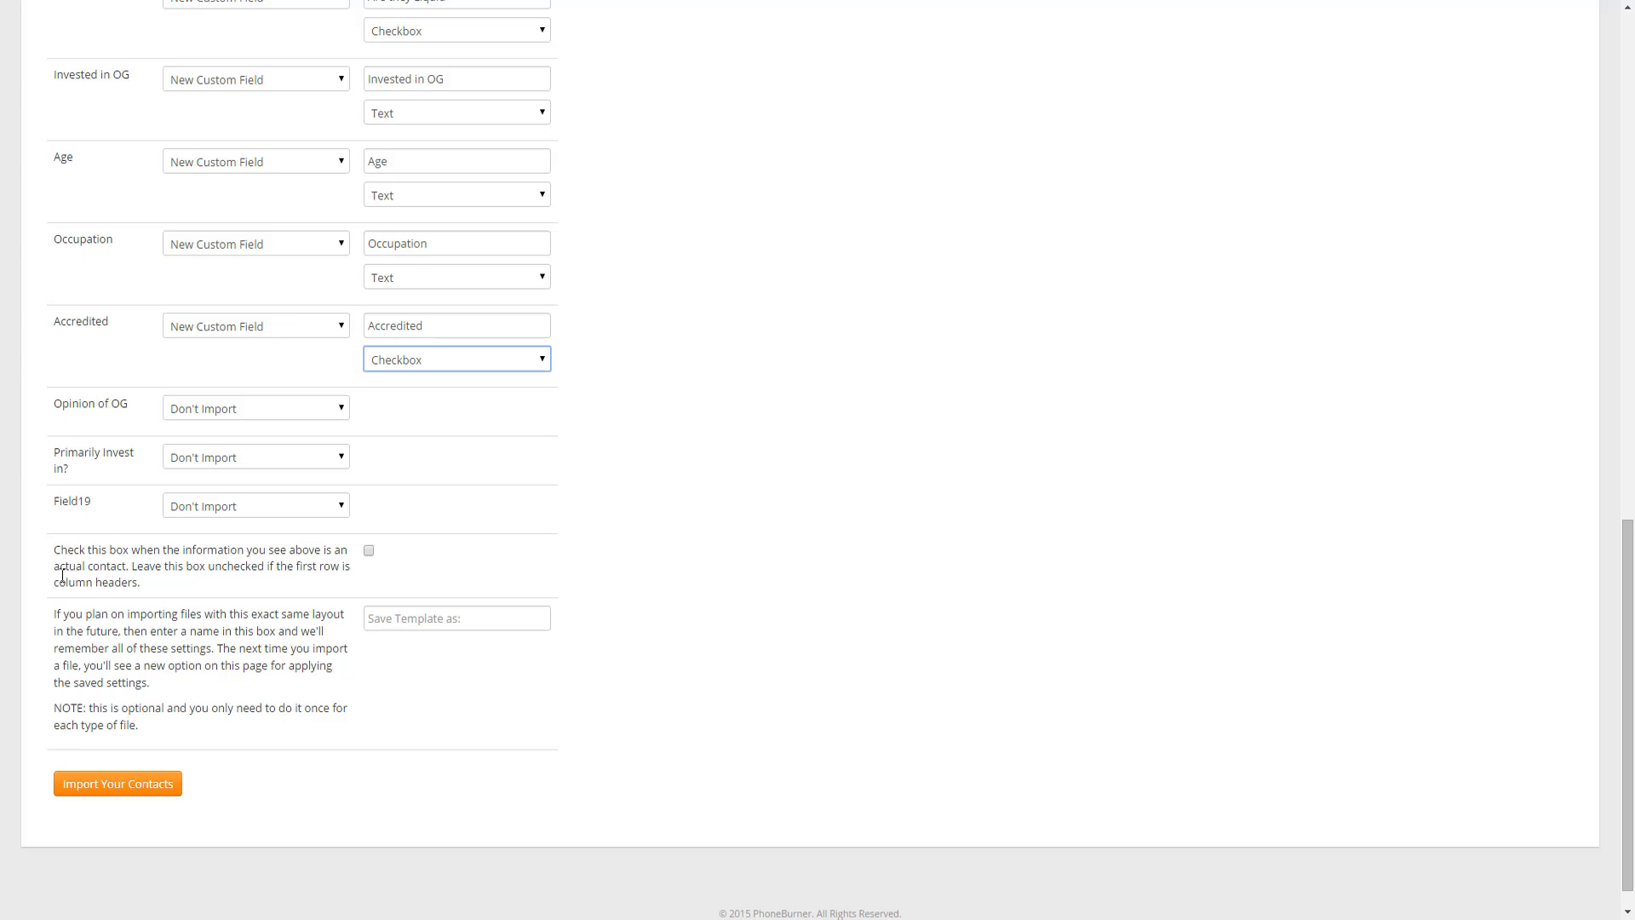
mouse_move(183, 573)
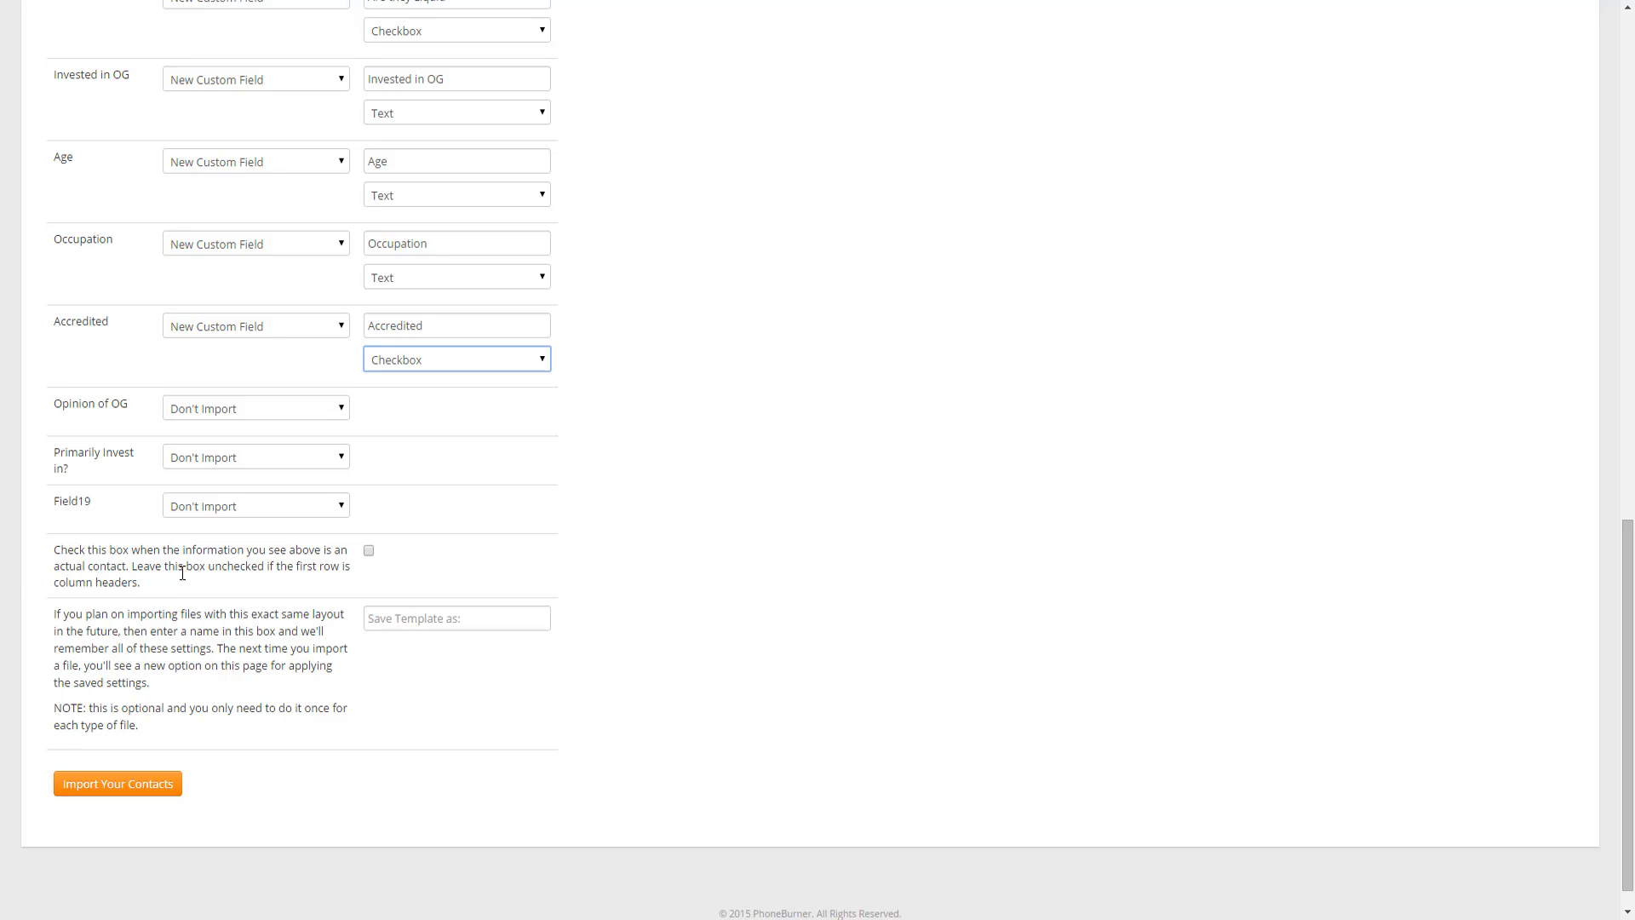
mouse_move(192, 581)
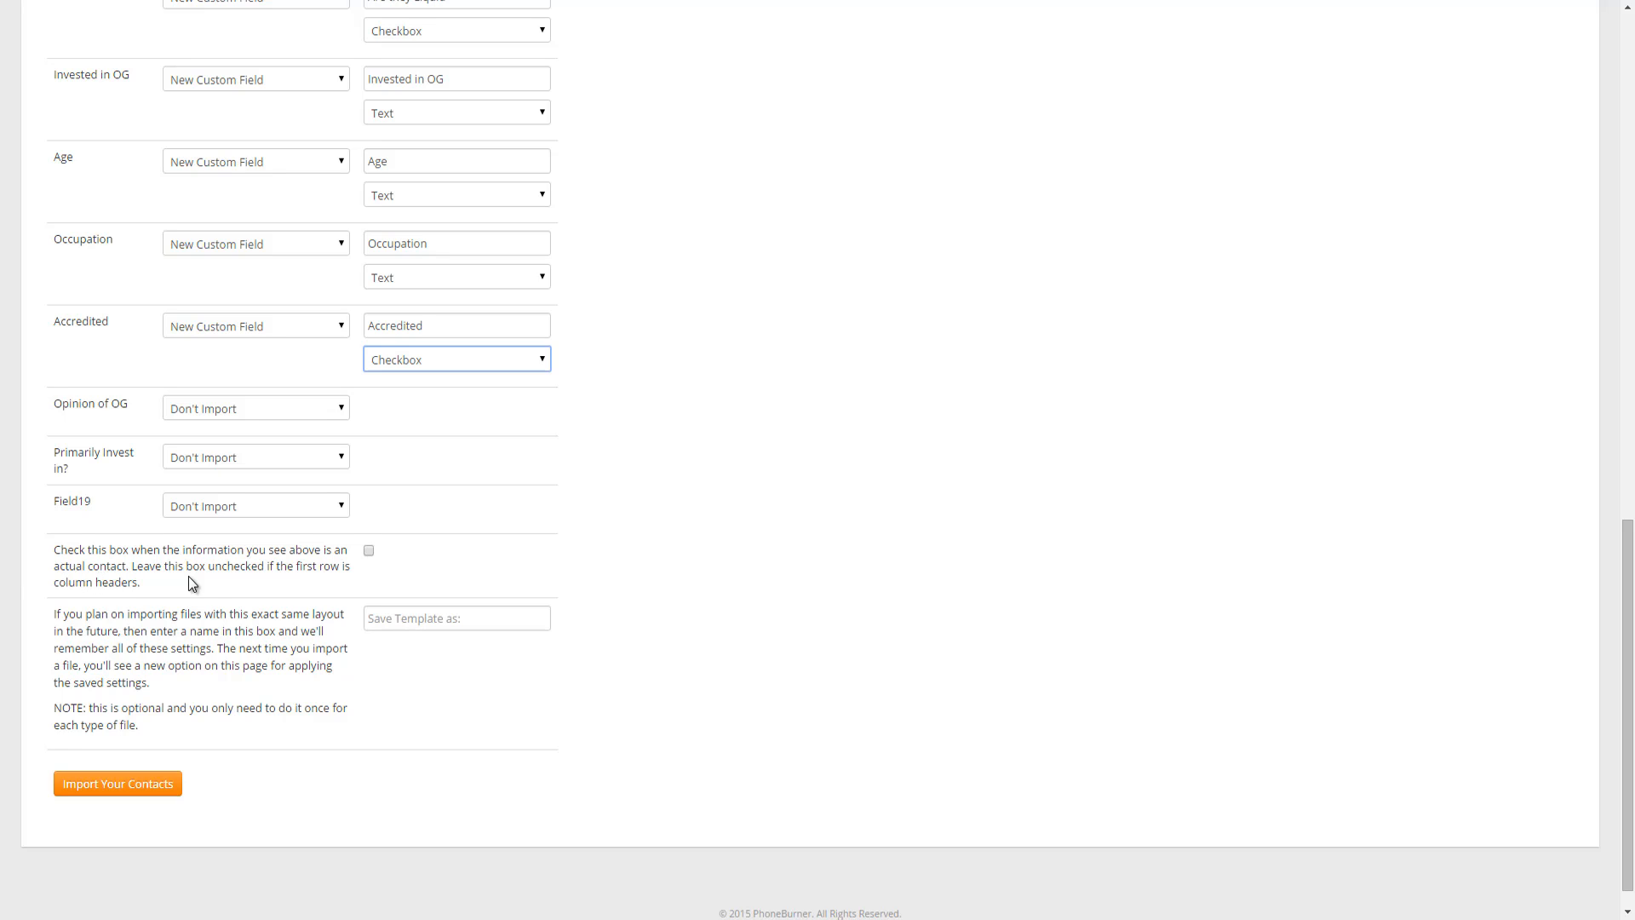
mouse_move(250, 593)
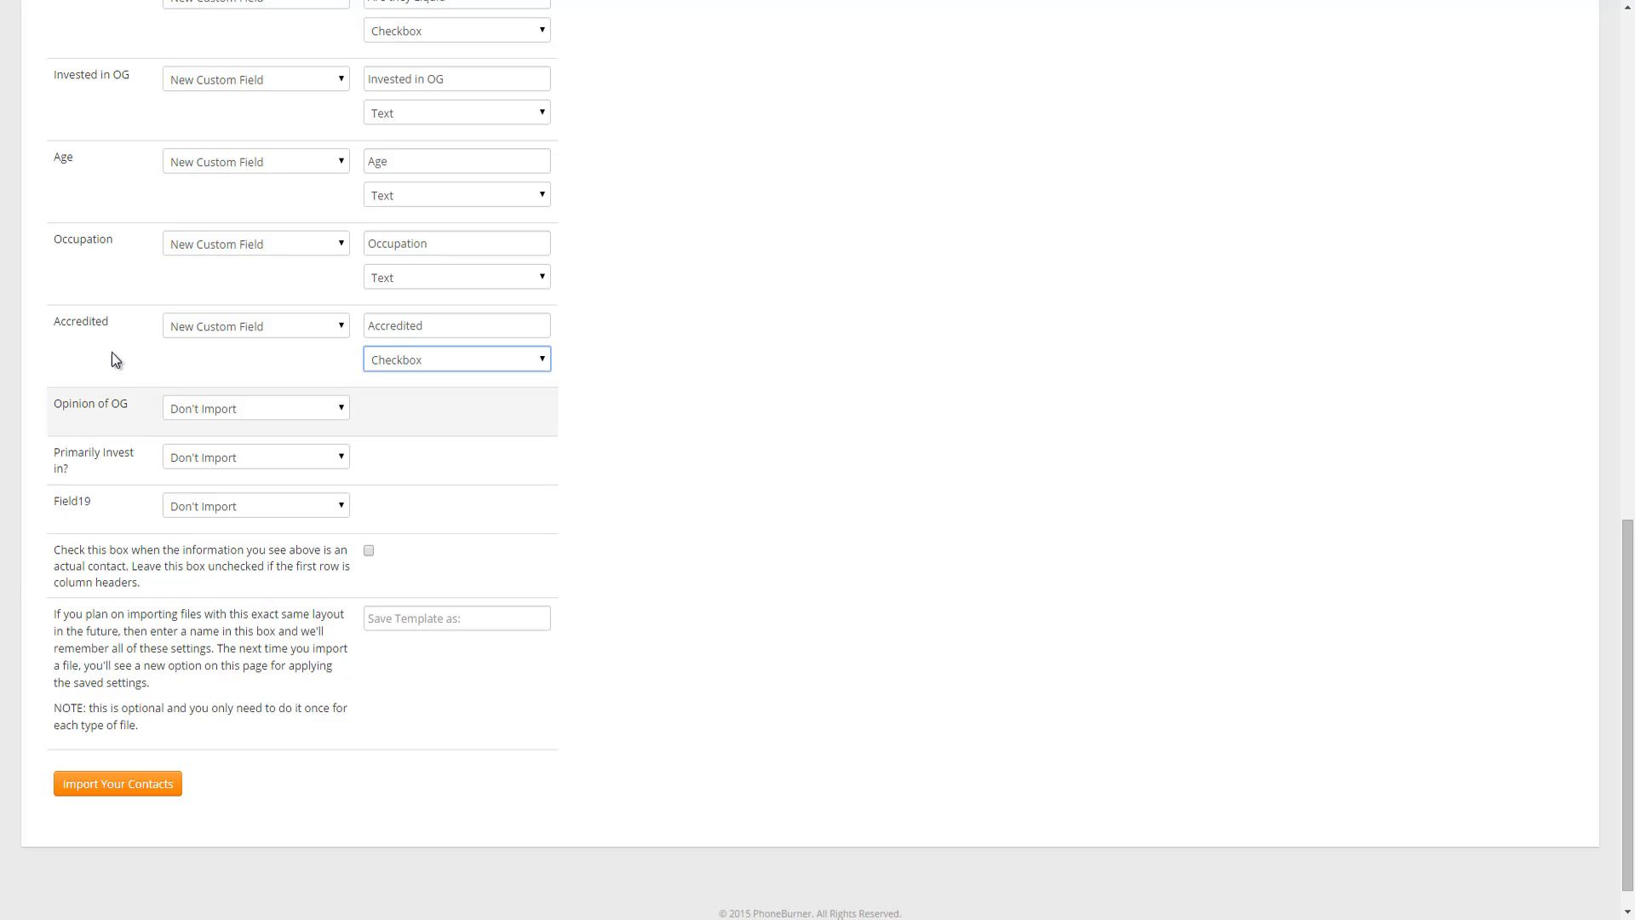
scroll("up", 3)
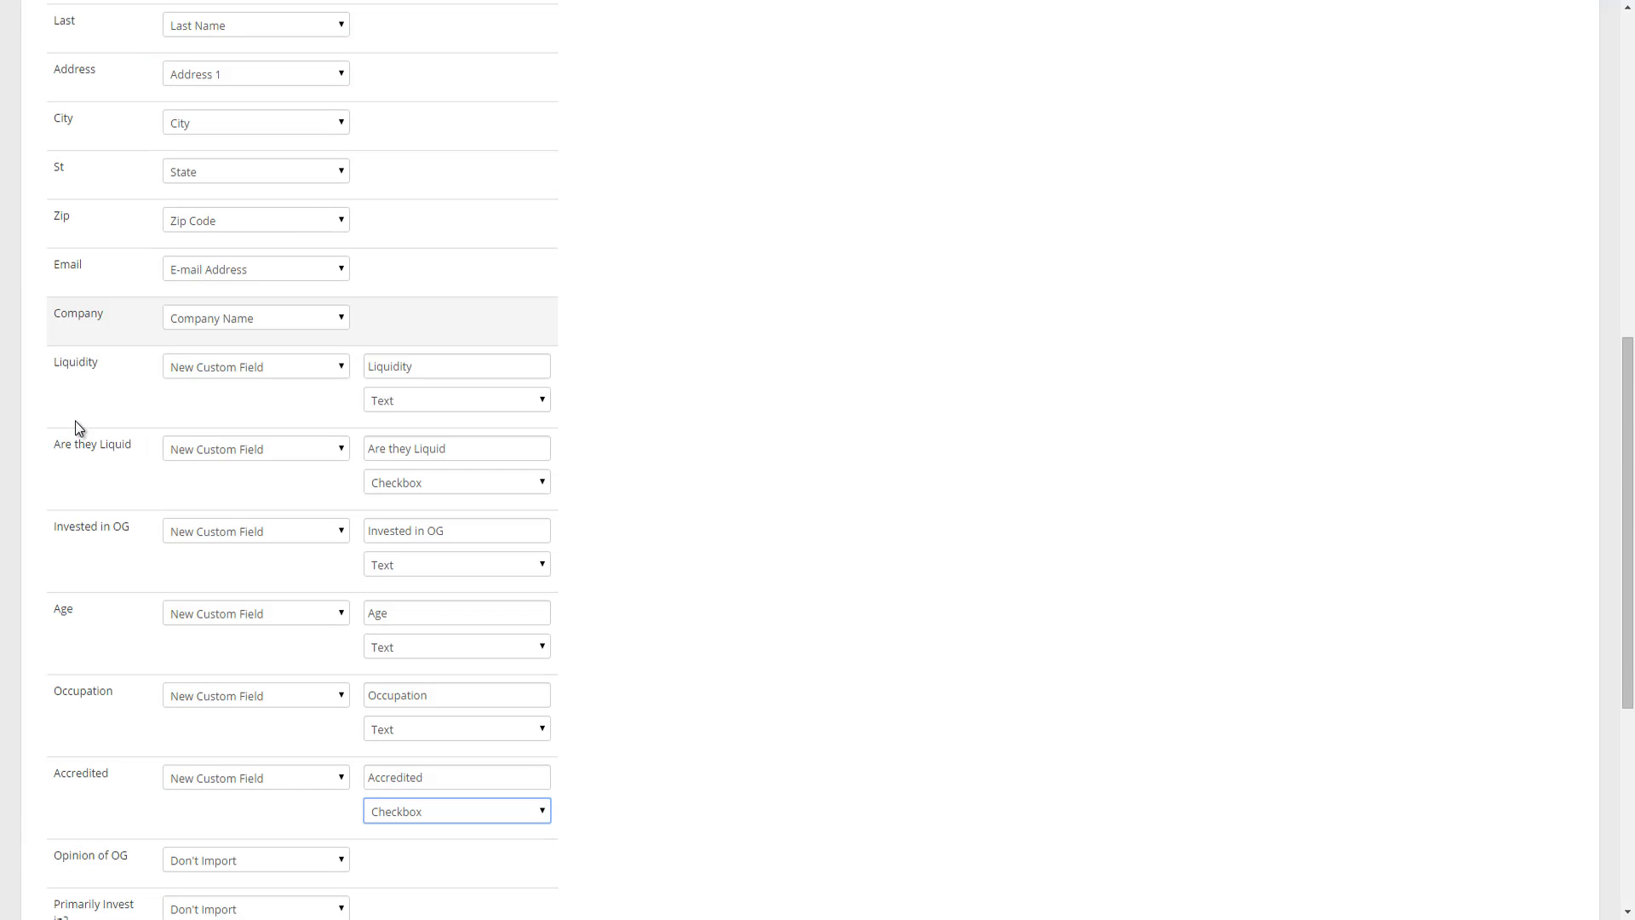
scroll("up", 3)
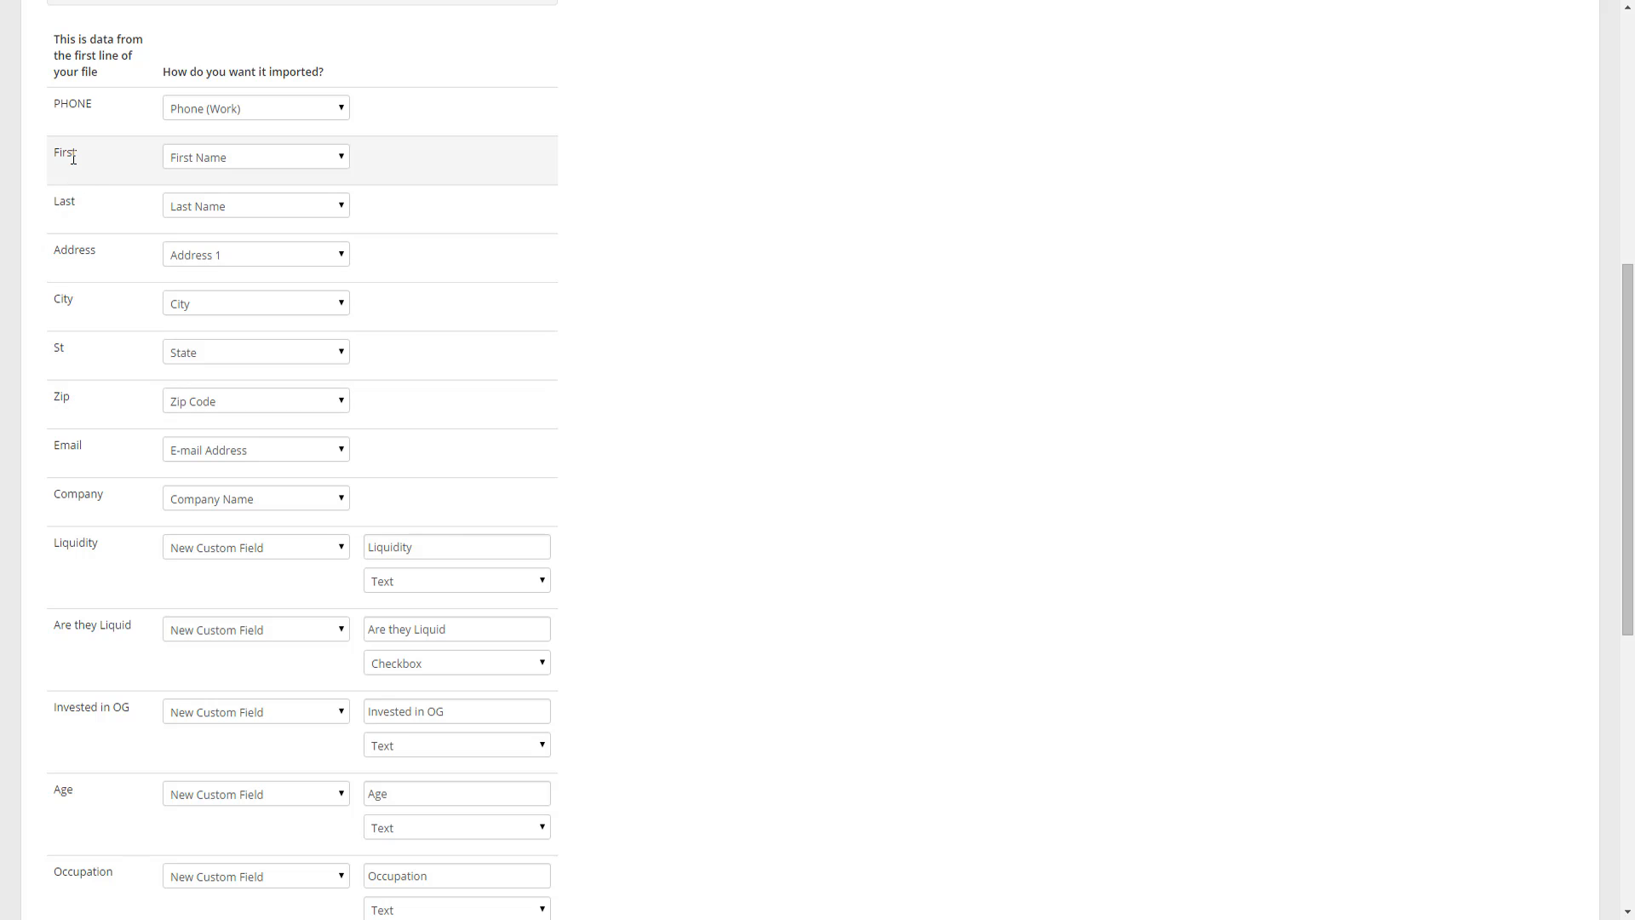
mouse_move(68, 217)
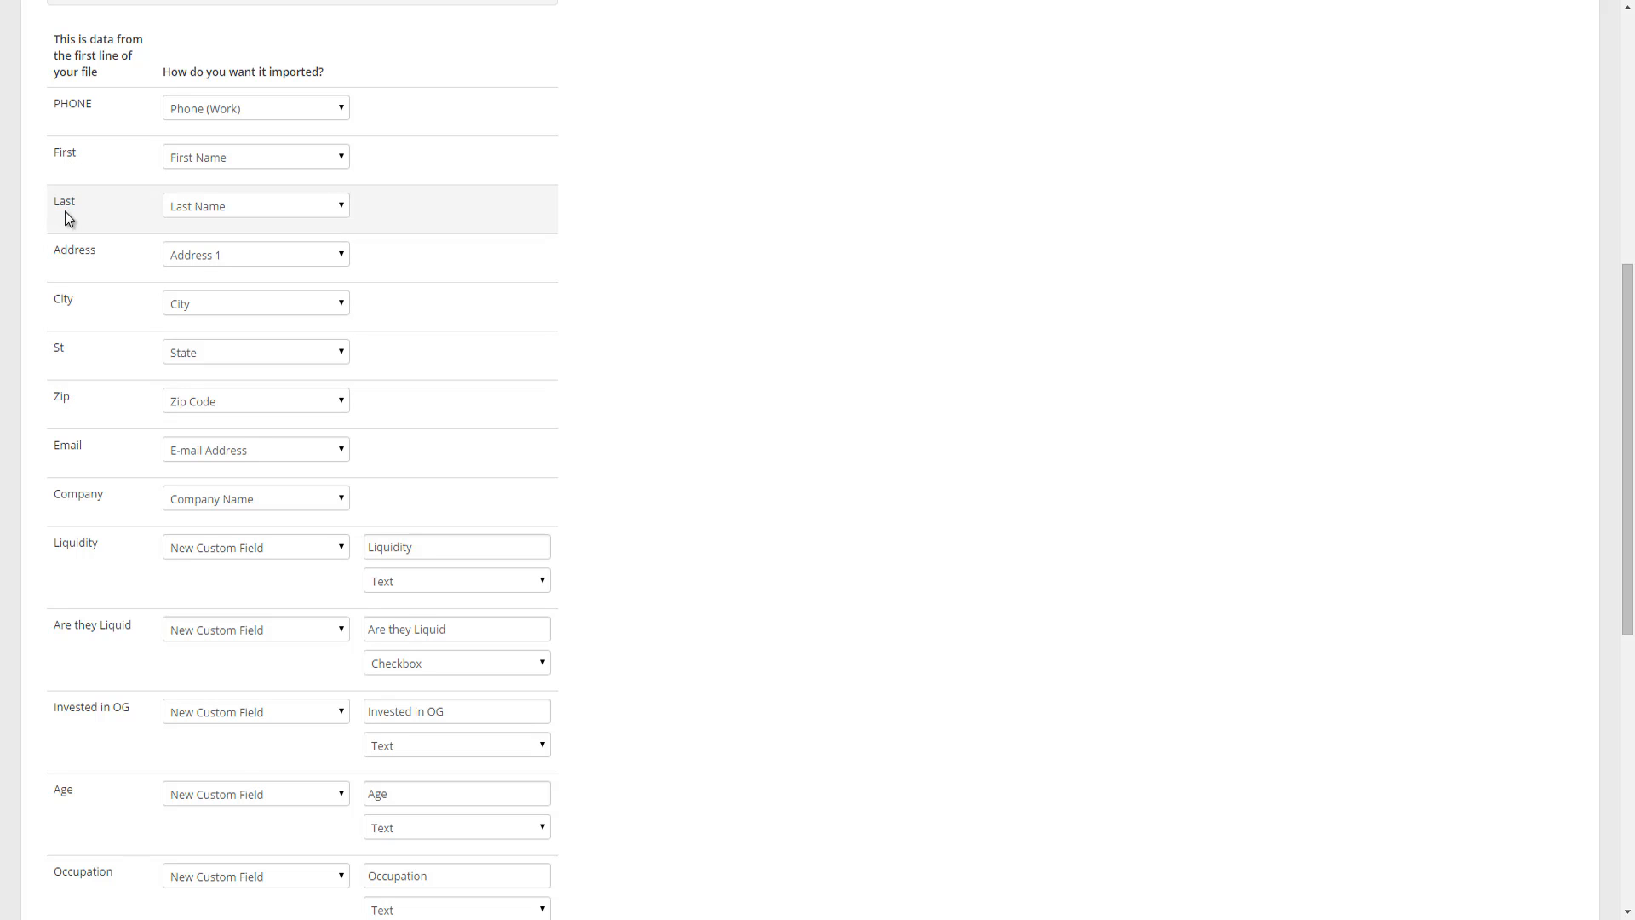
scroll("down", 3)
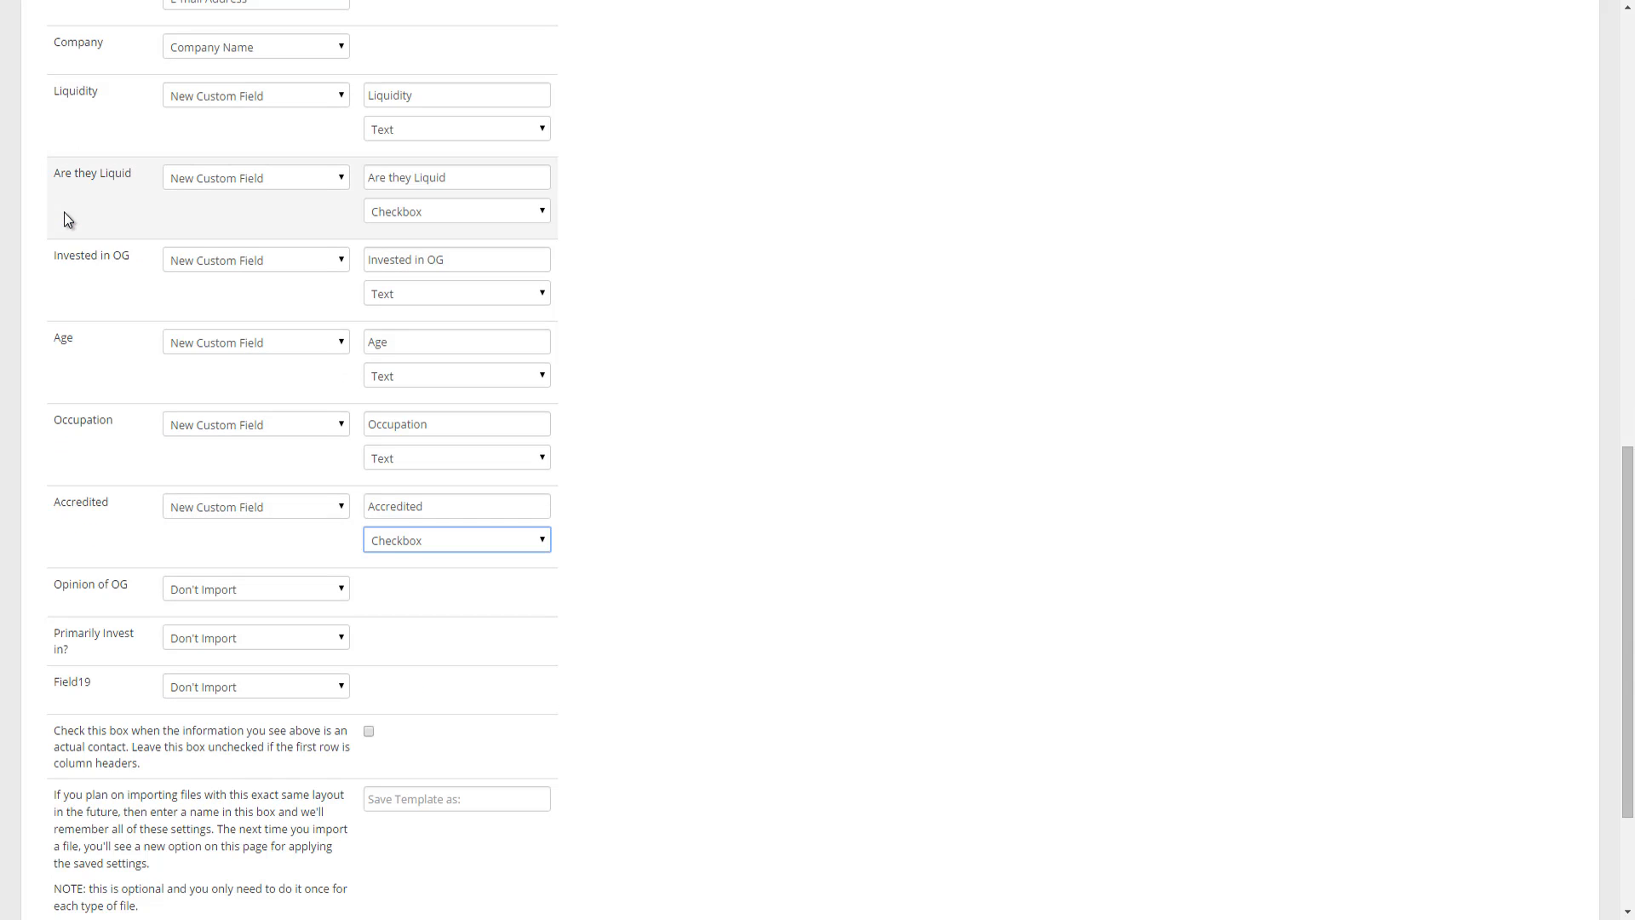
scroll("down", 3)
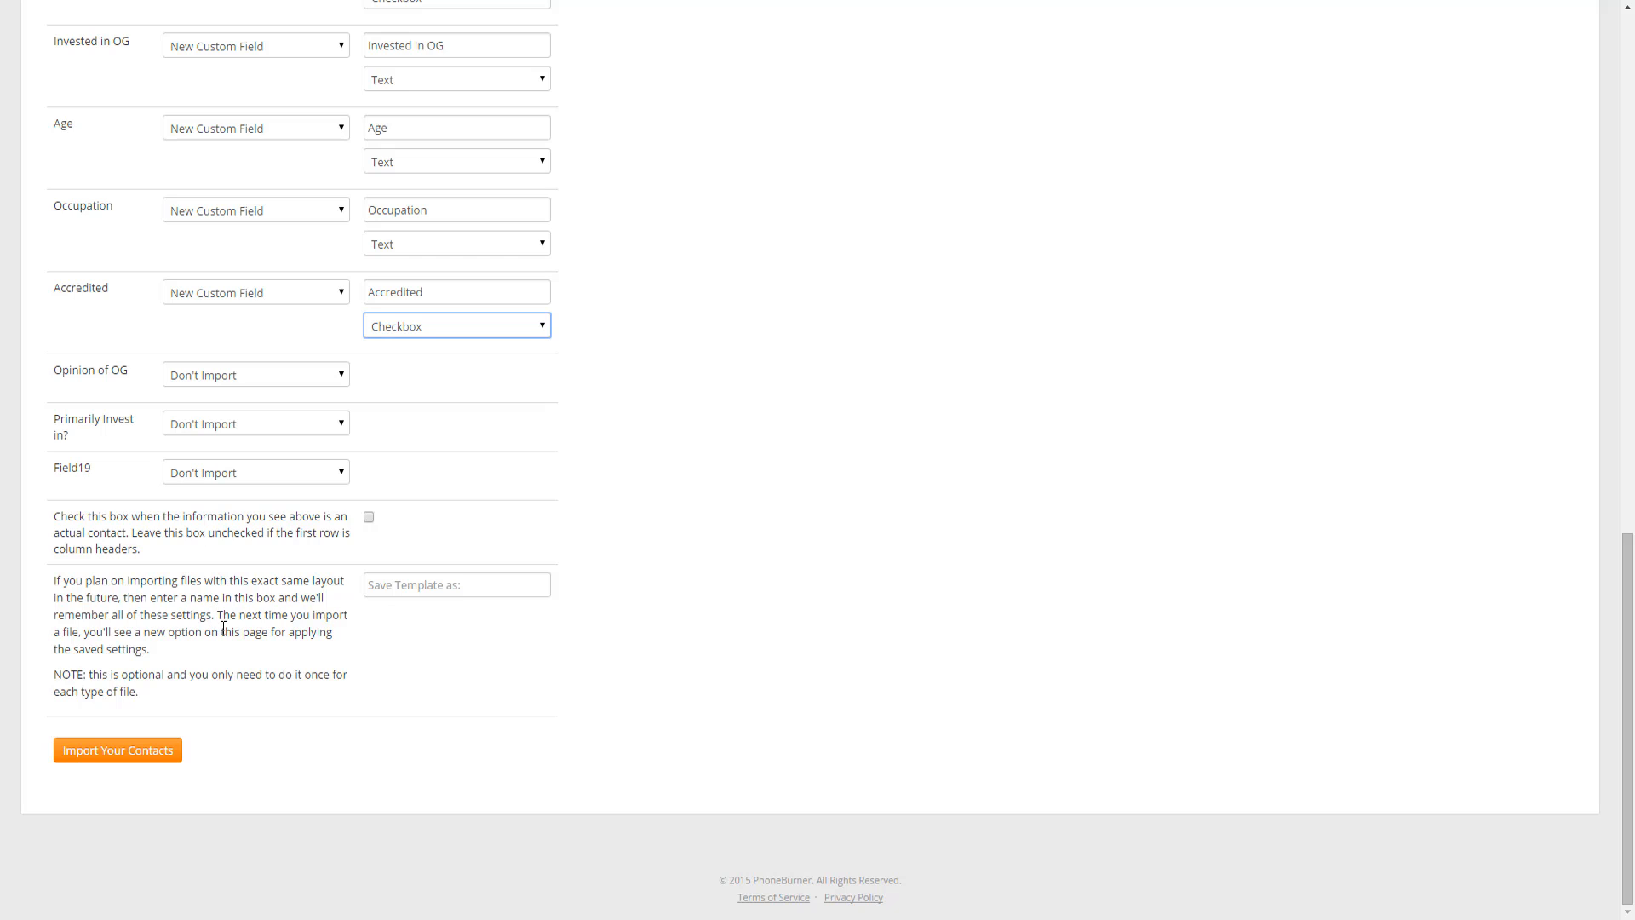
mouse_move(348, 636)
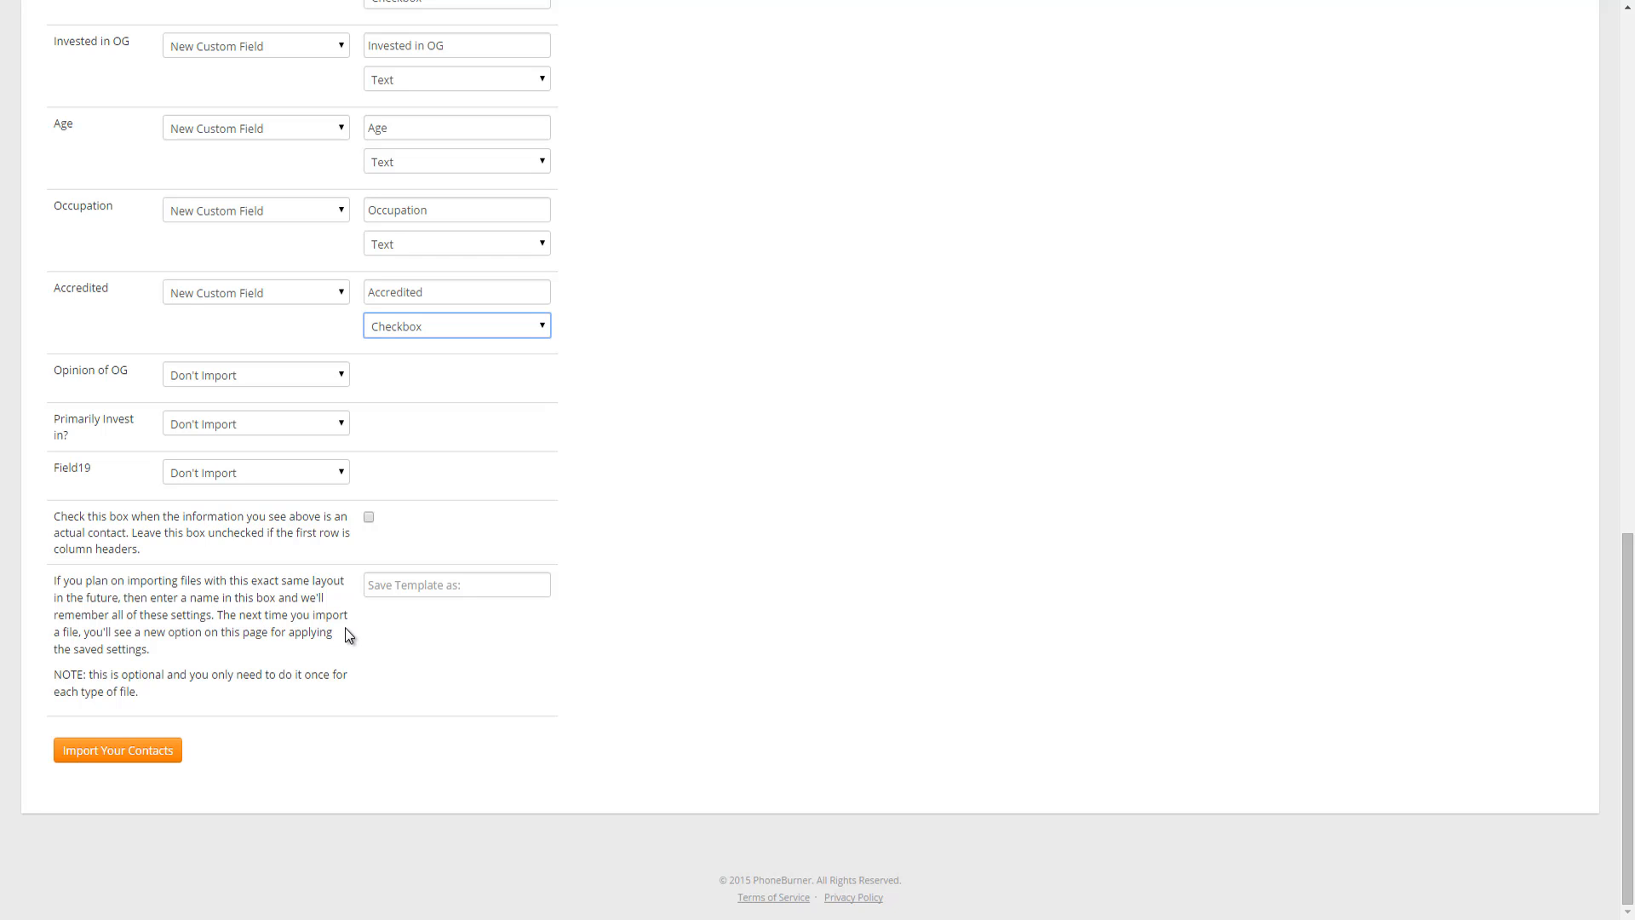
mouse_move(409, 613)
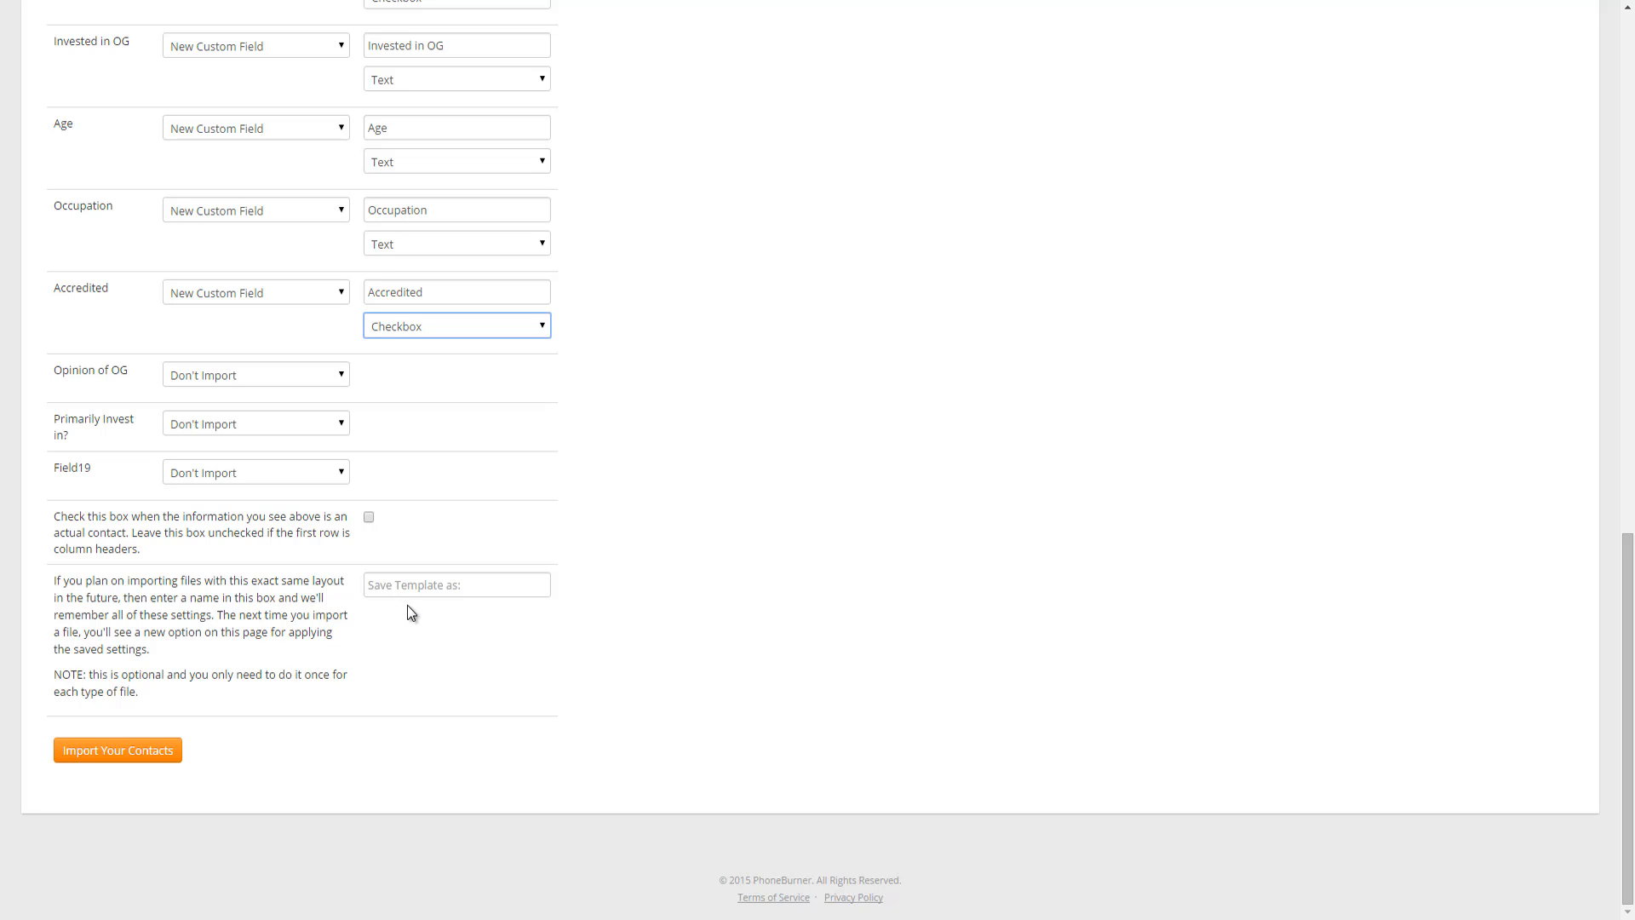
Enter 'Prime 22' as the template name and submit the contacts for import.
left_click(455, 584)
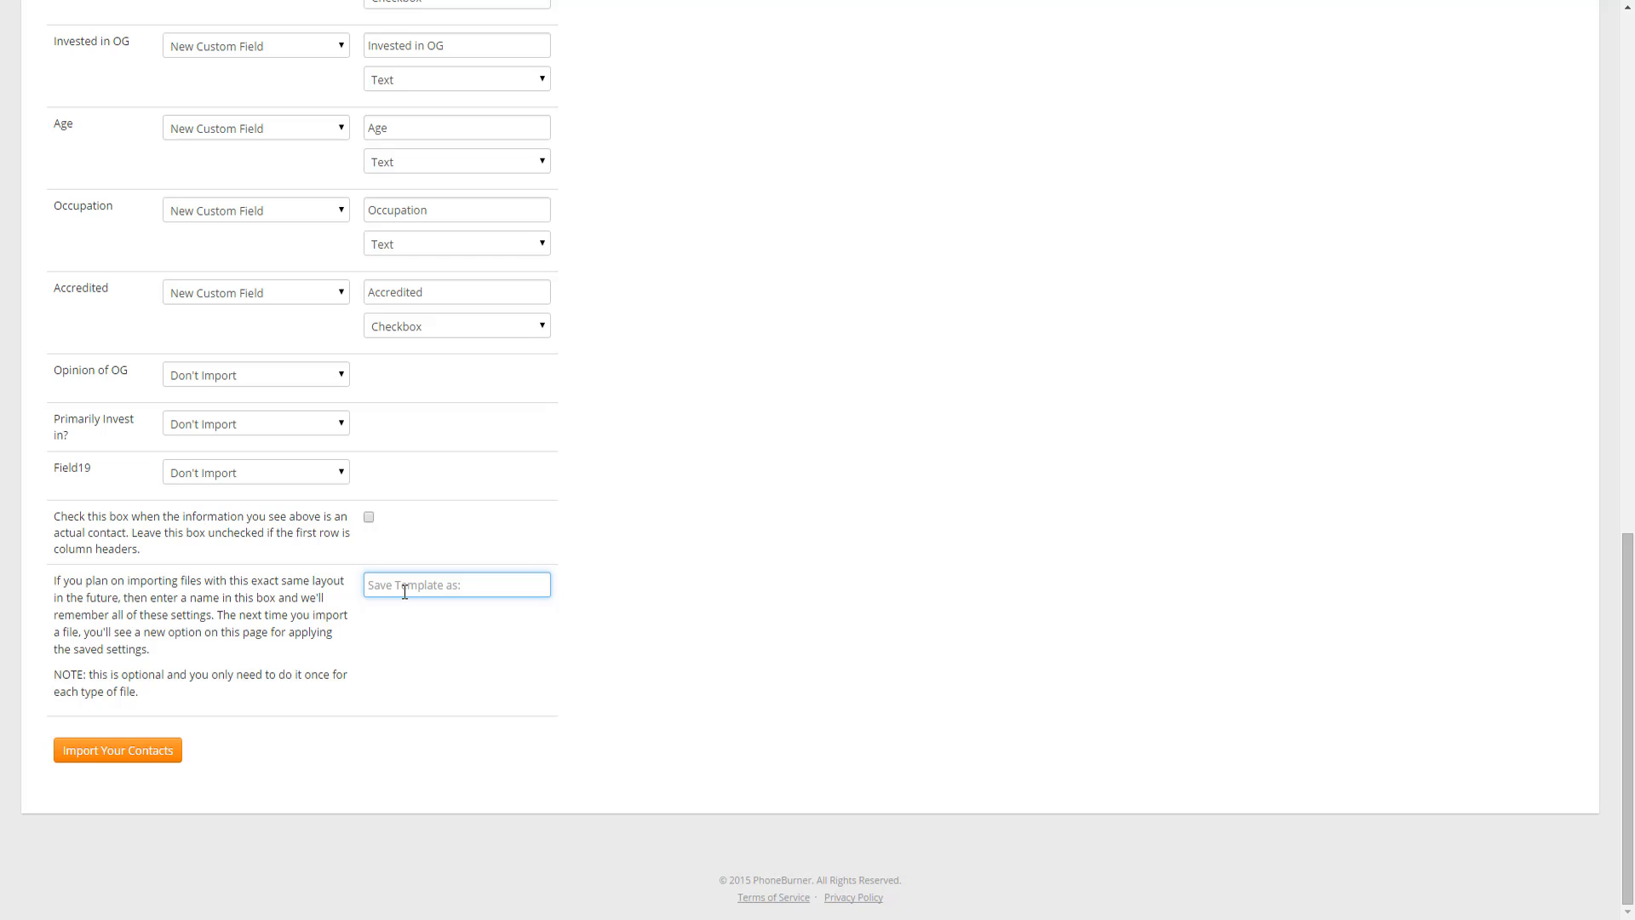
type("Prime 22")
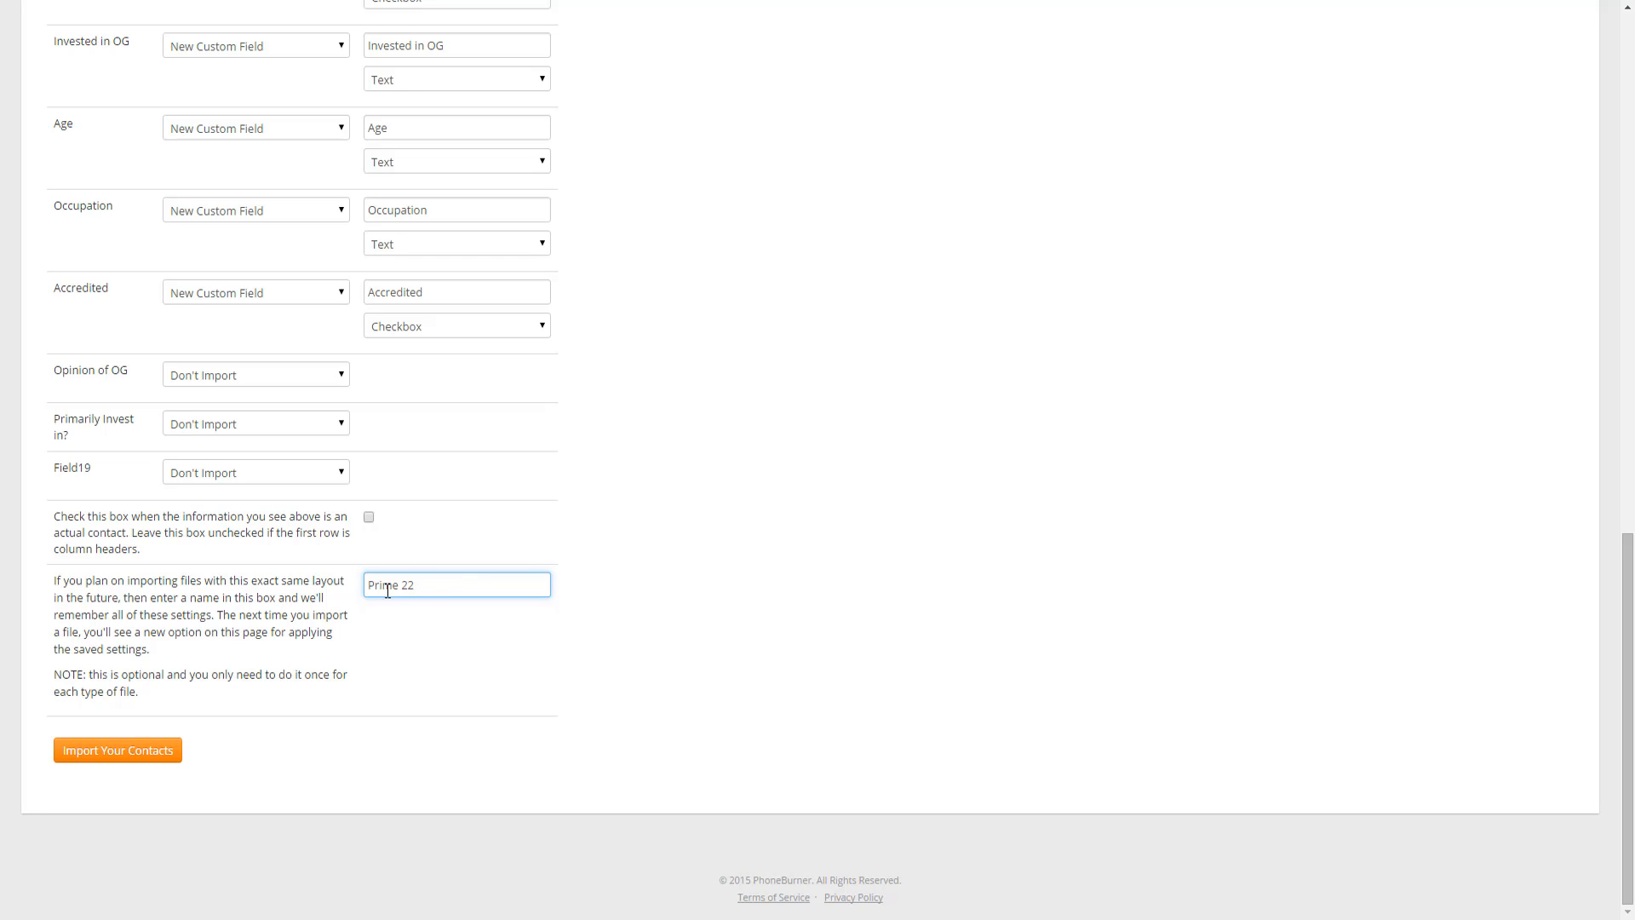
mouse_move(467, 642)
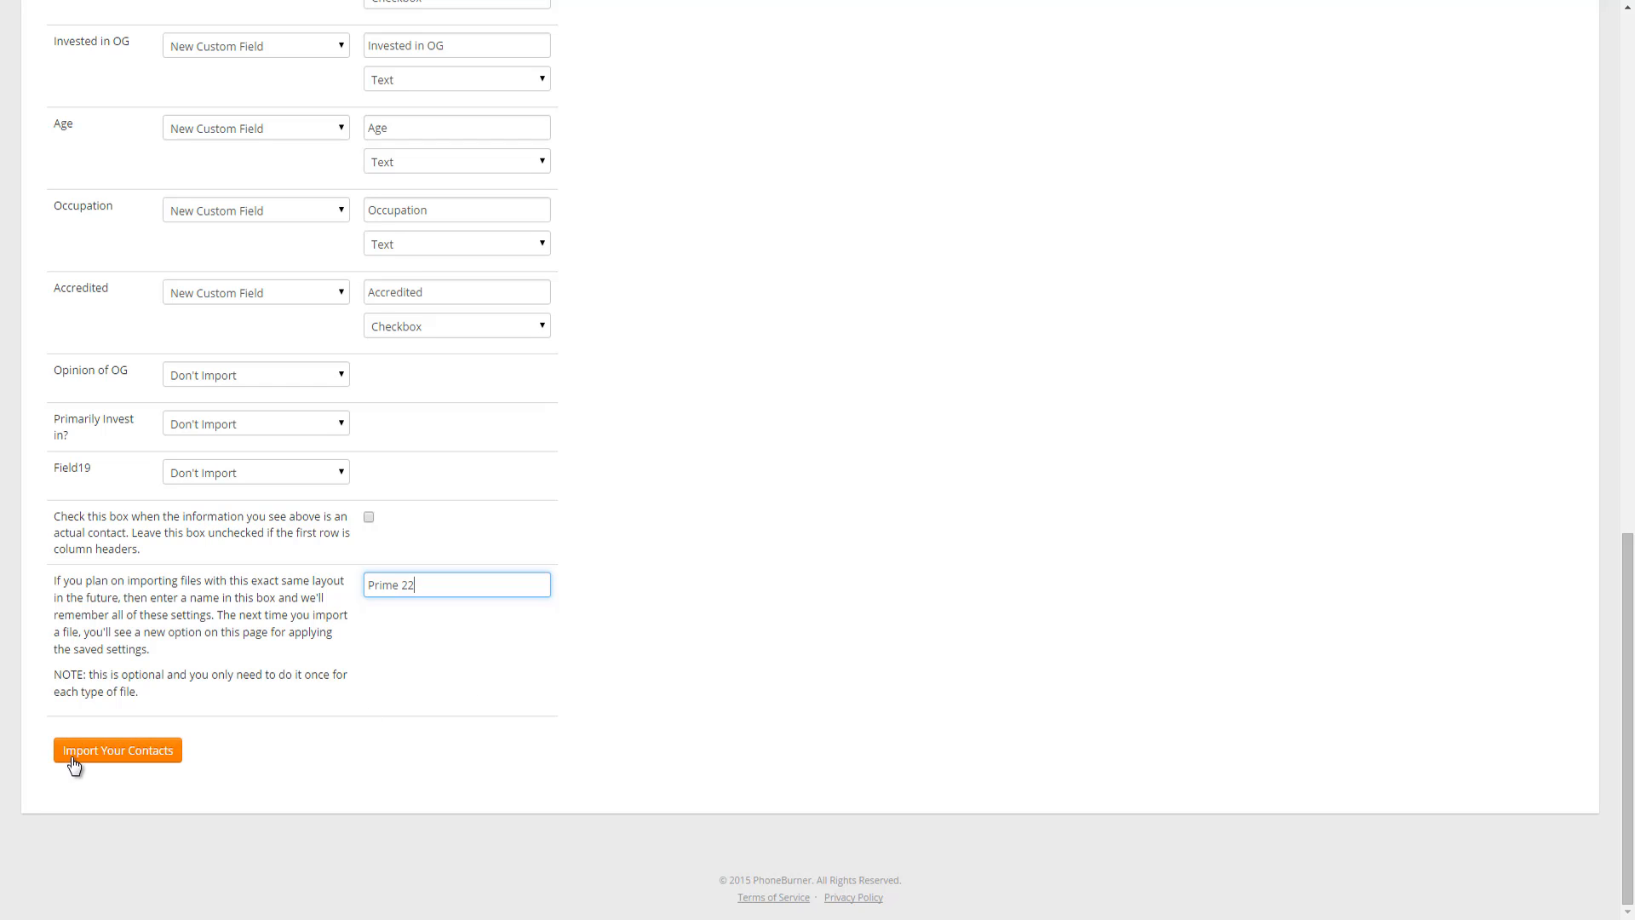
left_click(116, 749)
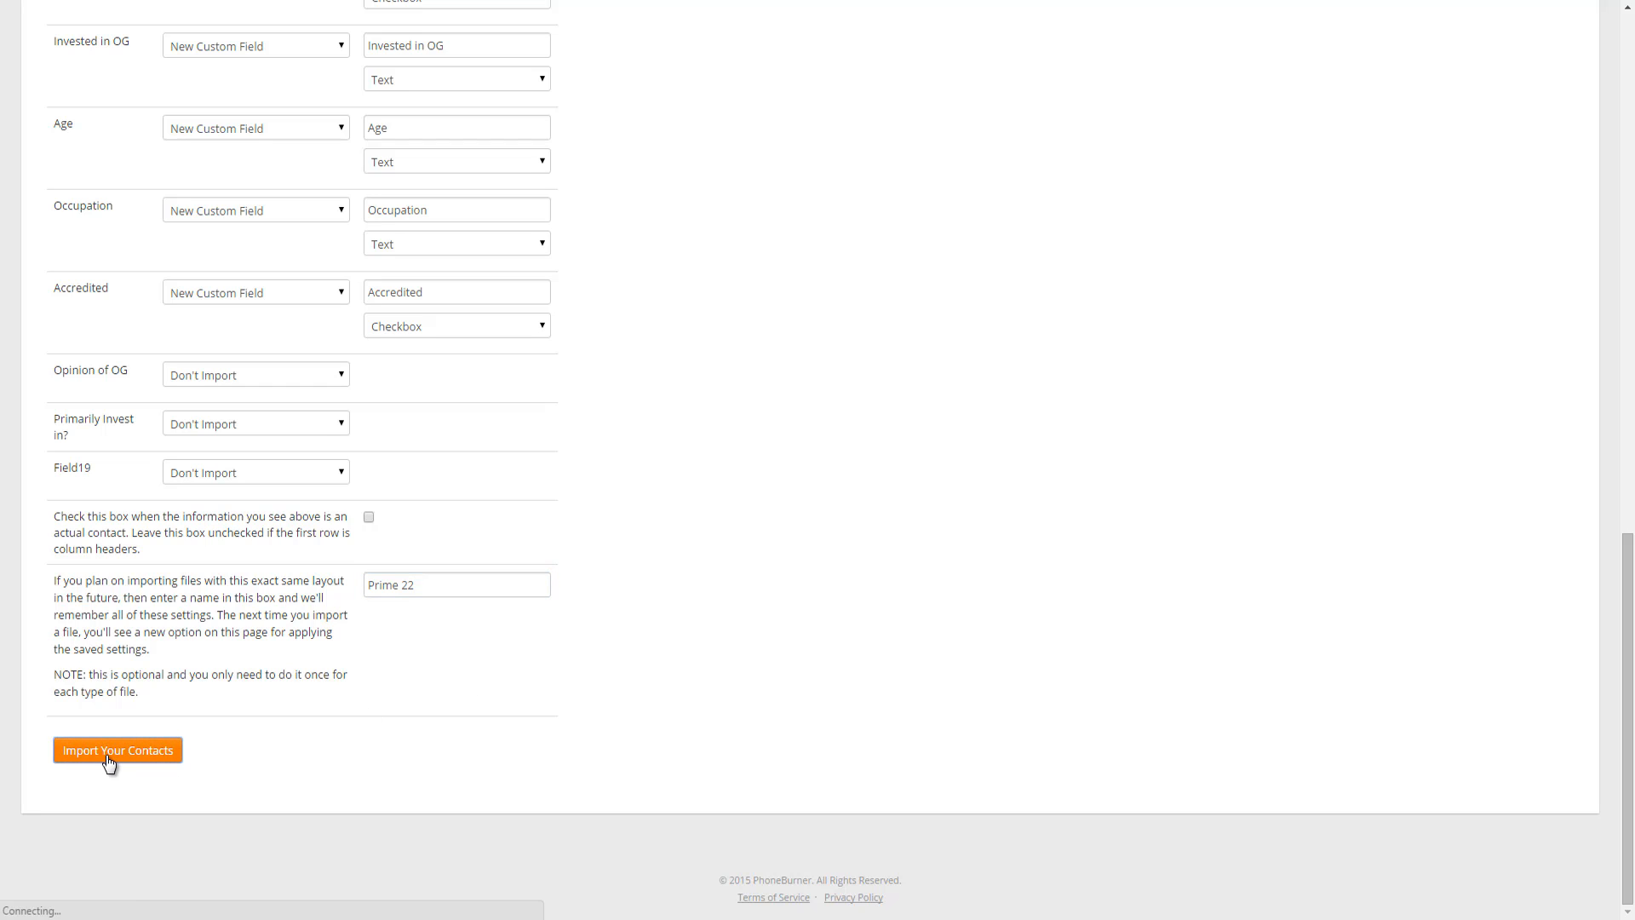
Resubmit the import and wait while the 251 contacts are processed.
left_click(117, 749)
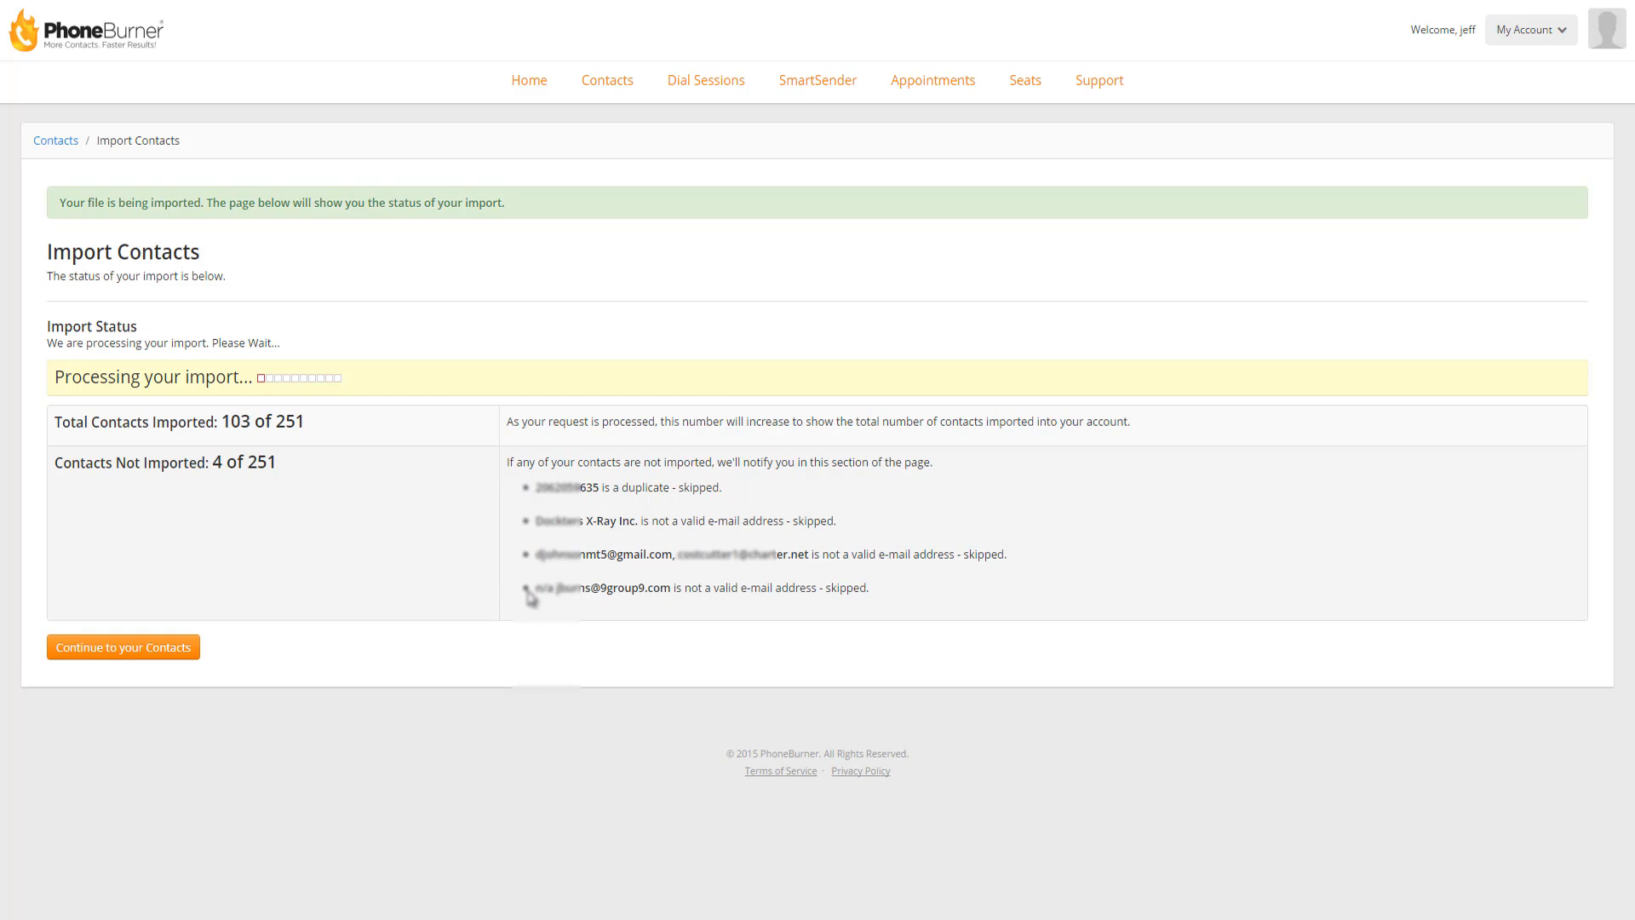
mouse_move(808, 607)
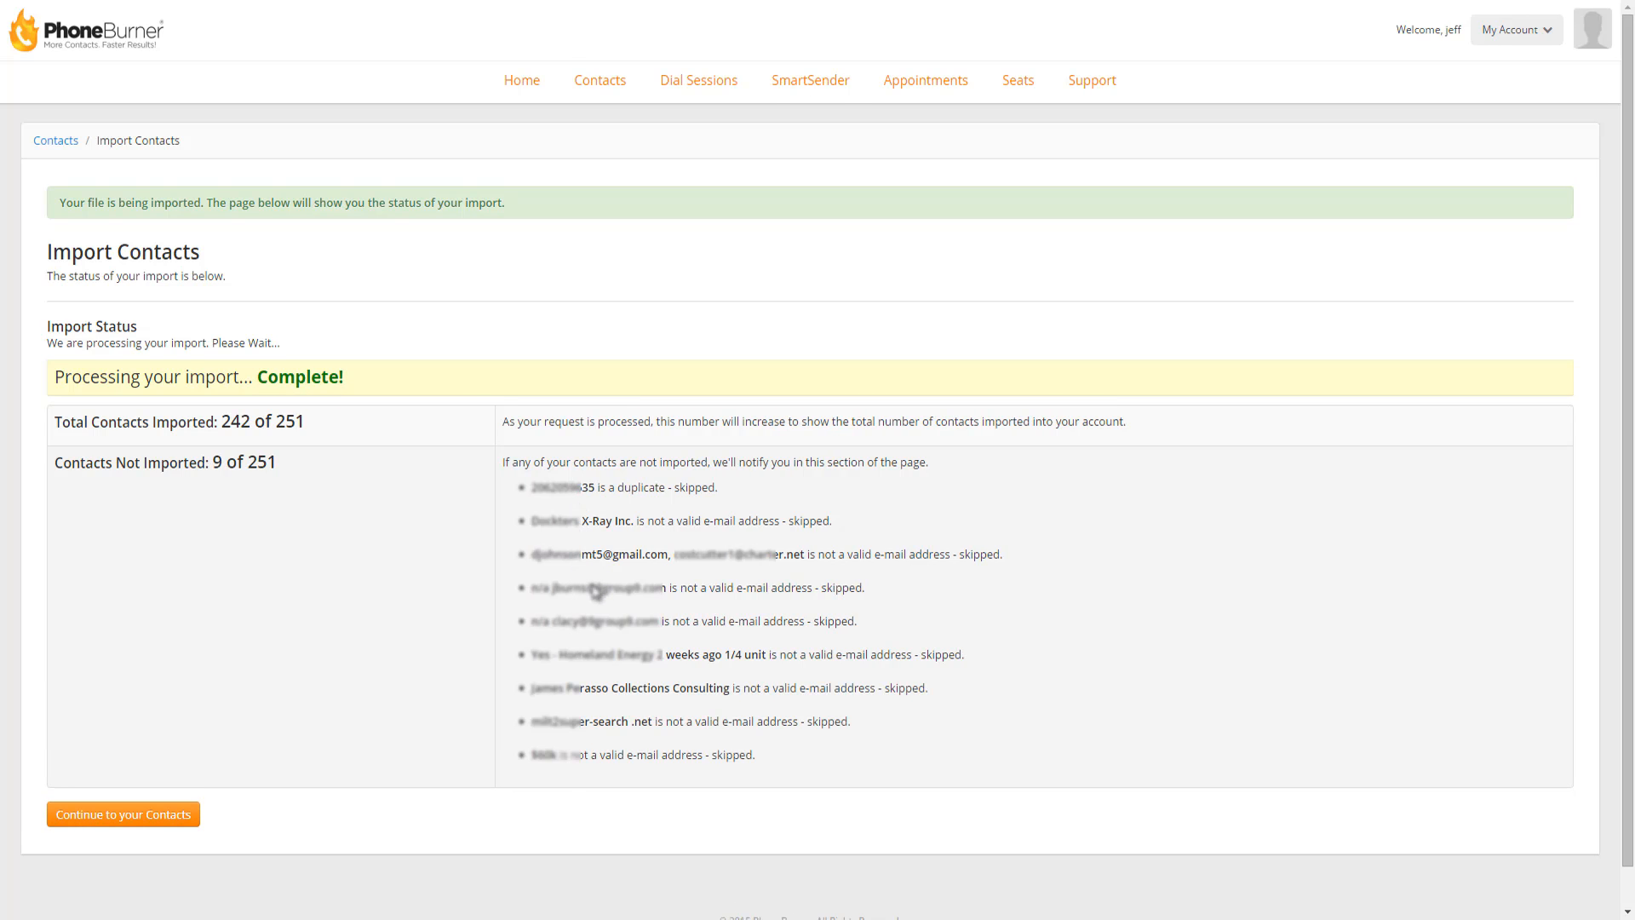
mouse_move(612, 705)
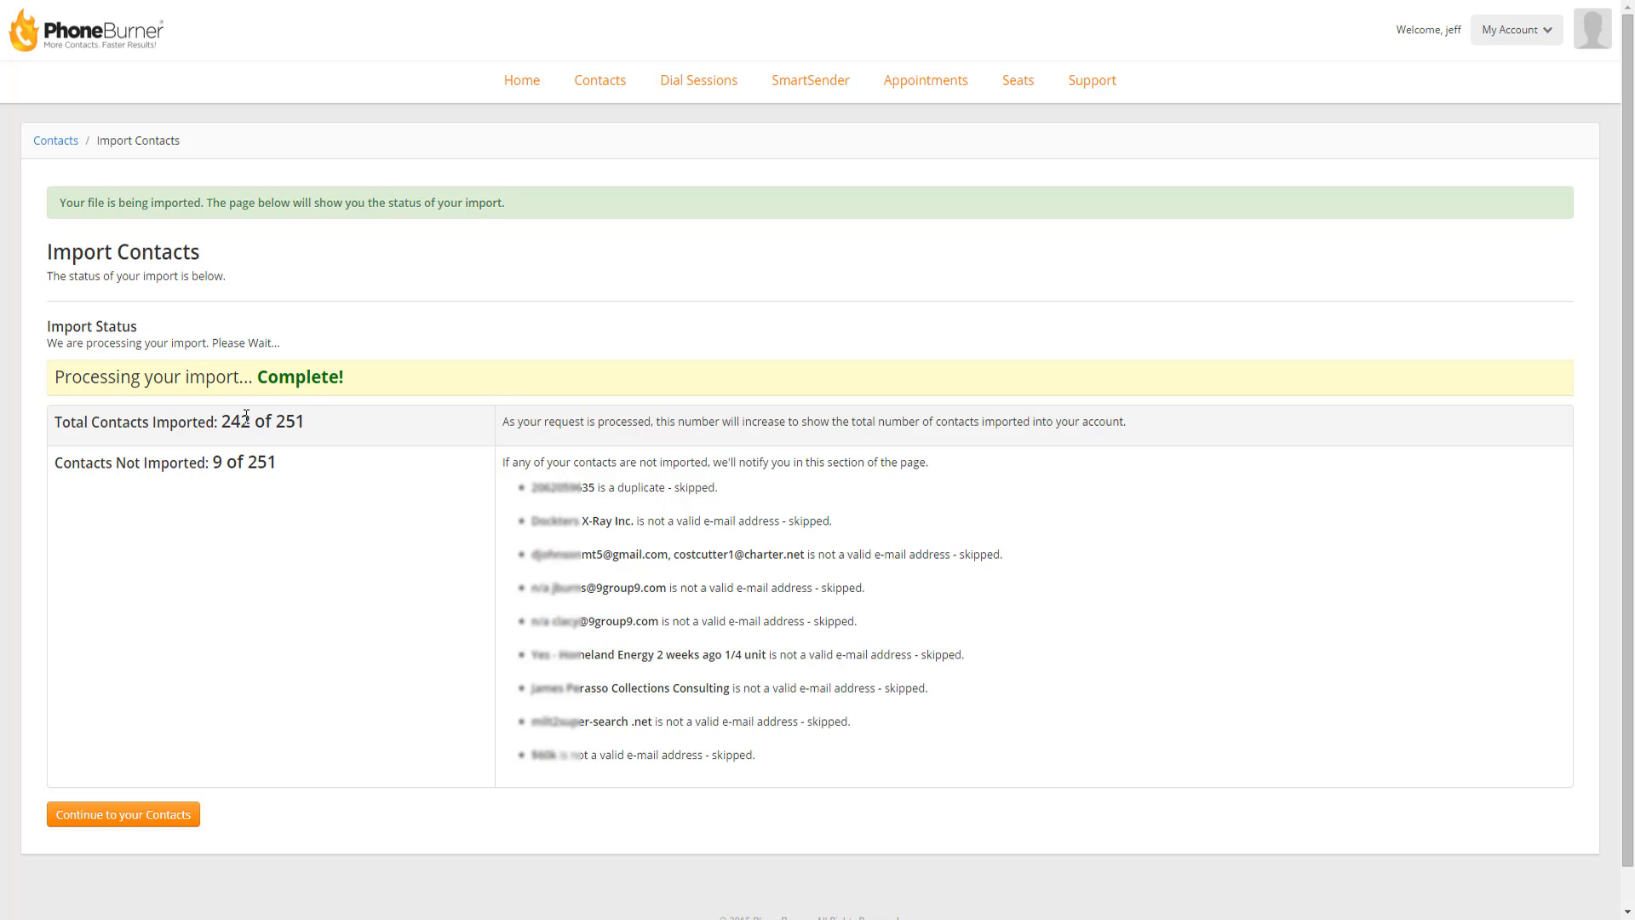
mouse_move(644, 190)
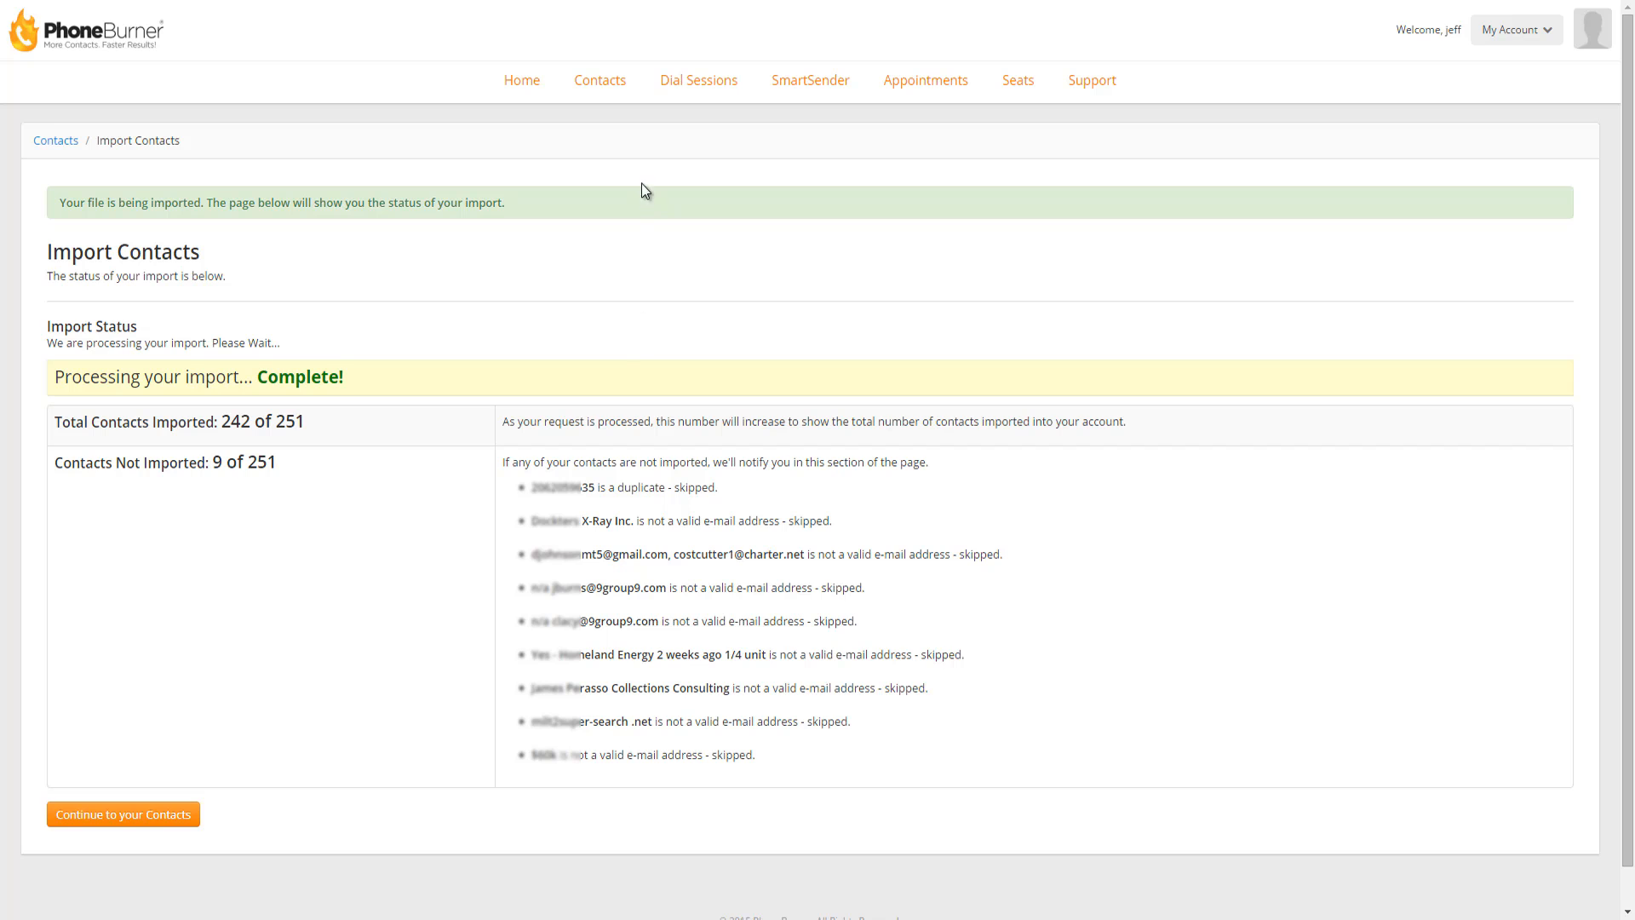
Open the Enterprise folder and load the Trade Show saved search, listing 242 contacts.
left_click(122, 813)
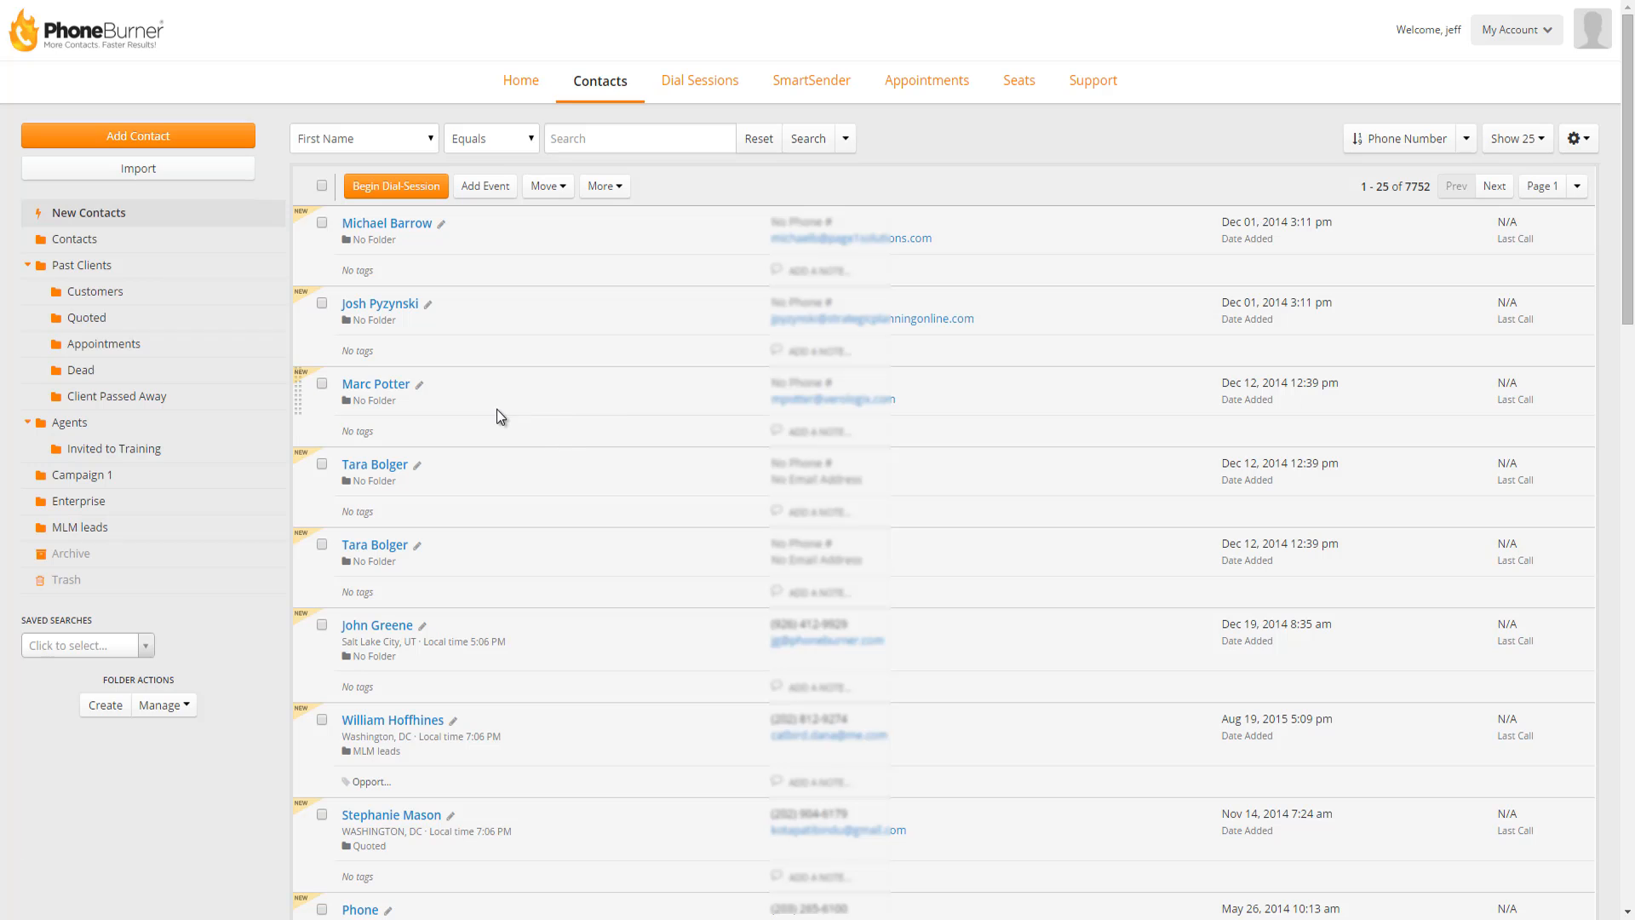
mouse_move(78, 509)
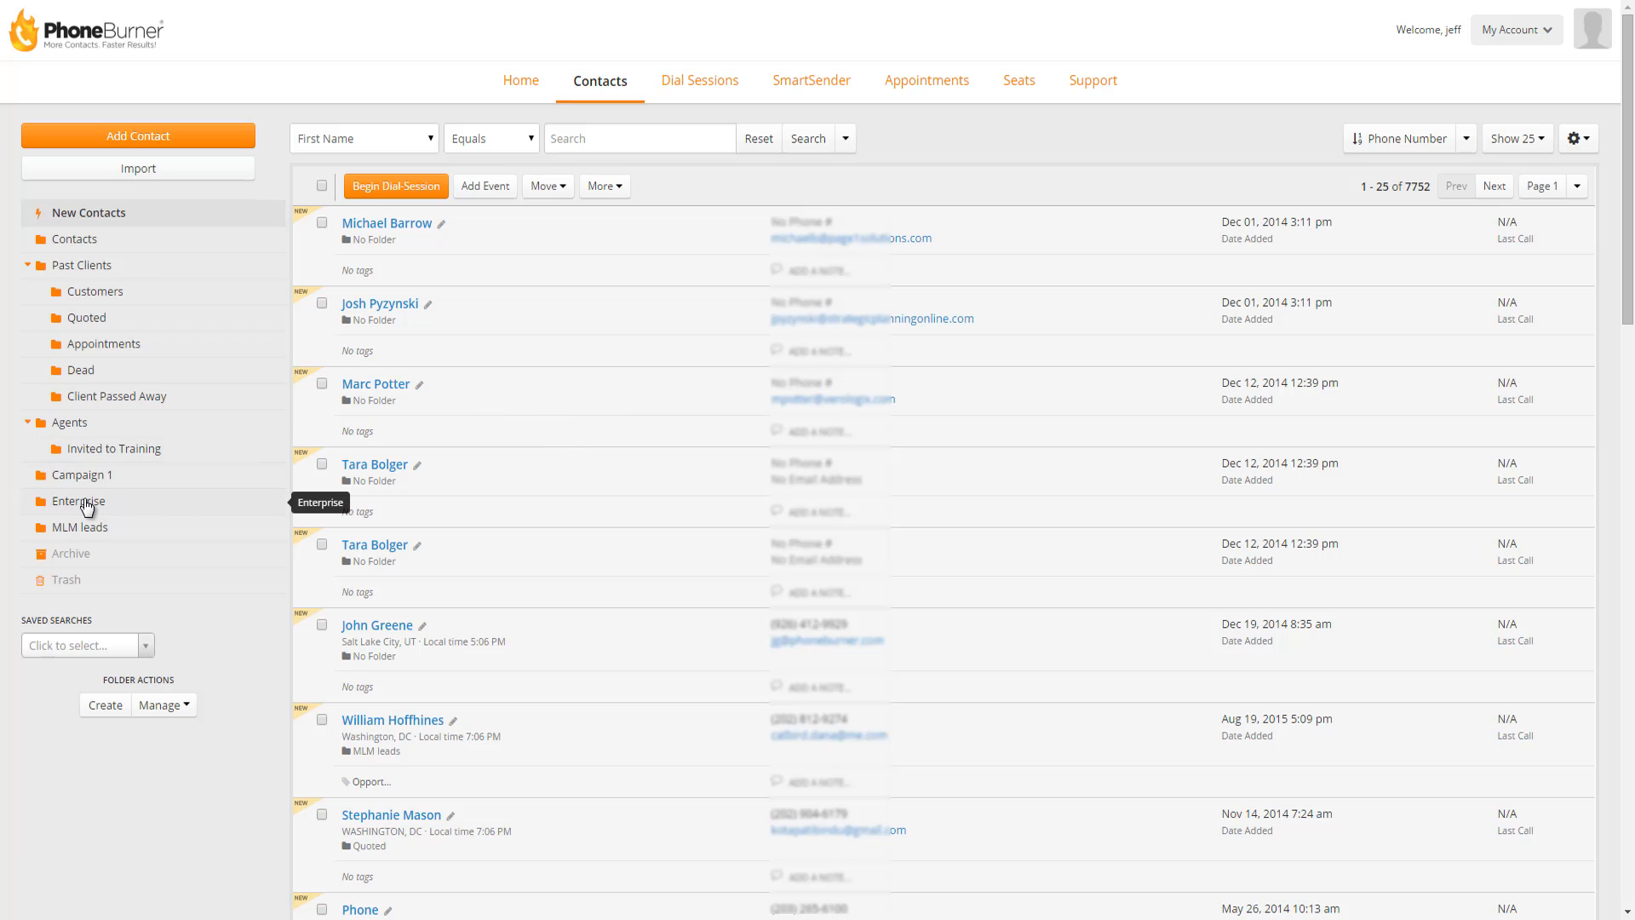
left_click(78, 502)
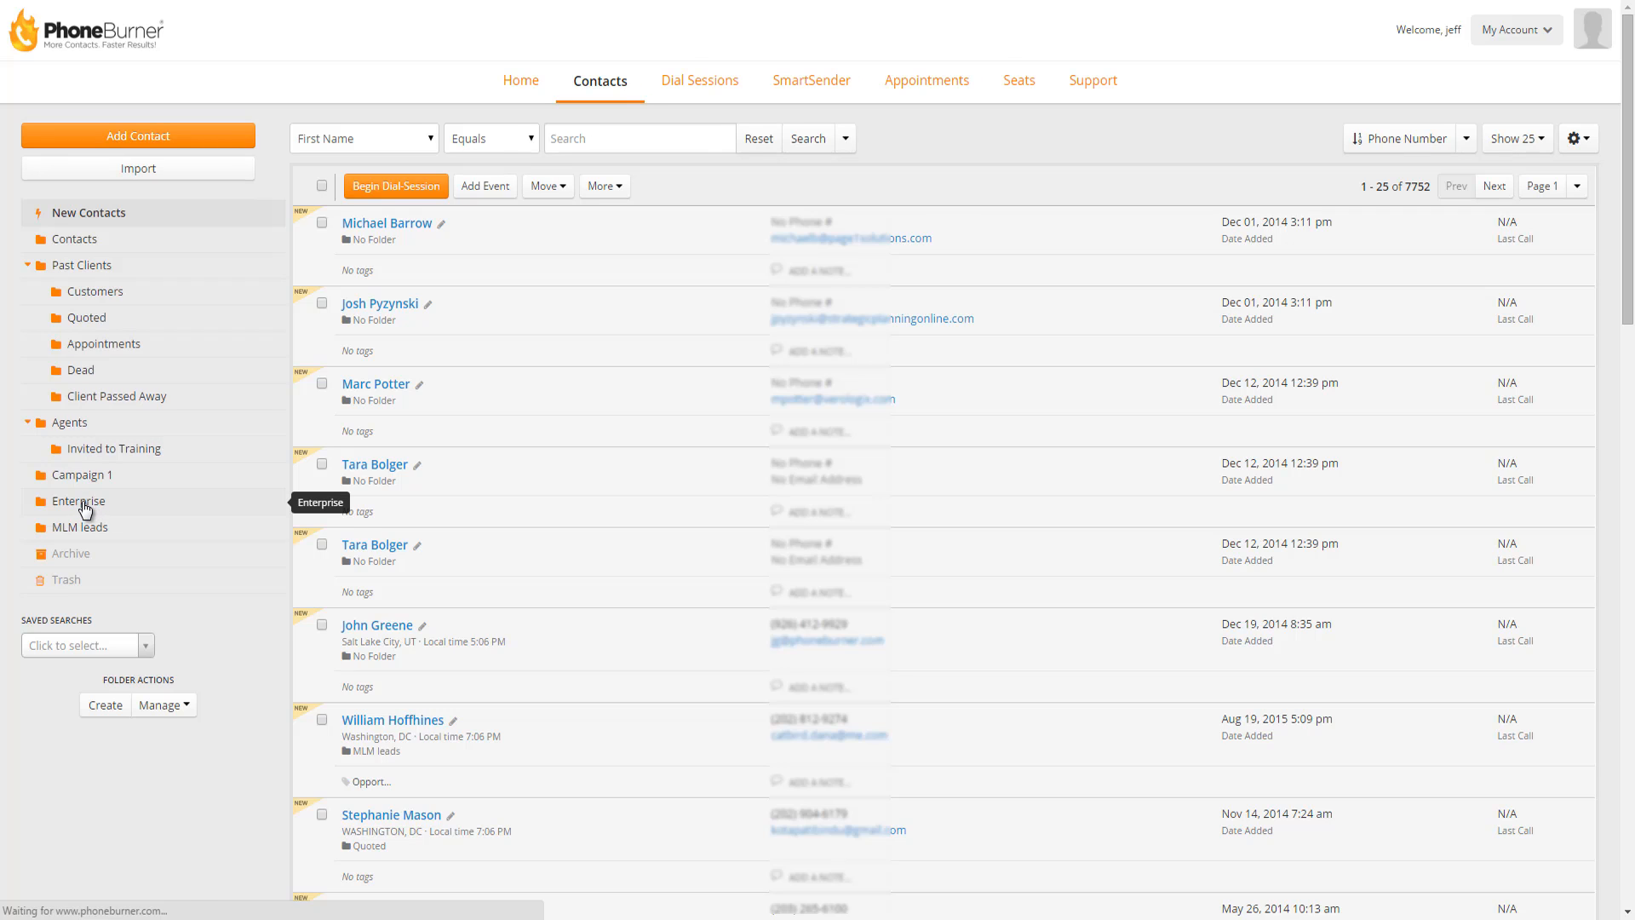
left_click(79, 500)
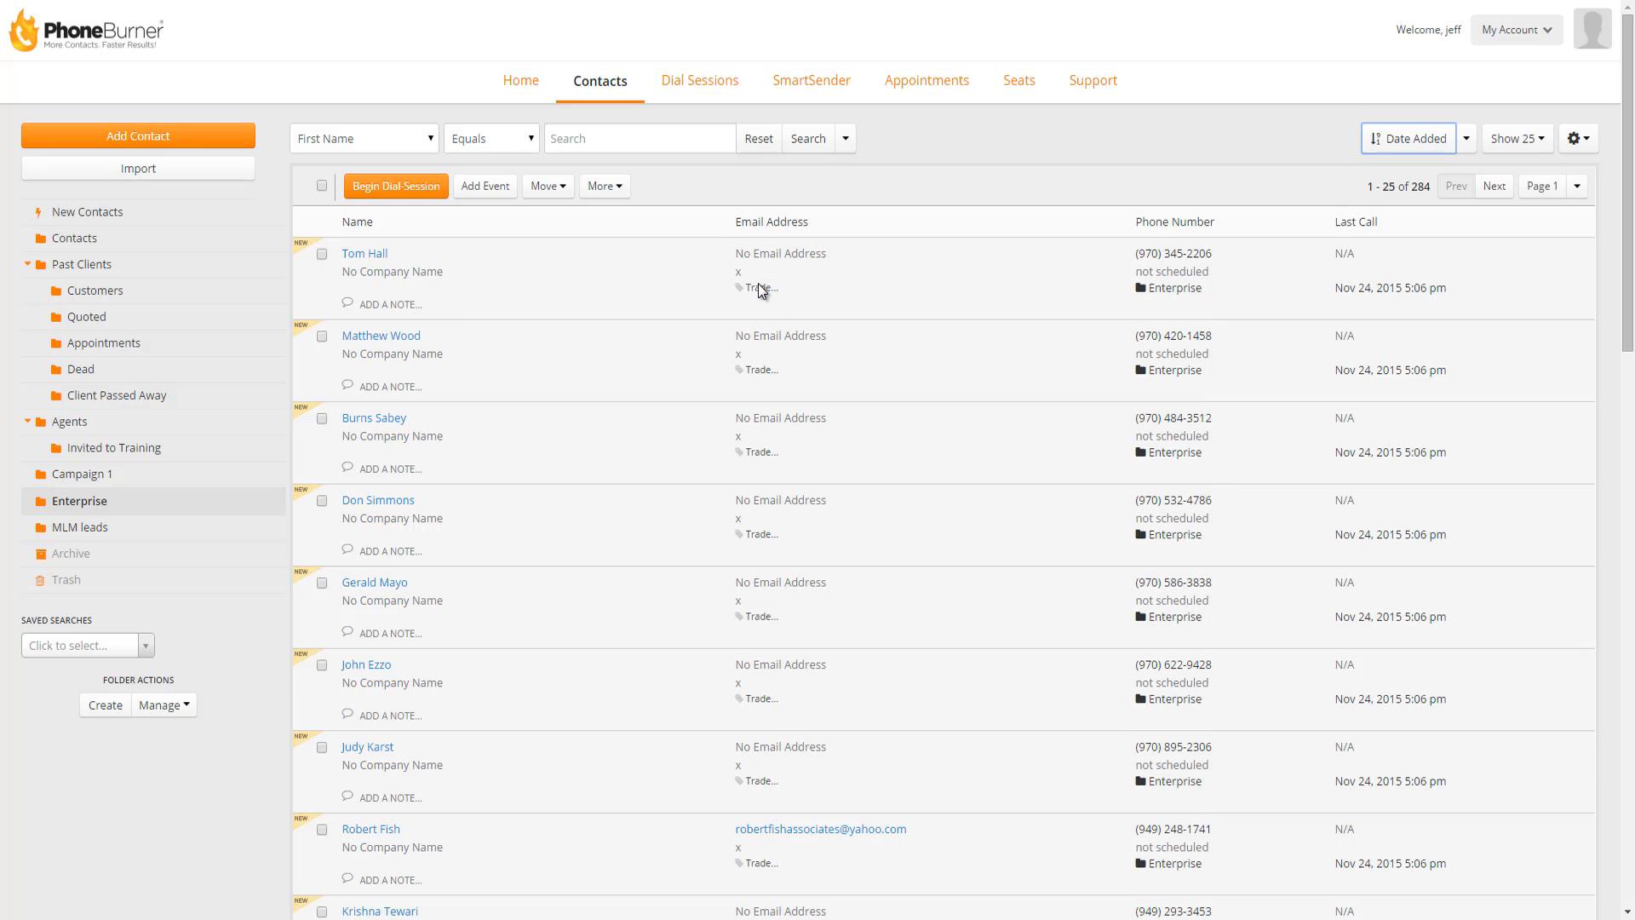
mouse_move(631, 500)
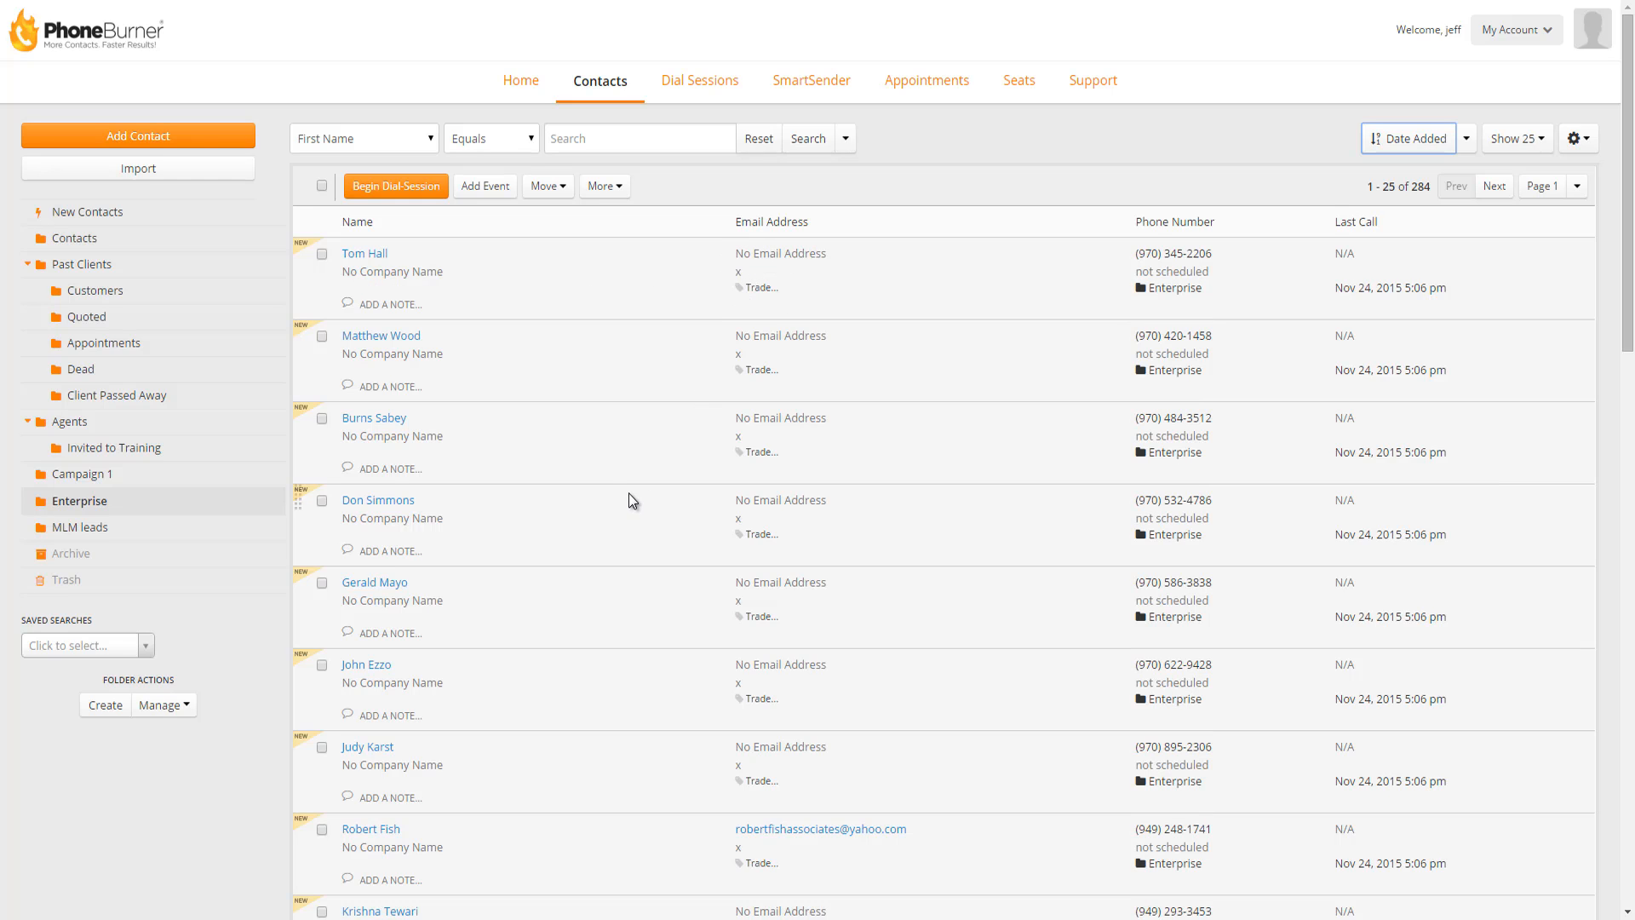
mouse_move(238, 655)
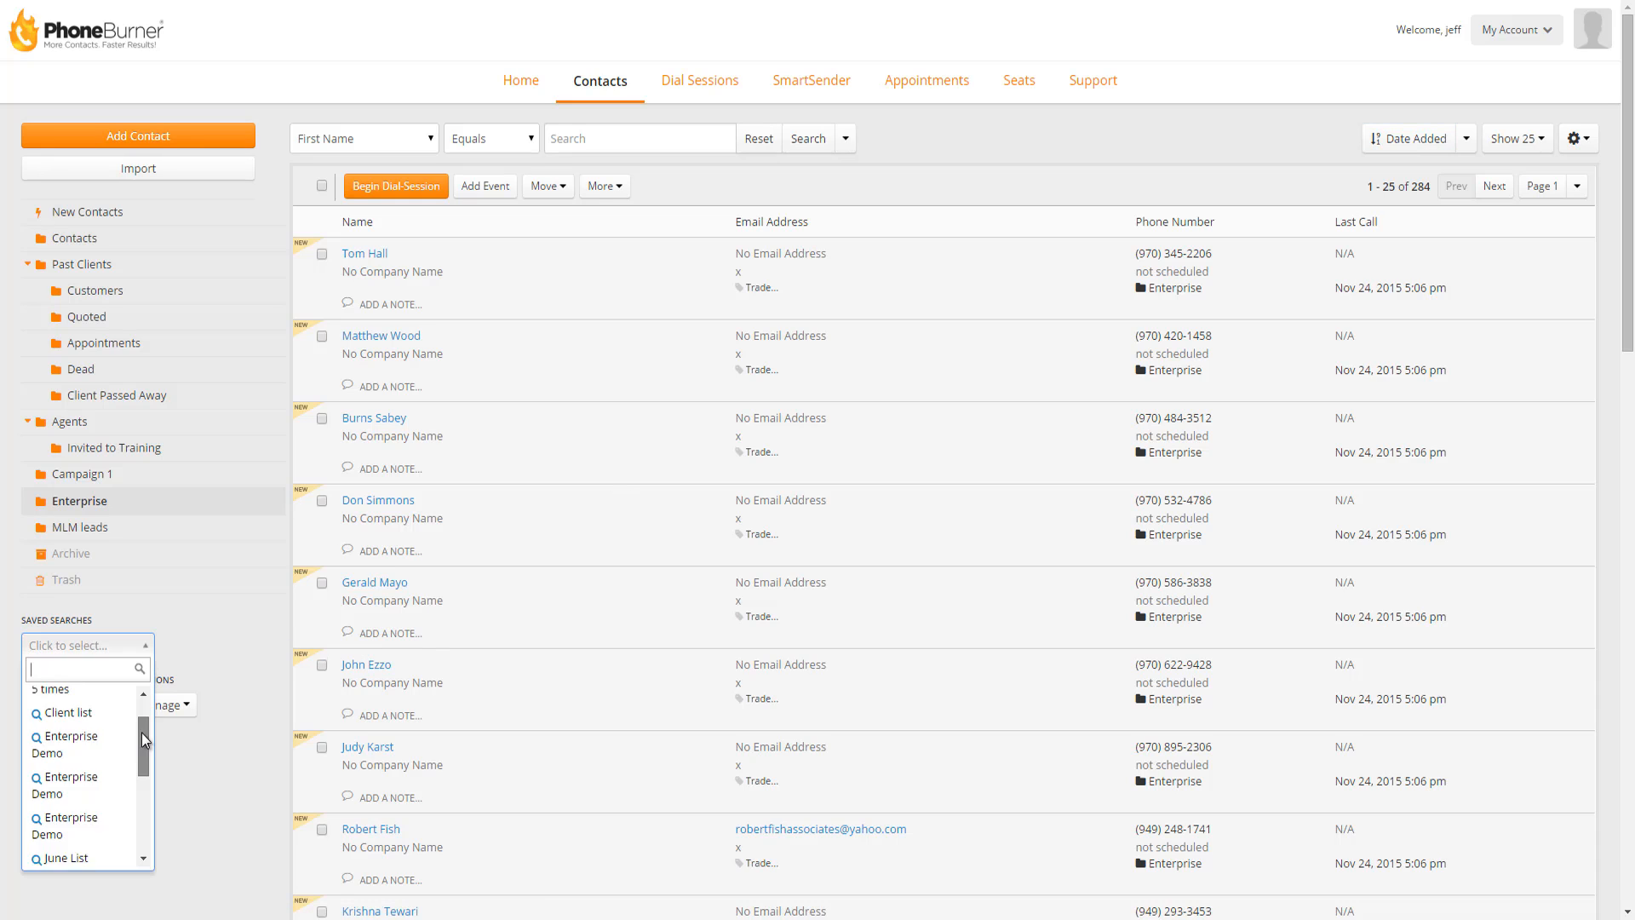
scroll("down", 3)
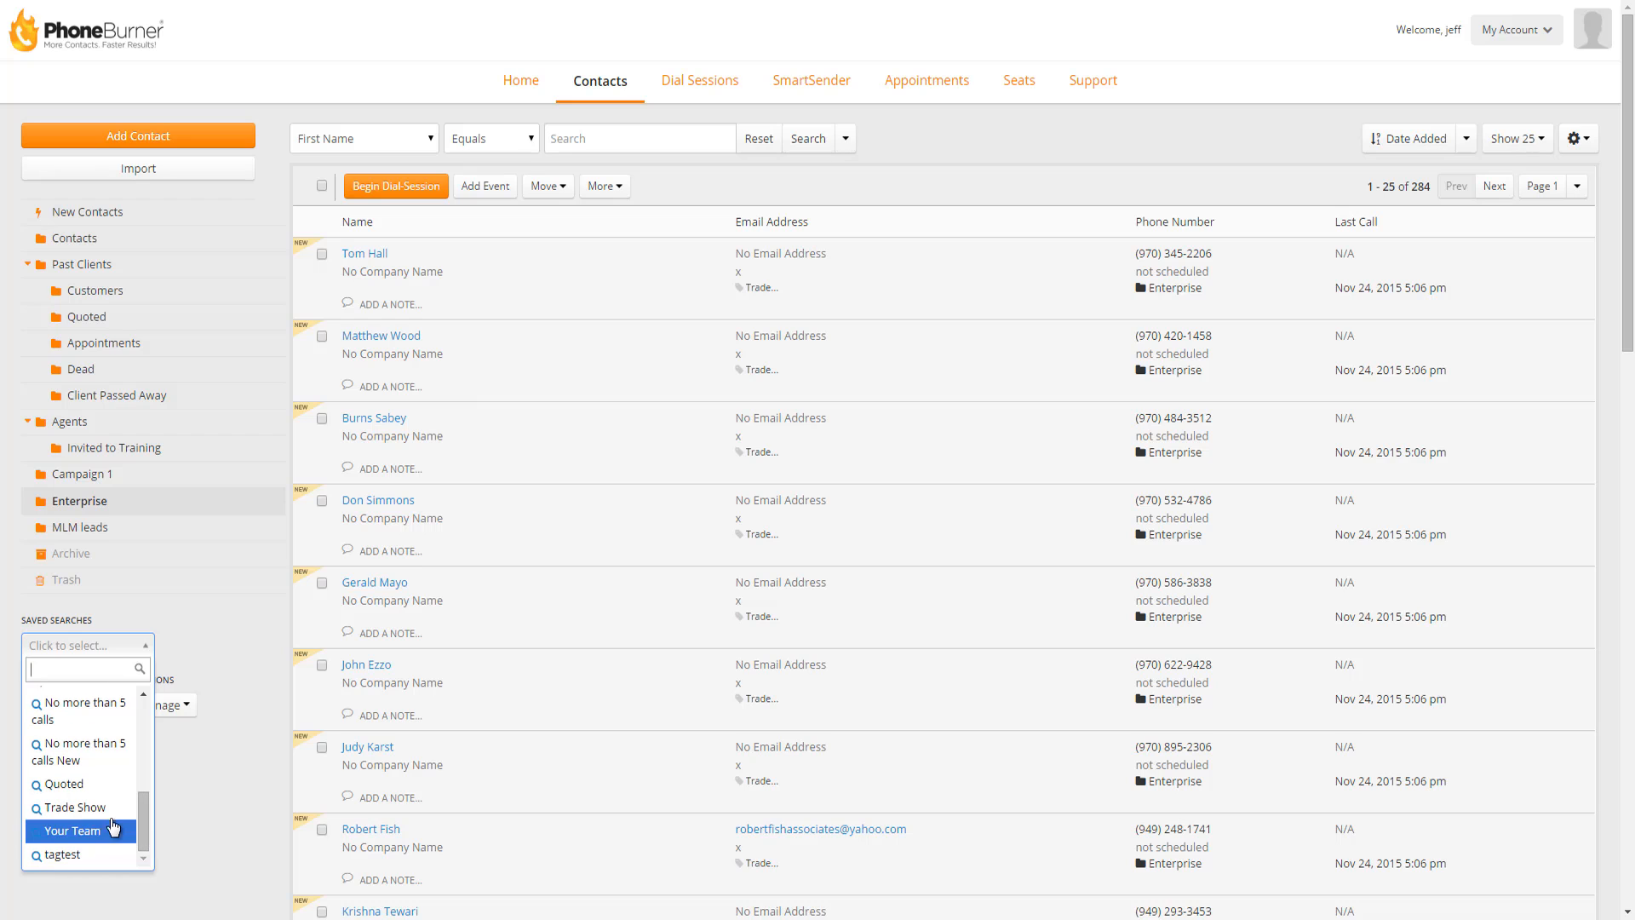
mouse_move(73, 807)
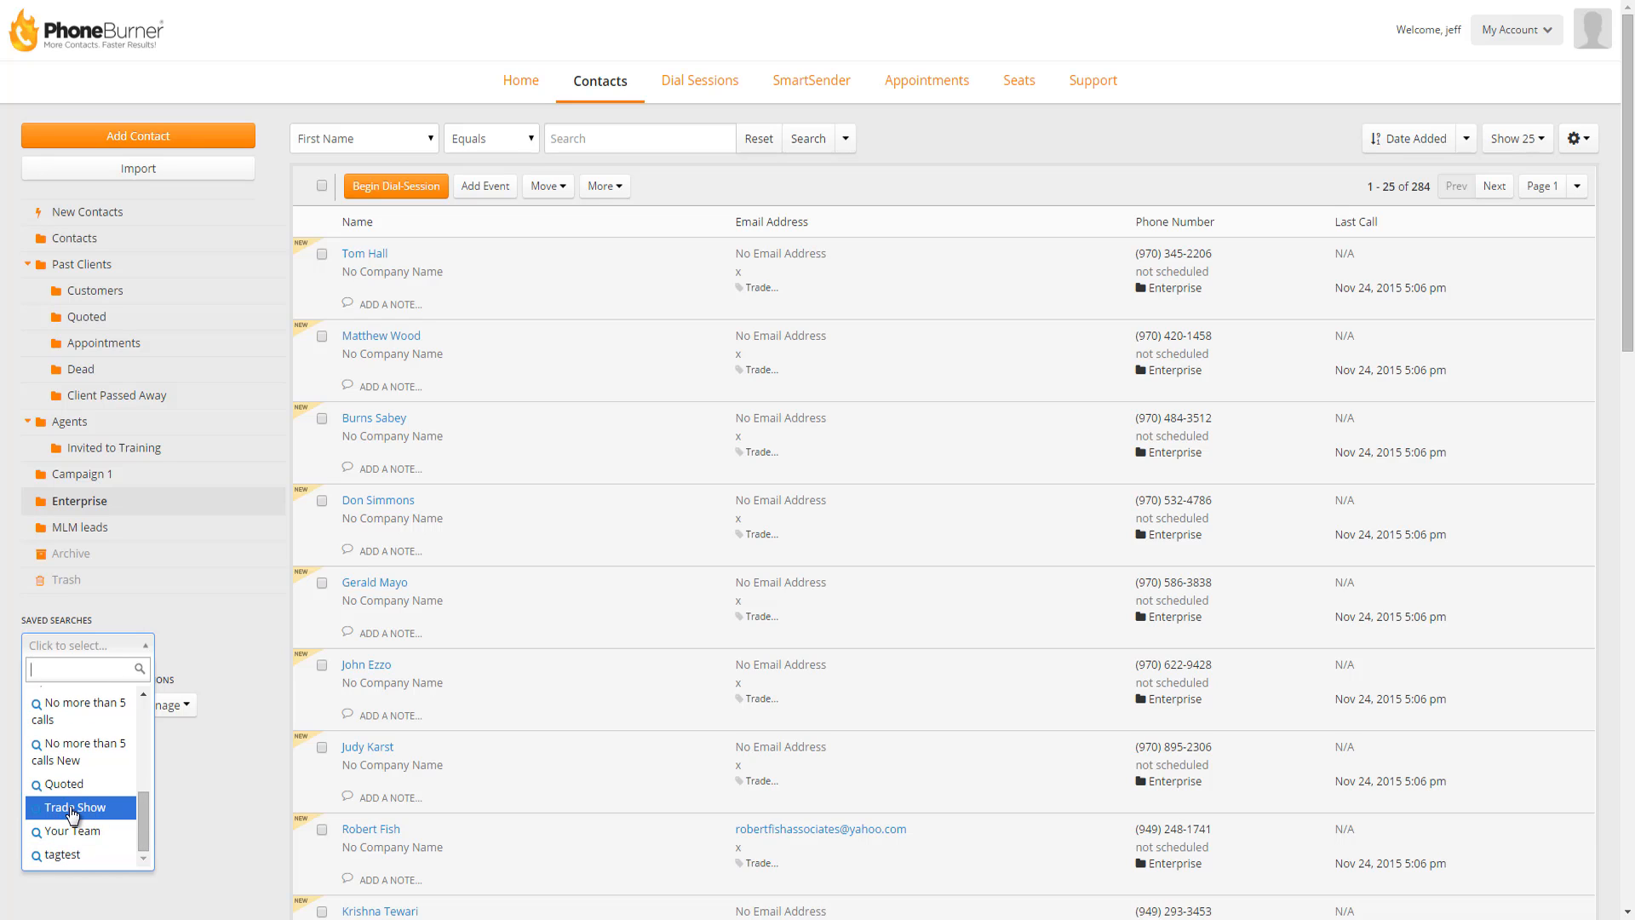
left_click(74, 808)
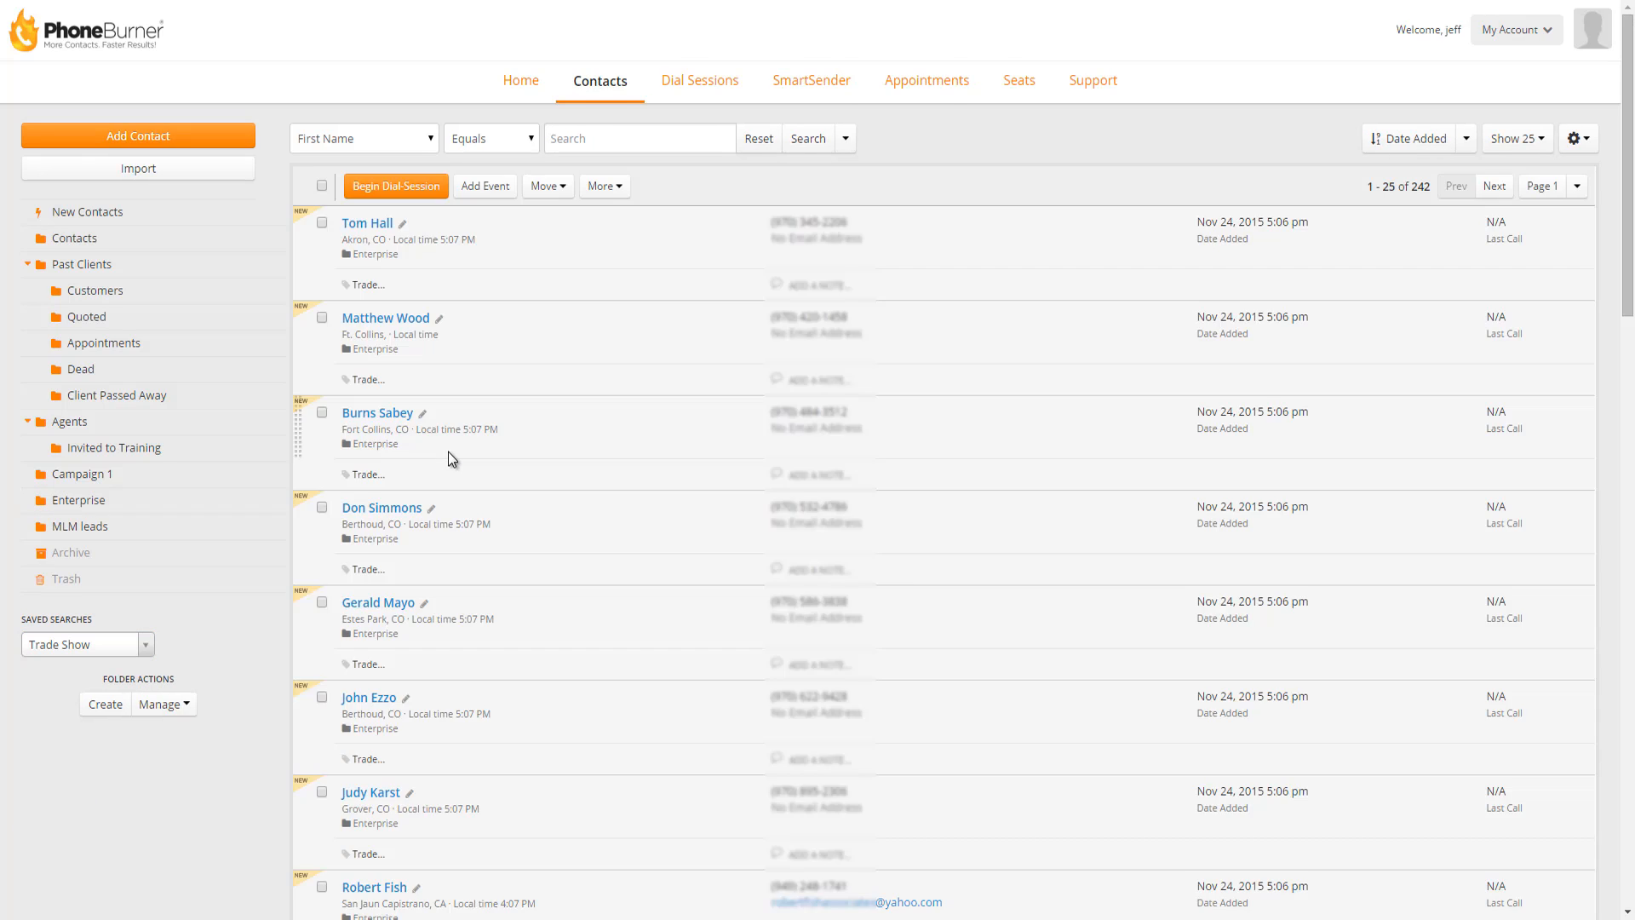
mouse_move(1434, 186)
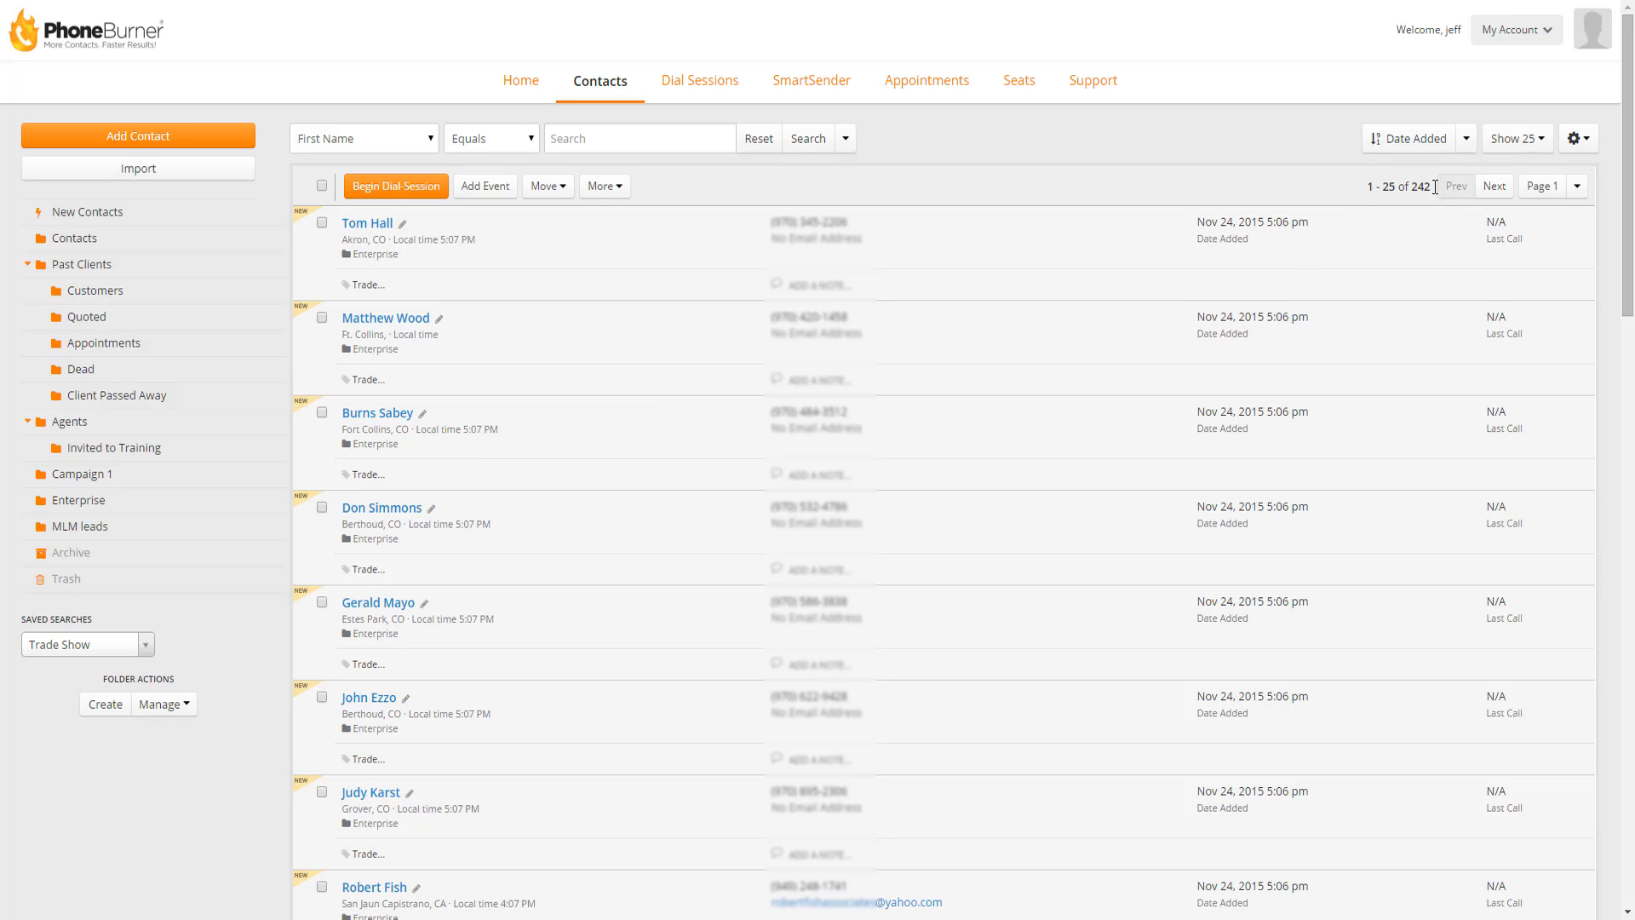
mouse_move(1422, 195)
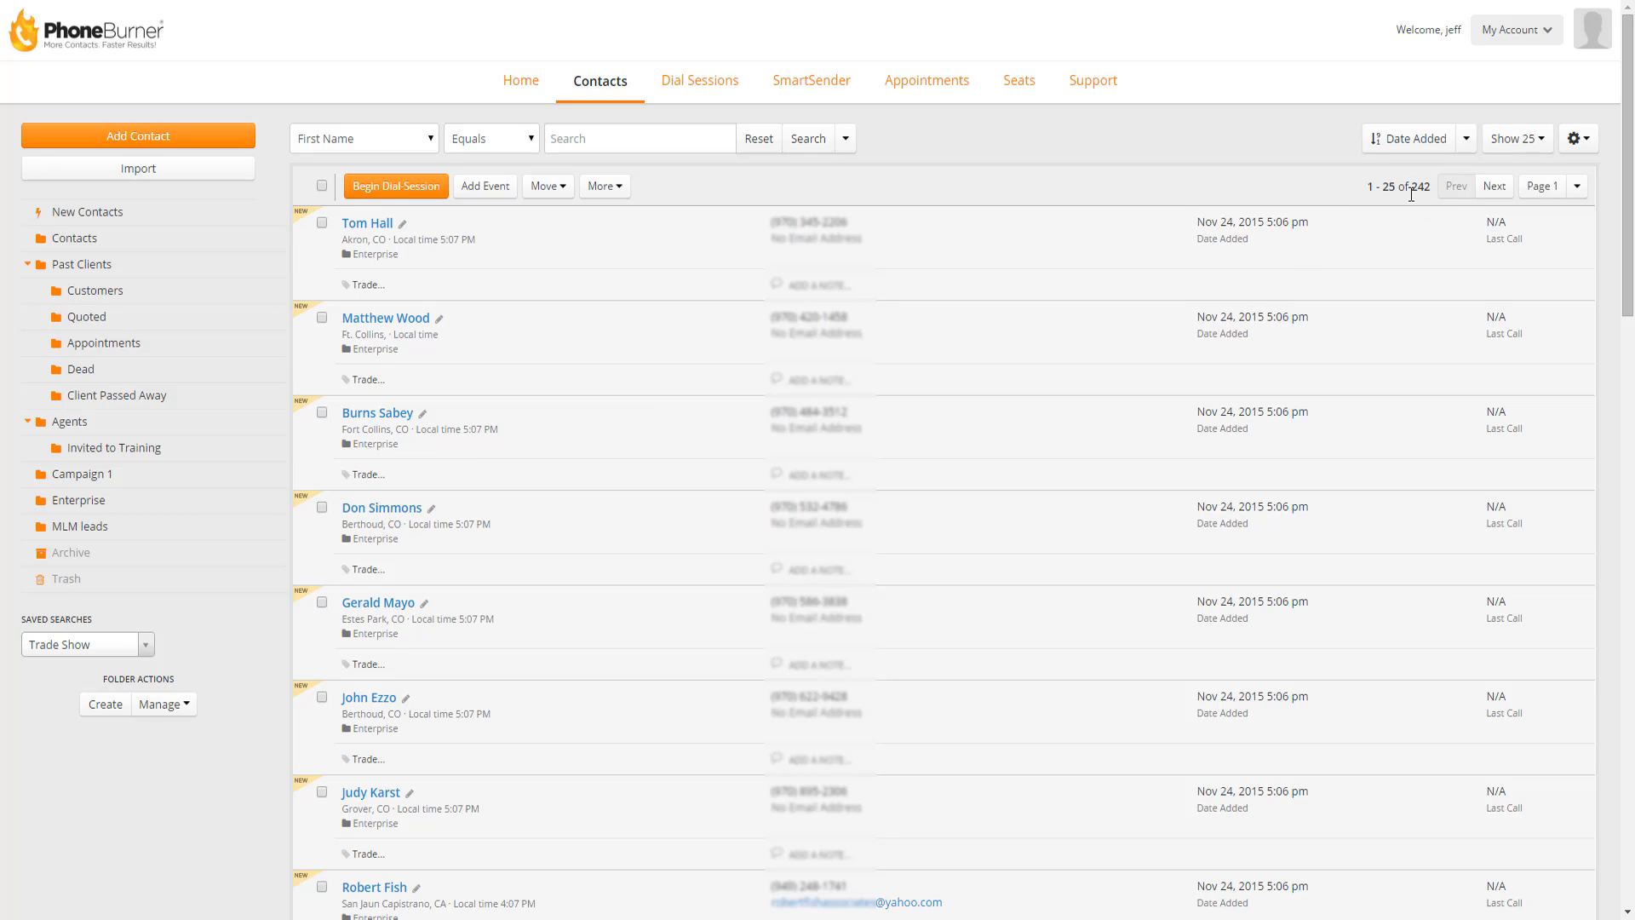
mouse_move(1132, 173)
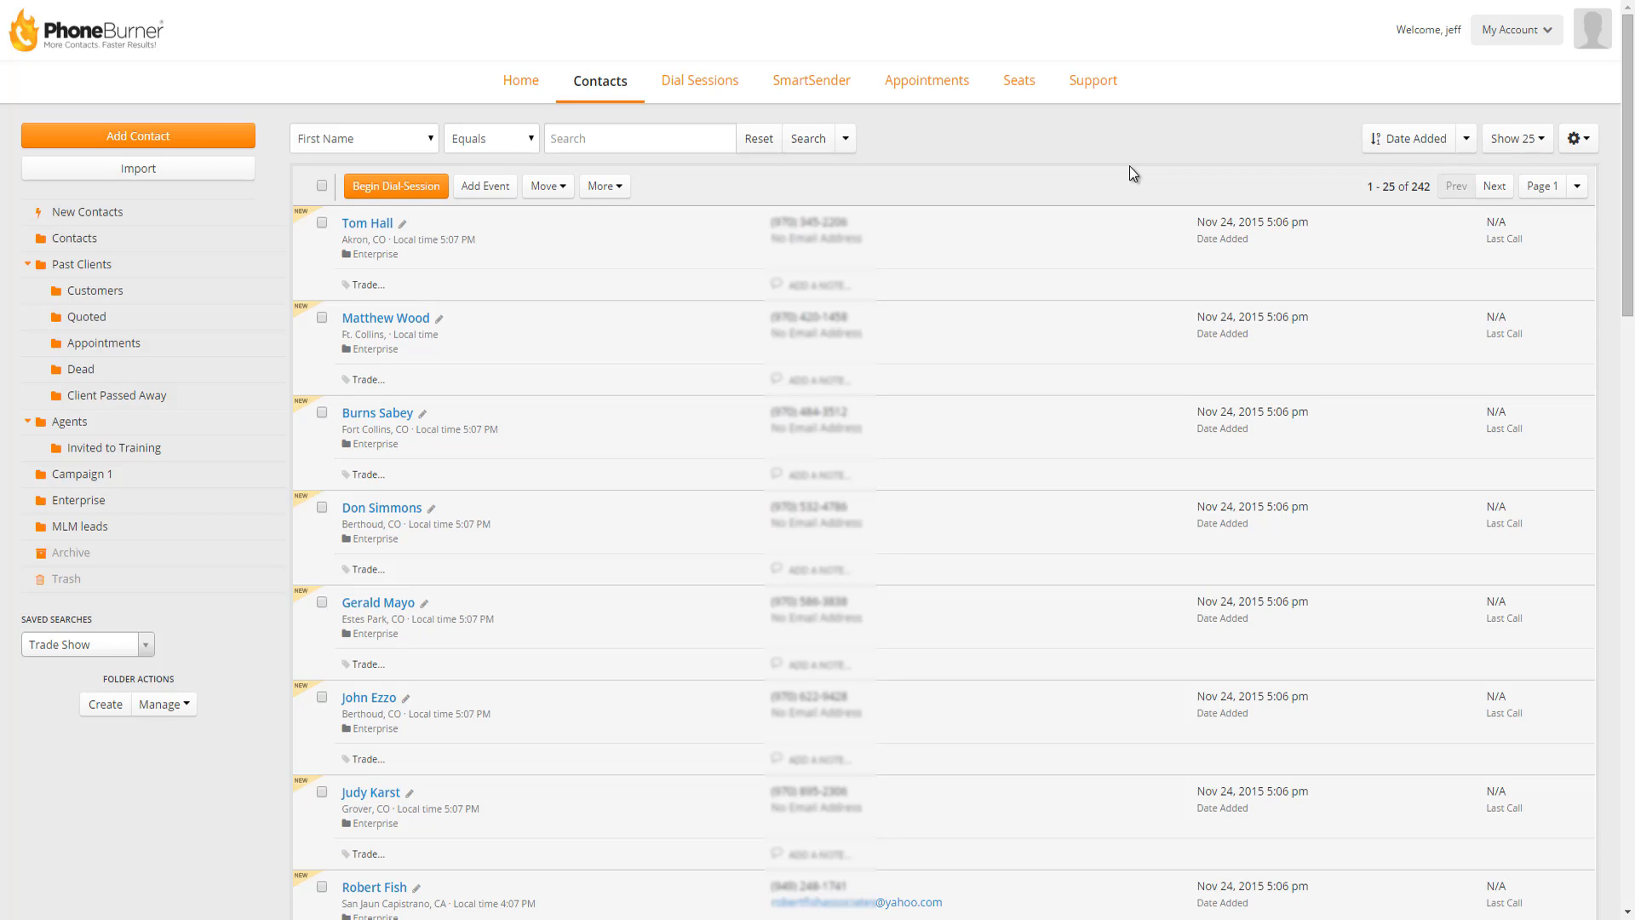
mouse_move(1101, 177)
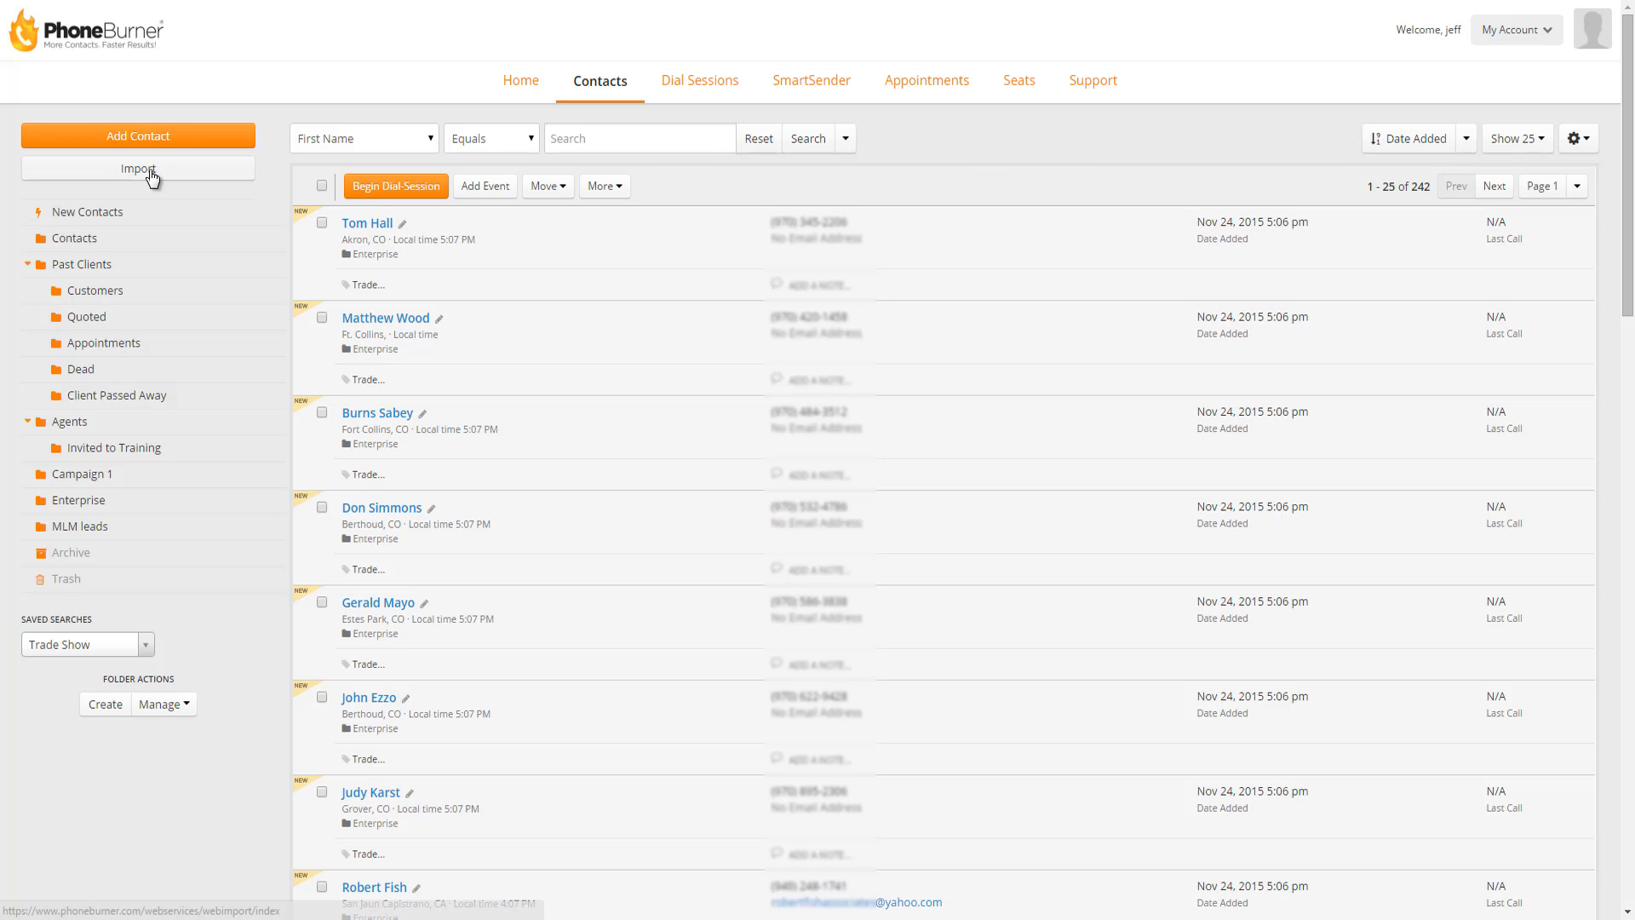
Start a new Other CSV import with the OC#5690-B-PP-PRIME-22 file attached.
left_click(138, 169)
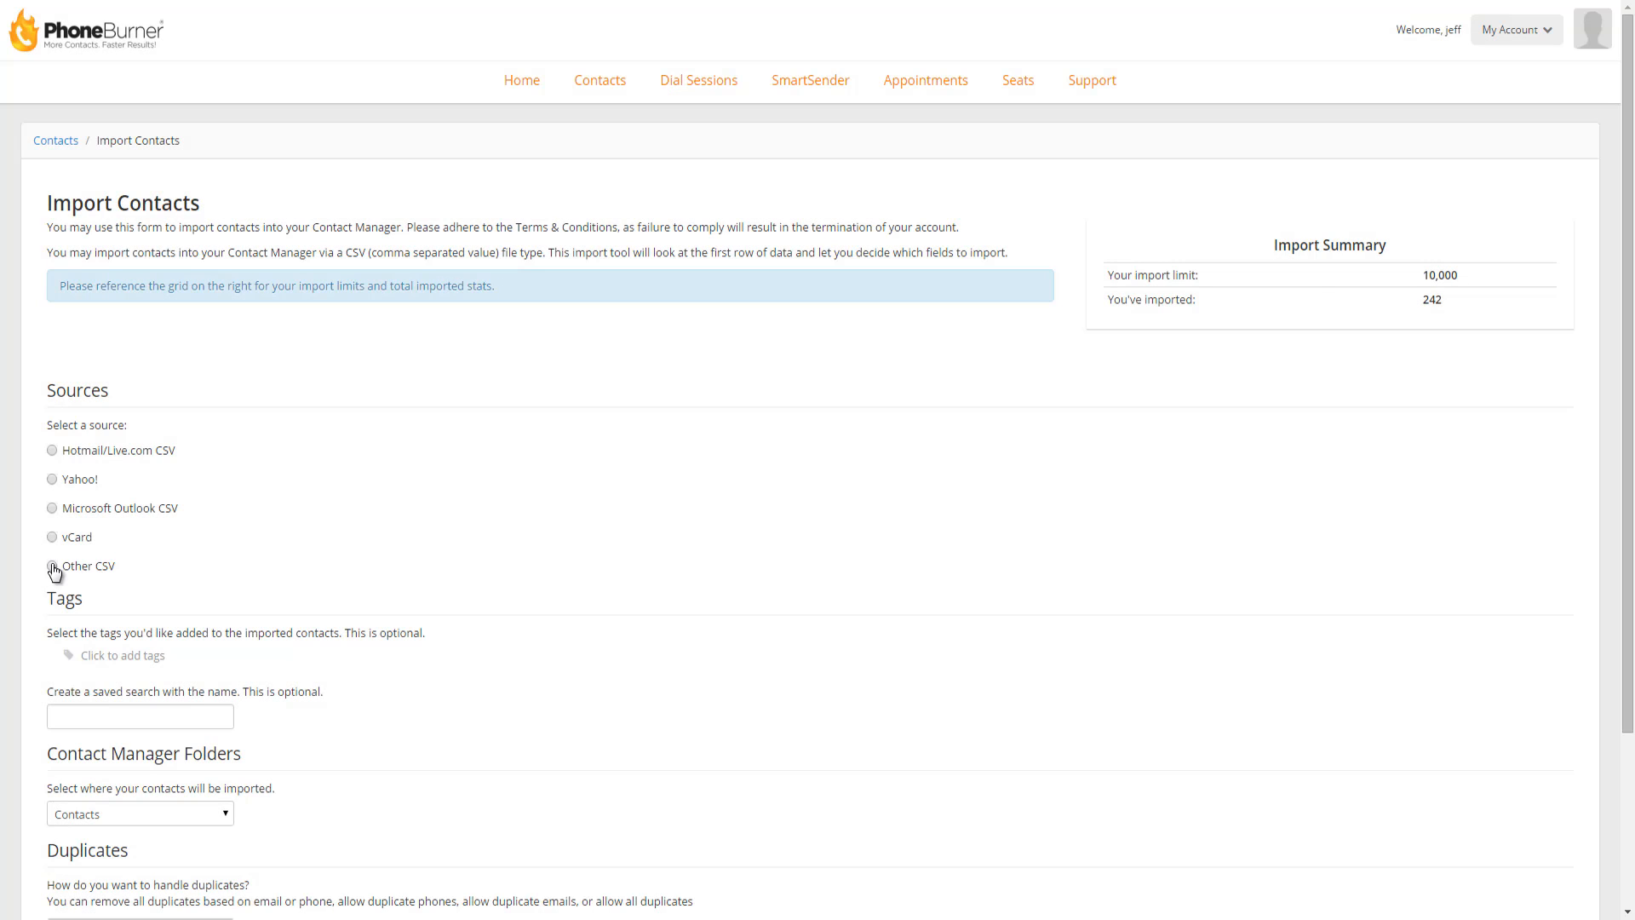
left_click(52, 566)
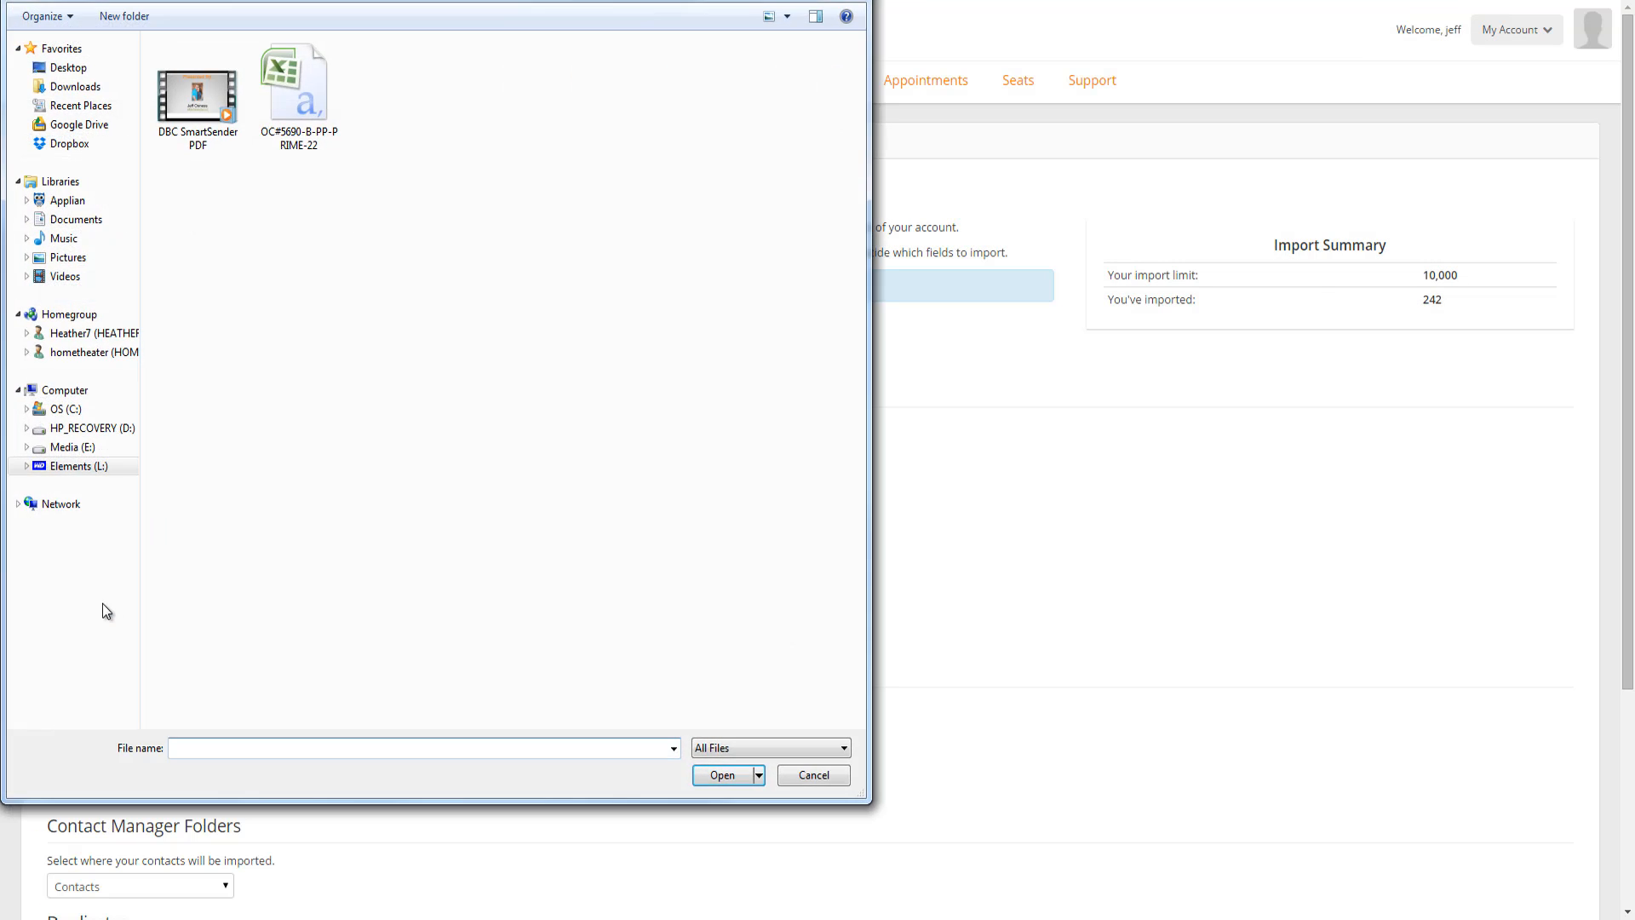
mouse_move(297, 79)
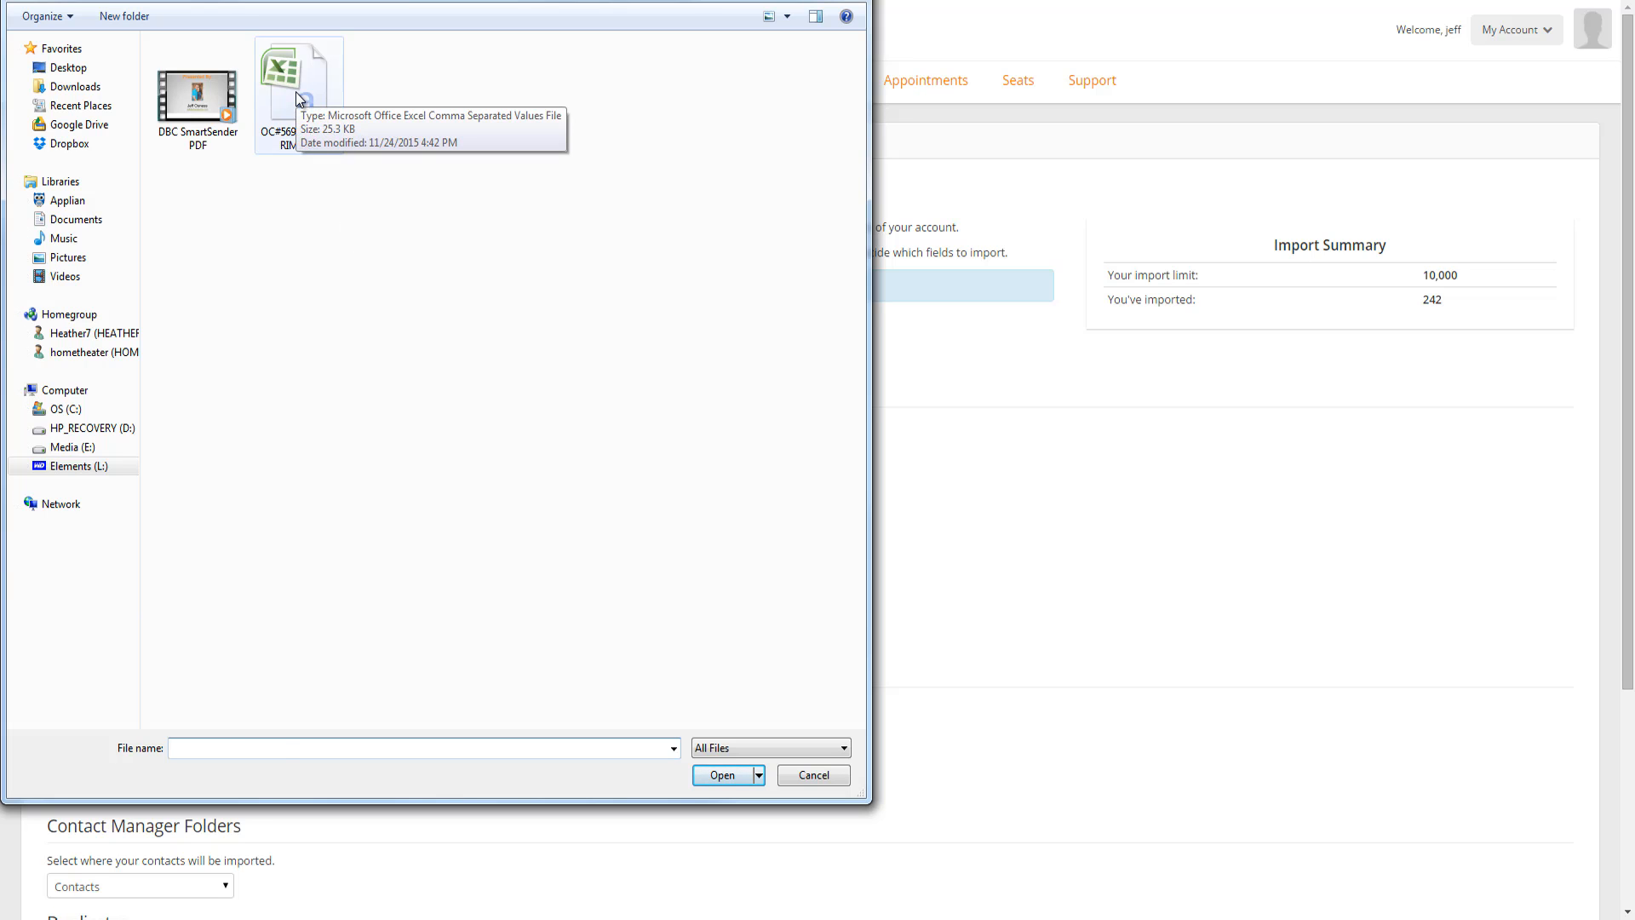
left_click(721, 775)
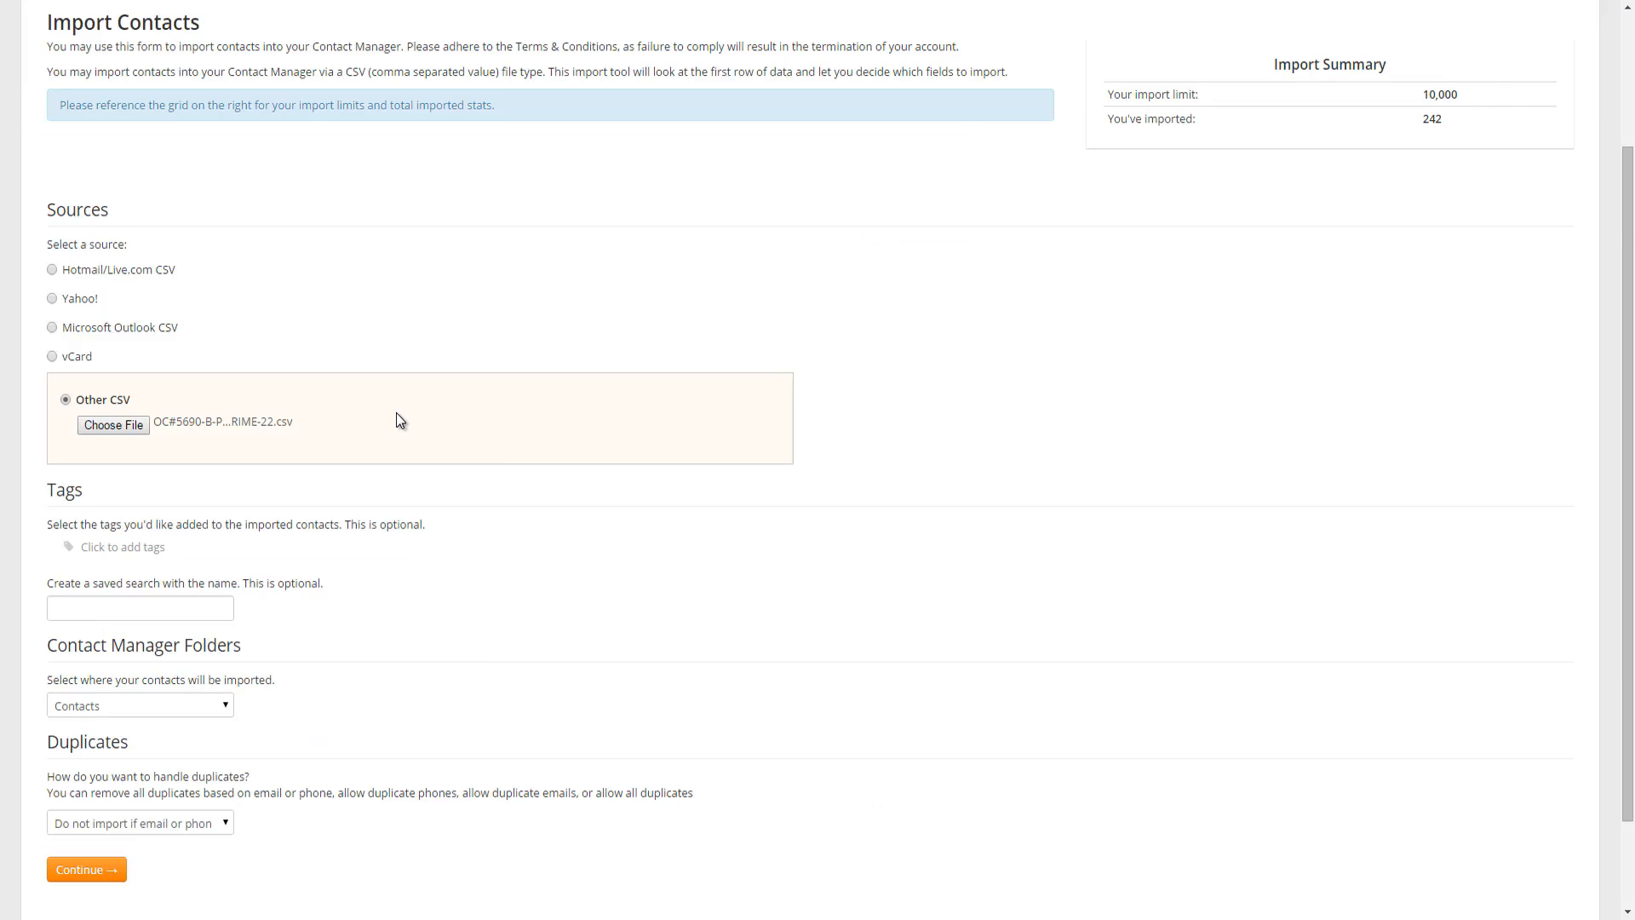
scroll("down", 3)
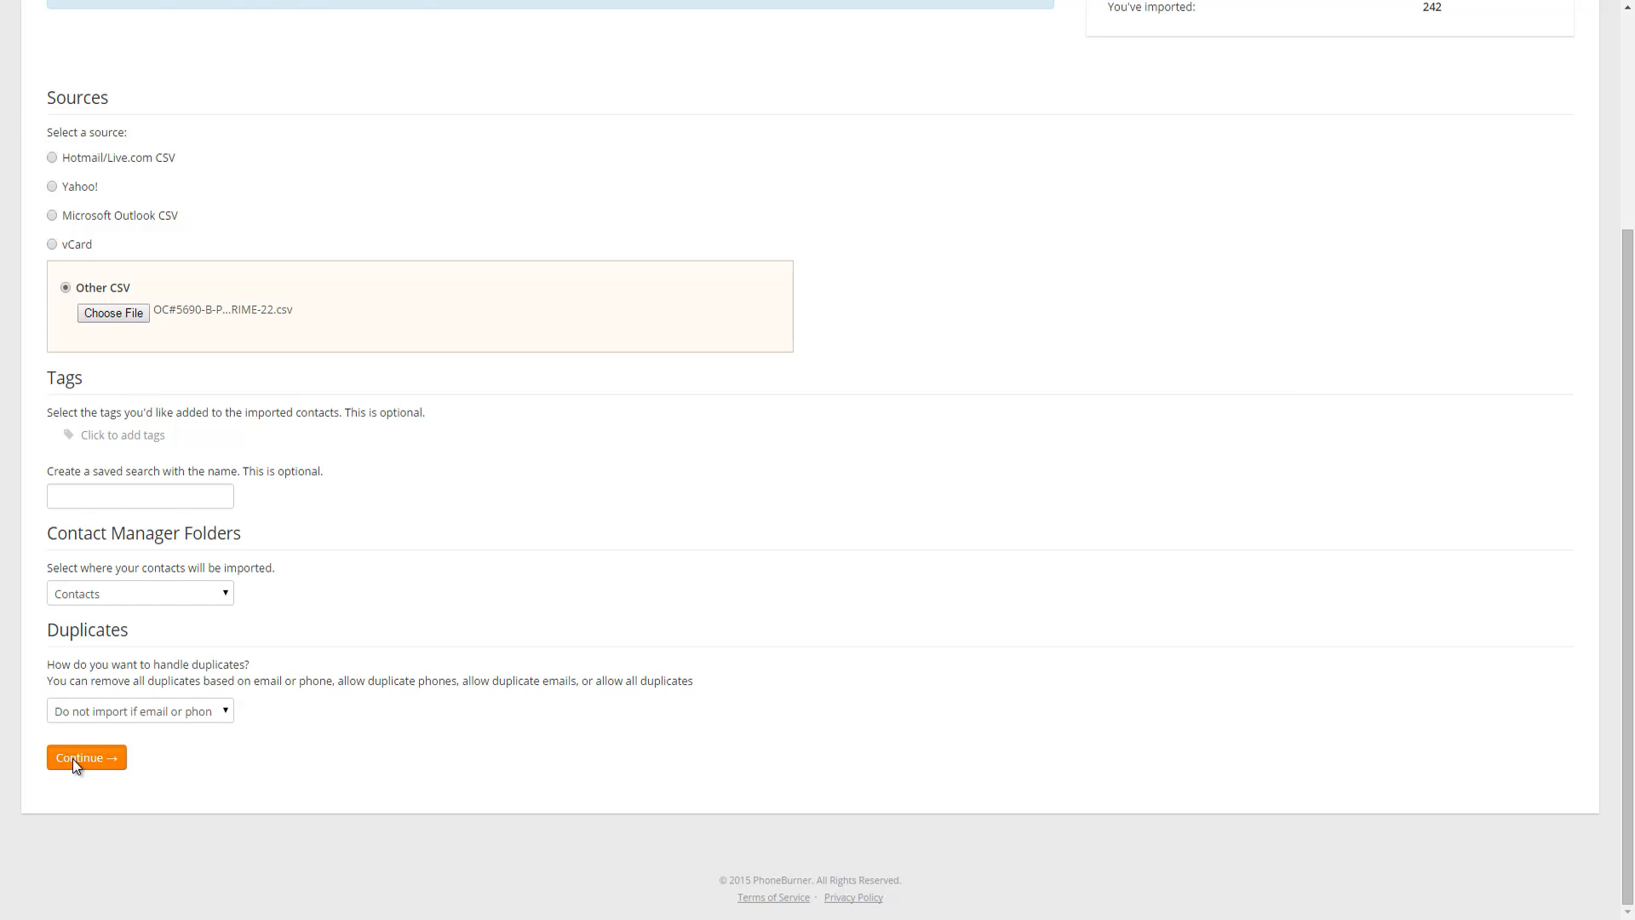
Continue to column mapping and apply the Prime 22 import template.
left_click(85, 757)
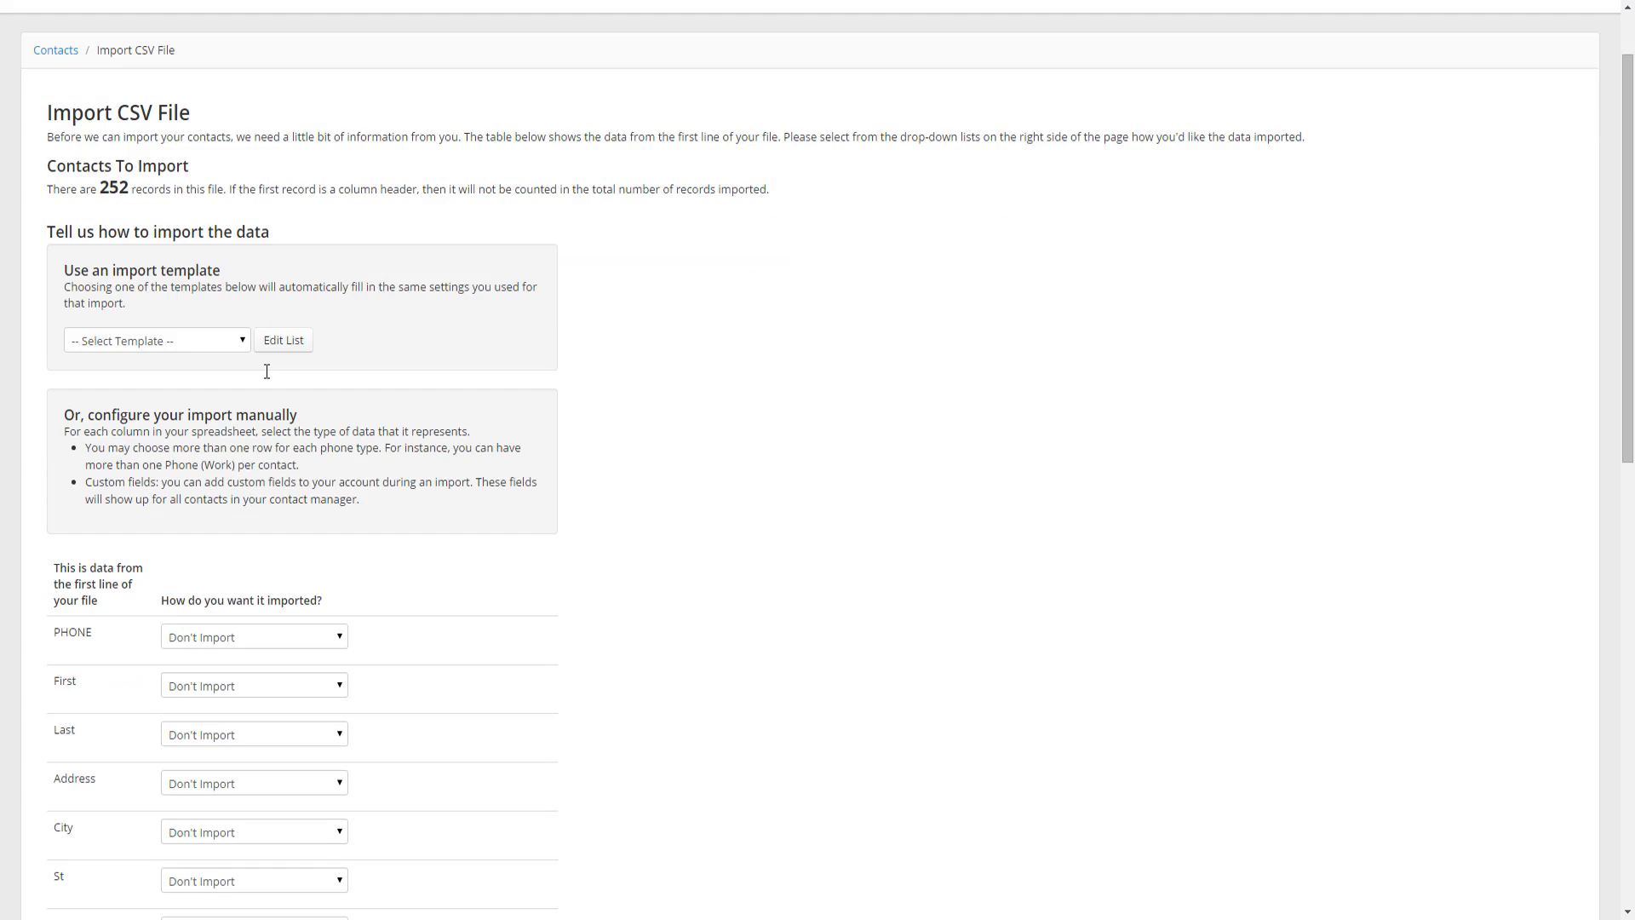
scroll("down", 3)
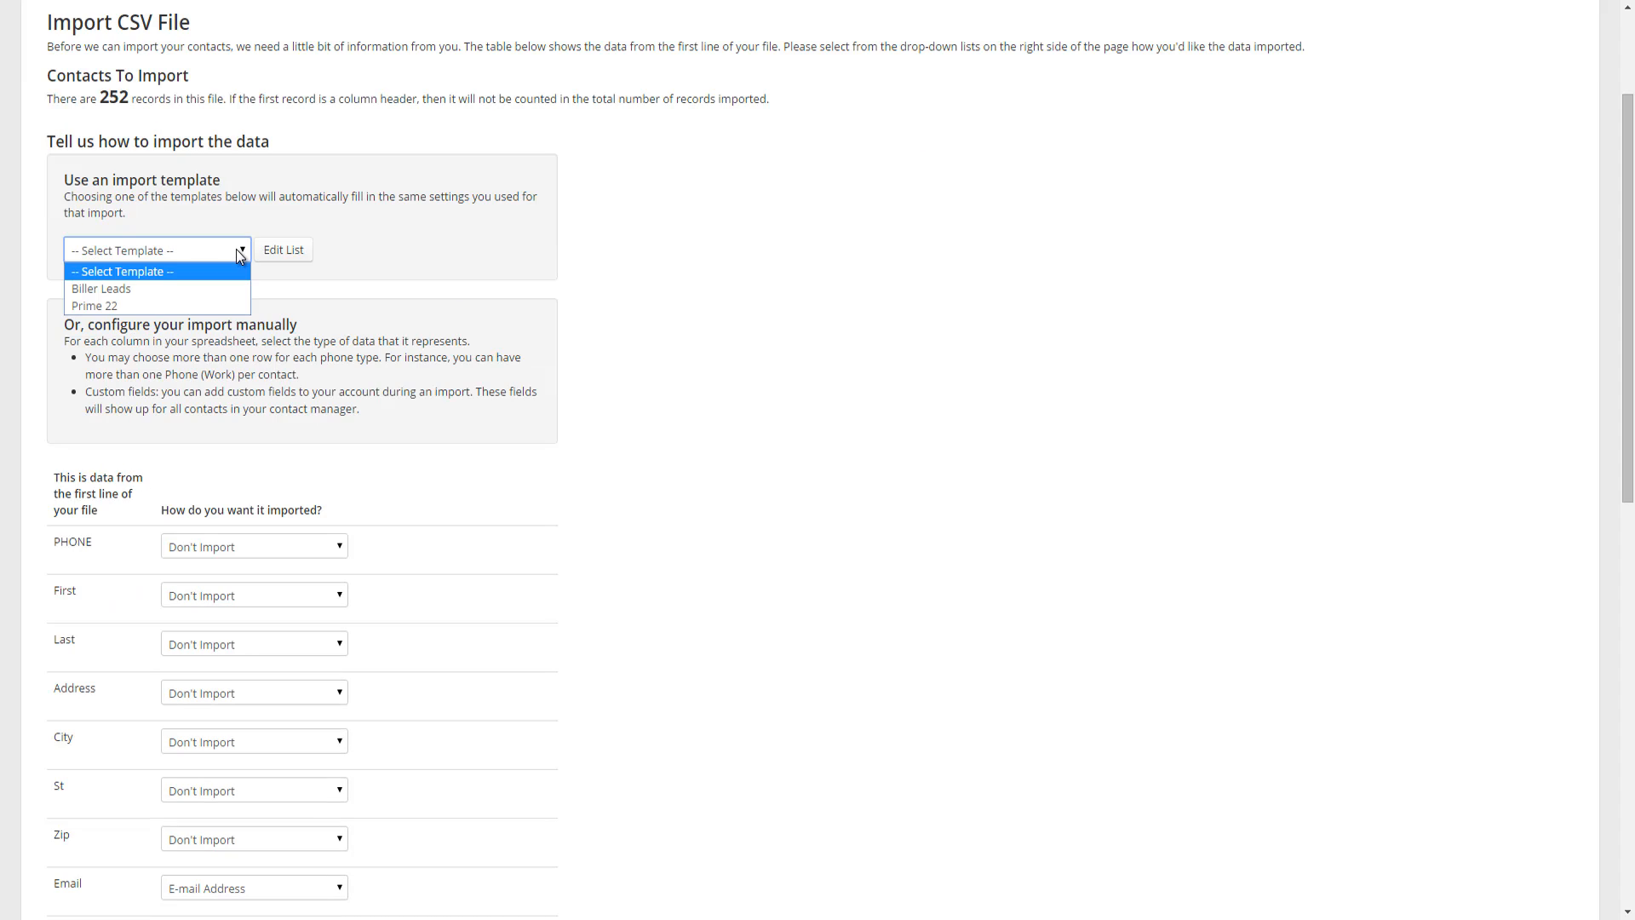
mouse_move(94, 306)
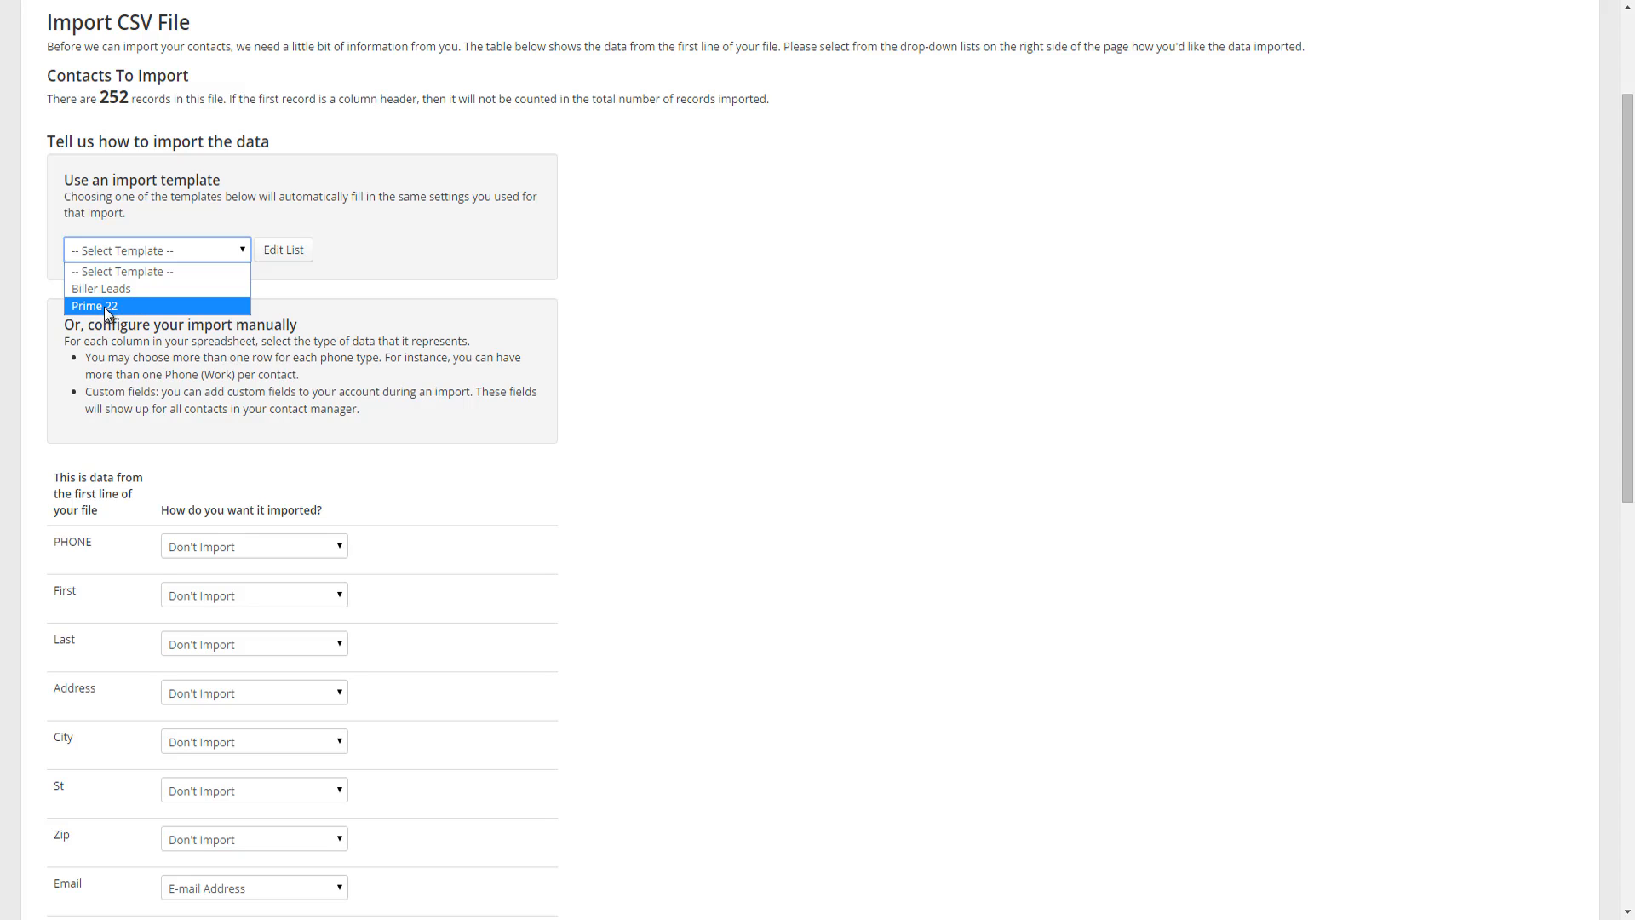
left_click(94, 305)
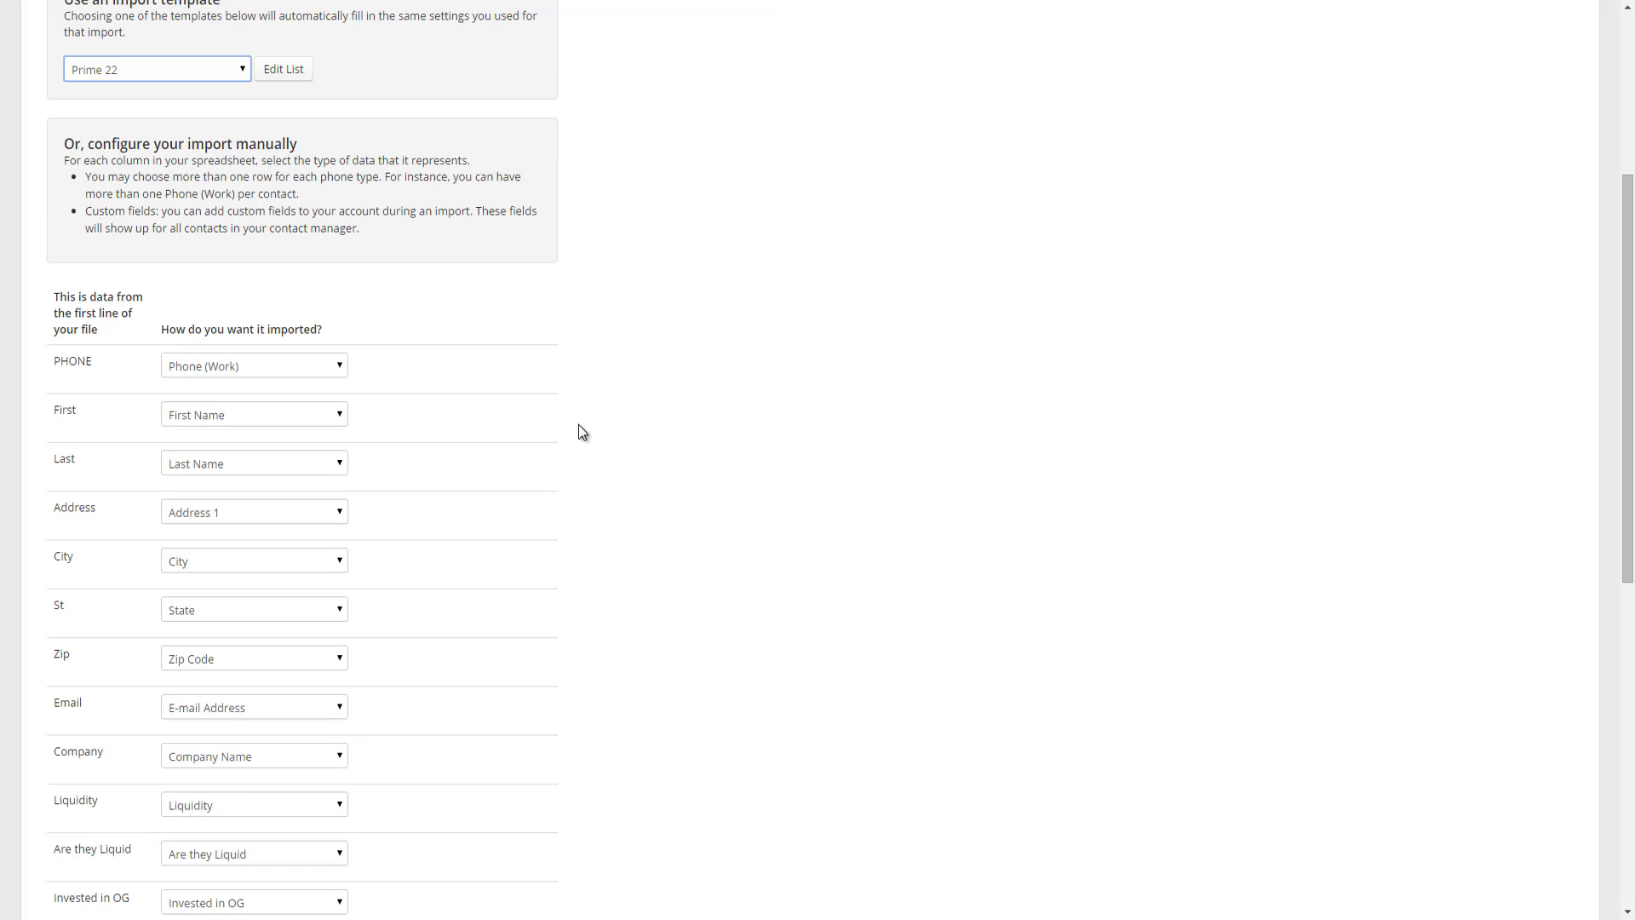
Review the filled-in mappings from PHONE through Accredited, with three columns excluded.
scroll("down", 3)
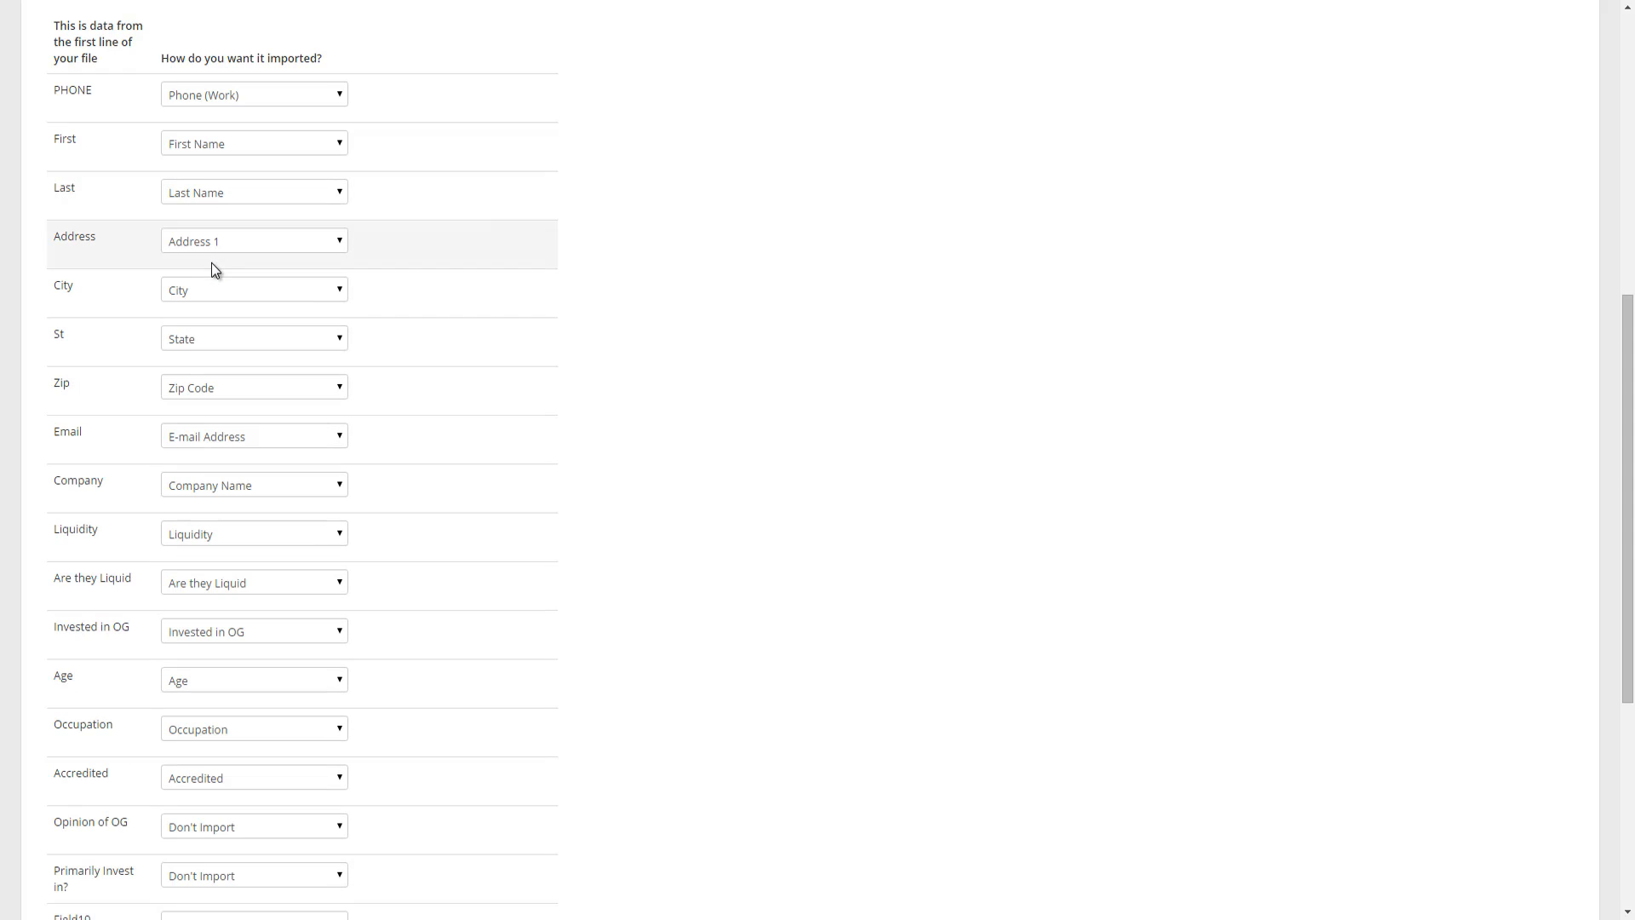
scroll("down", 3)
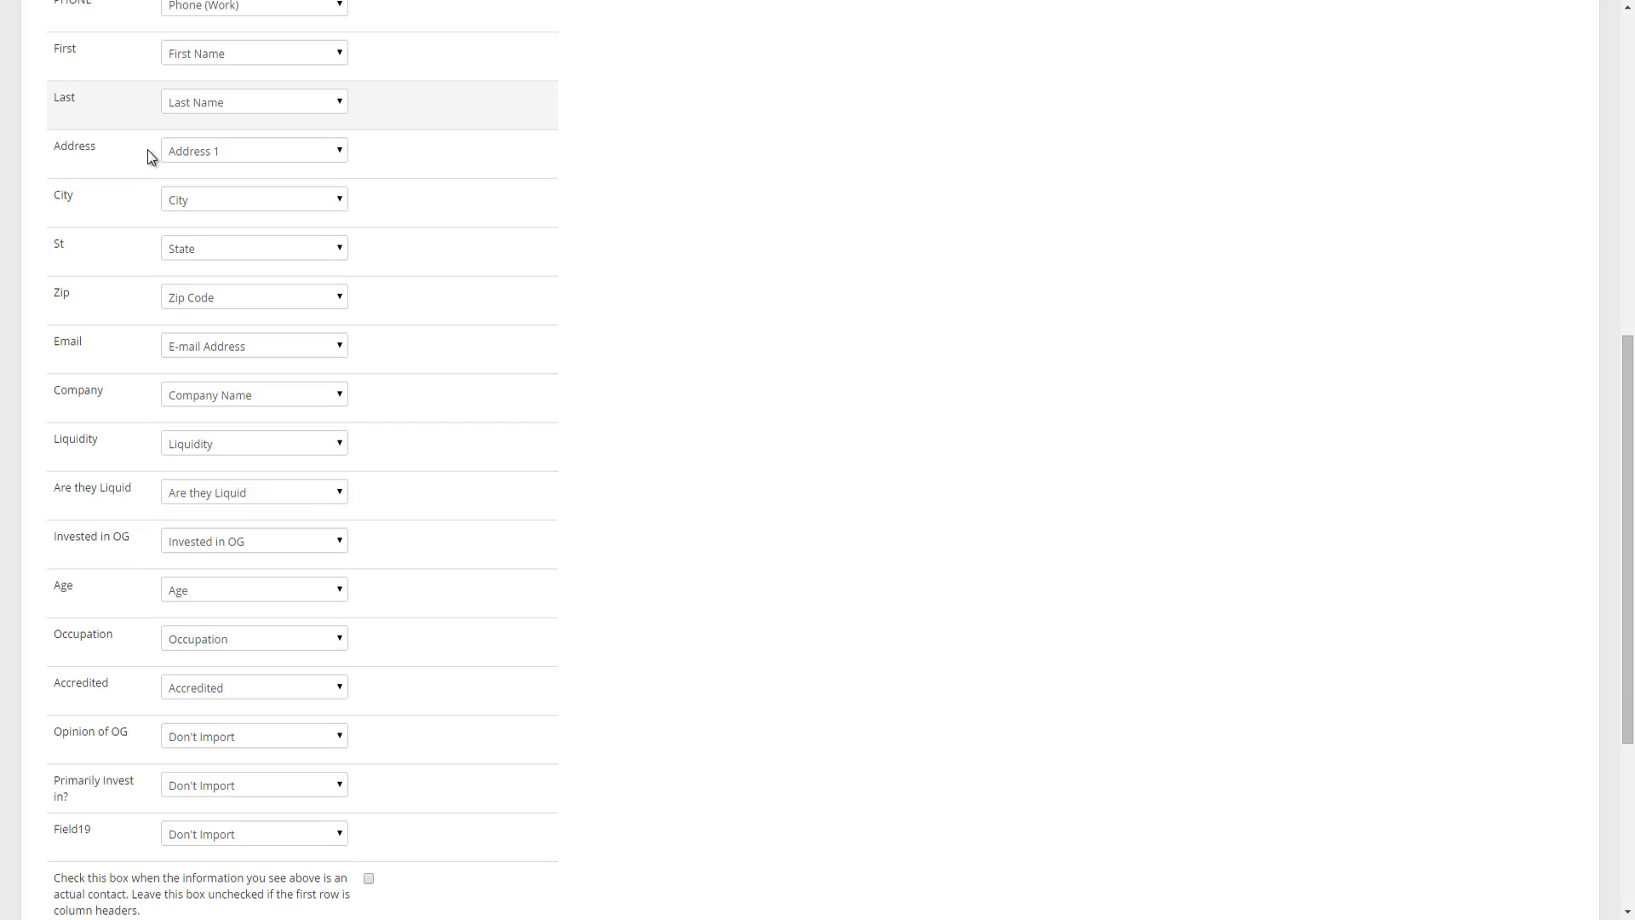
mouse_move(468, 526)
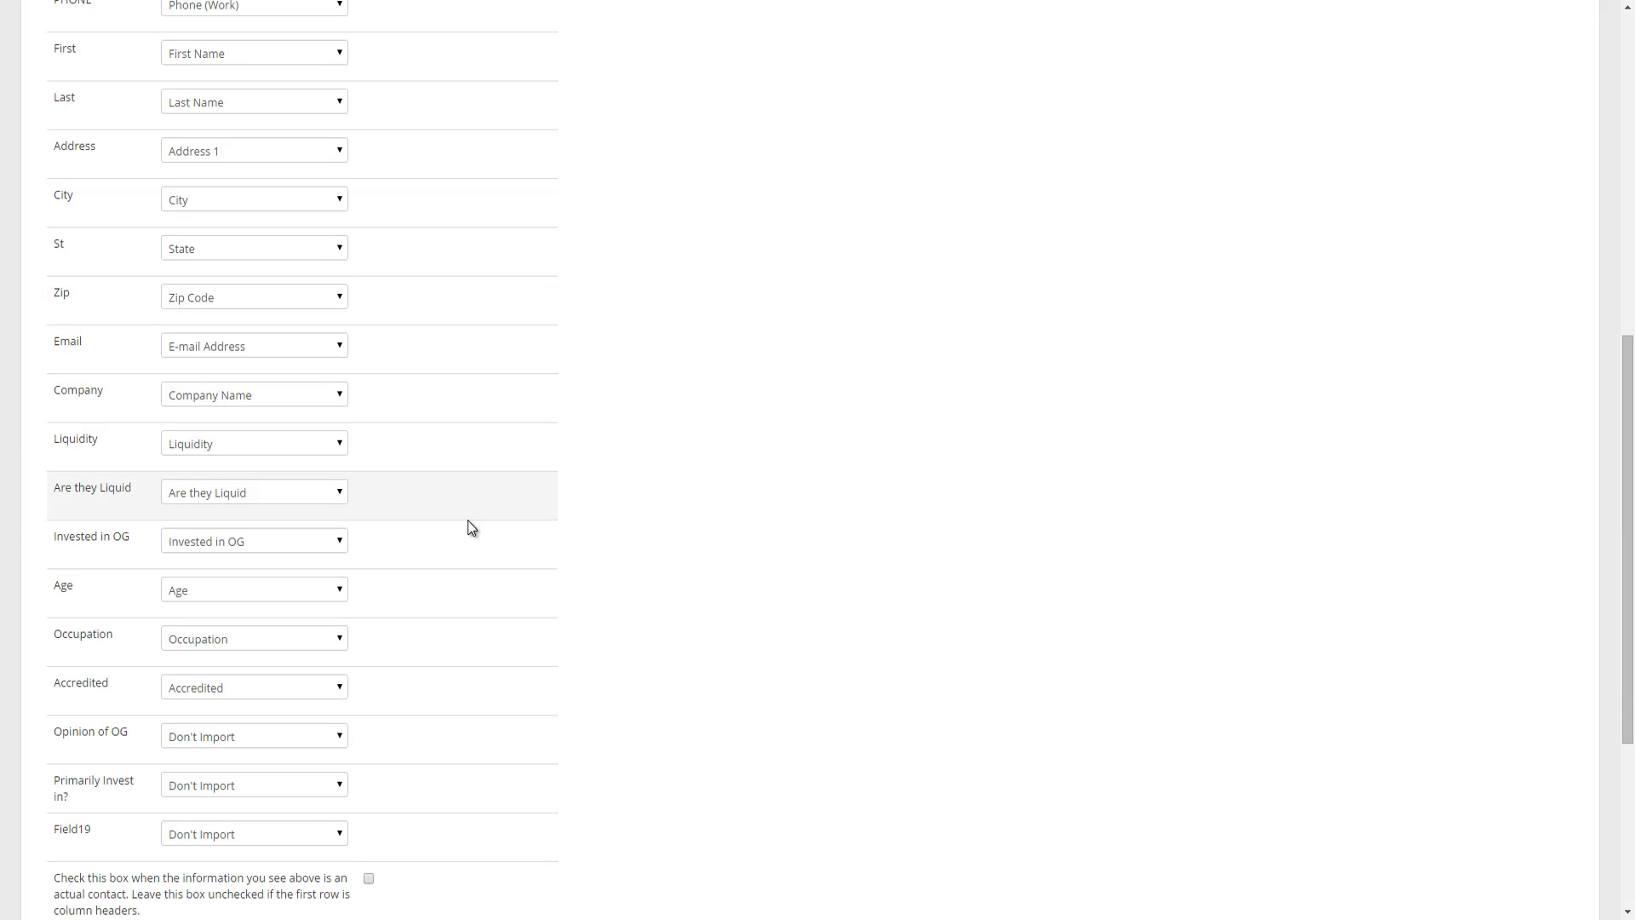
scroll("up", 3)
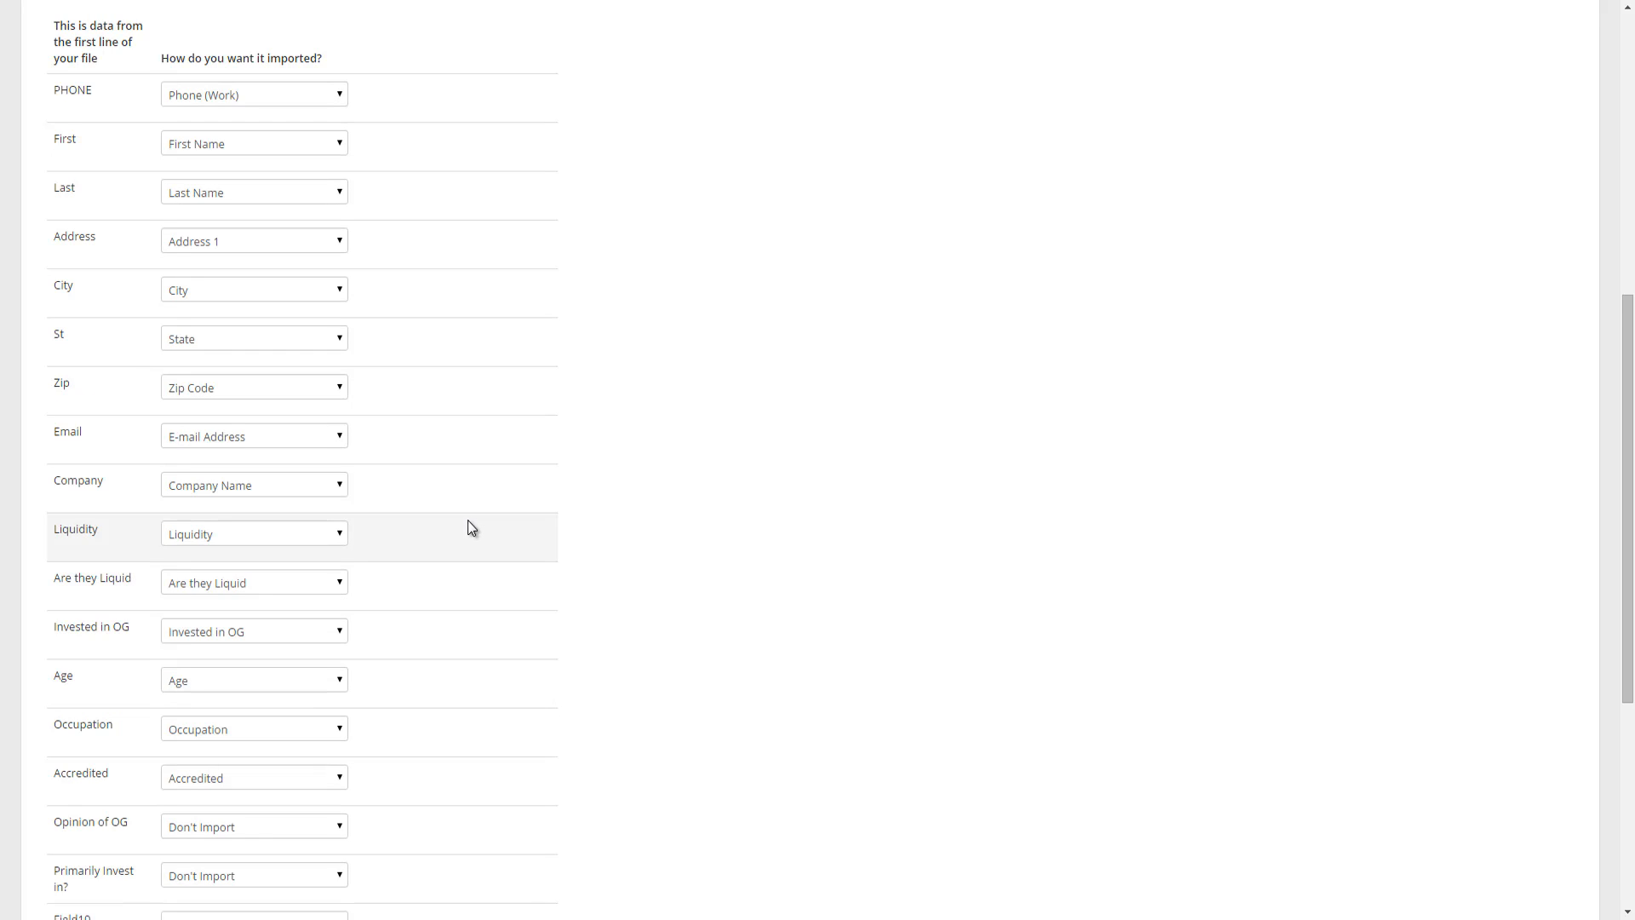
mouse_move(170, 163)
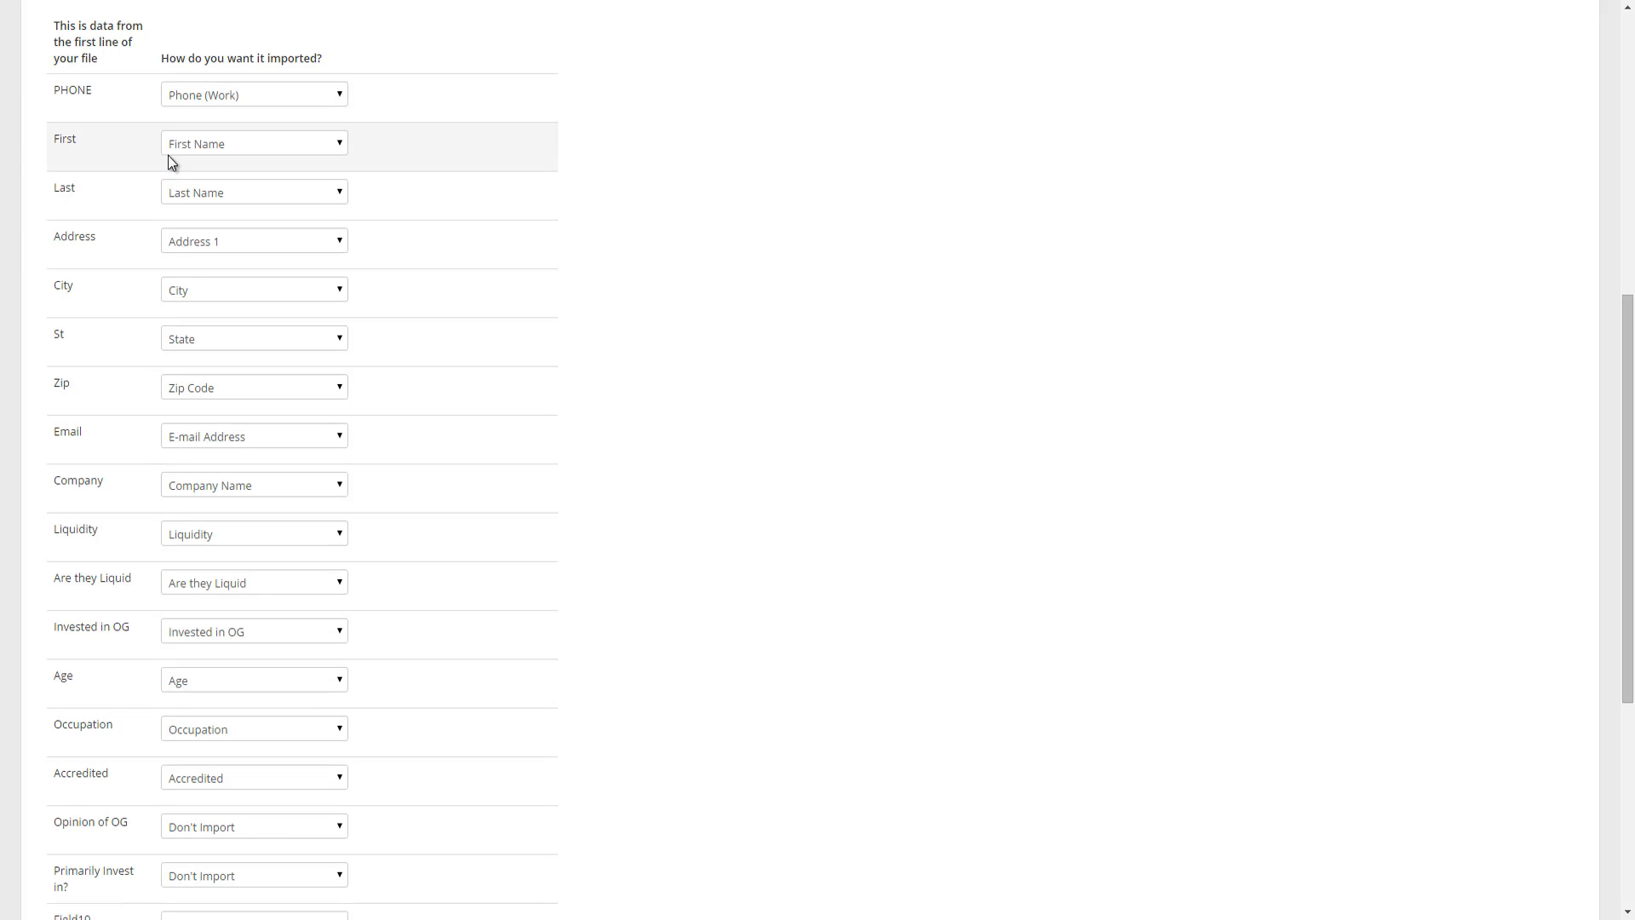
mouse_move(133, 400)
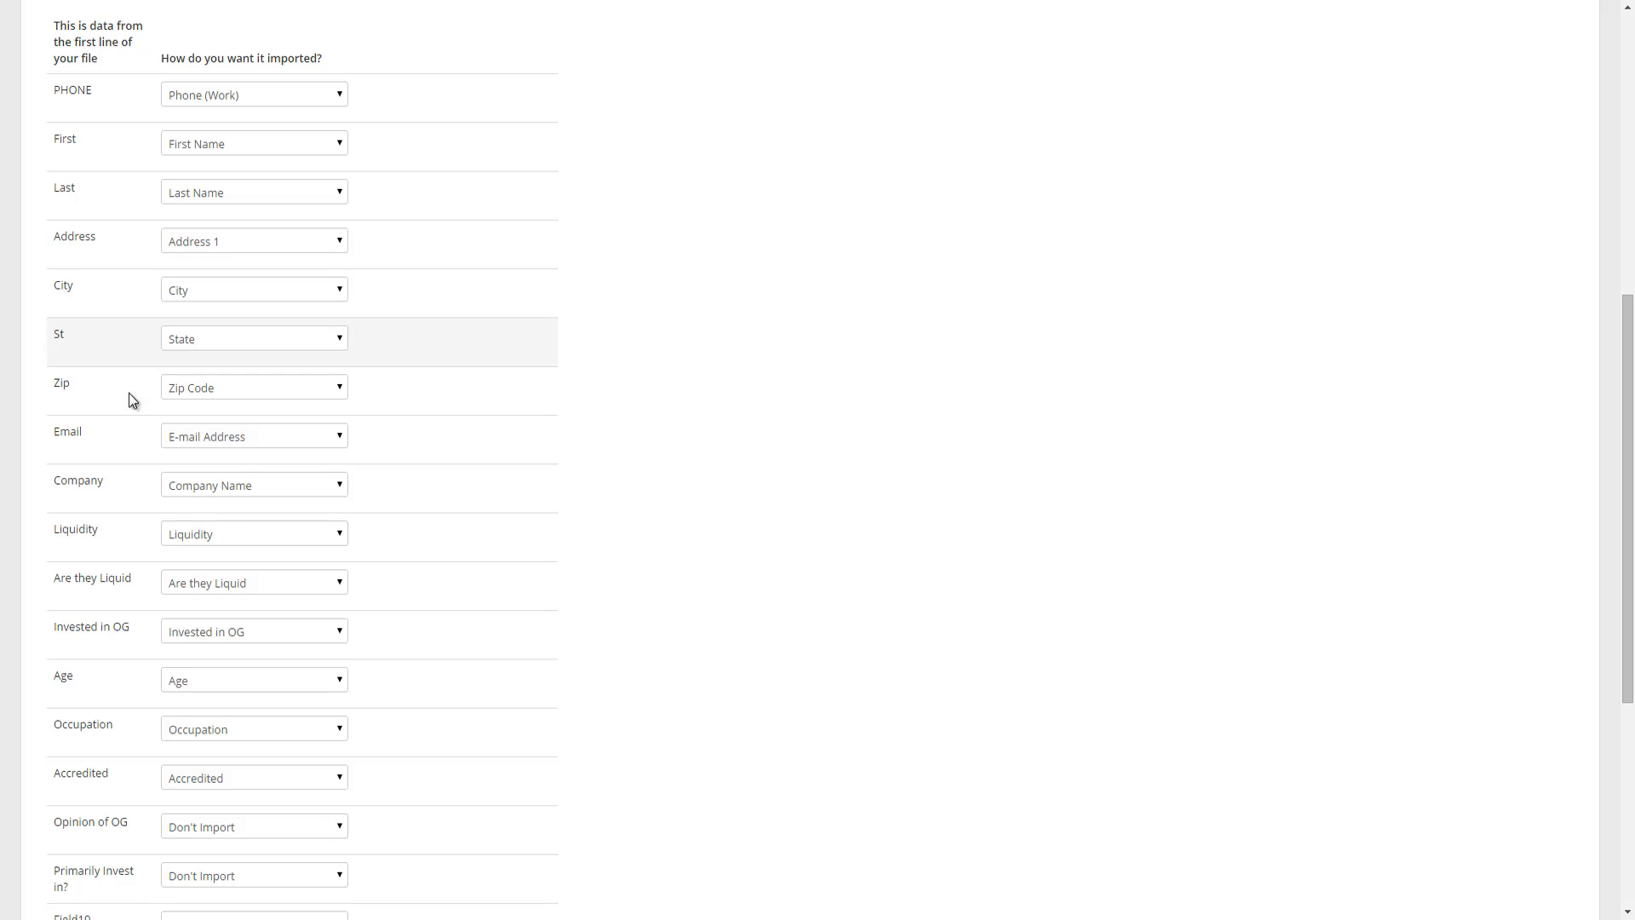
scroll("down", 3)
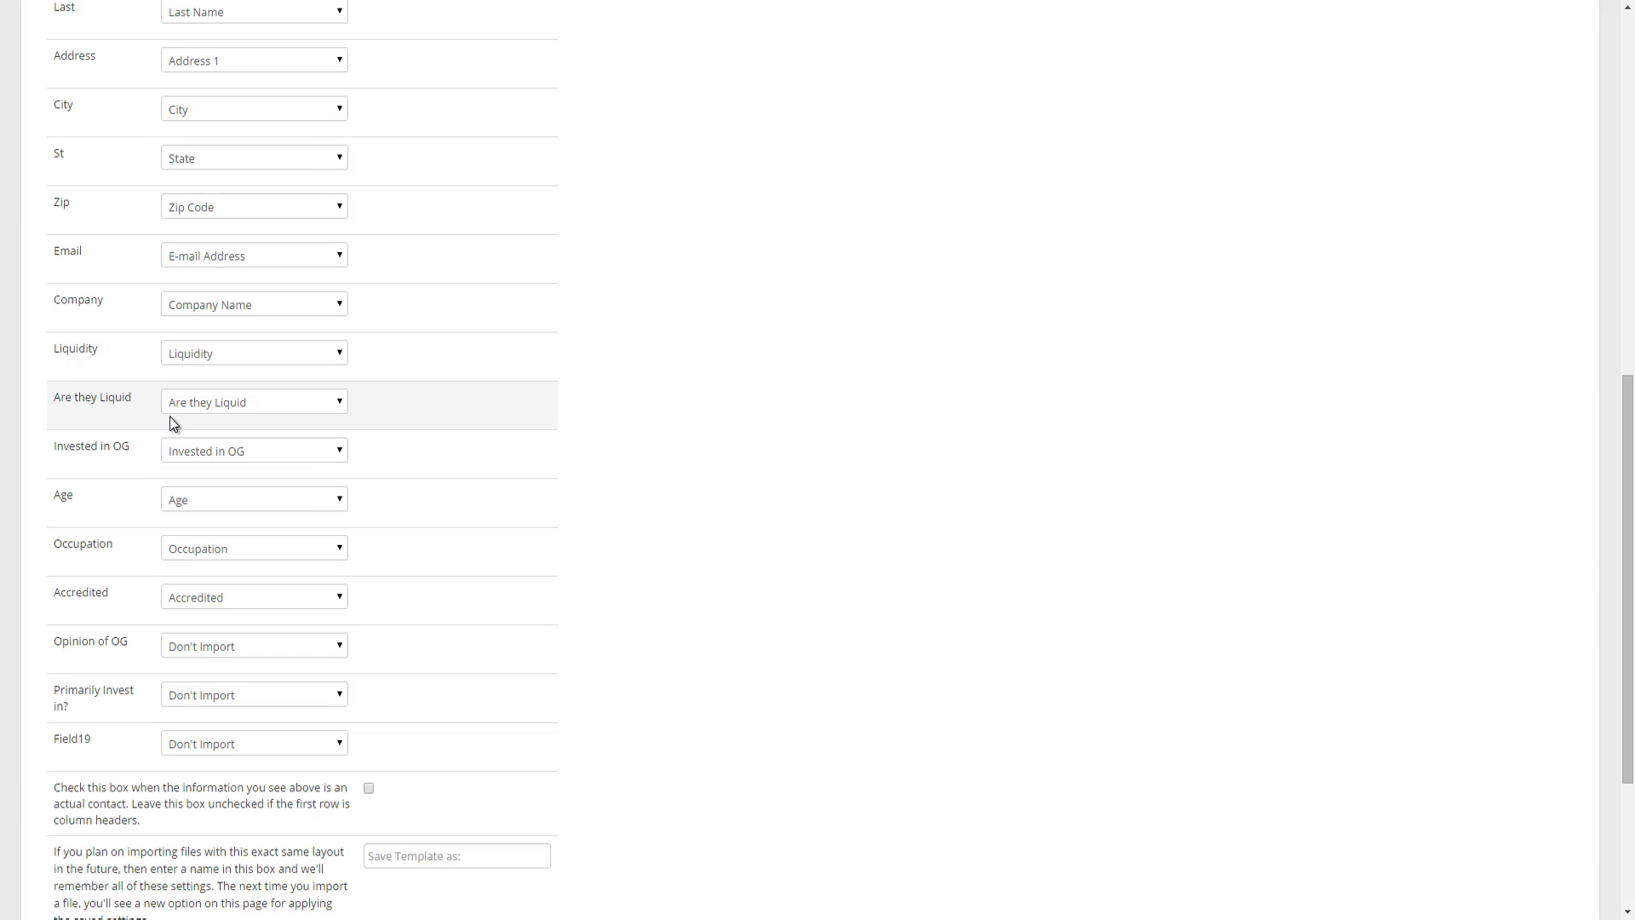
scroll("down", 3)
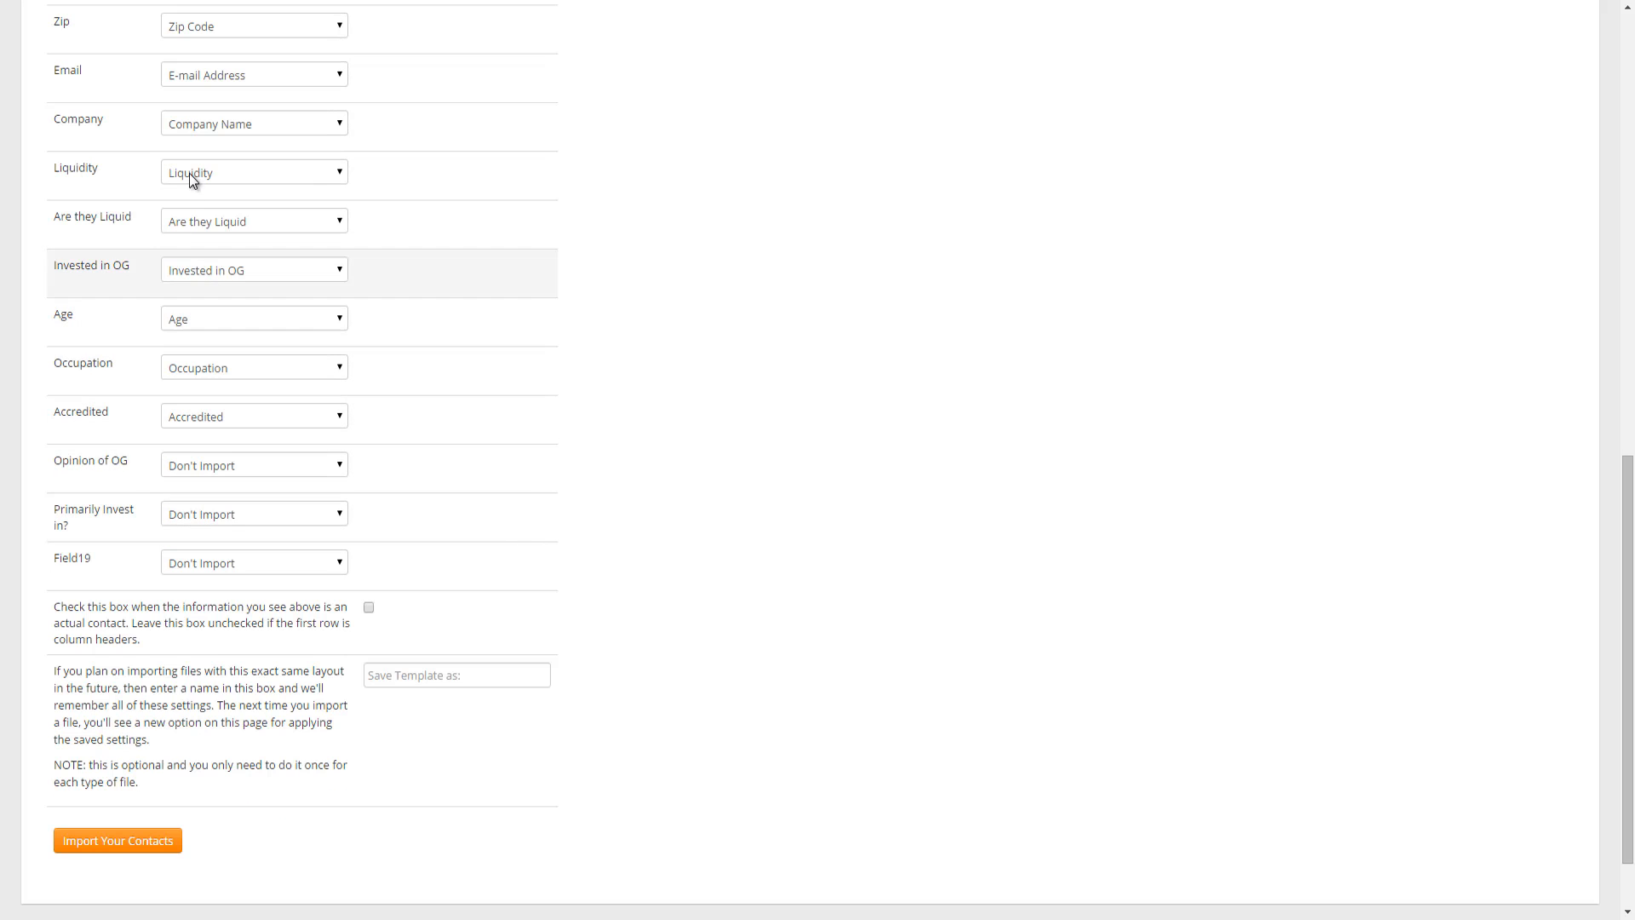
scroll("up", 3)
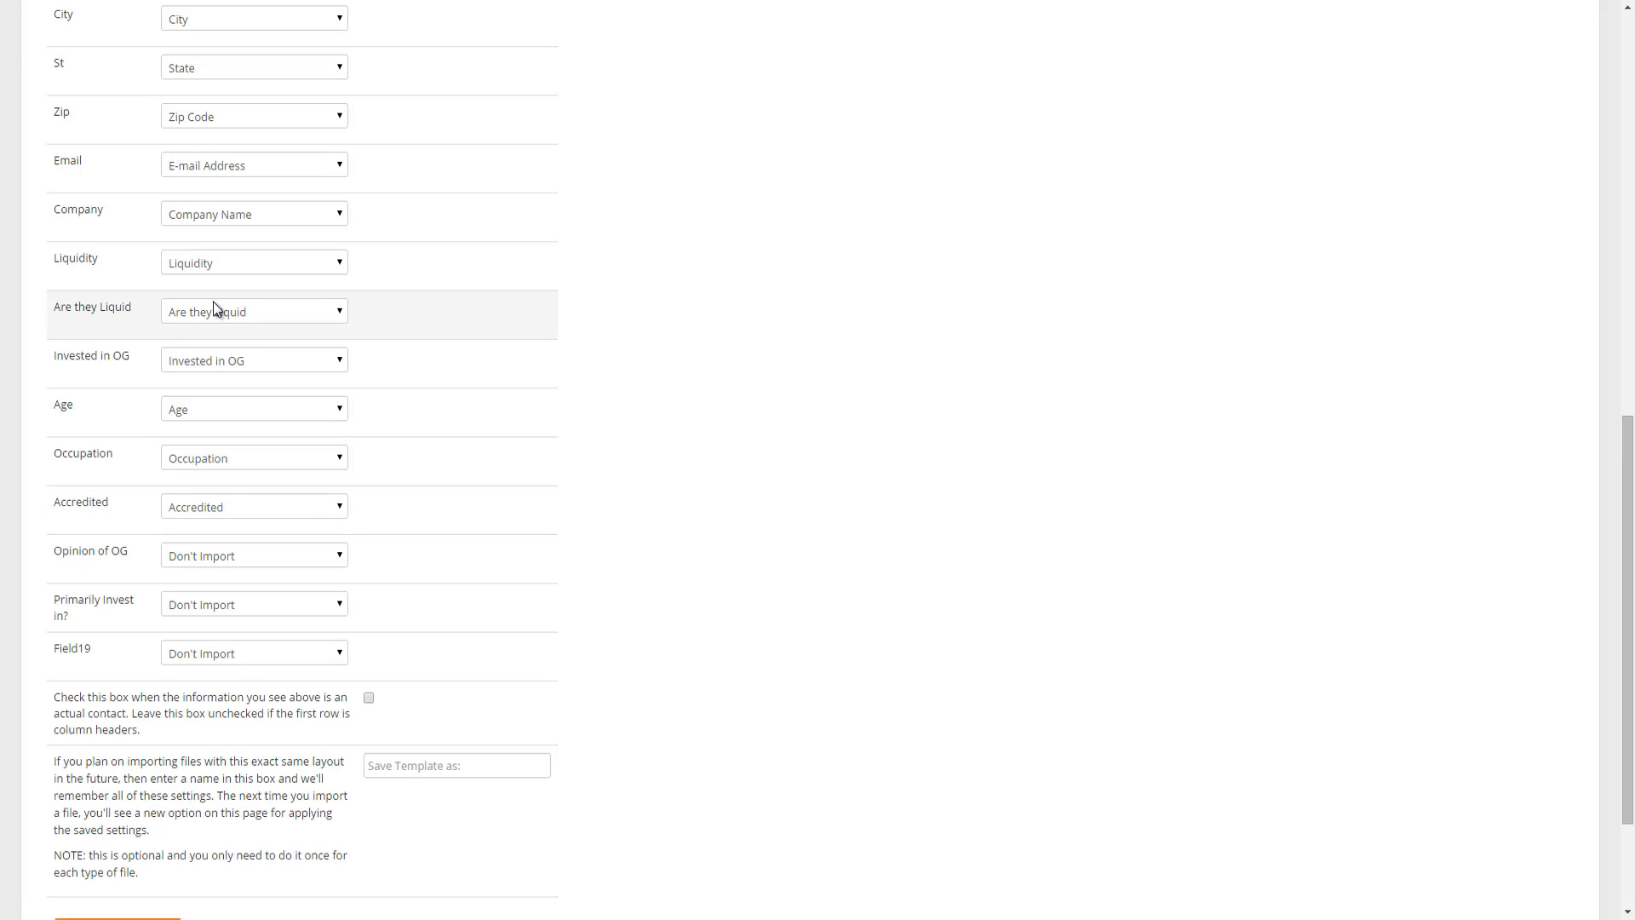
scroll("down", 3)
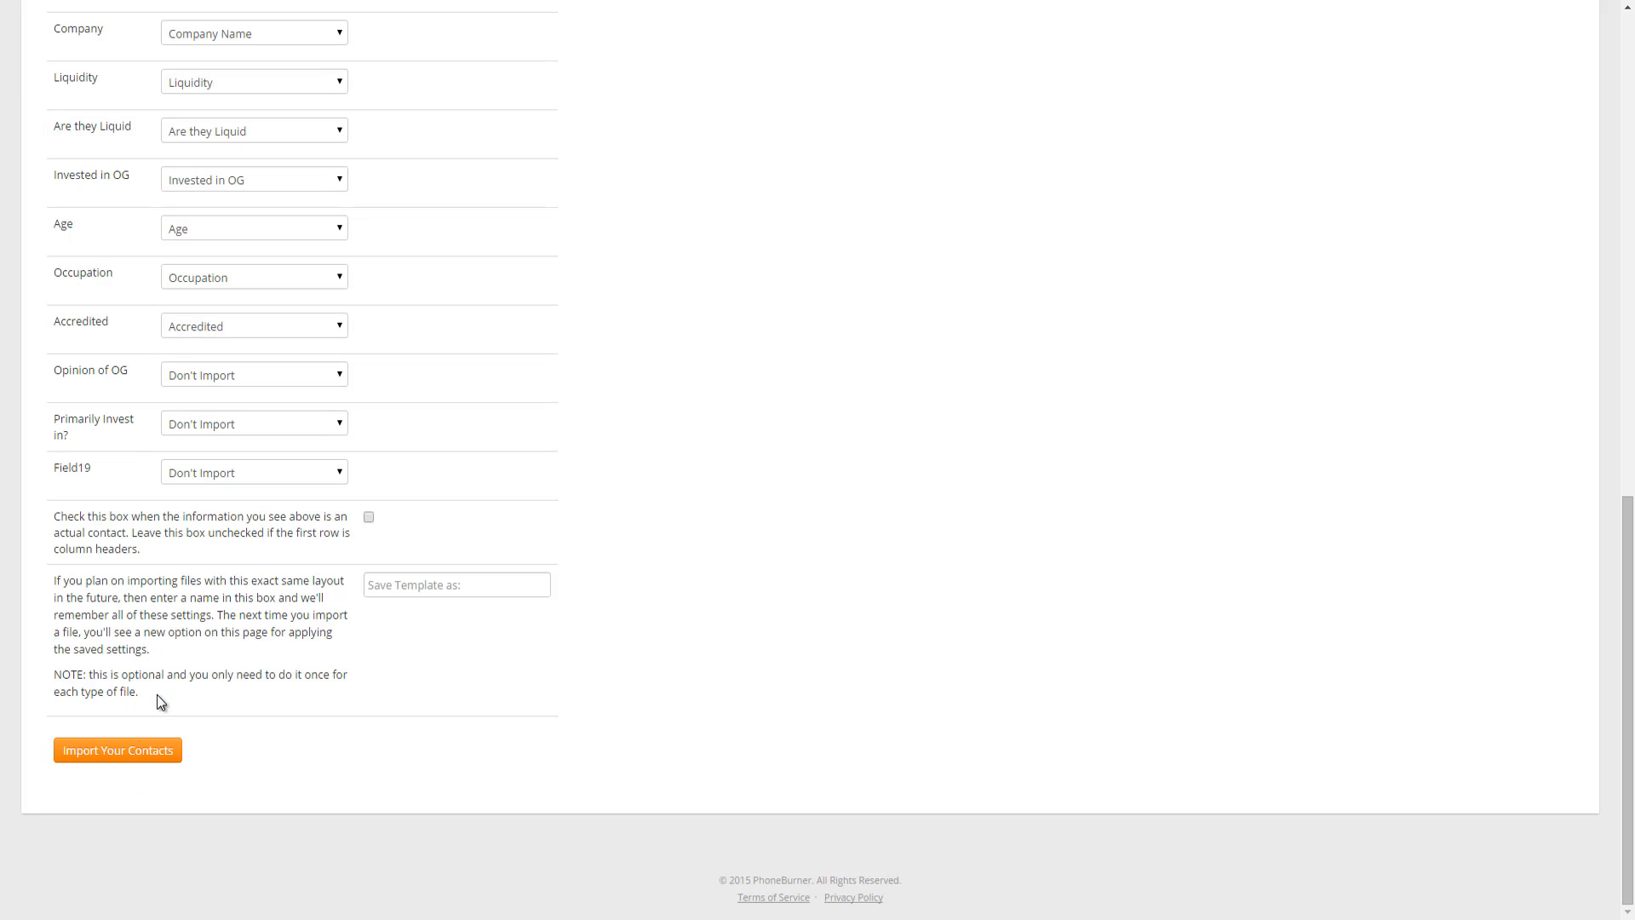
mouse_move(195, 762)
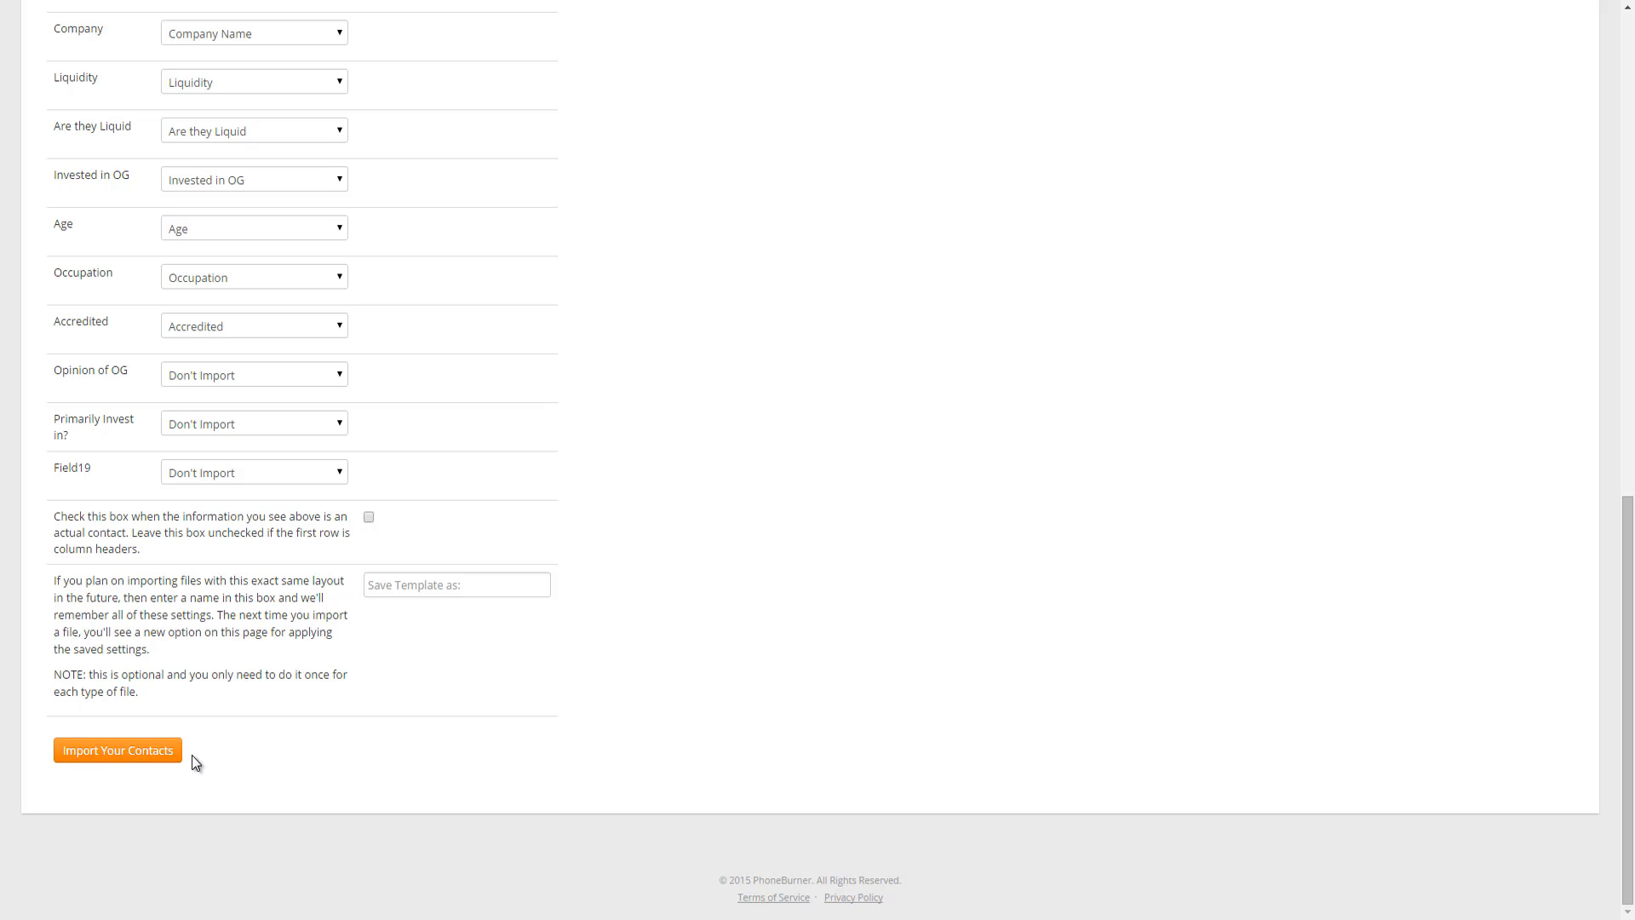
mouse_move(388, 717)
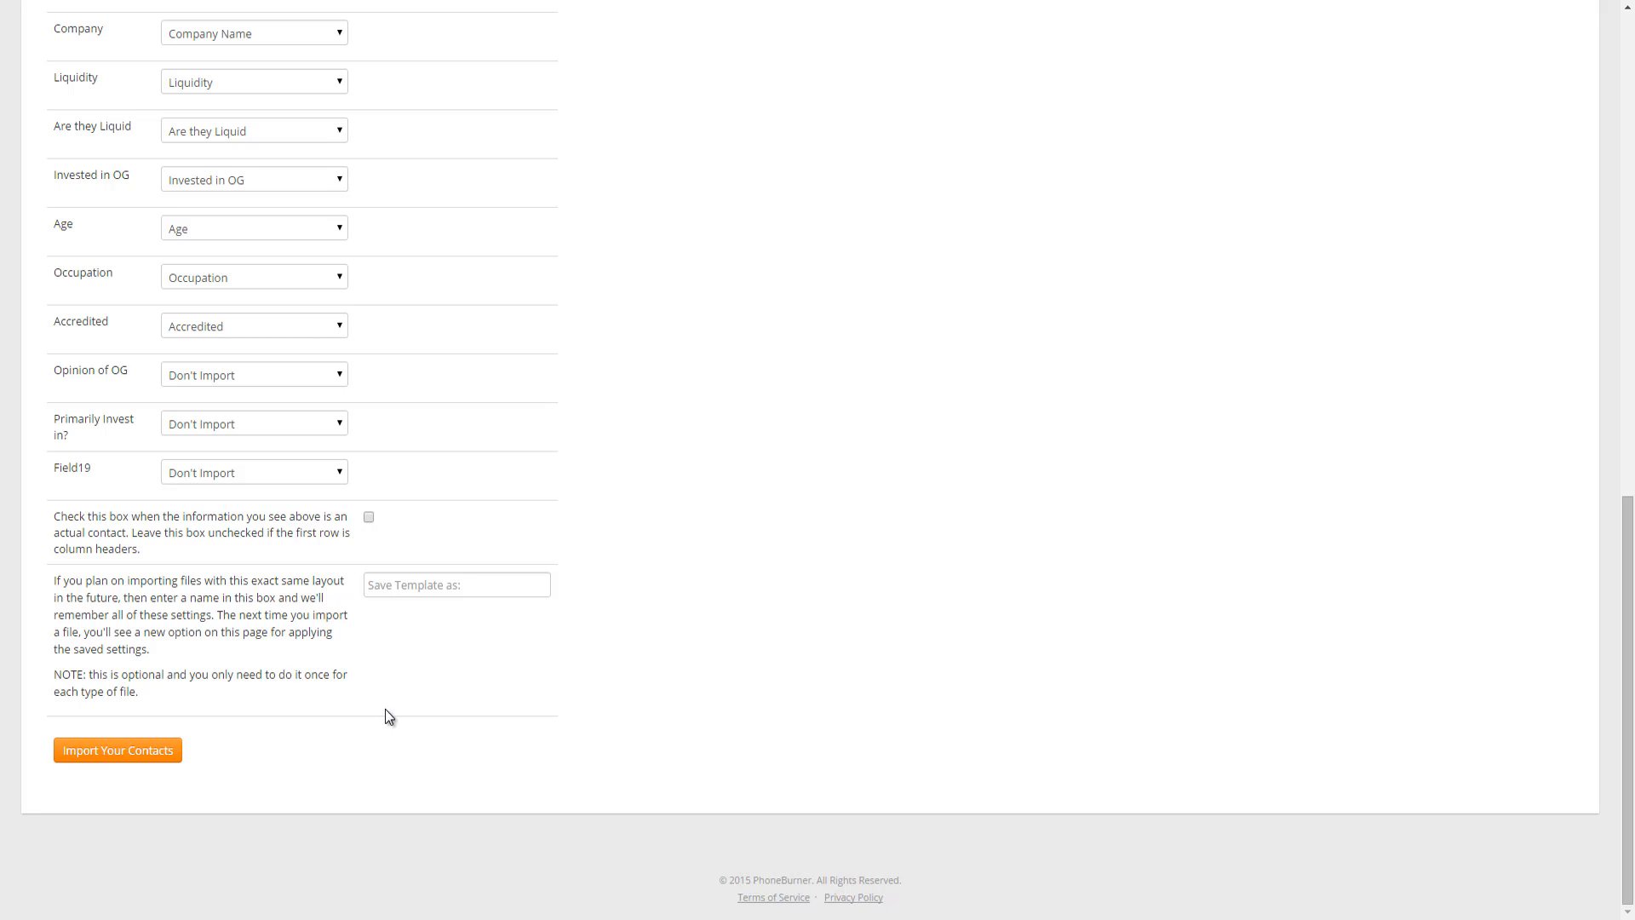